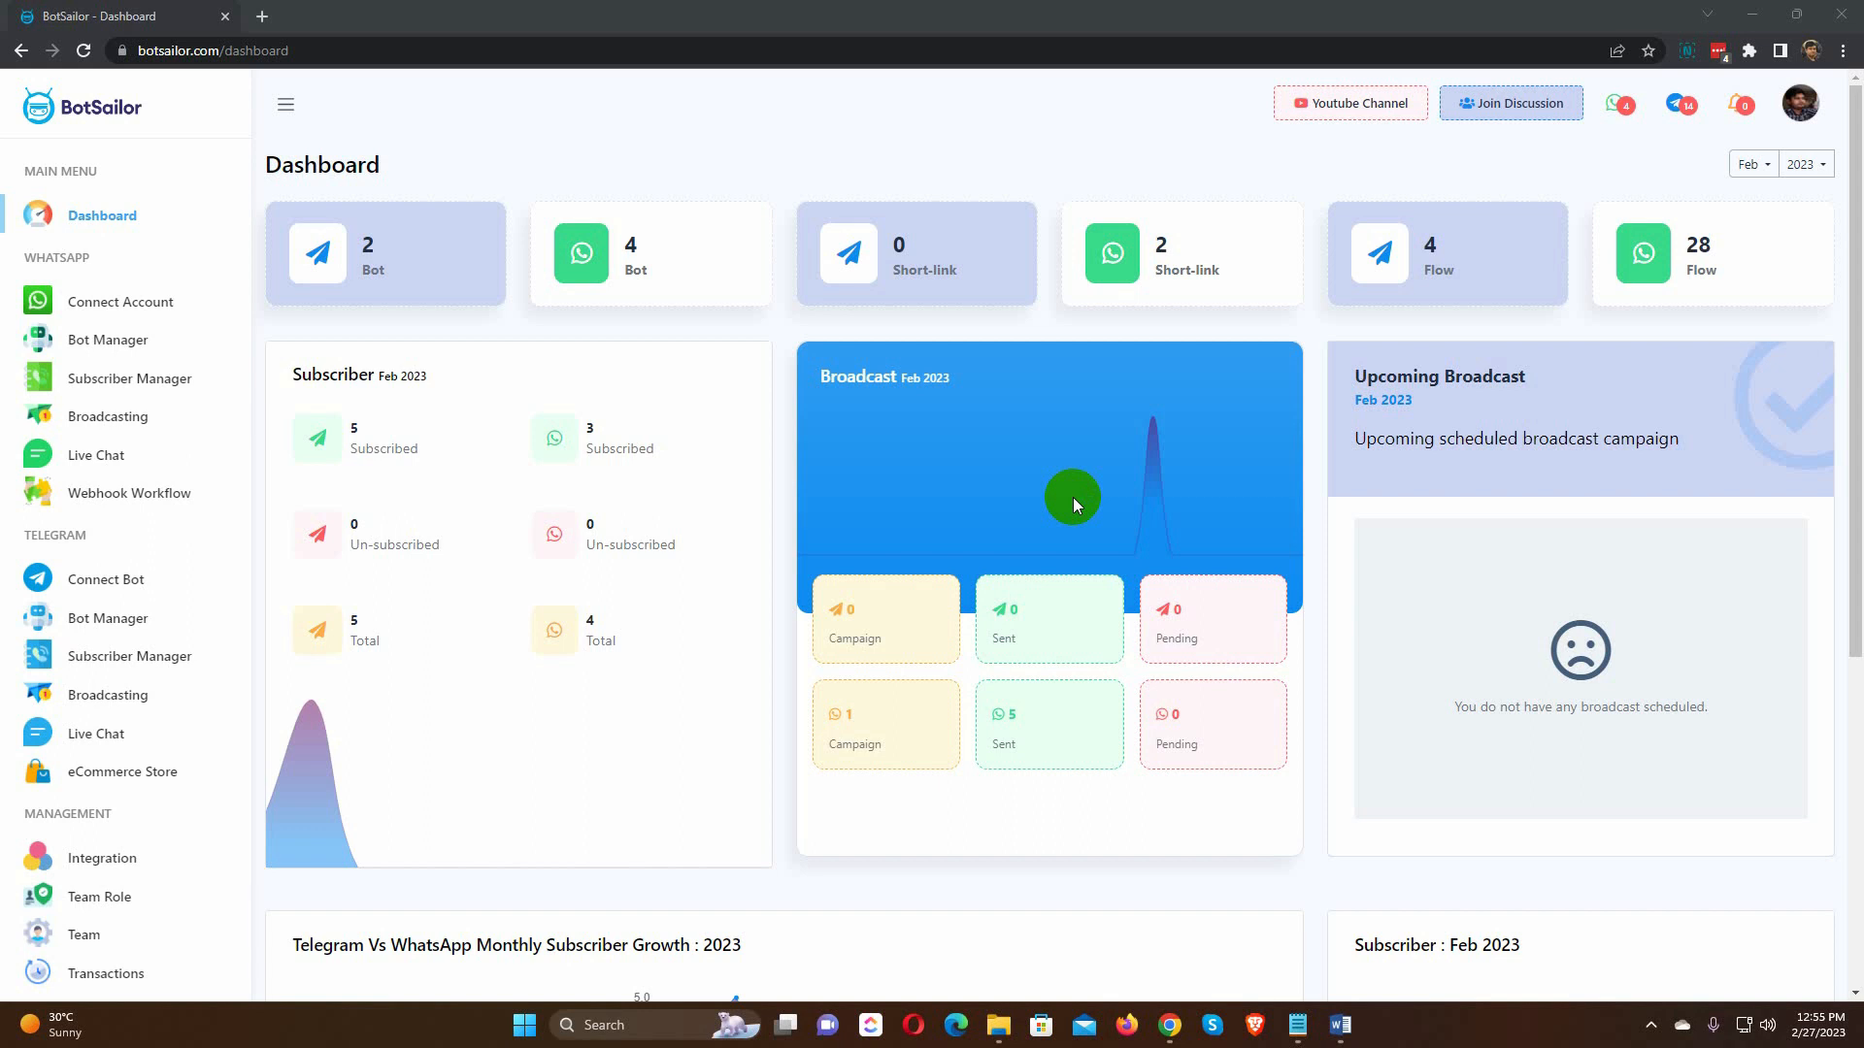
mouse_move(107, 345)
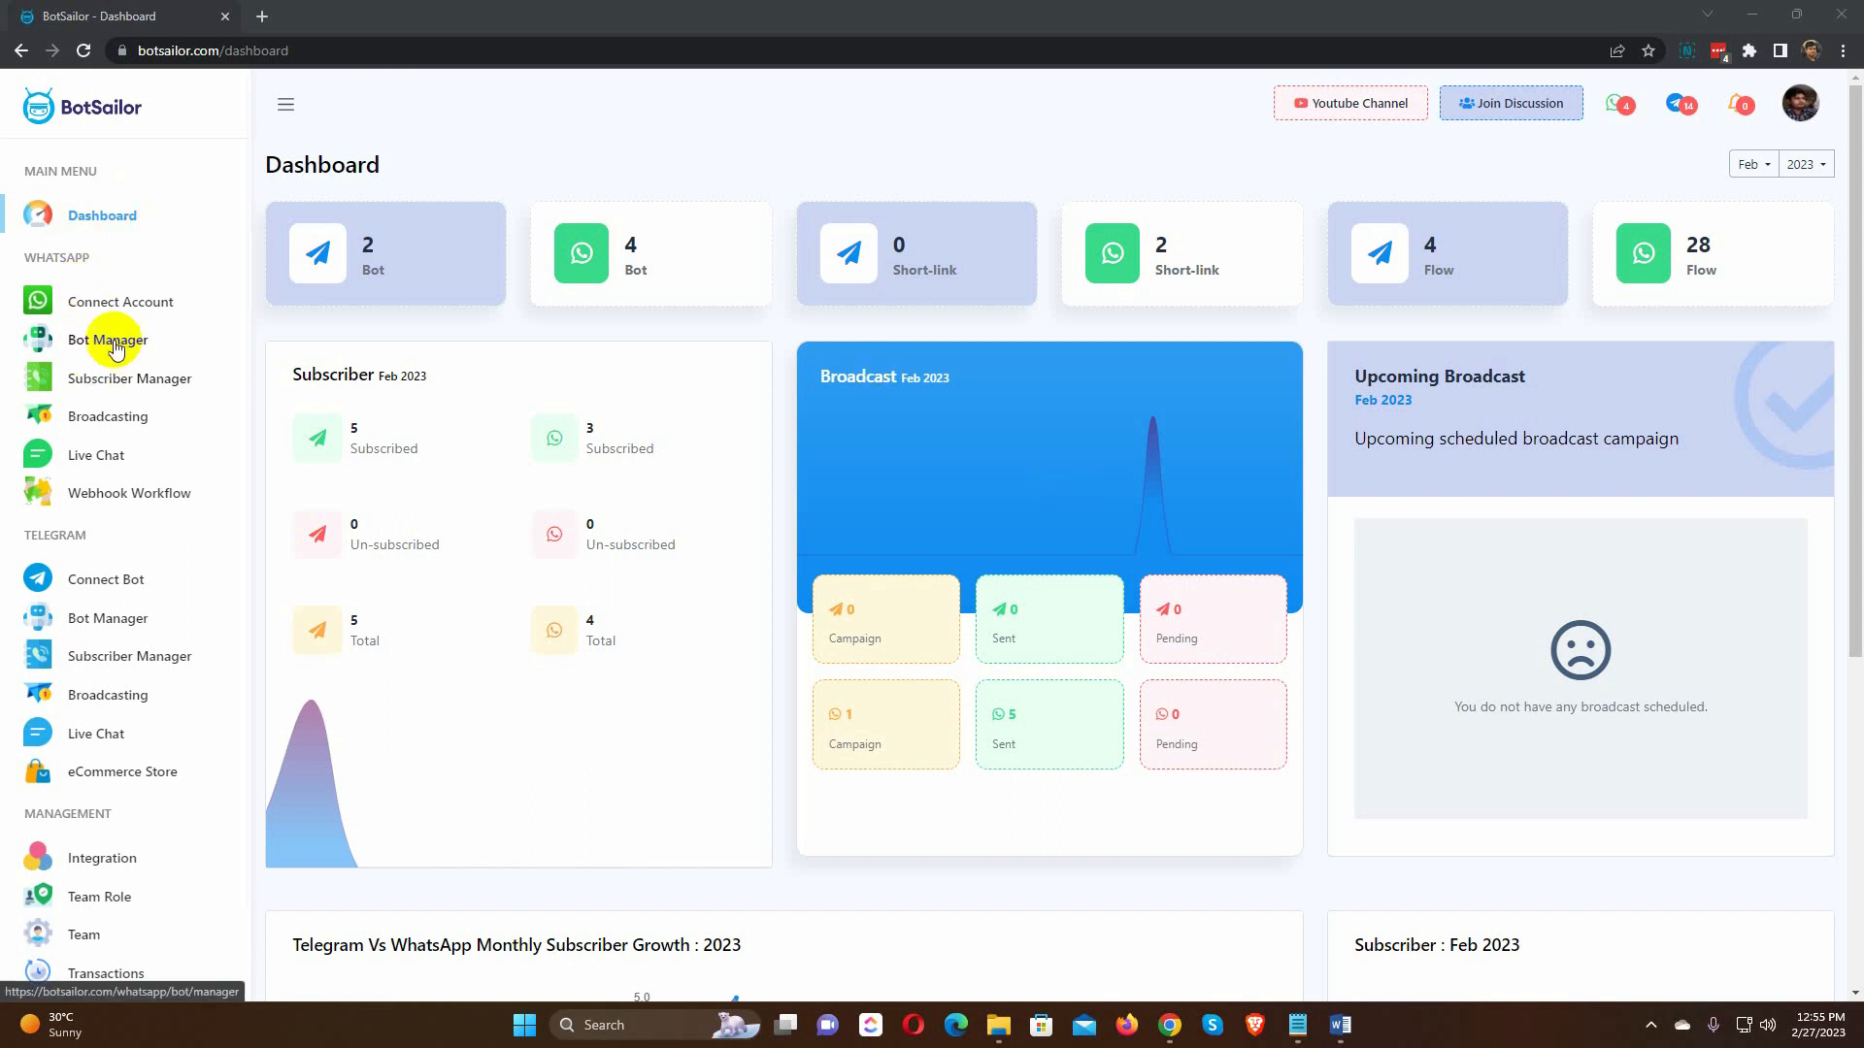
Step: Open the Boostup Techs bot's Bot Reply list from the WhatsApp Bot Manager
left_click(107, 339)
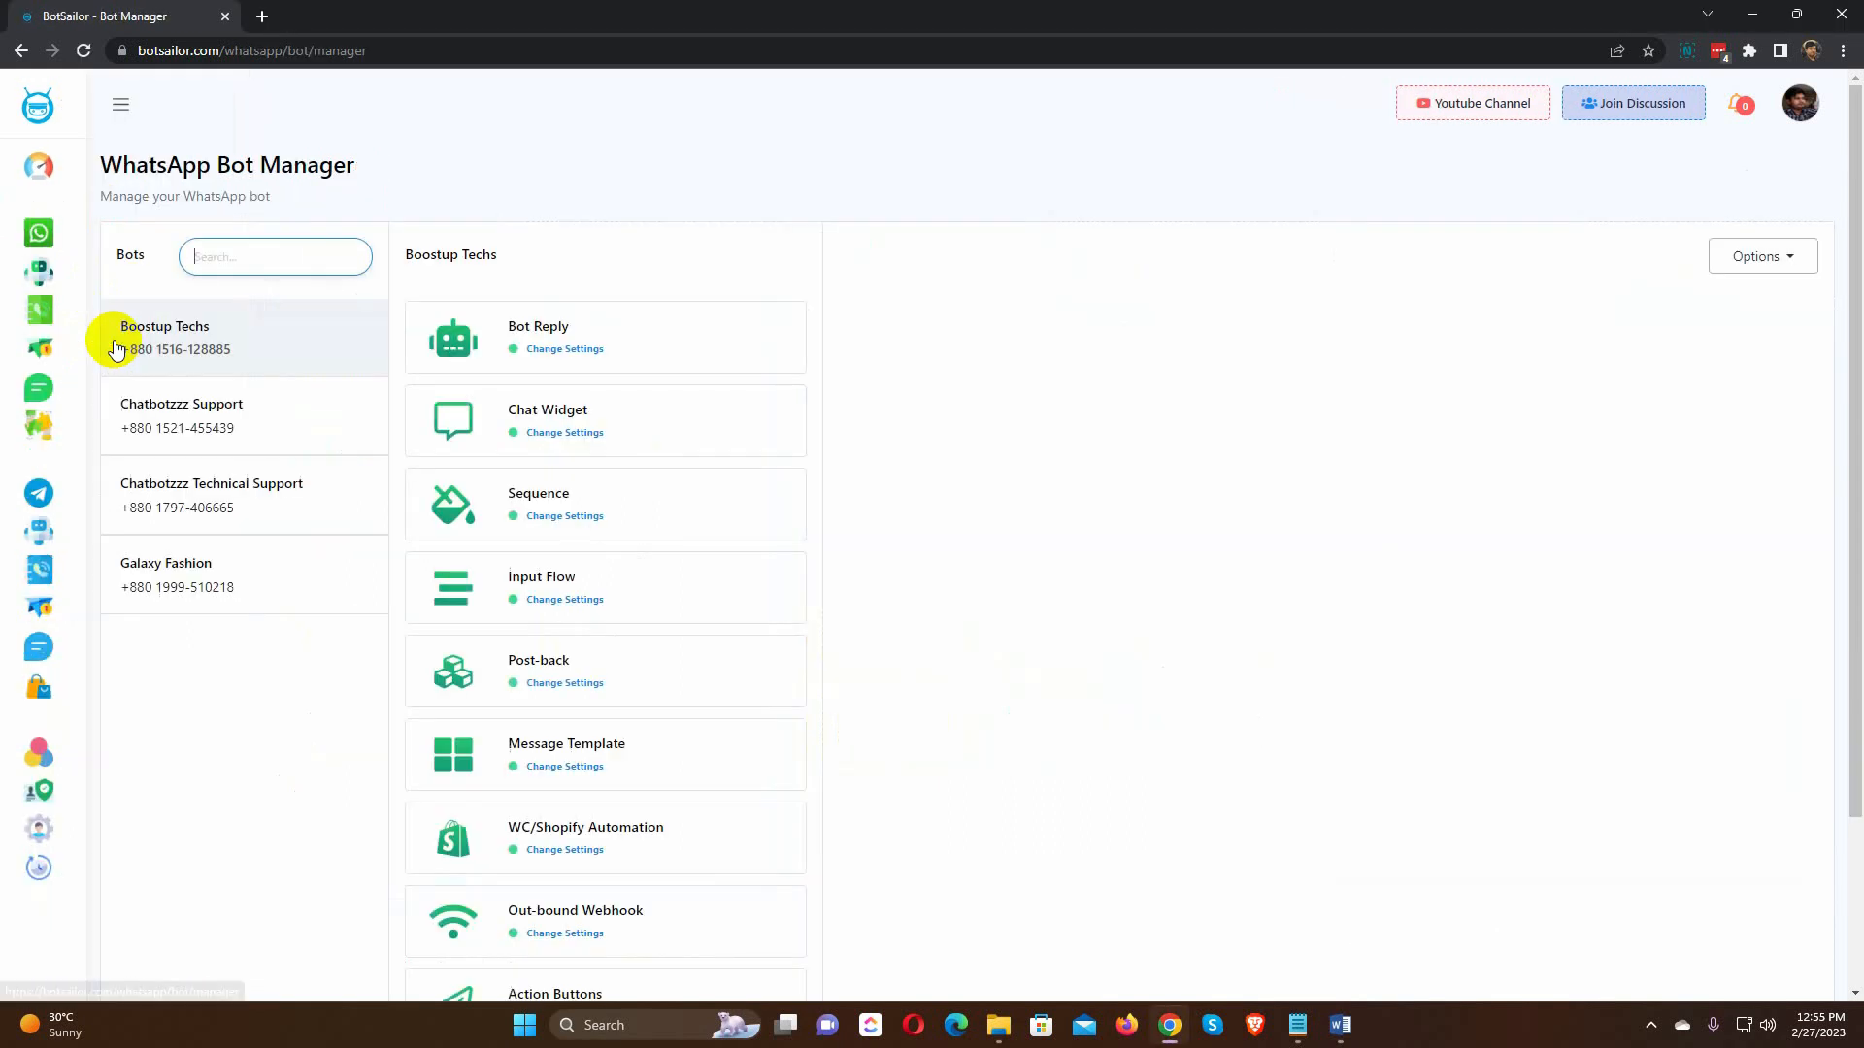
left_click(538, 326)
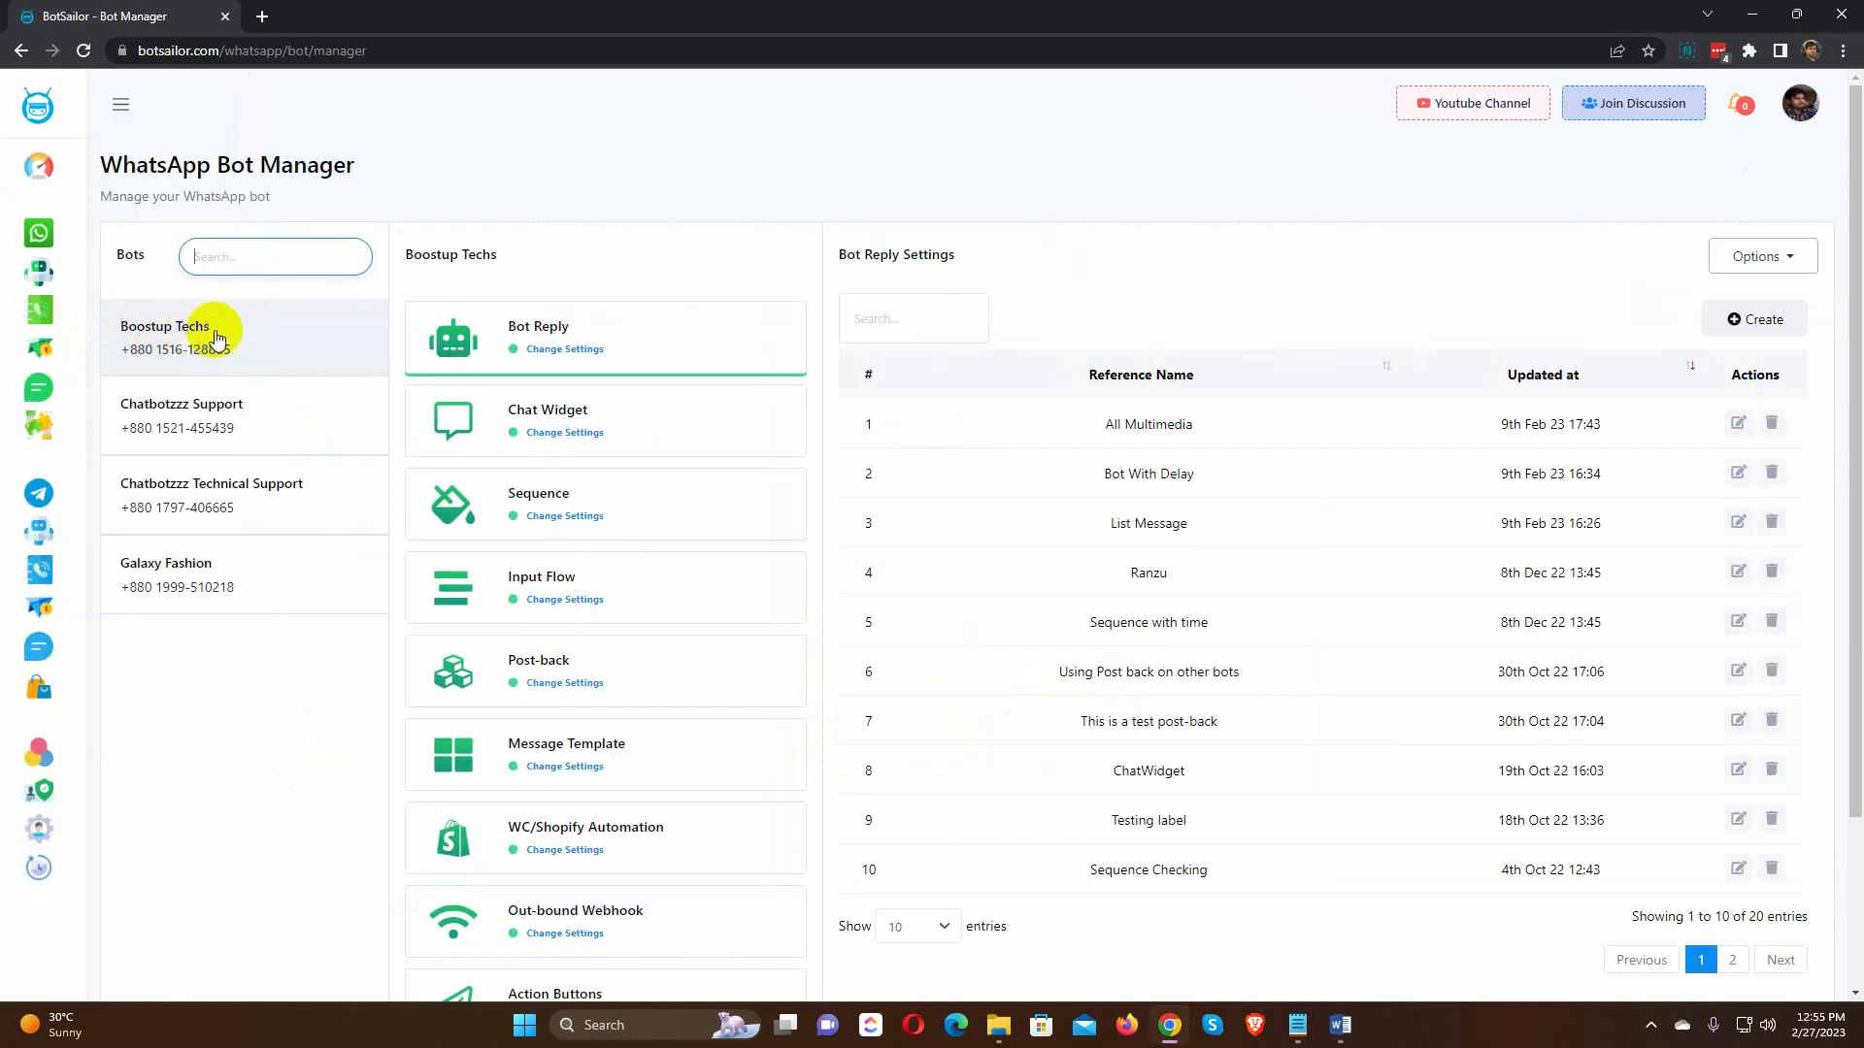
left_click(214, 335)
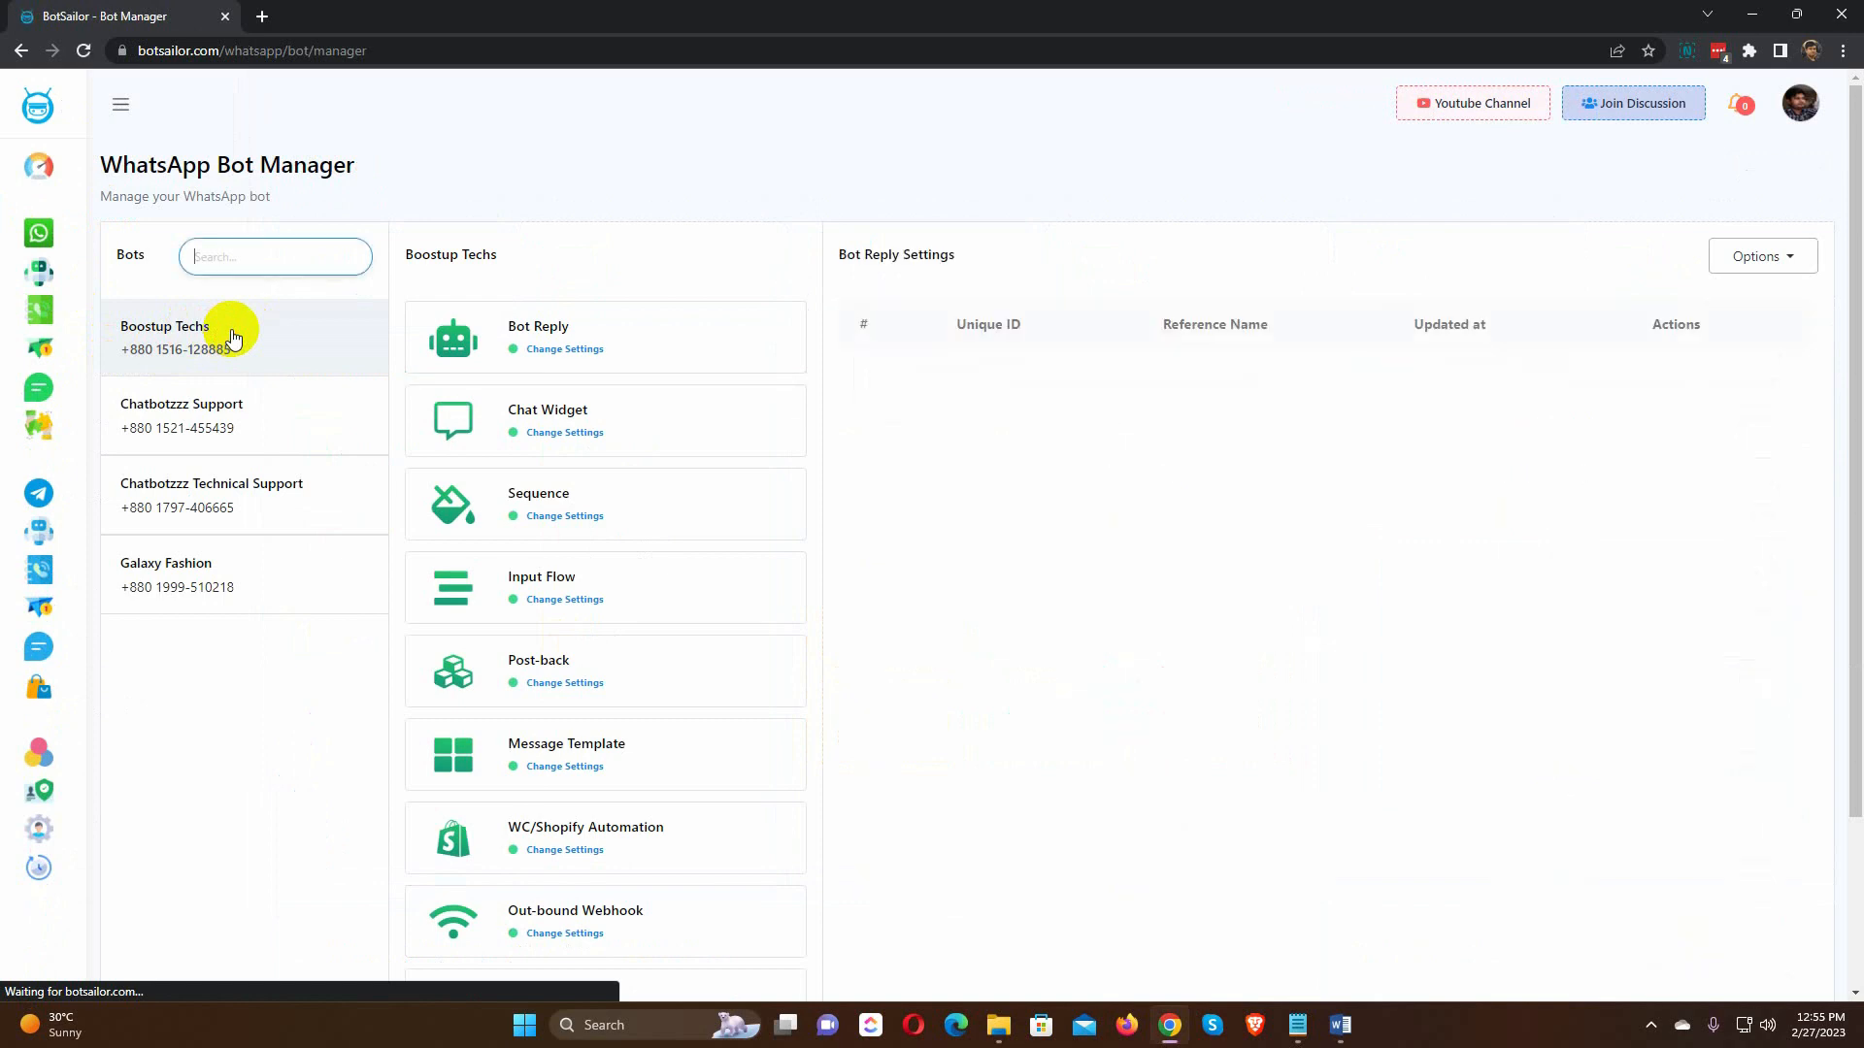
left_click(564, 337)
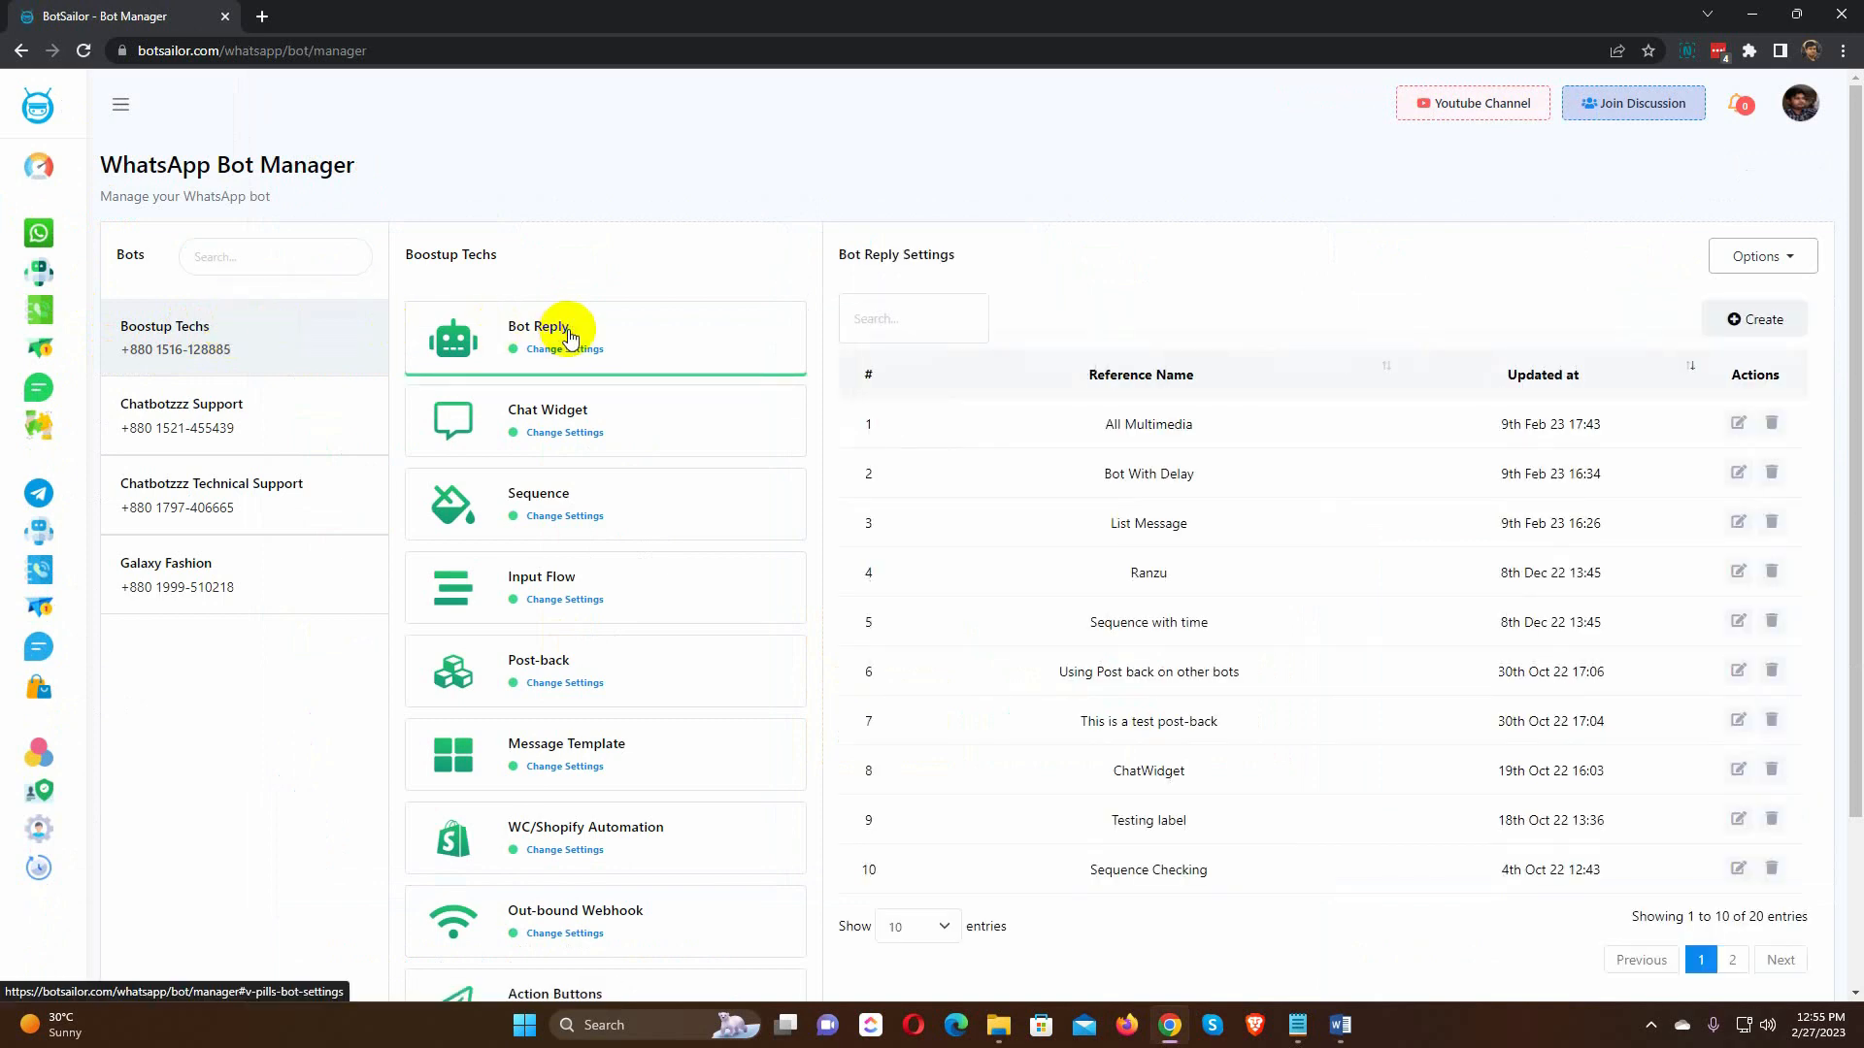
mouse_move(1761, 318)
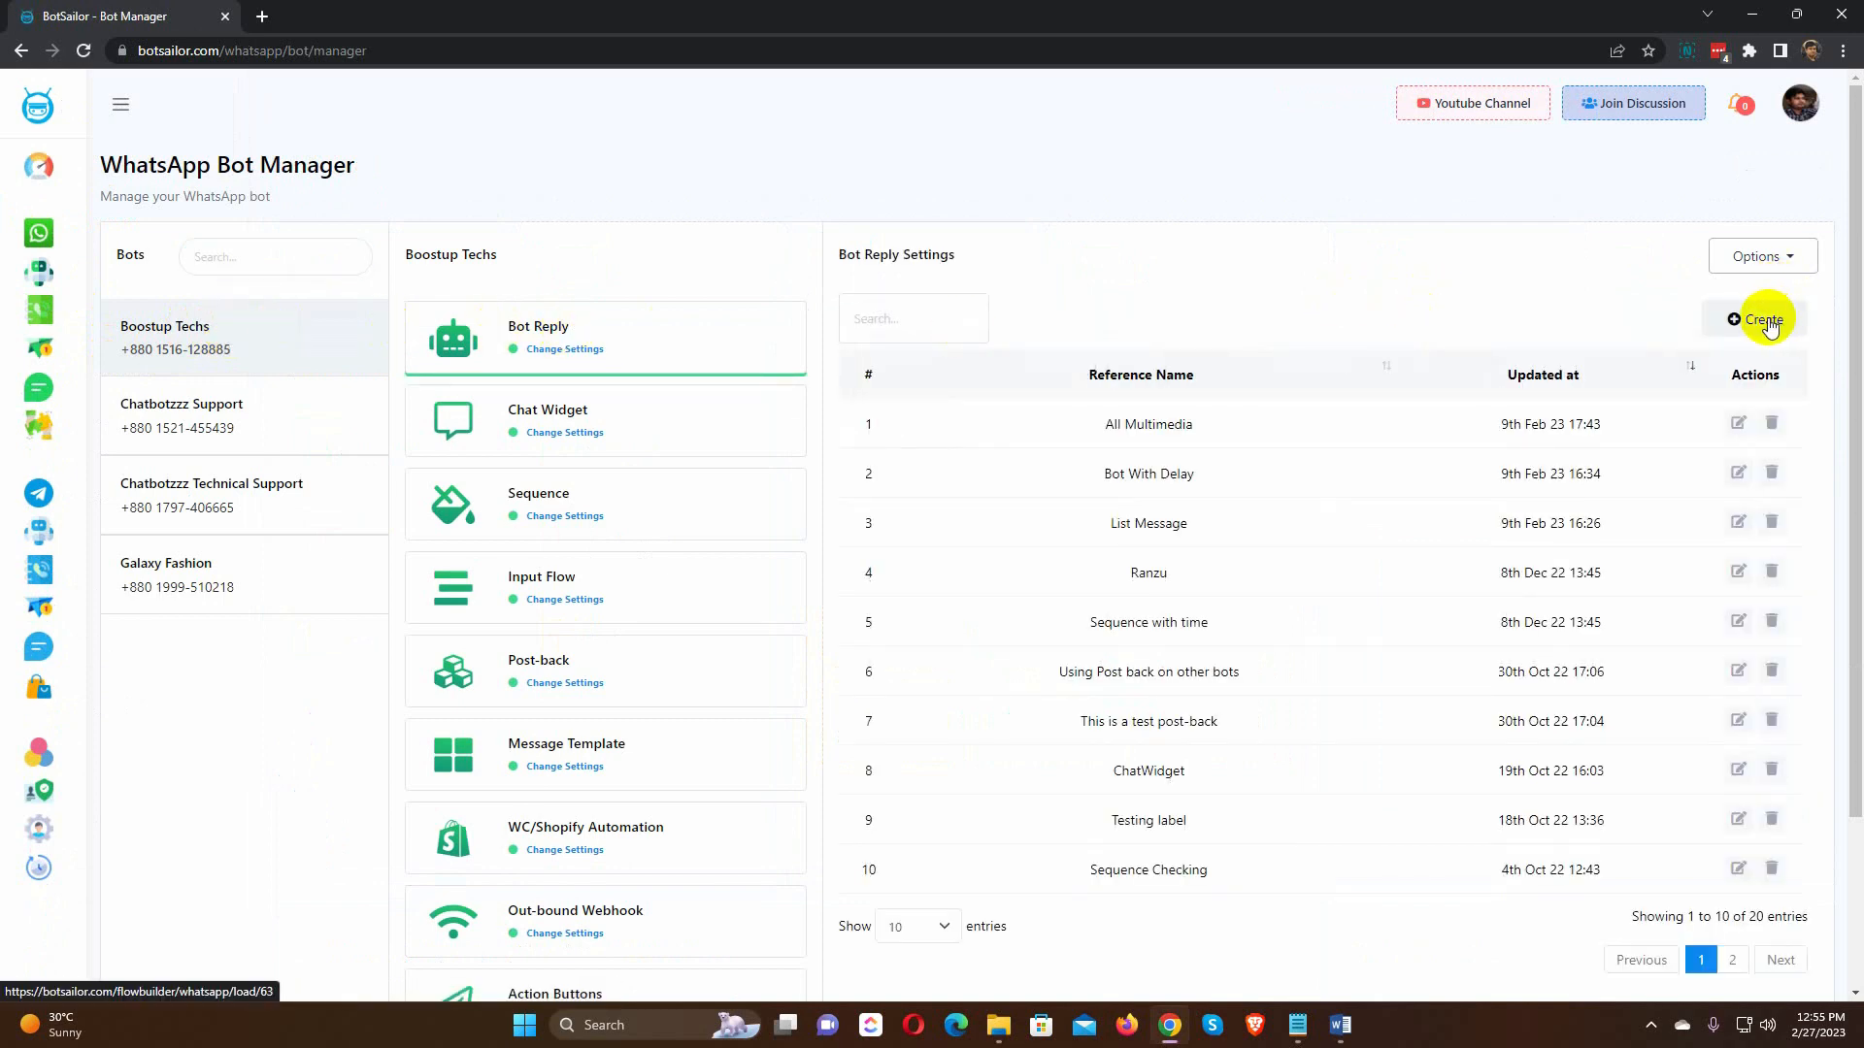
Step: Create a new bot flow and title its start node 'Hotel Room Booking'
left_click(1764, 318)
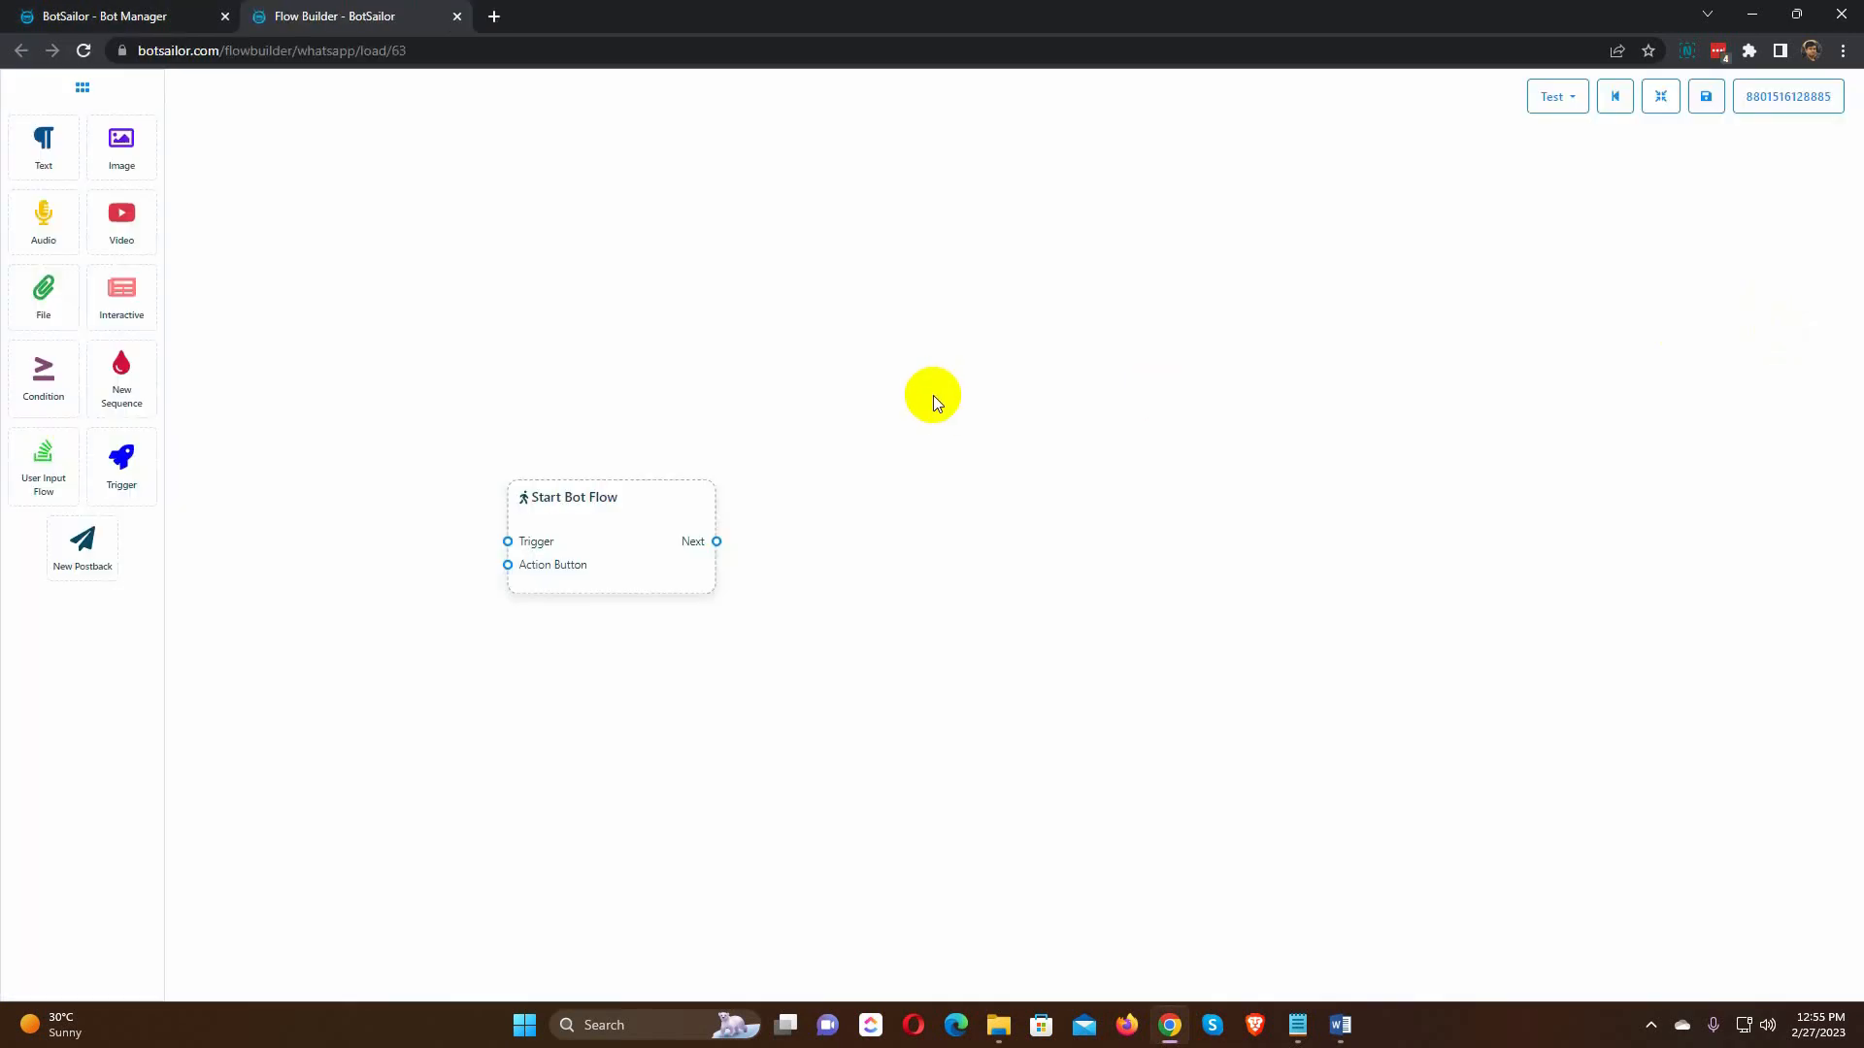
left_click(627, 538)
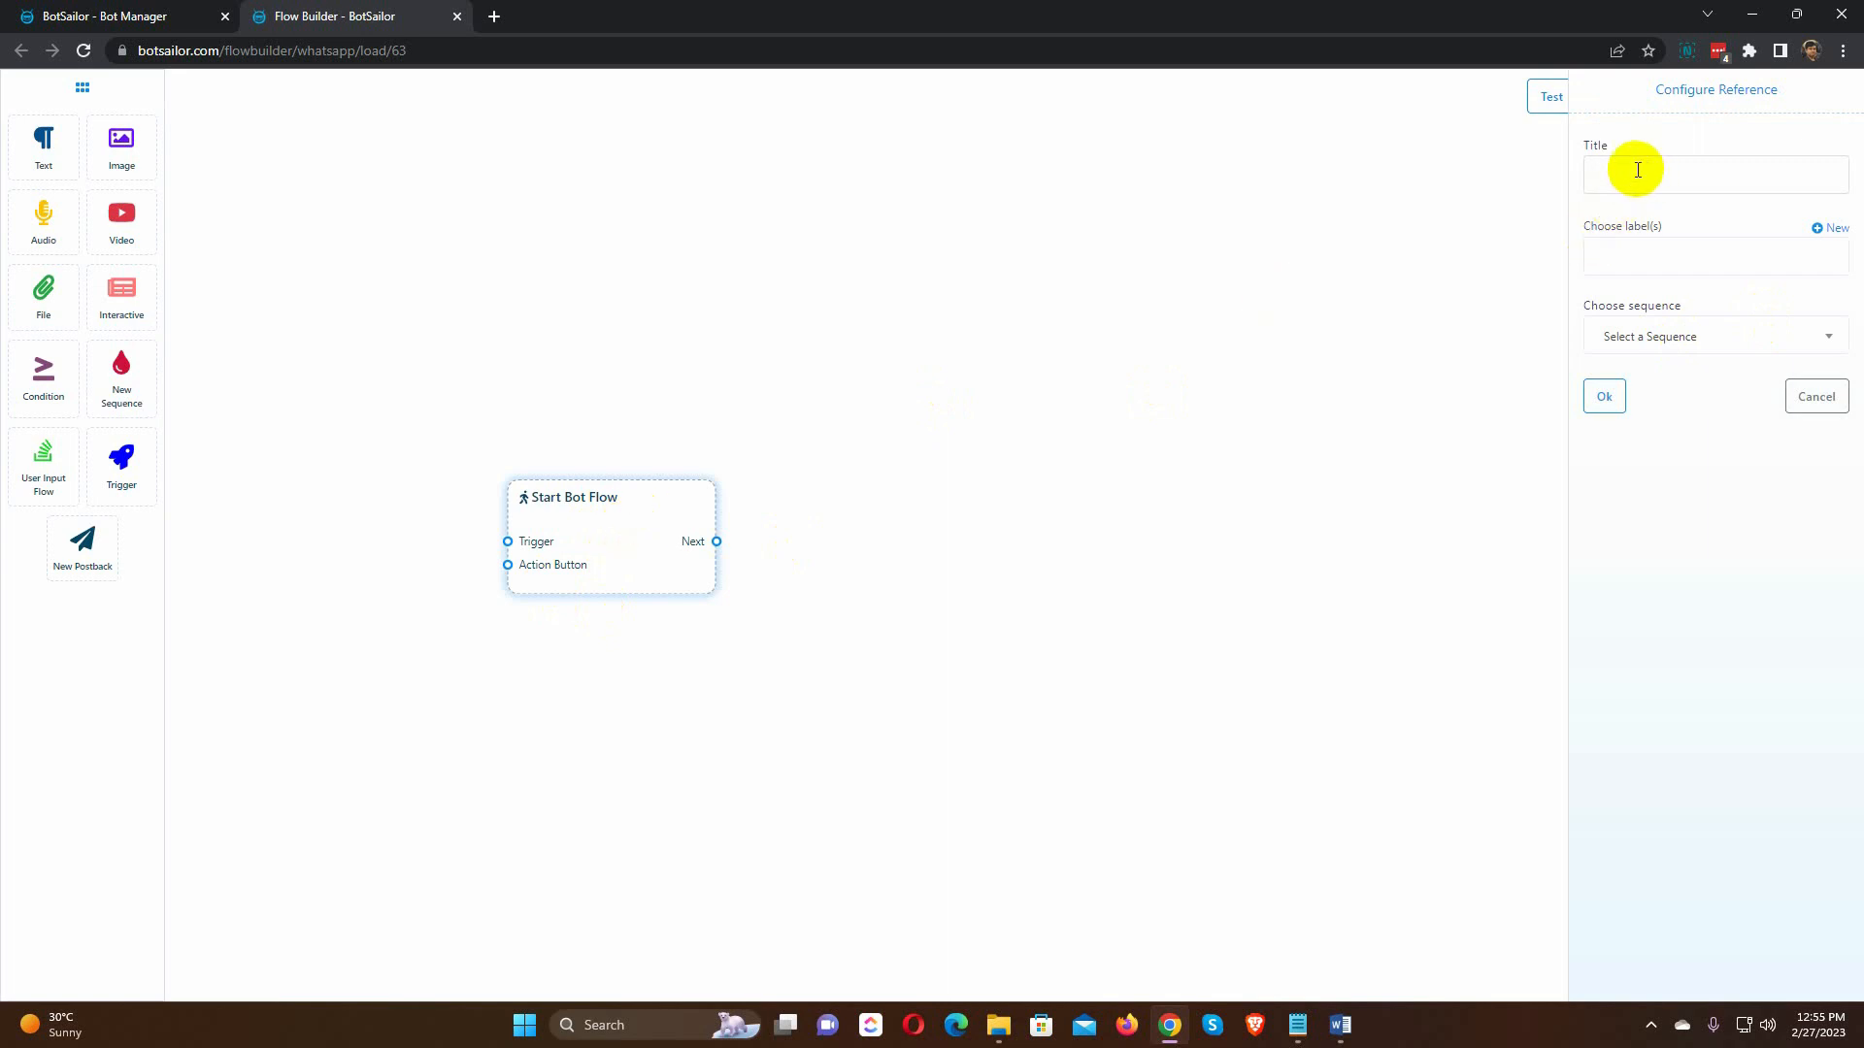
type("Hotel Room Booking")
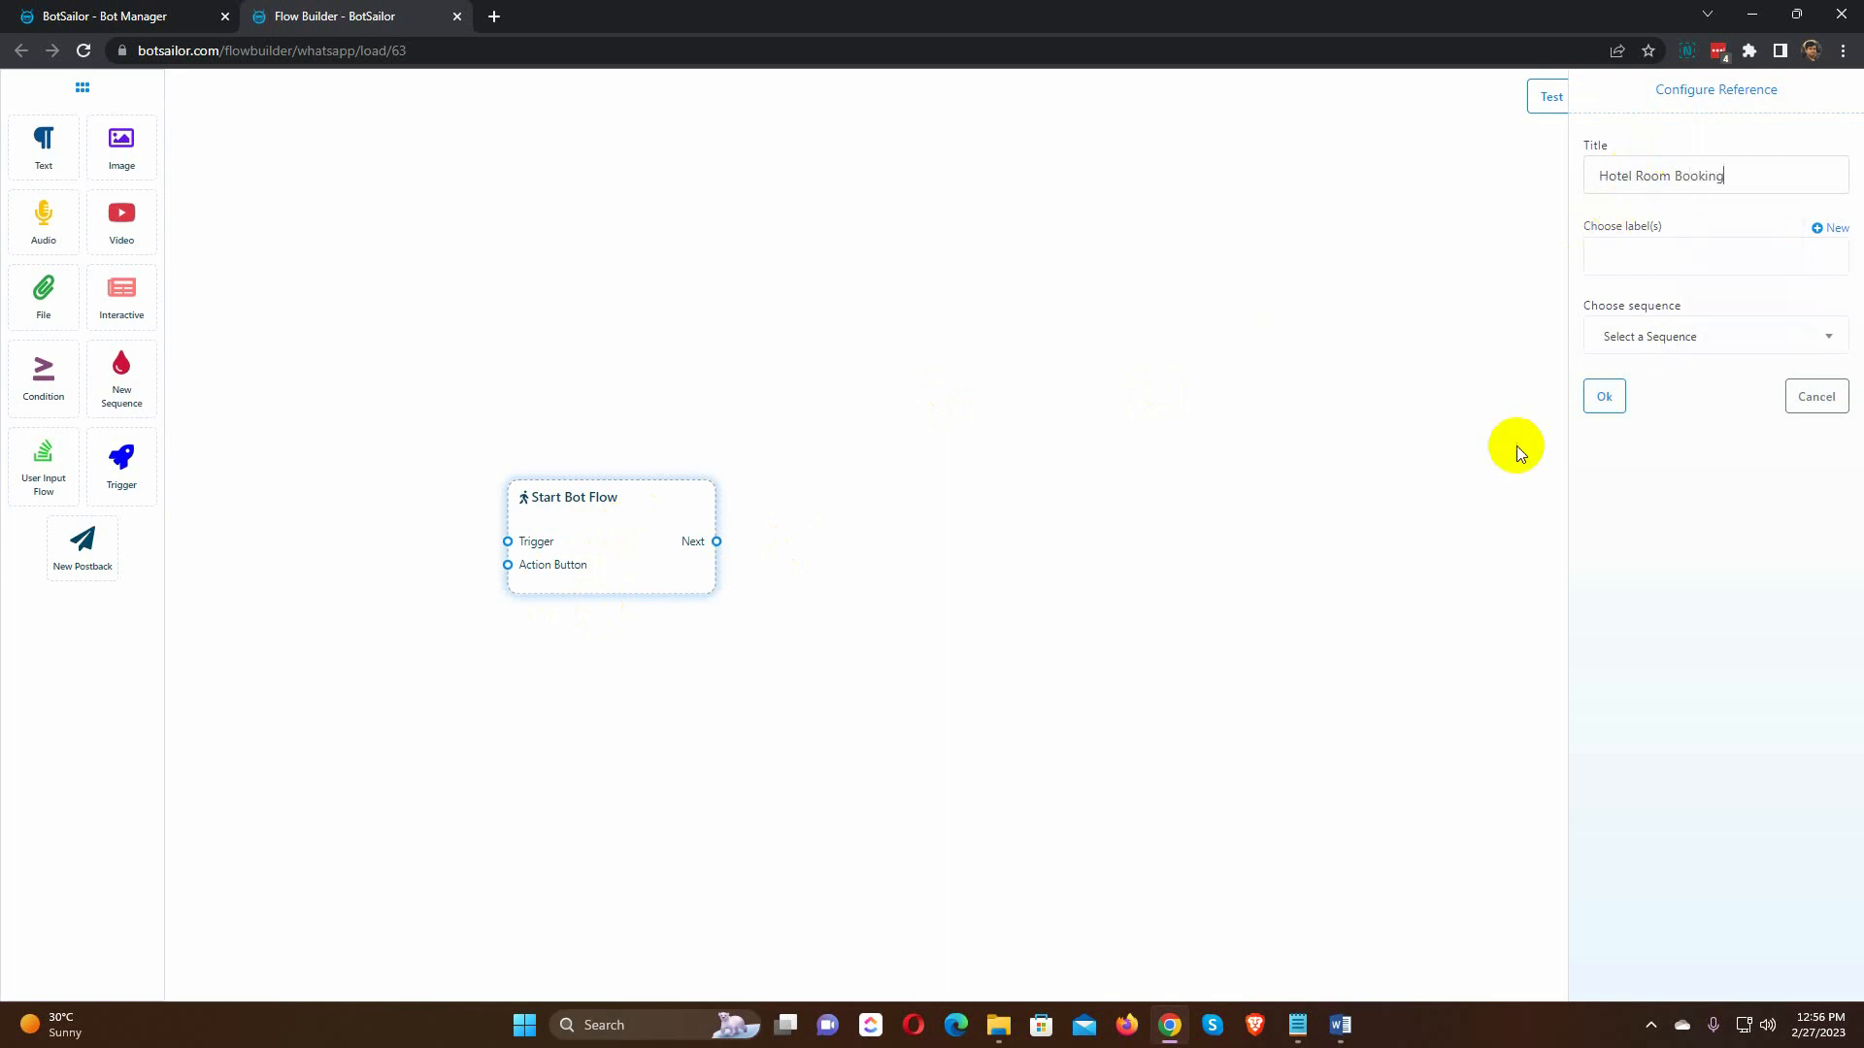
left_click(1603, 396)
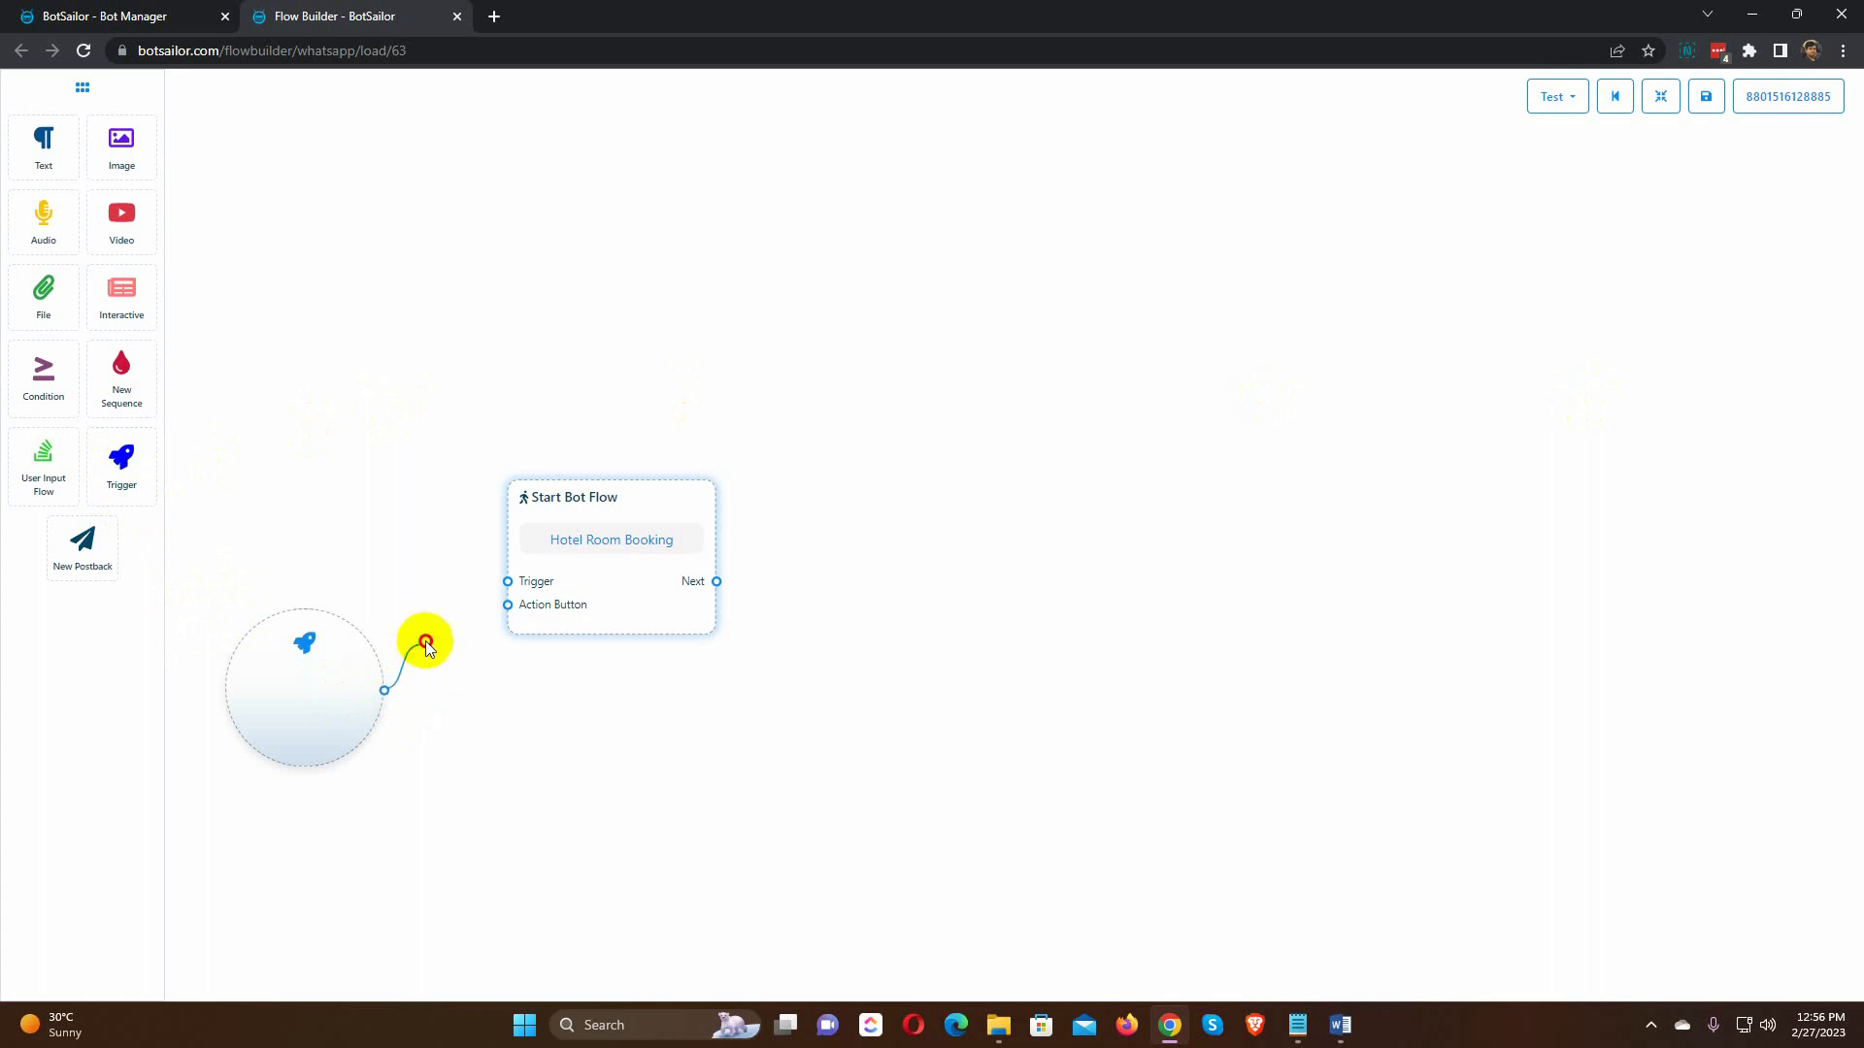
Step: Link the trigger to the flow start with keywords room, hotel room, booking and String match
left_click_drag(424, 642, 507, 582)
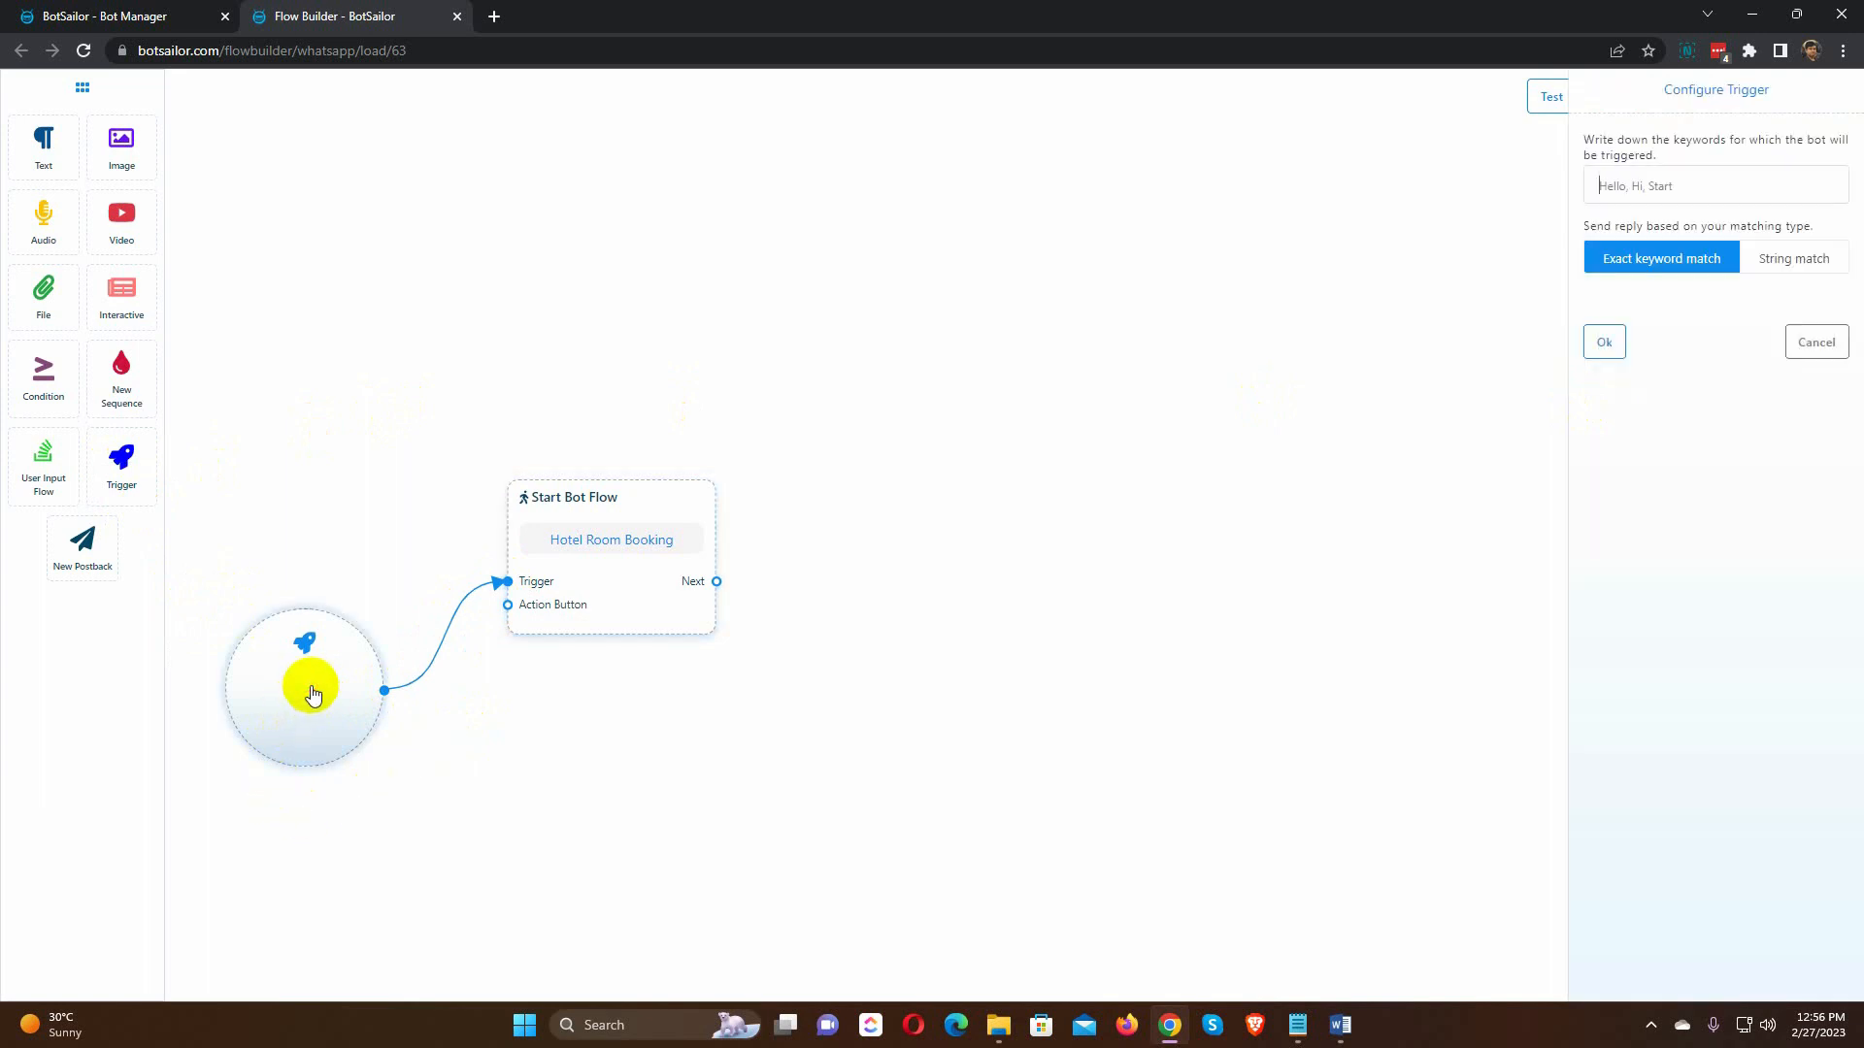
type("room, hotel room, booking, single roon")
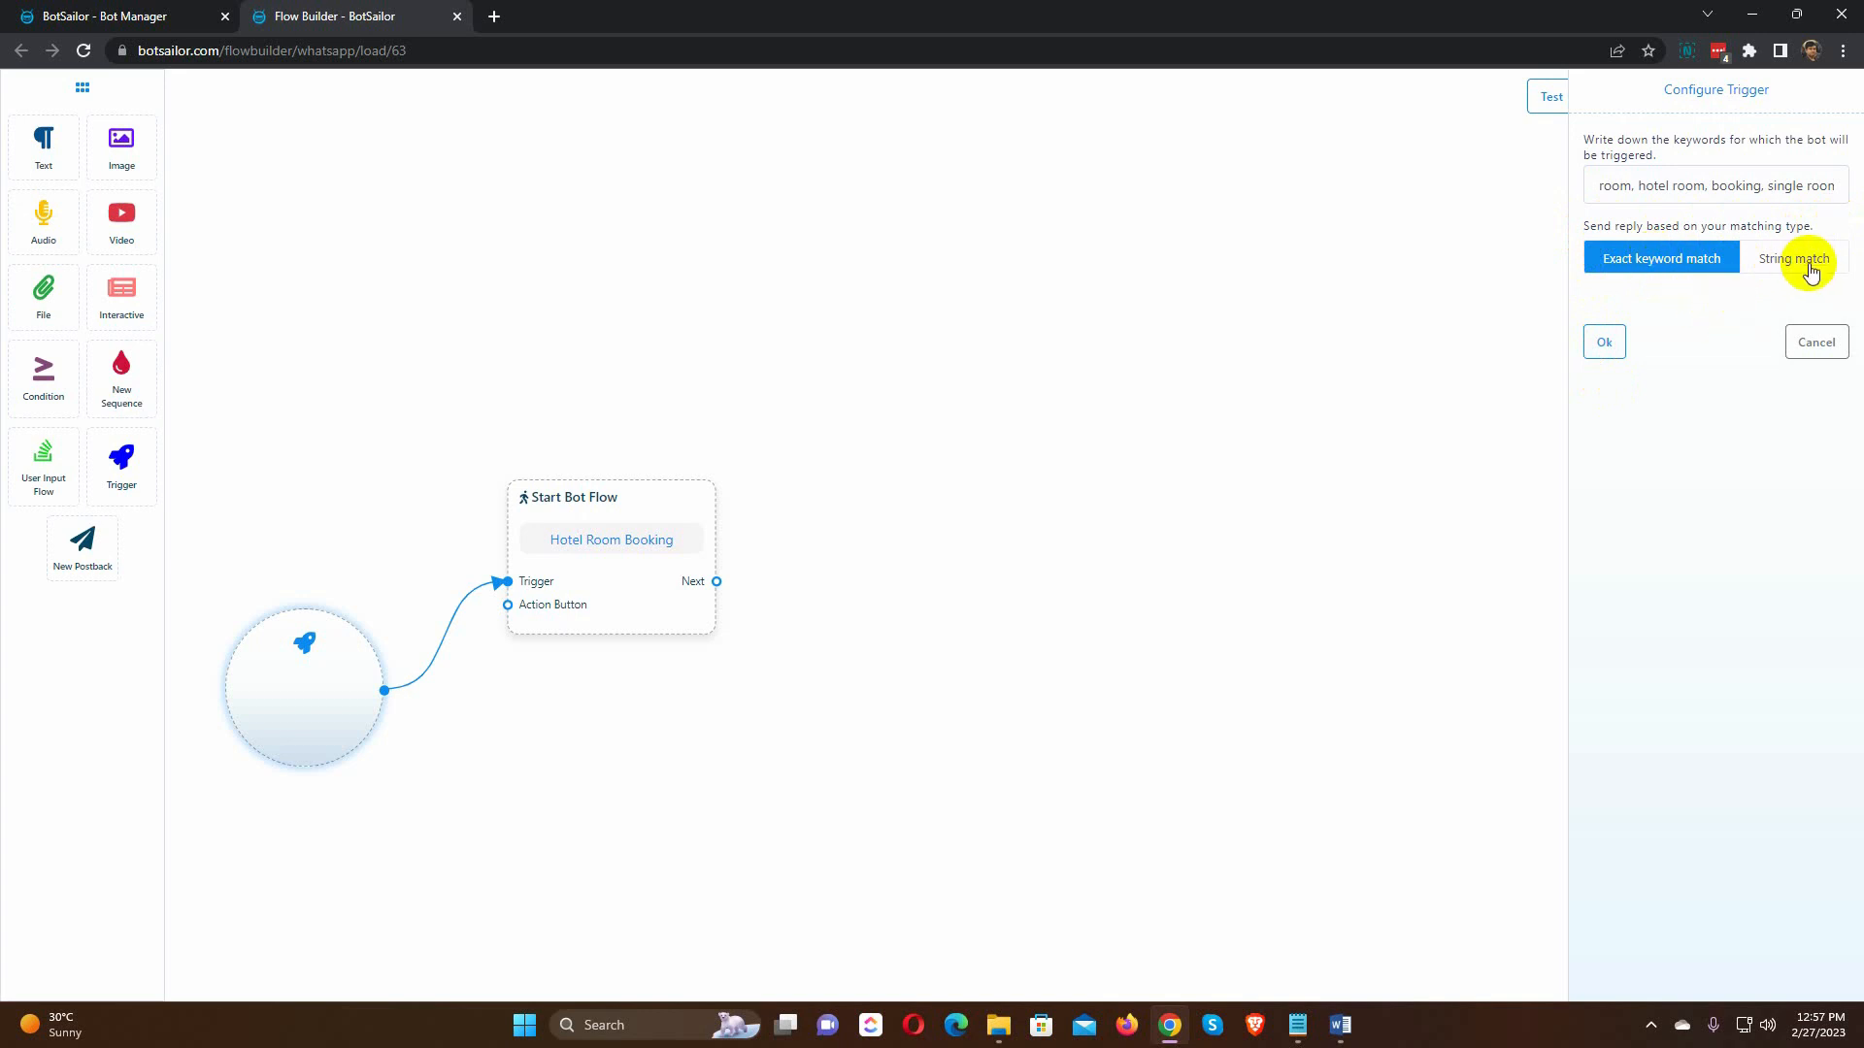
left_click(1603, 342)
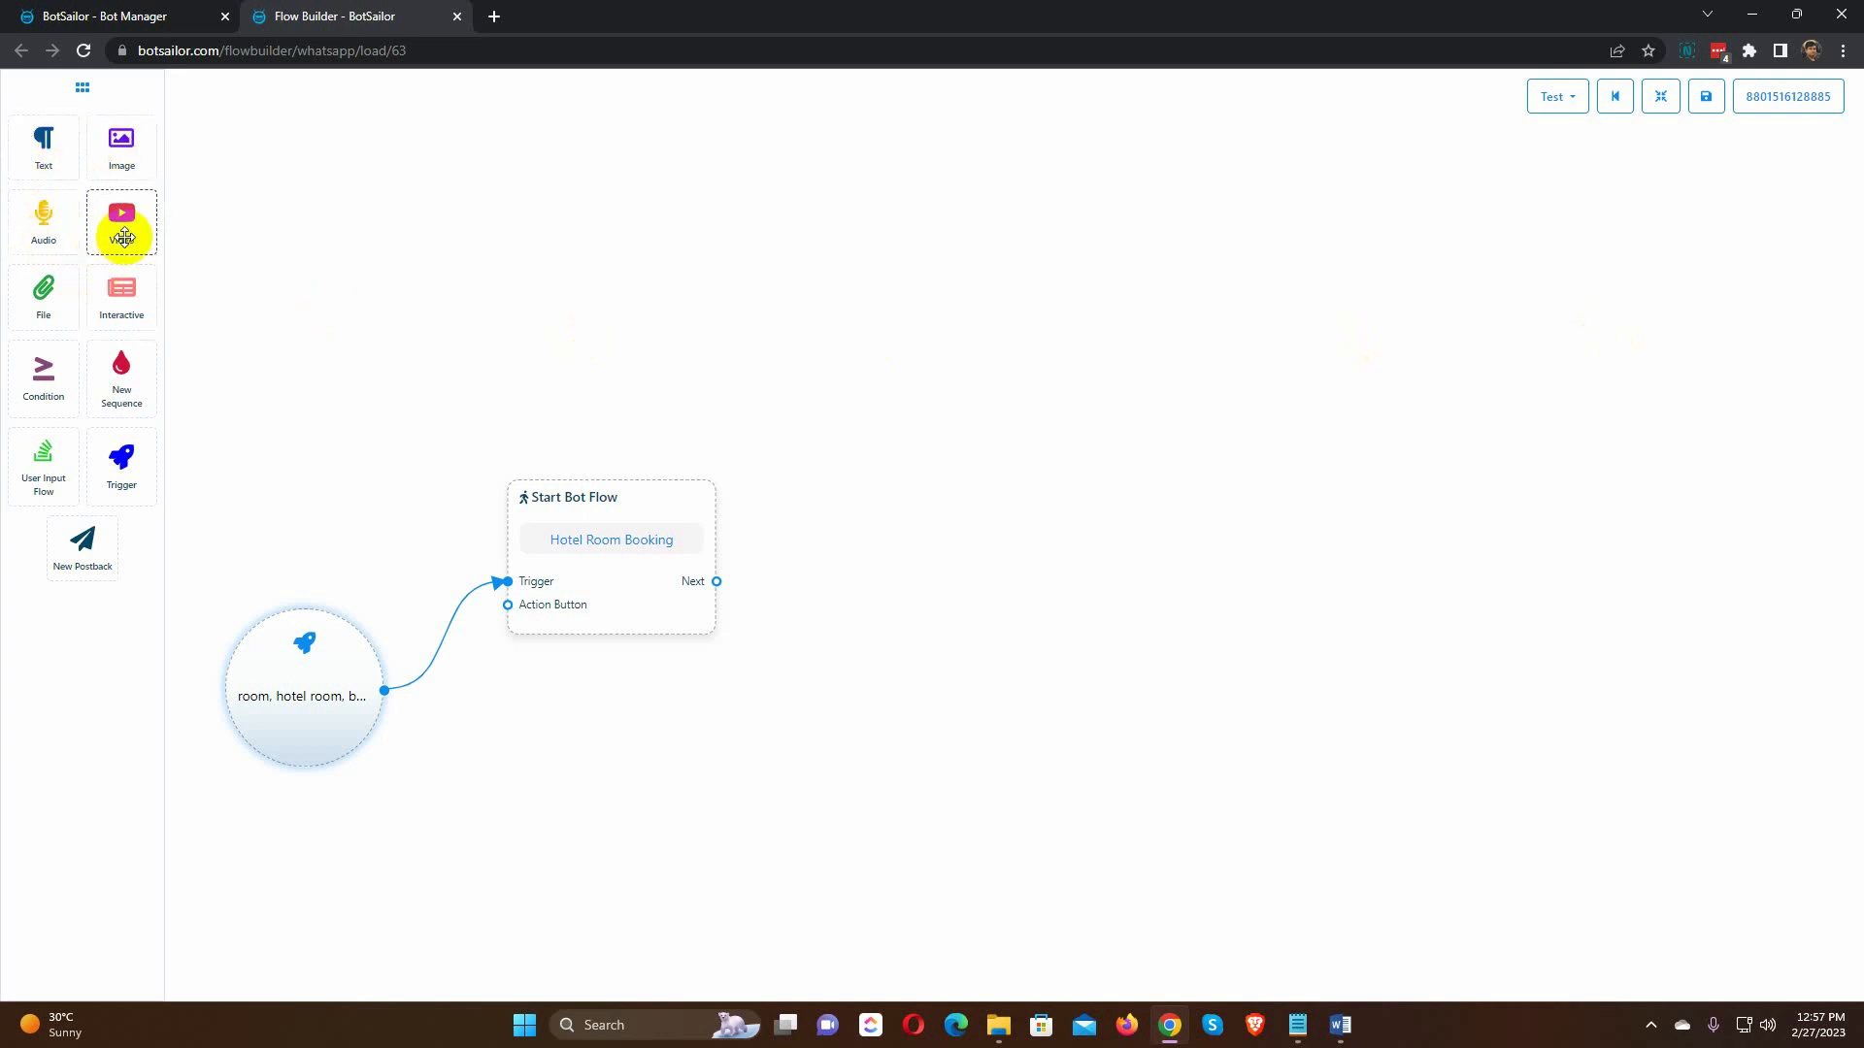
mouse_move(122, 298)
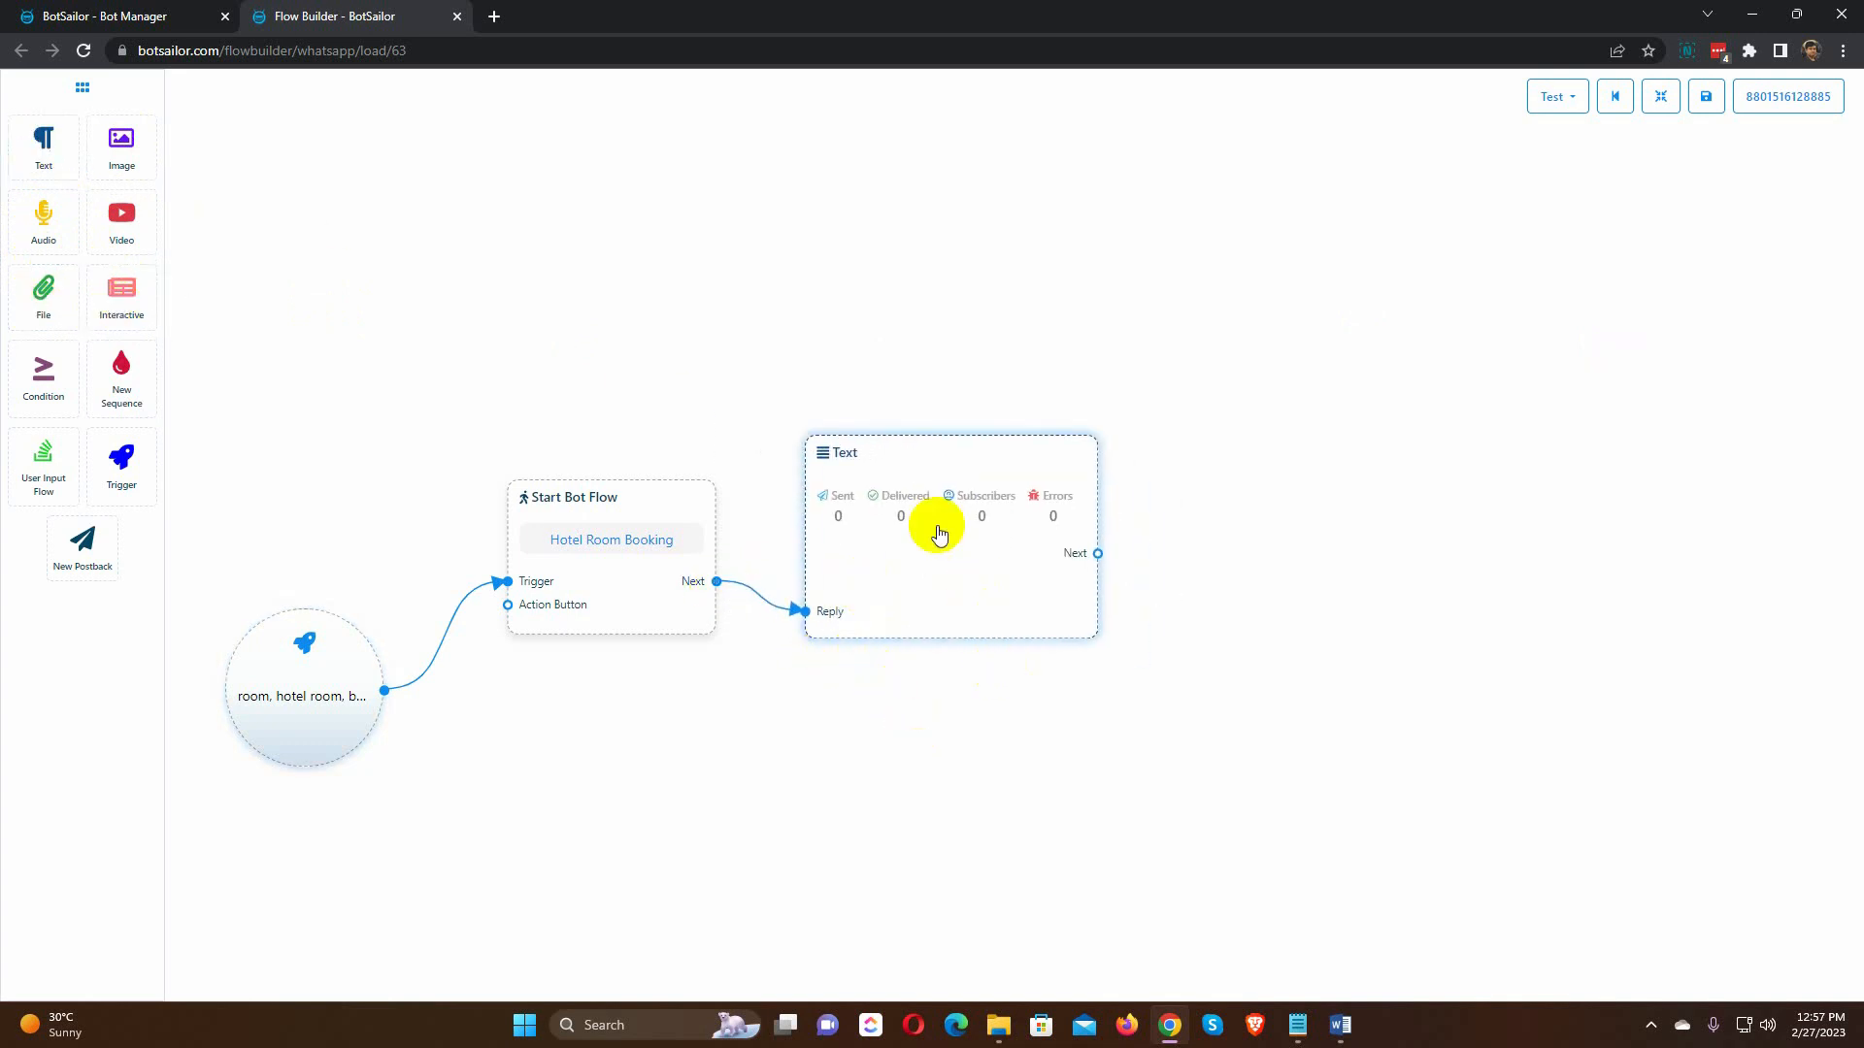
Step: Add a 'Welcome to Hotel Le Meridian' text reply with a 3-second delay
left_click(938, 531)
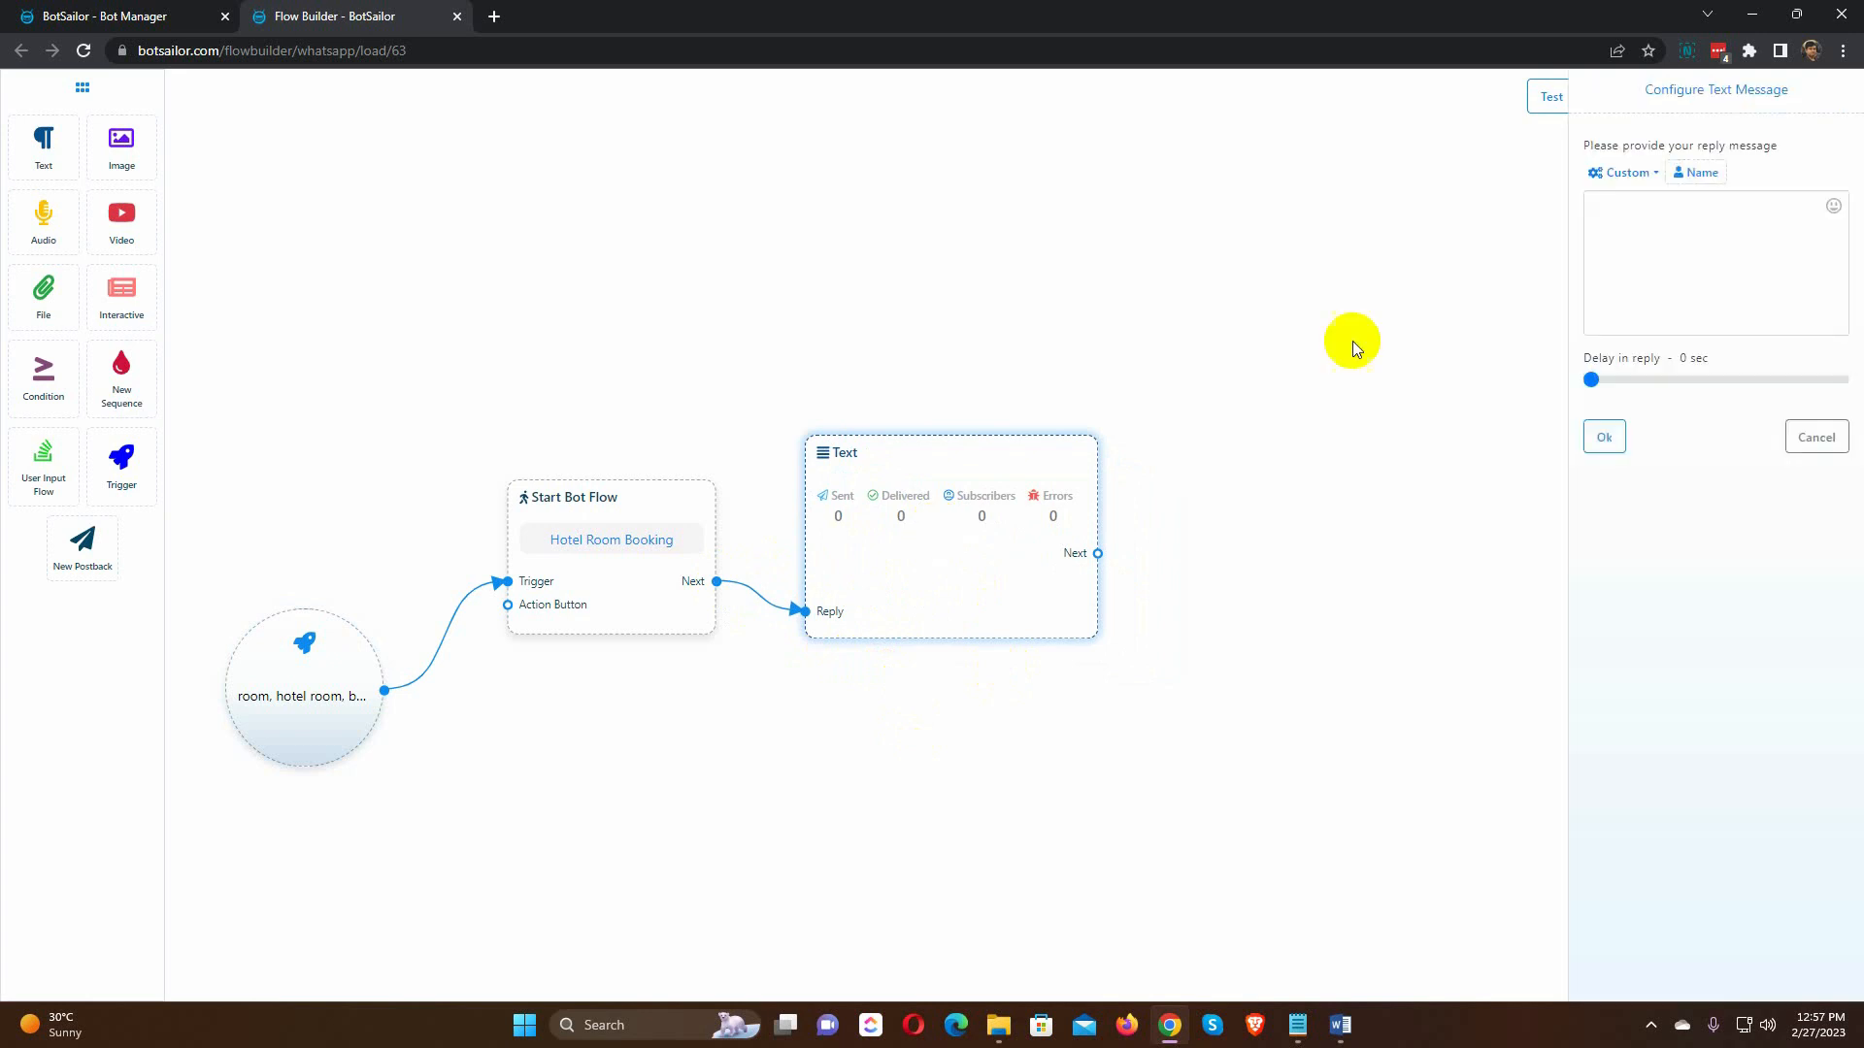
type("Welcome to Hote Le Meridian")
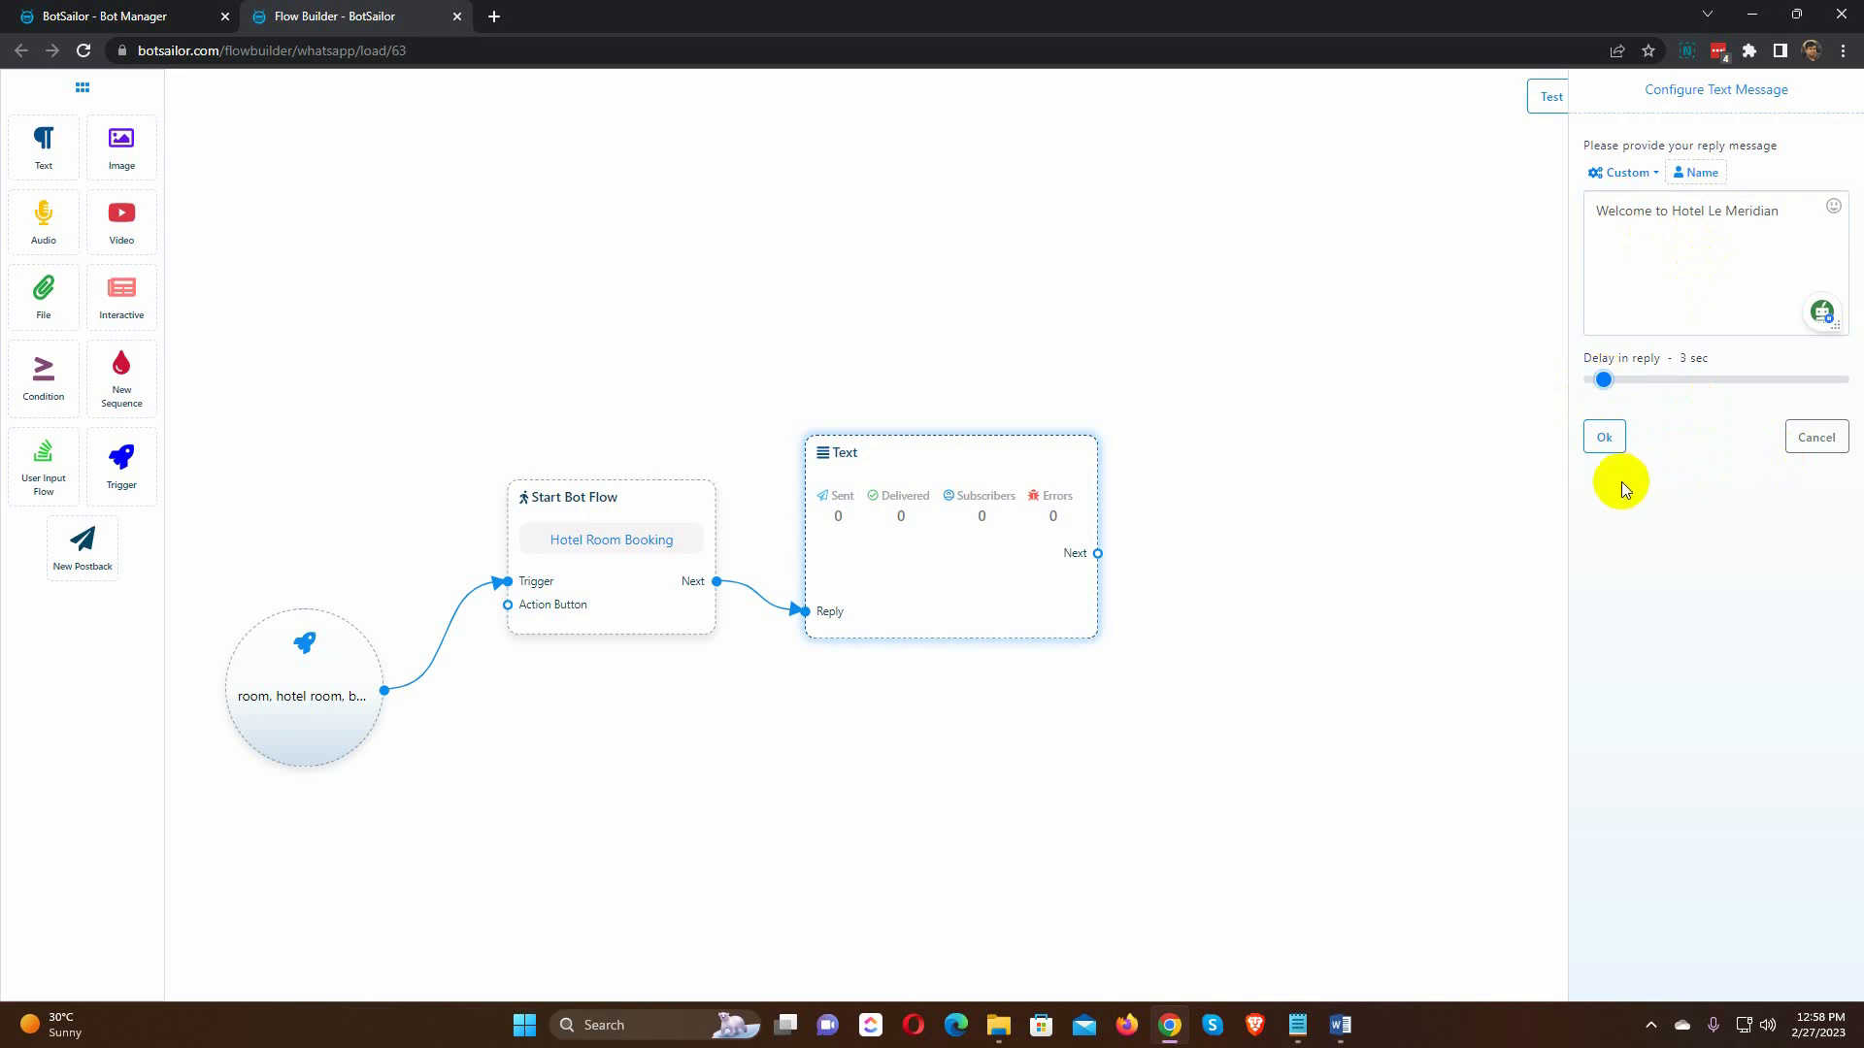
left_click(1604, 437)
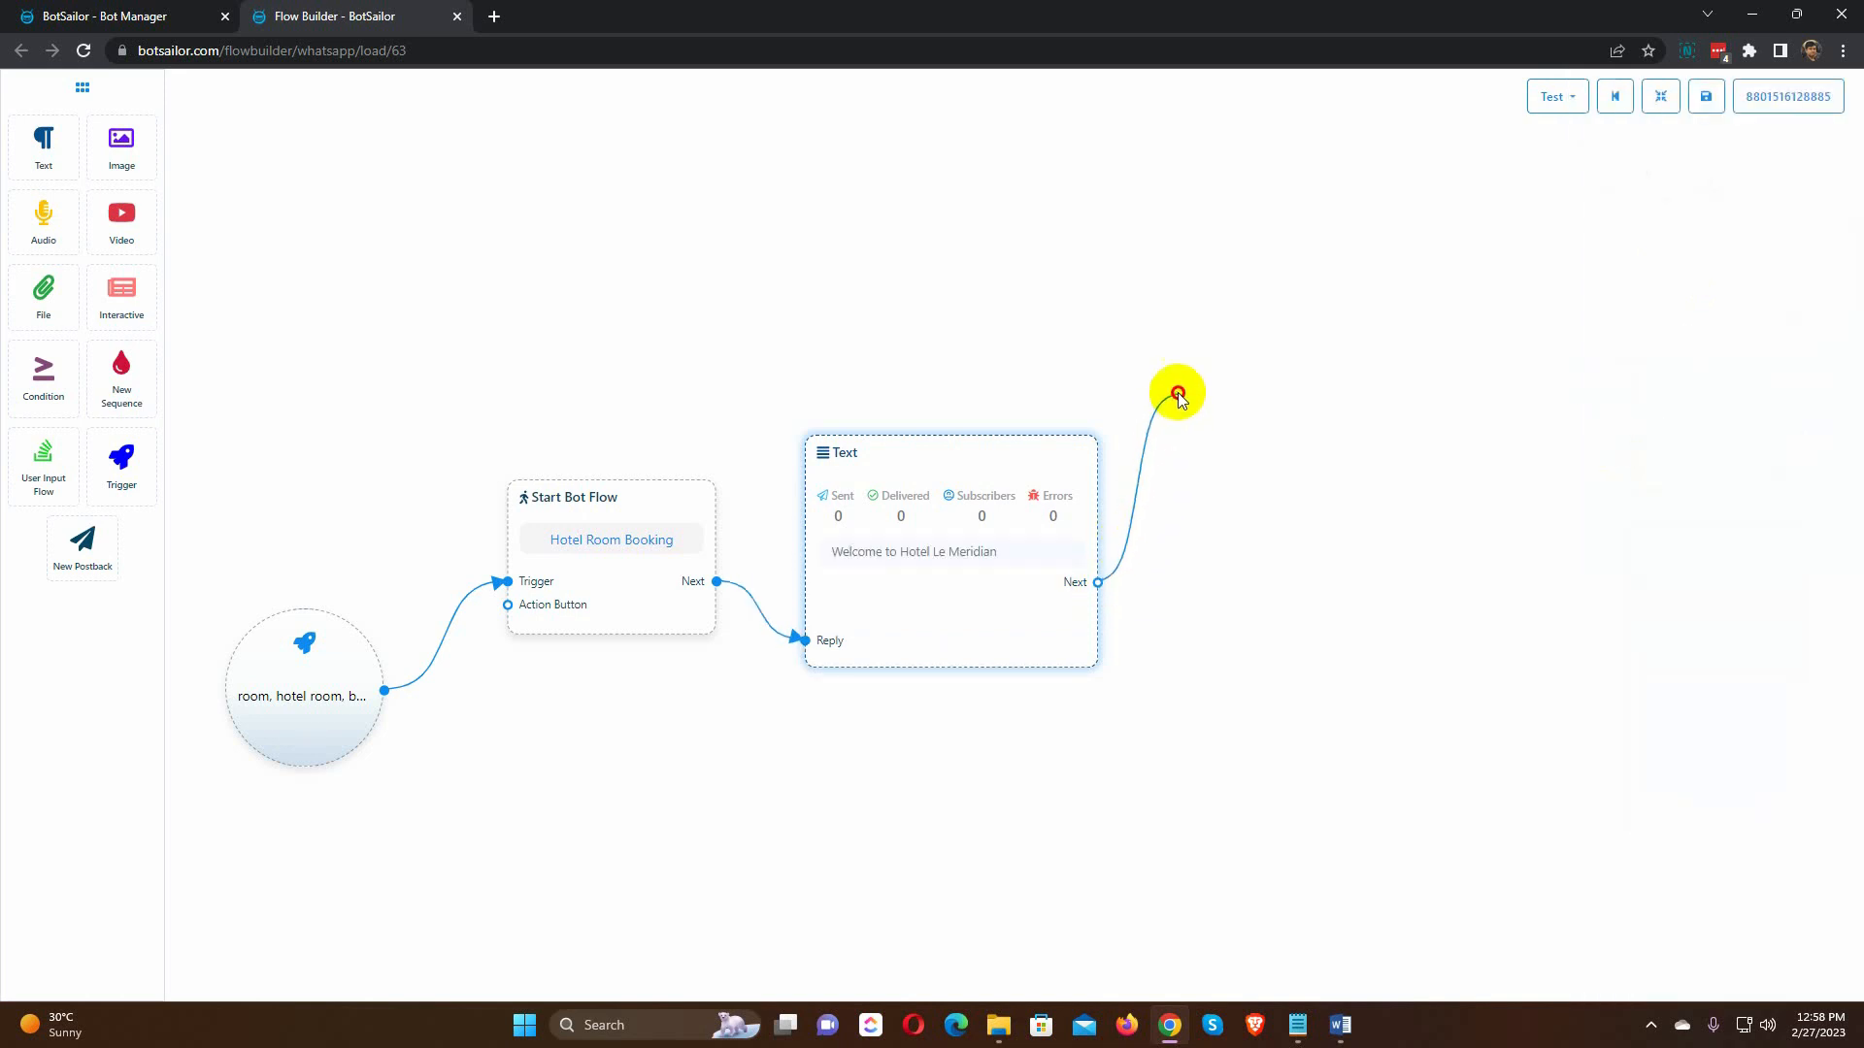
left_click(1175, 394)
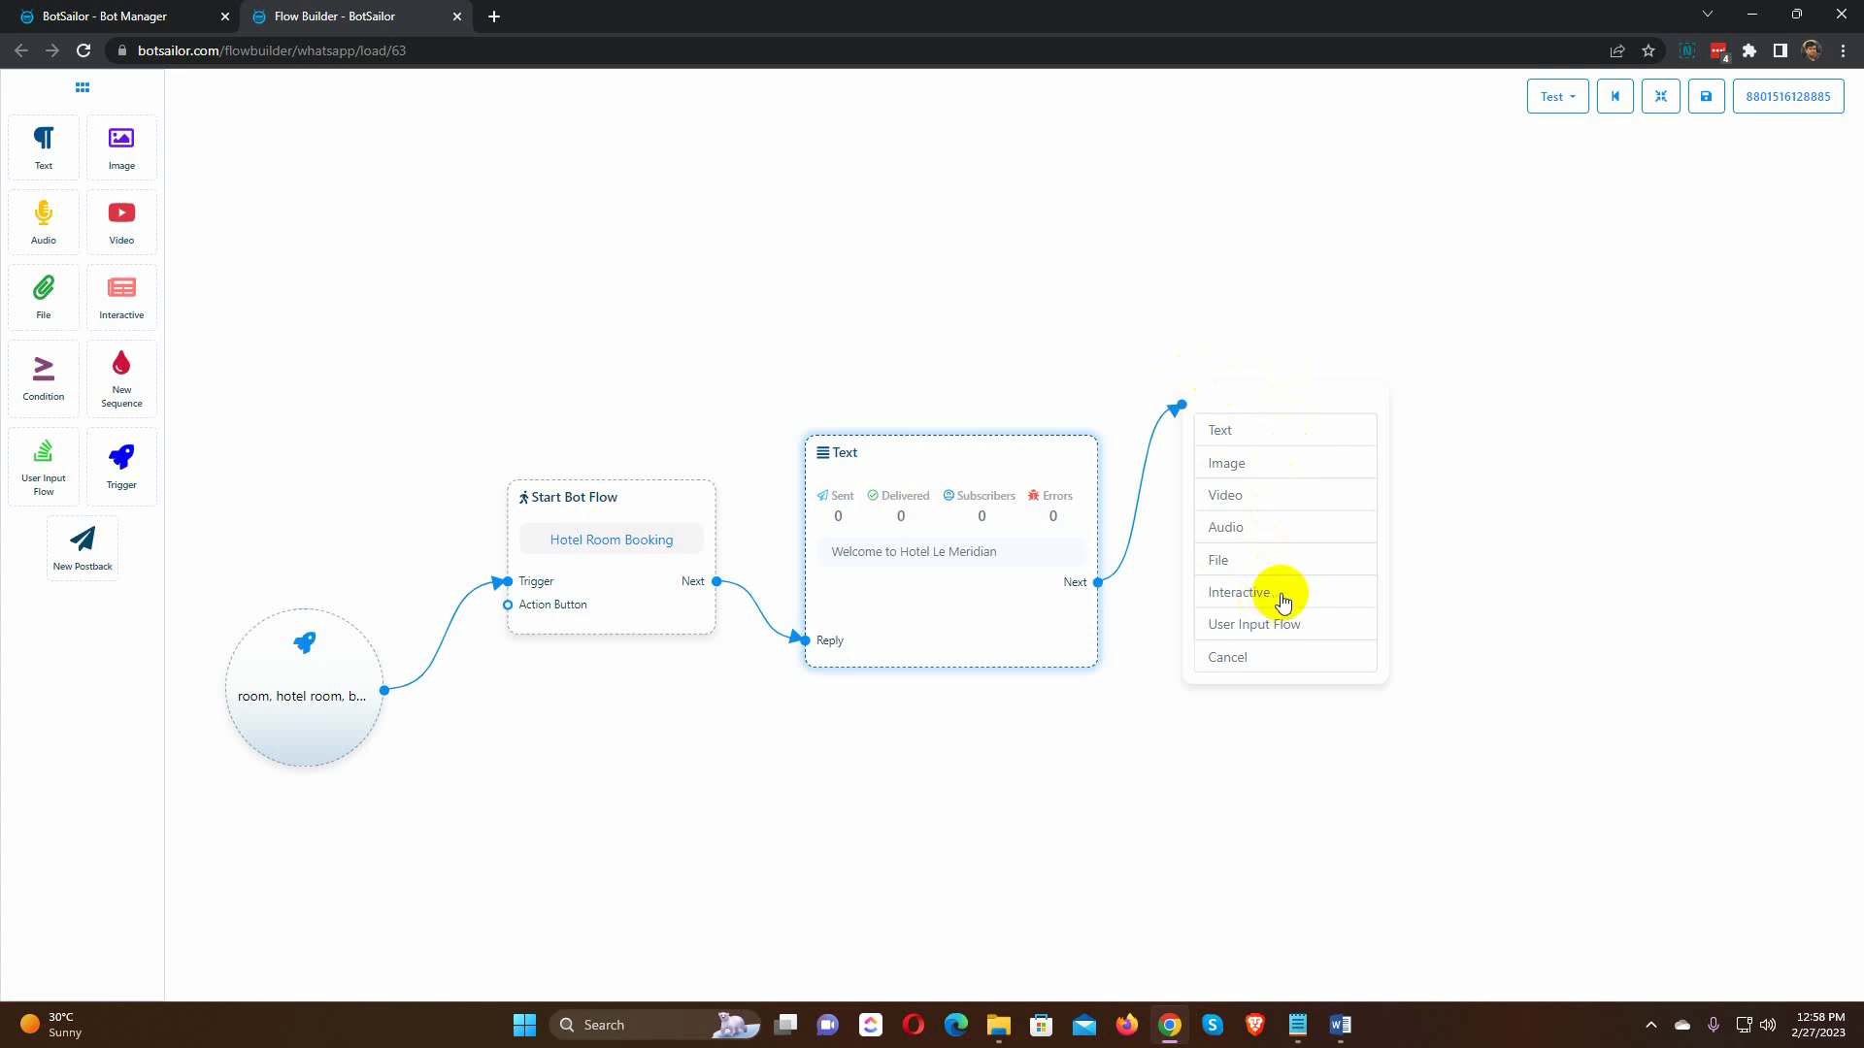
Step: Add an interactive message with an uploaded image header and a rooms-and-packages body
left_click(1238, 592)
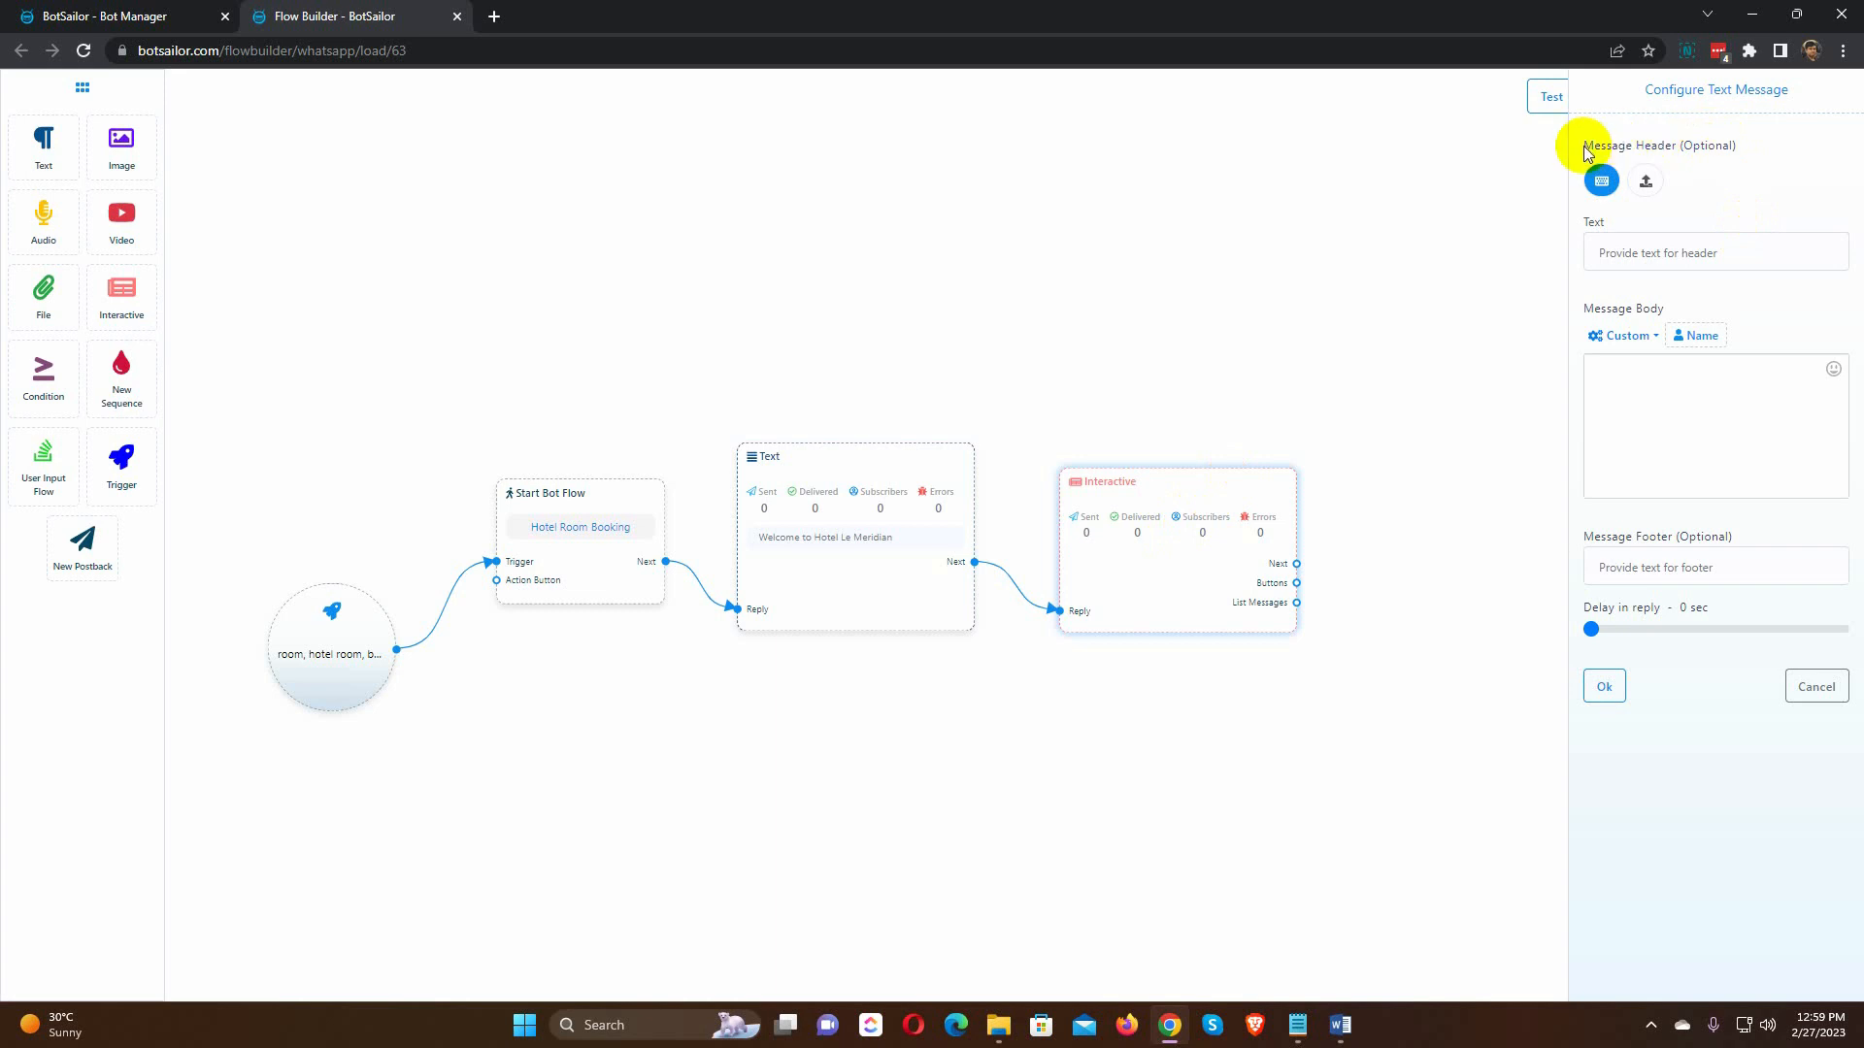
double_click(1659, 144)
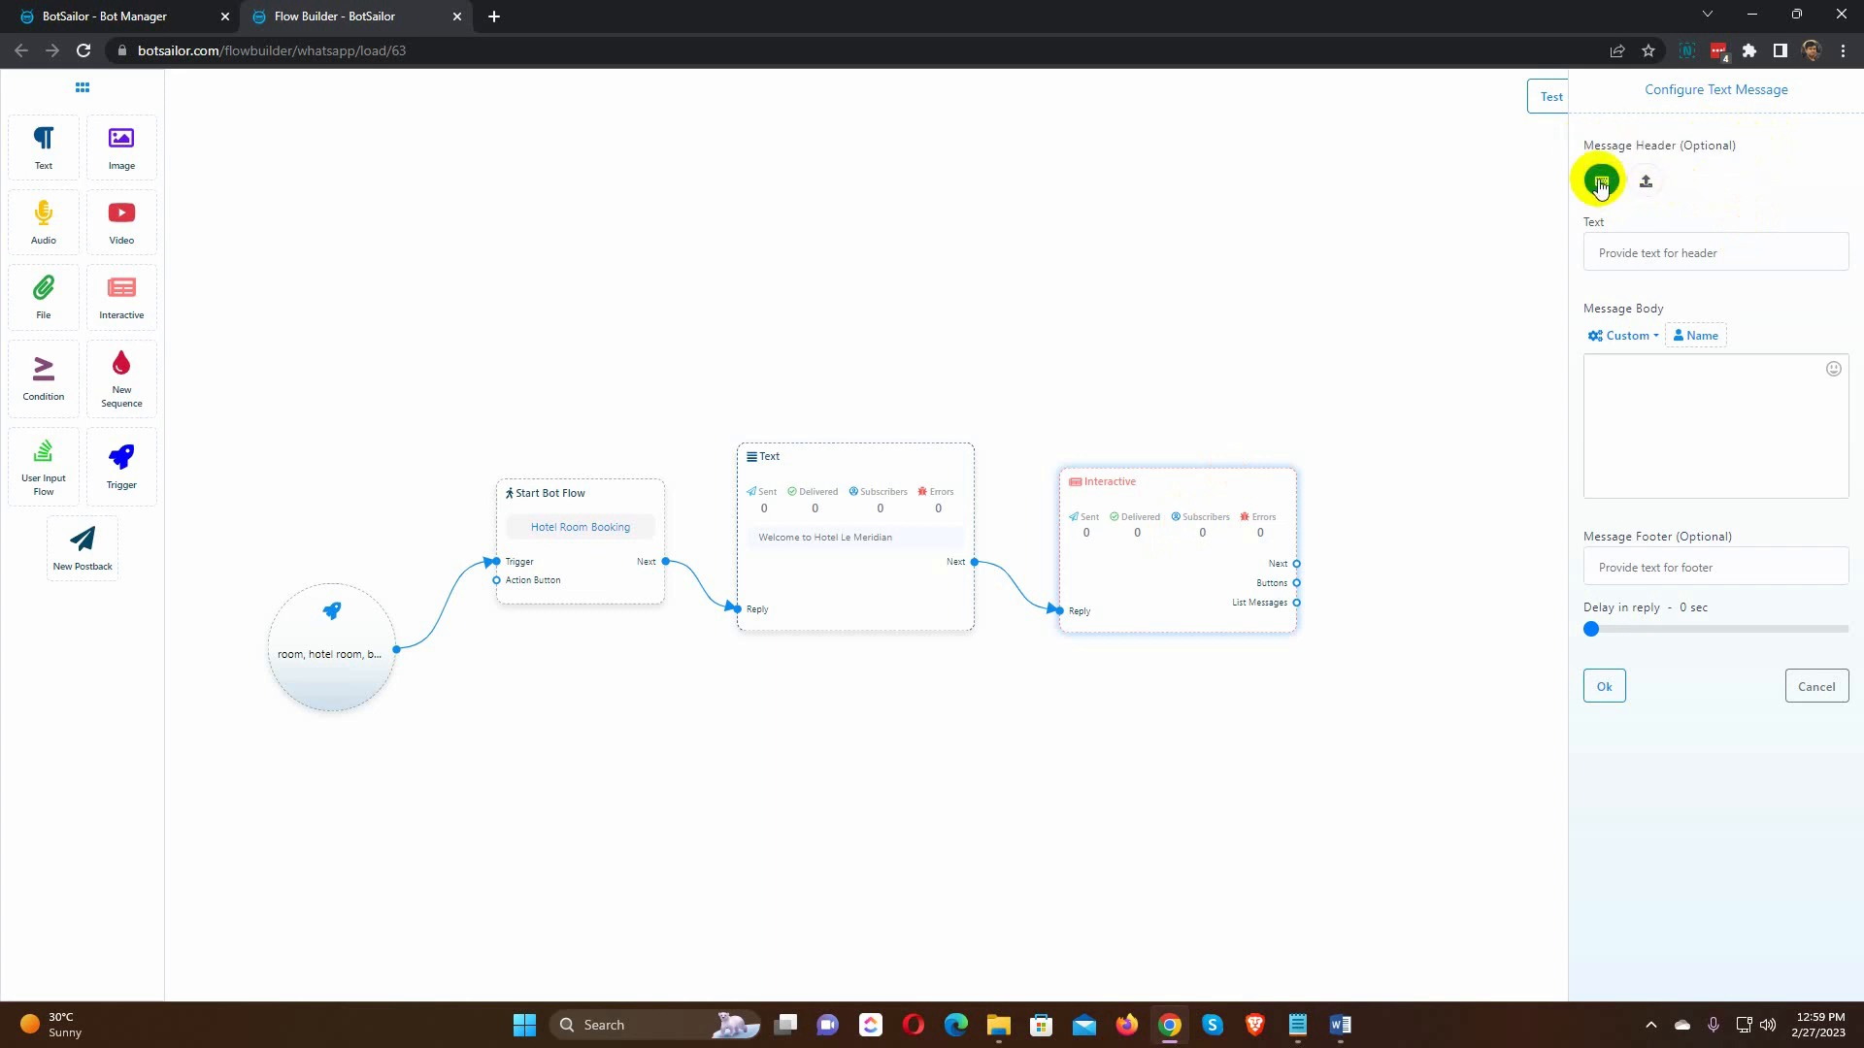
left_click(1646, 180)
type("We offer various types of rooms and packages. Please let us know what are you looking for.")
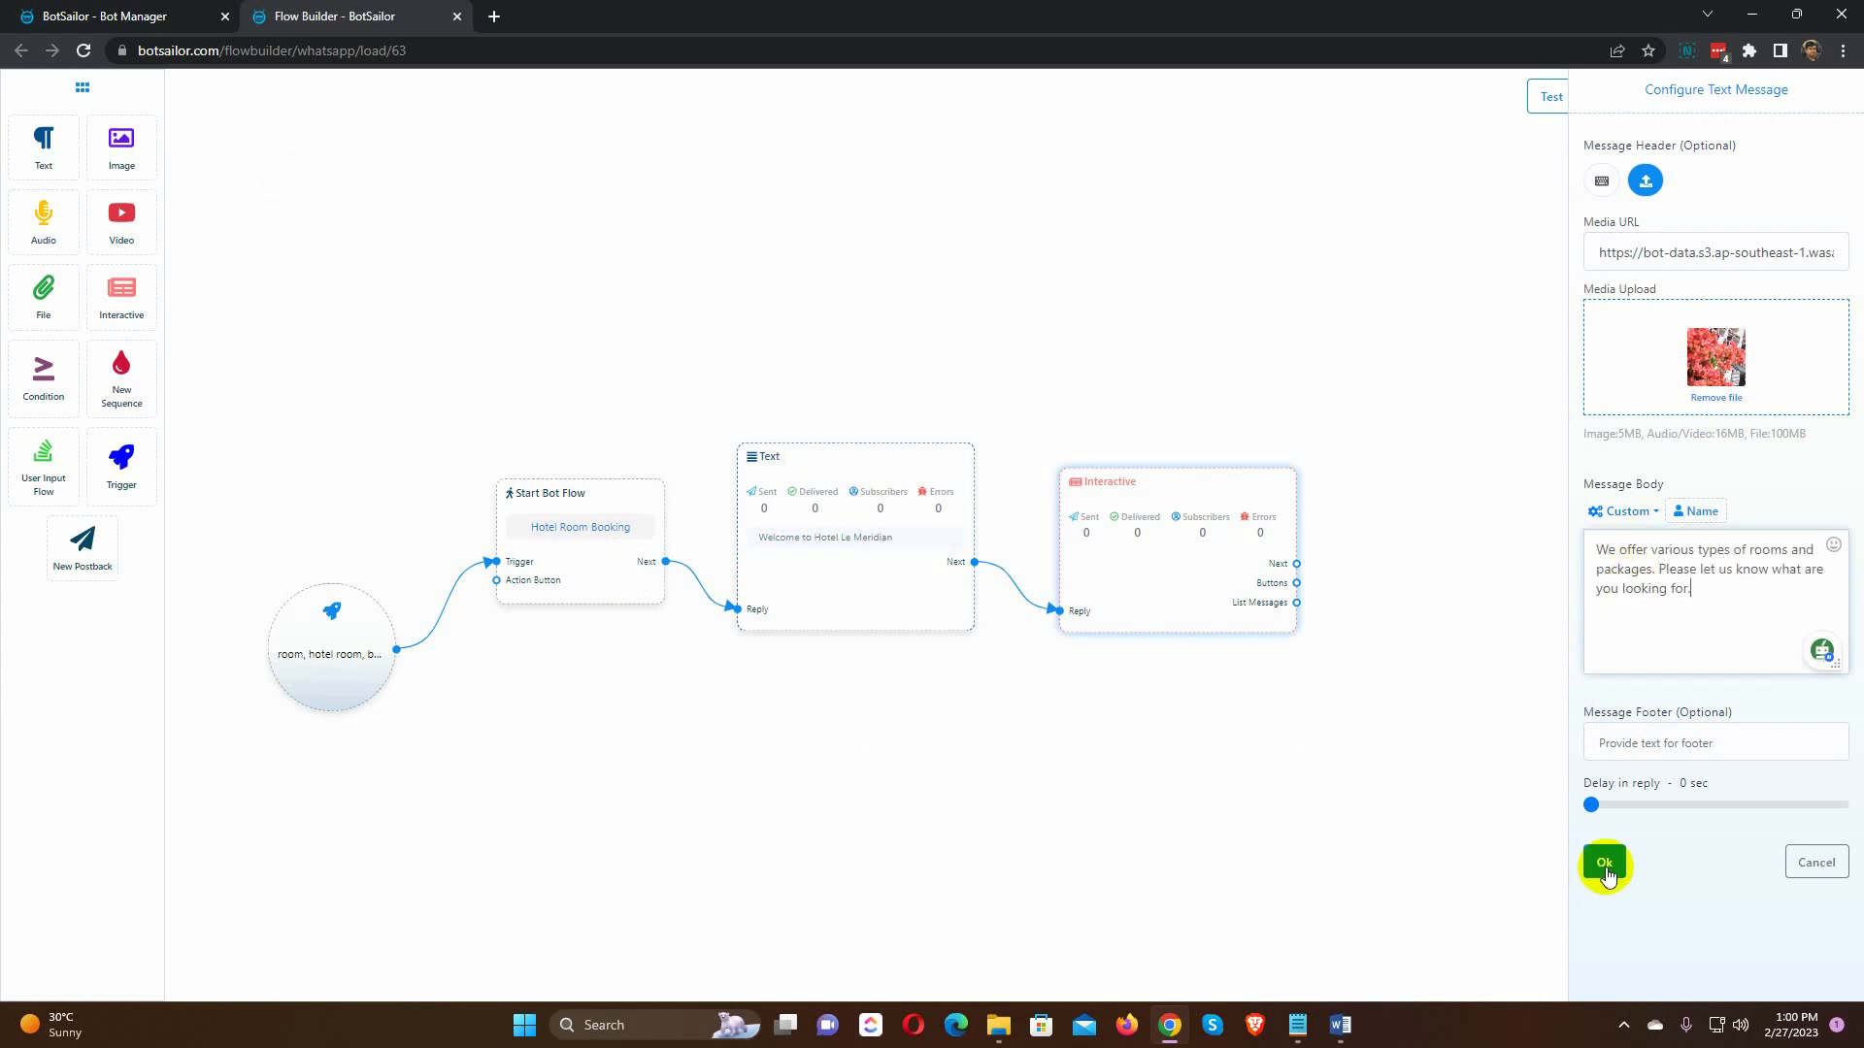
left_click(1603, 862)
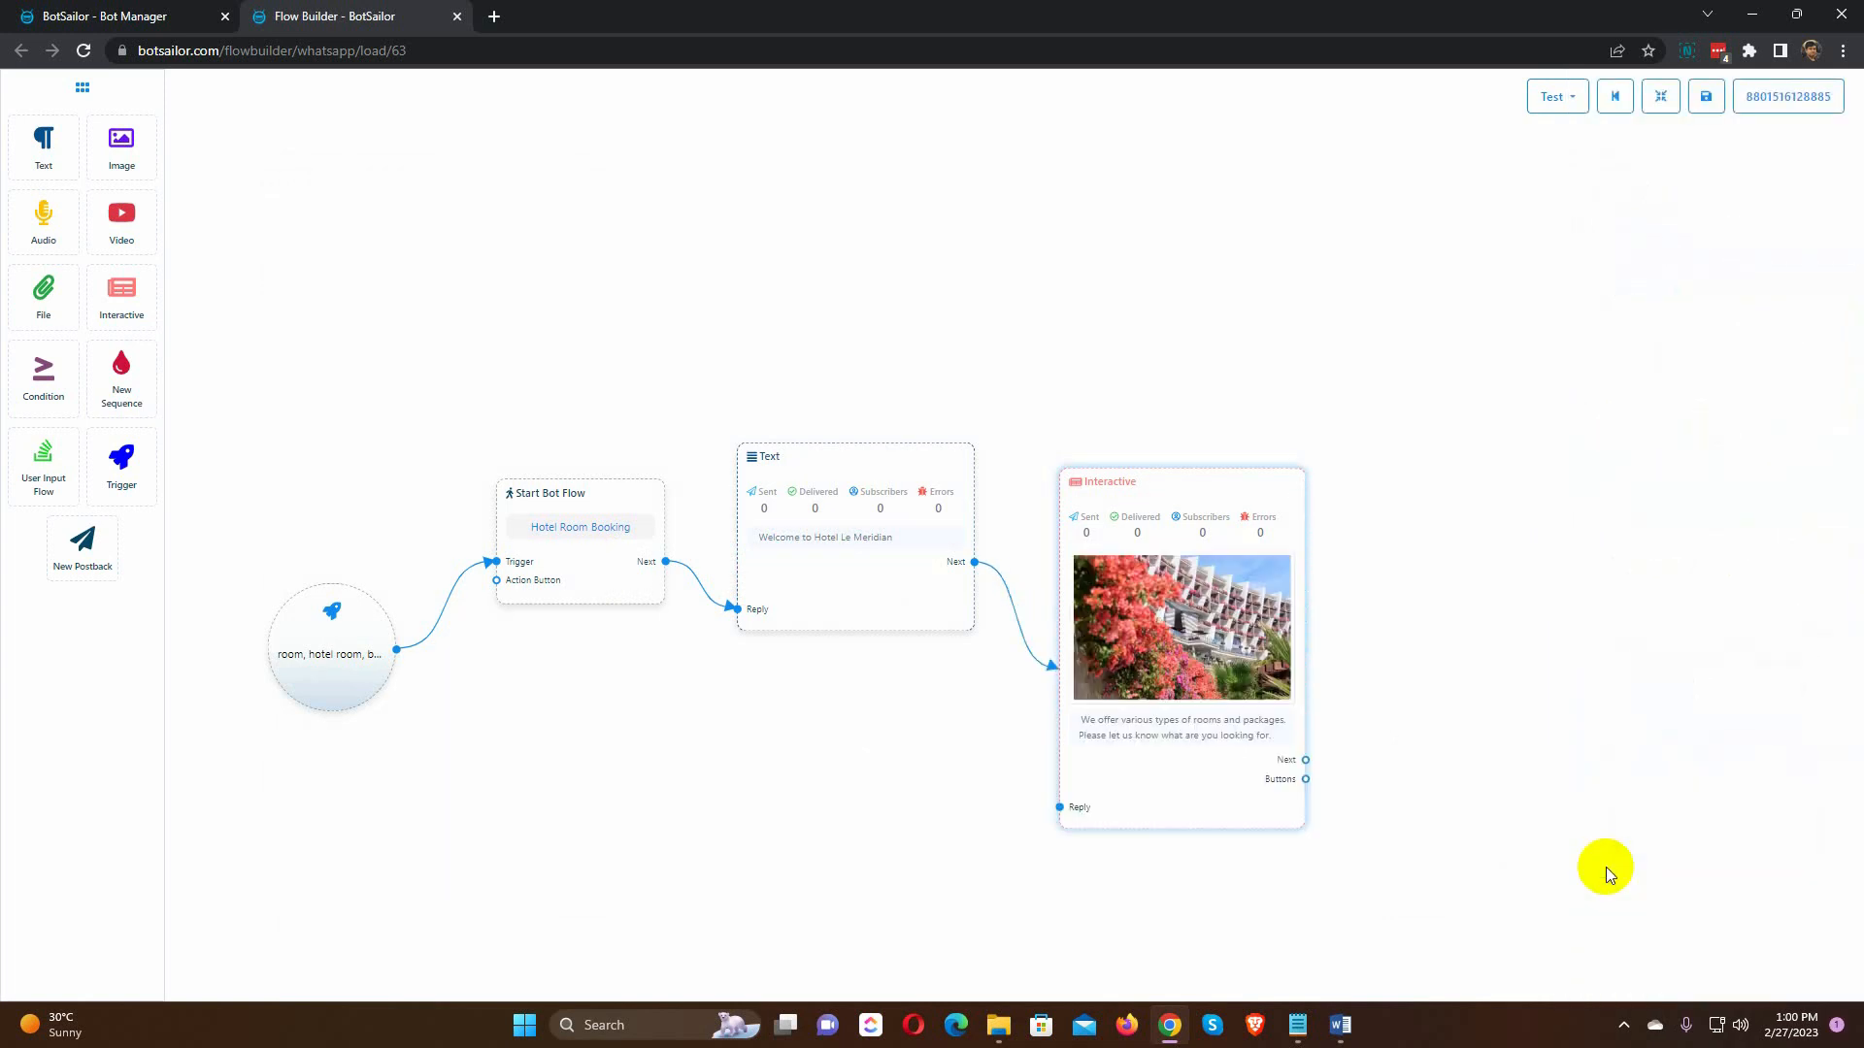
Step: Add inline buttons and make 'Single Room' a New postback button
left_click_drag(1605, 875, 1352, 701)
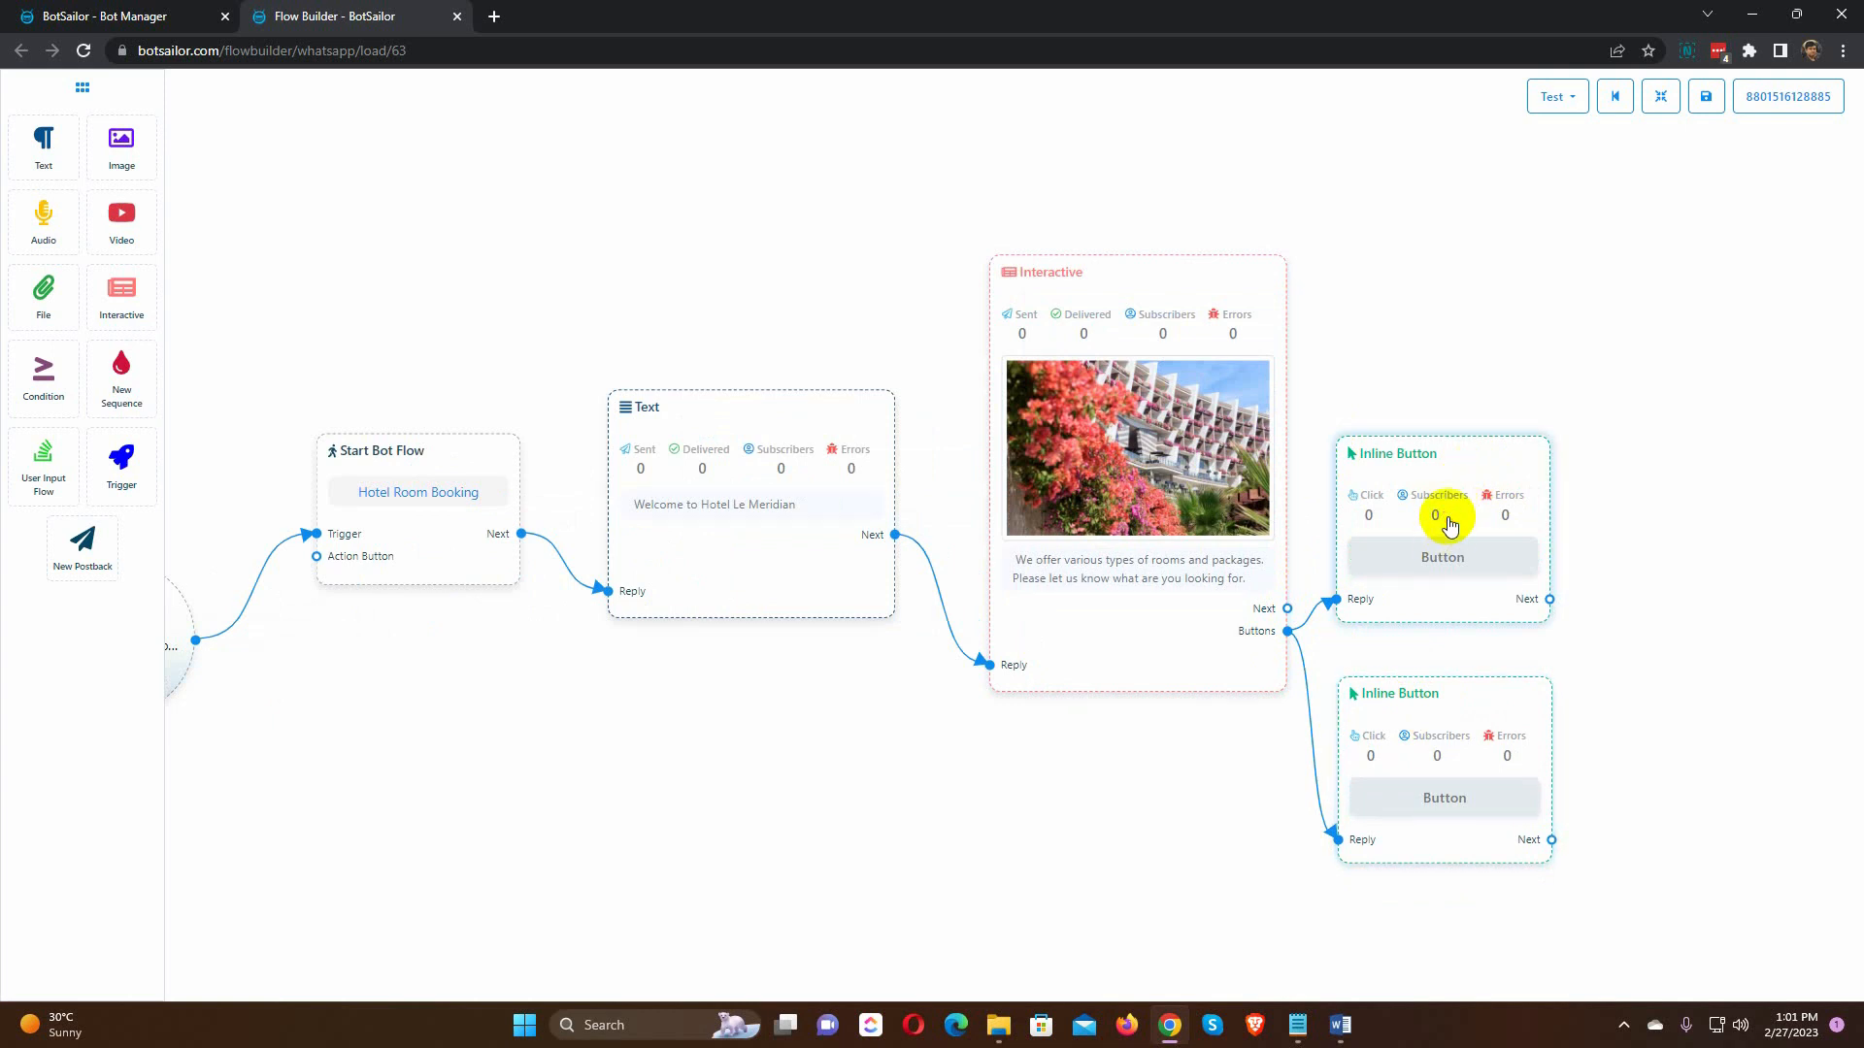
left_click(1443, 557)
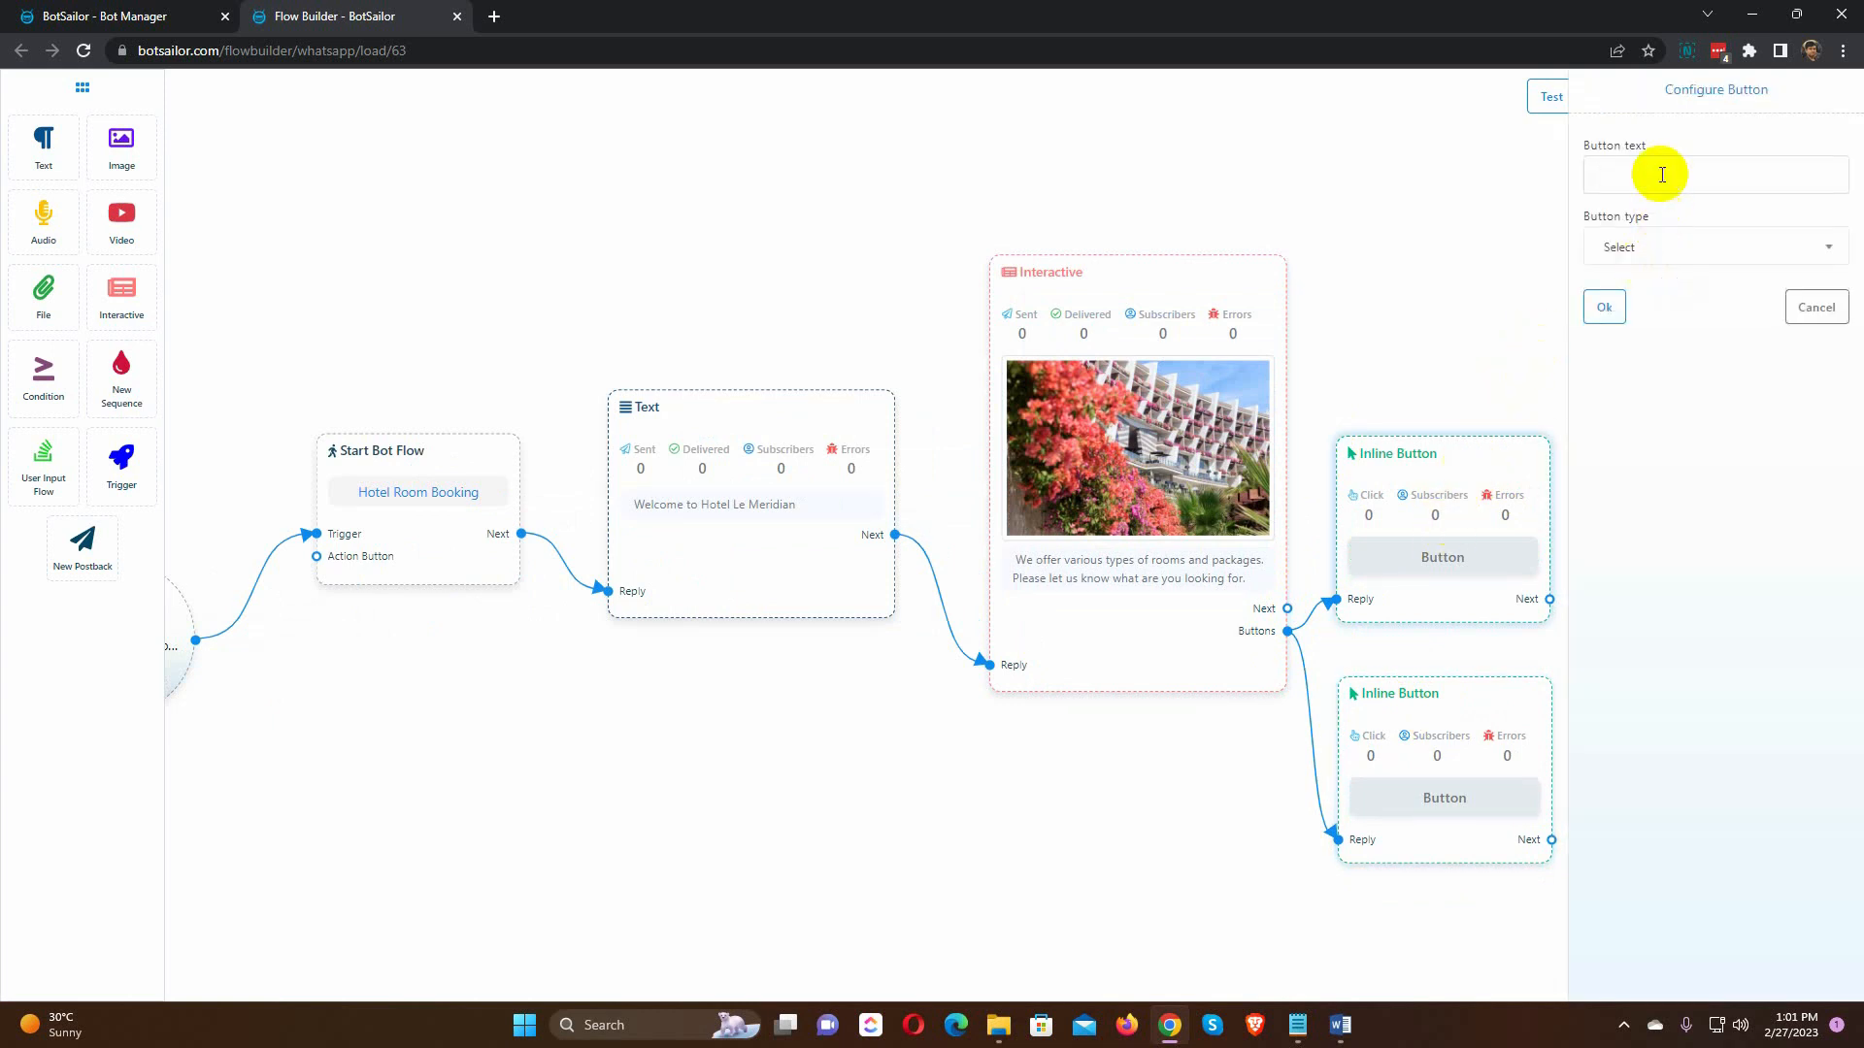
type("Single Room")
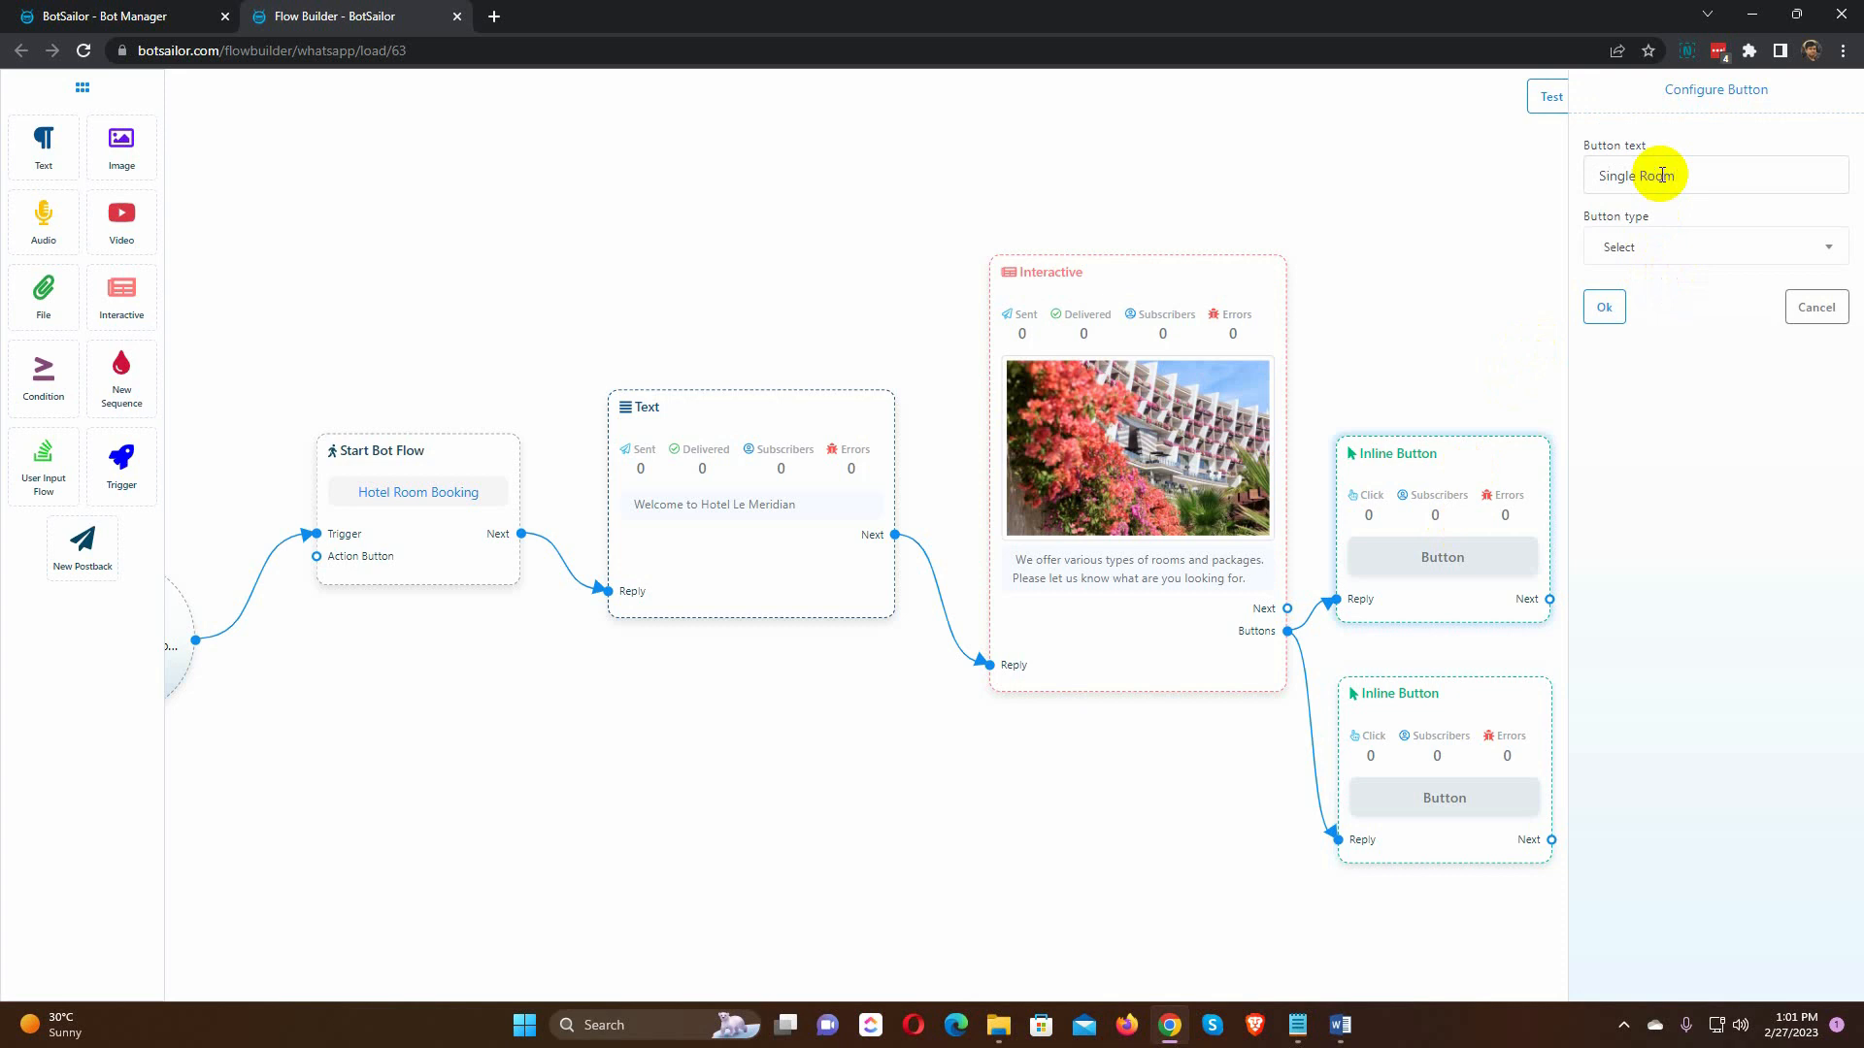
left_click(1715, 245)
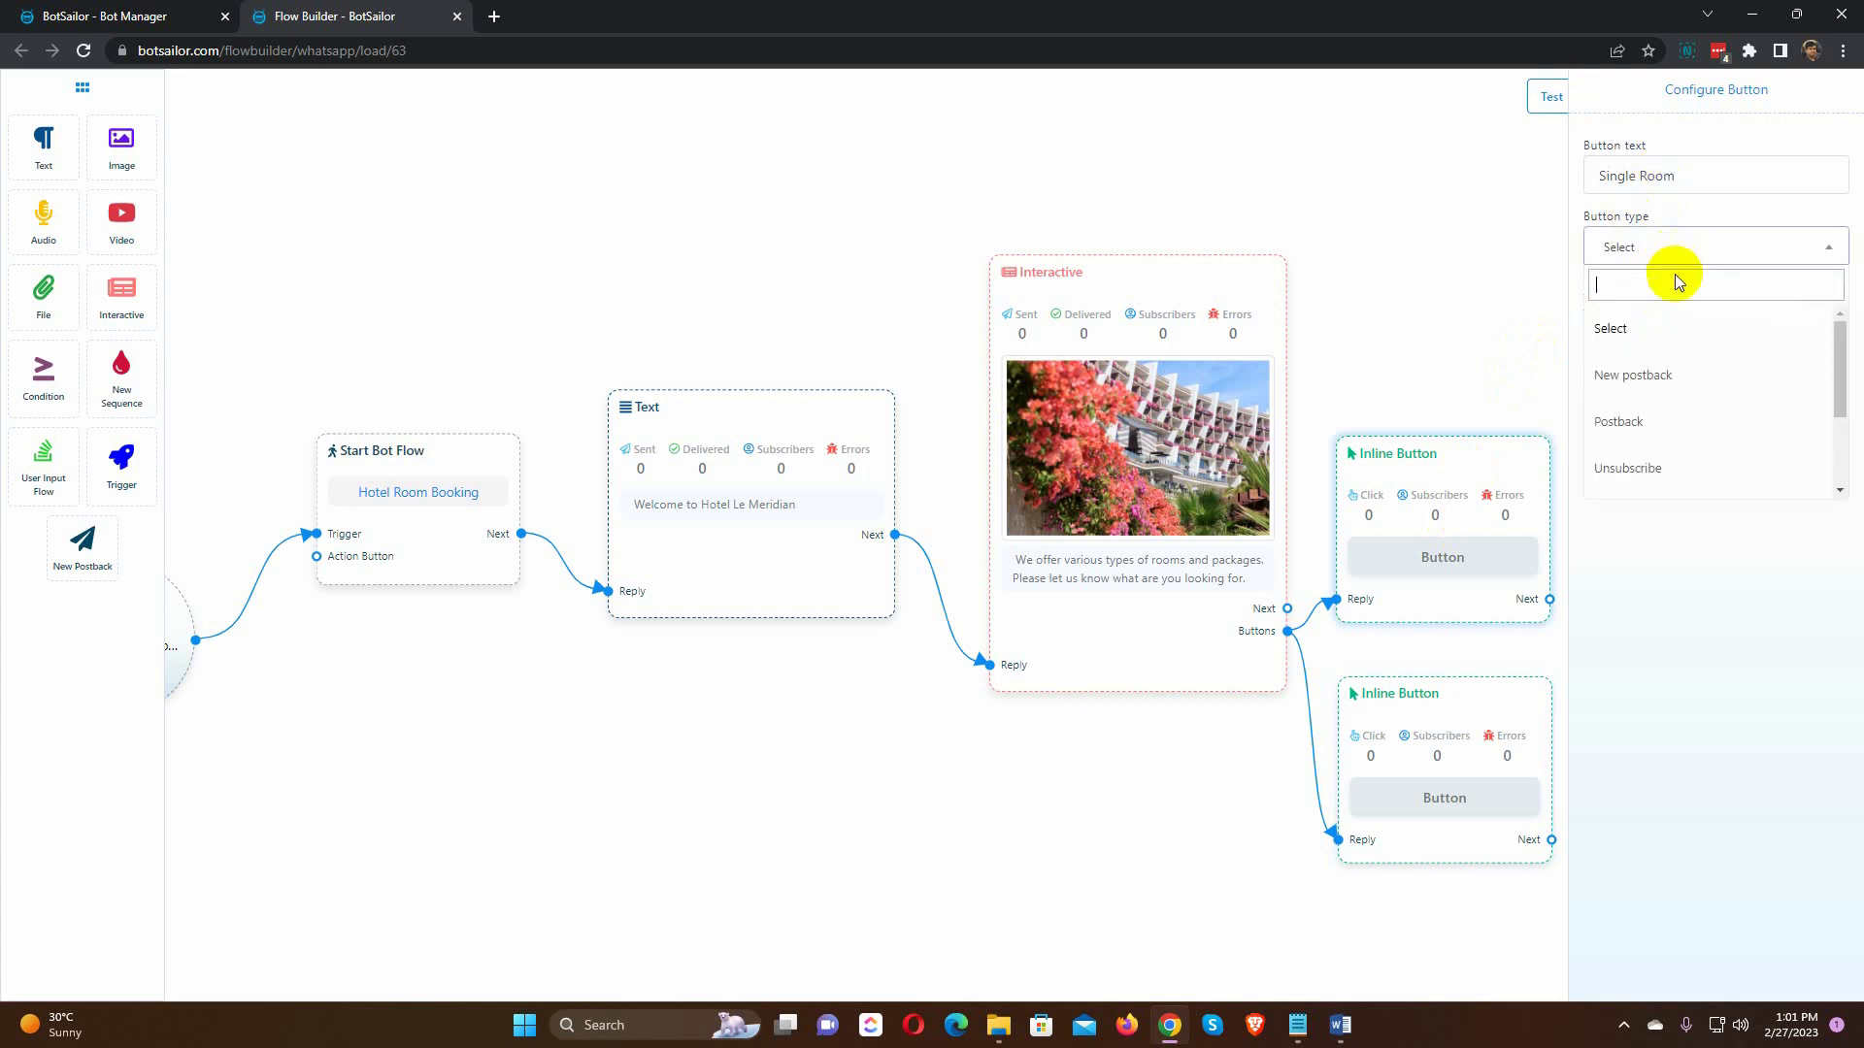
left_click(1633, 374)
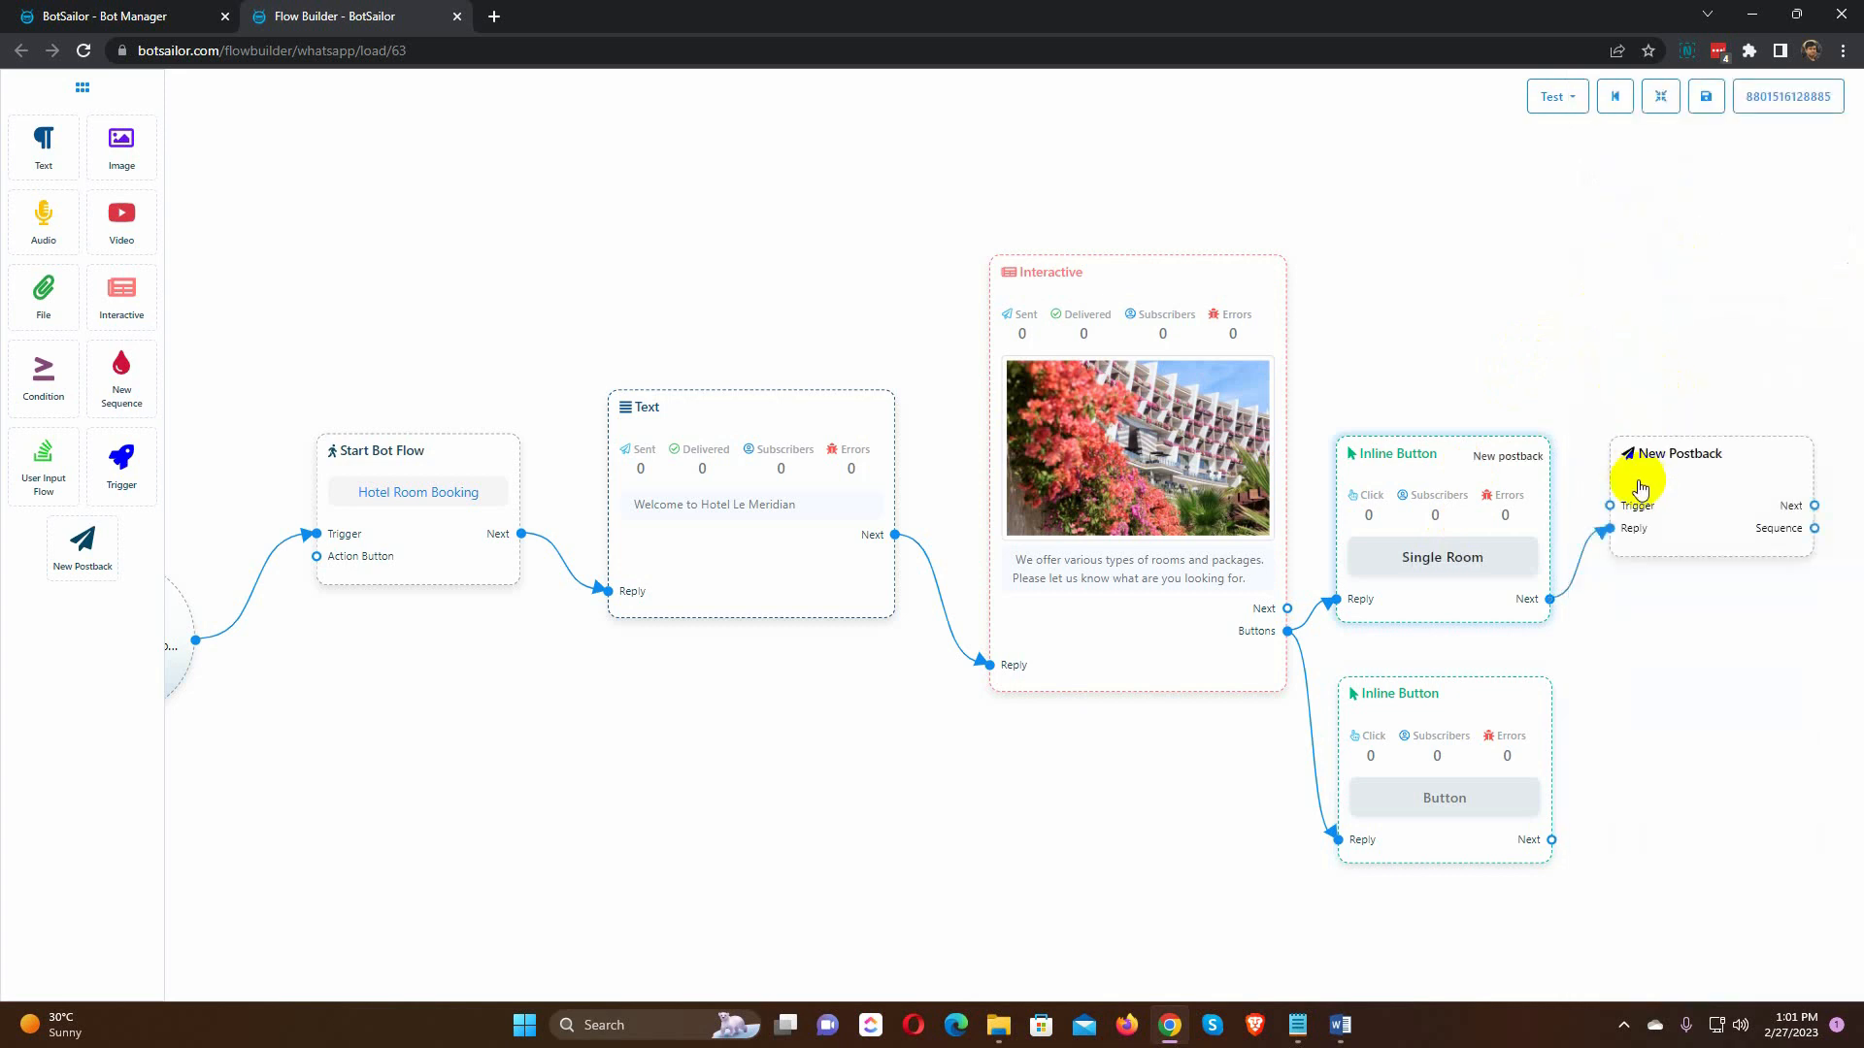
Step: Give Single Room a thank-you reply and make 'Double Room' a New postback button
left_click(1679, 454)
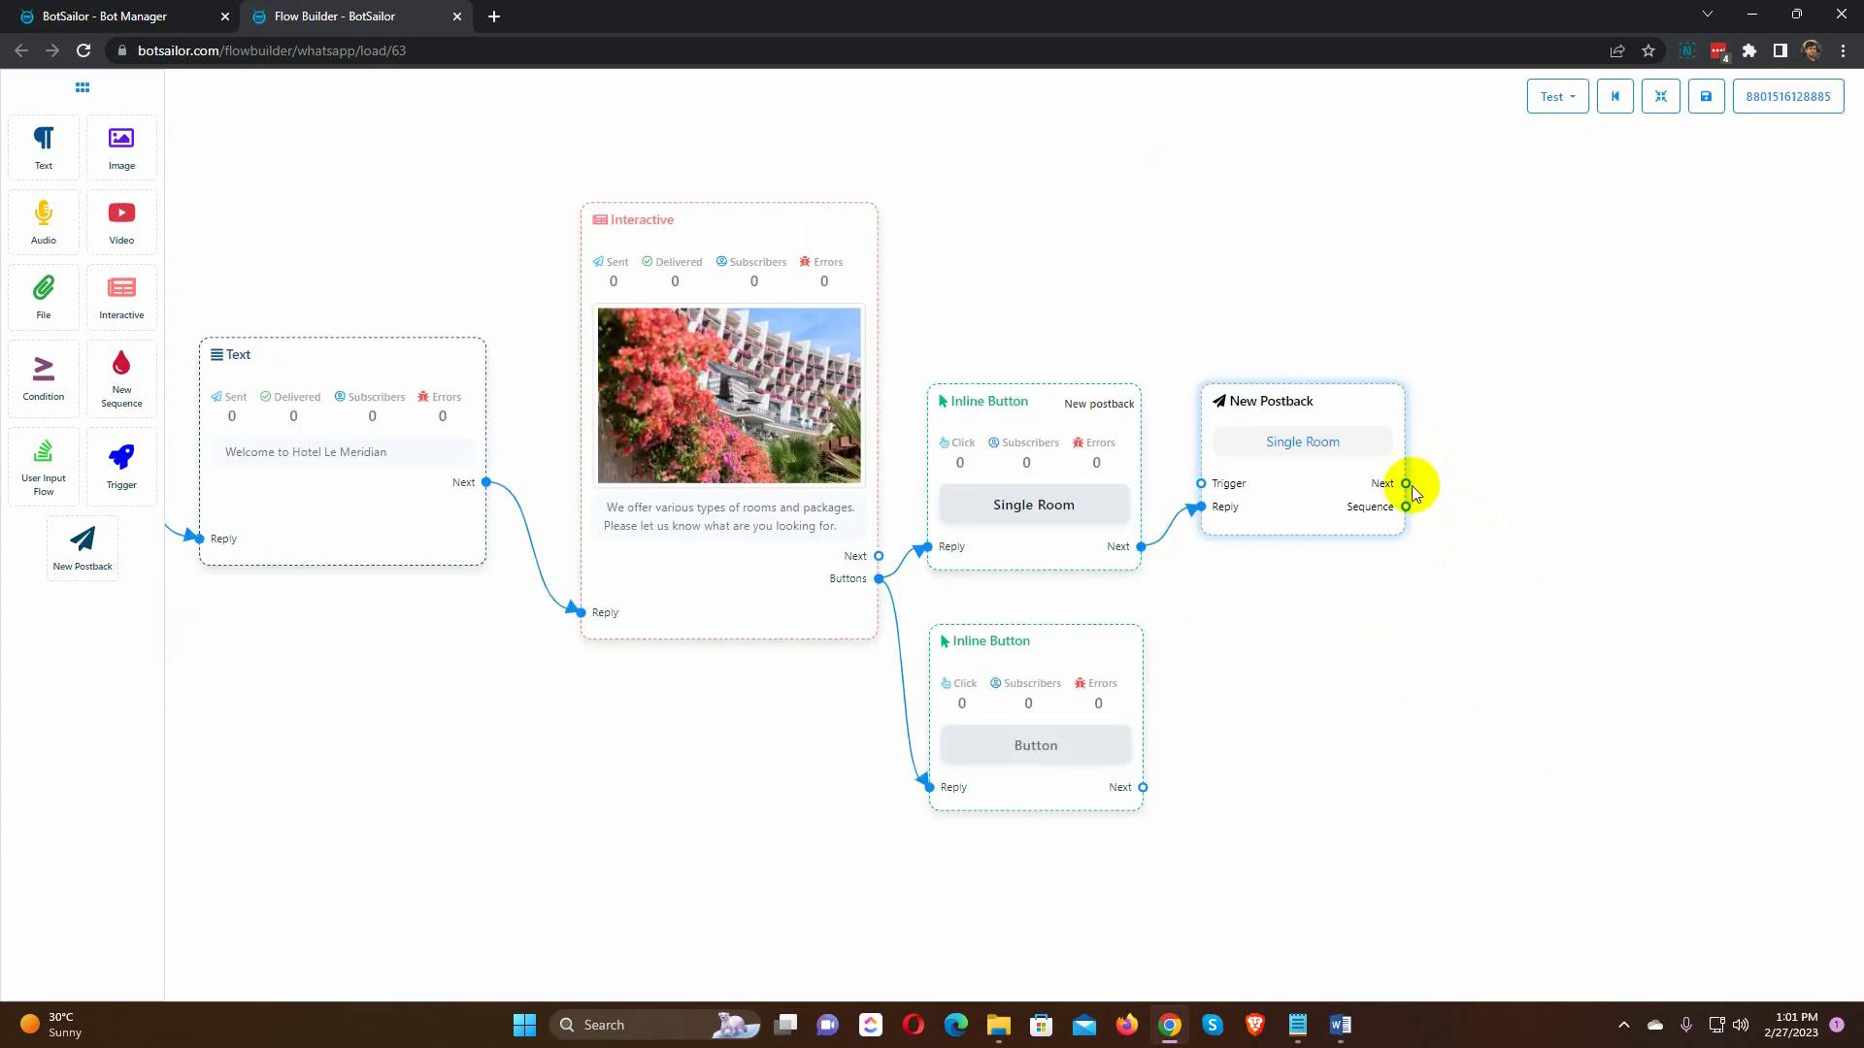
mouse_move(1450, 297)
type("Thank you for your interested")
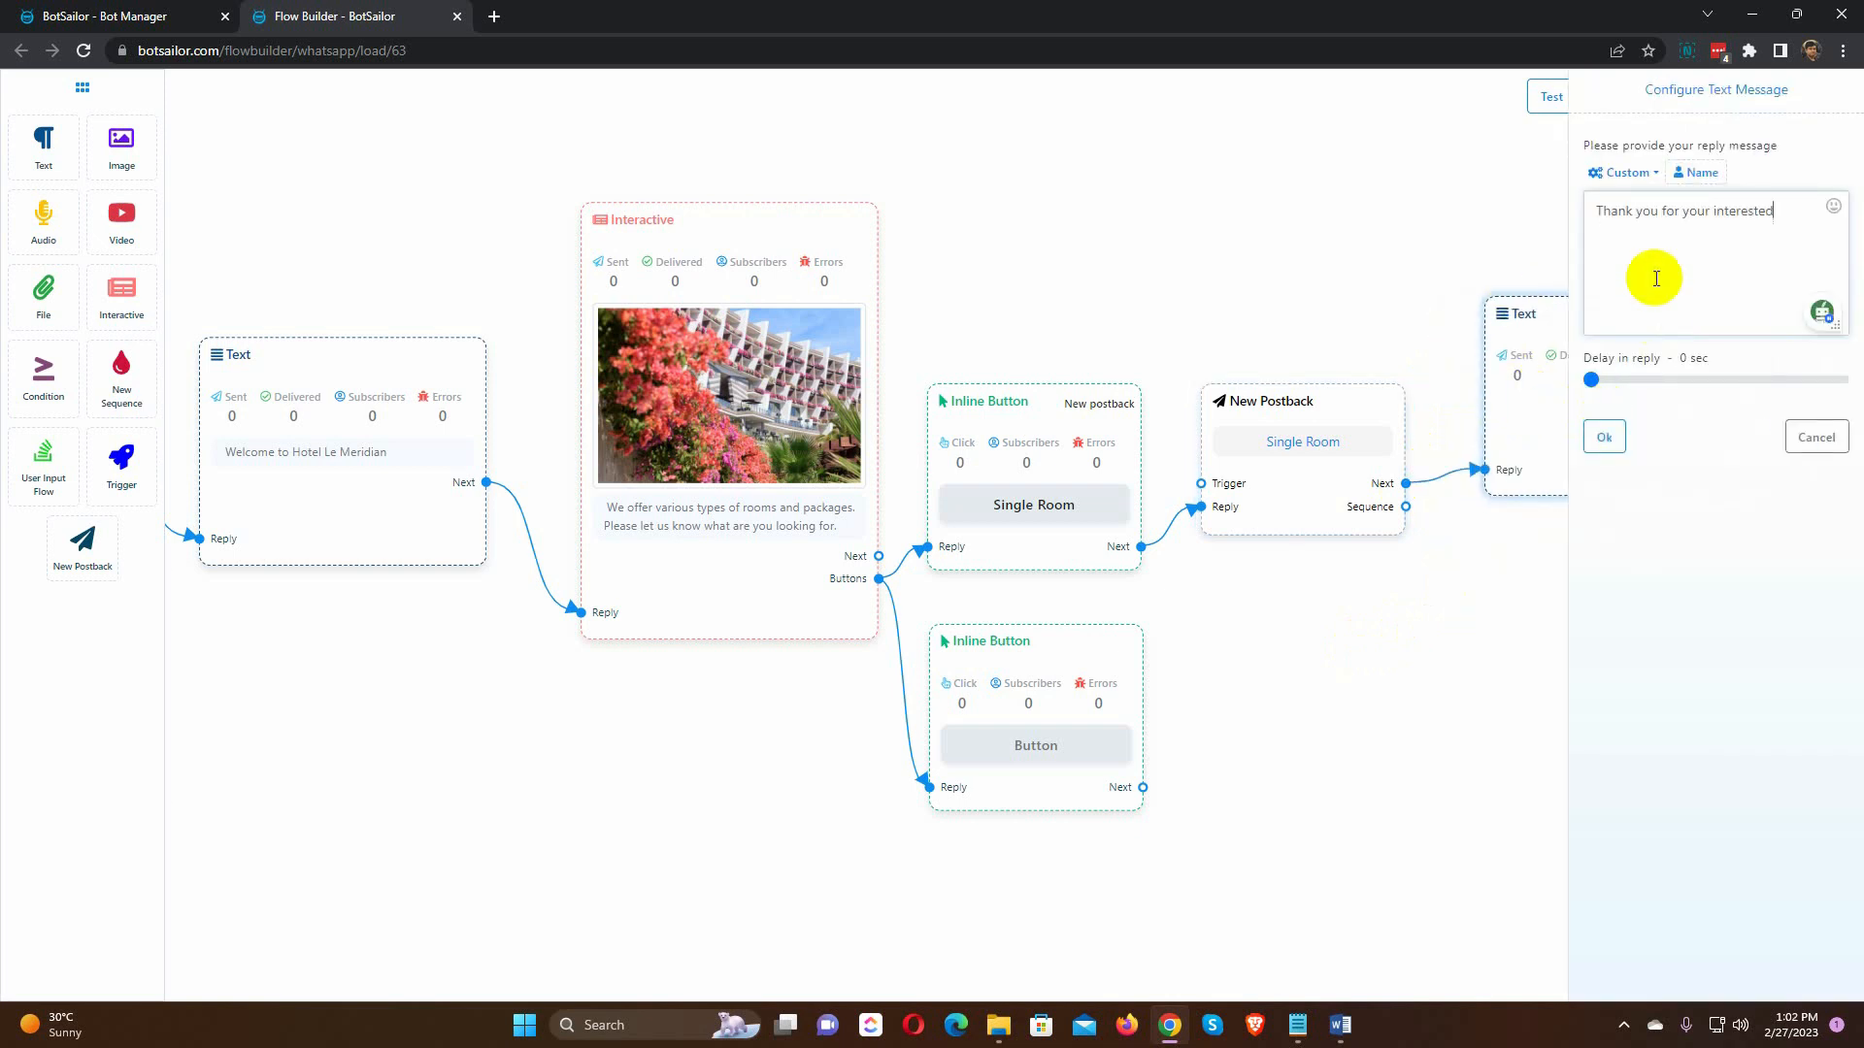
left_click(1603, 437)
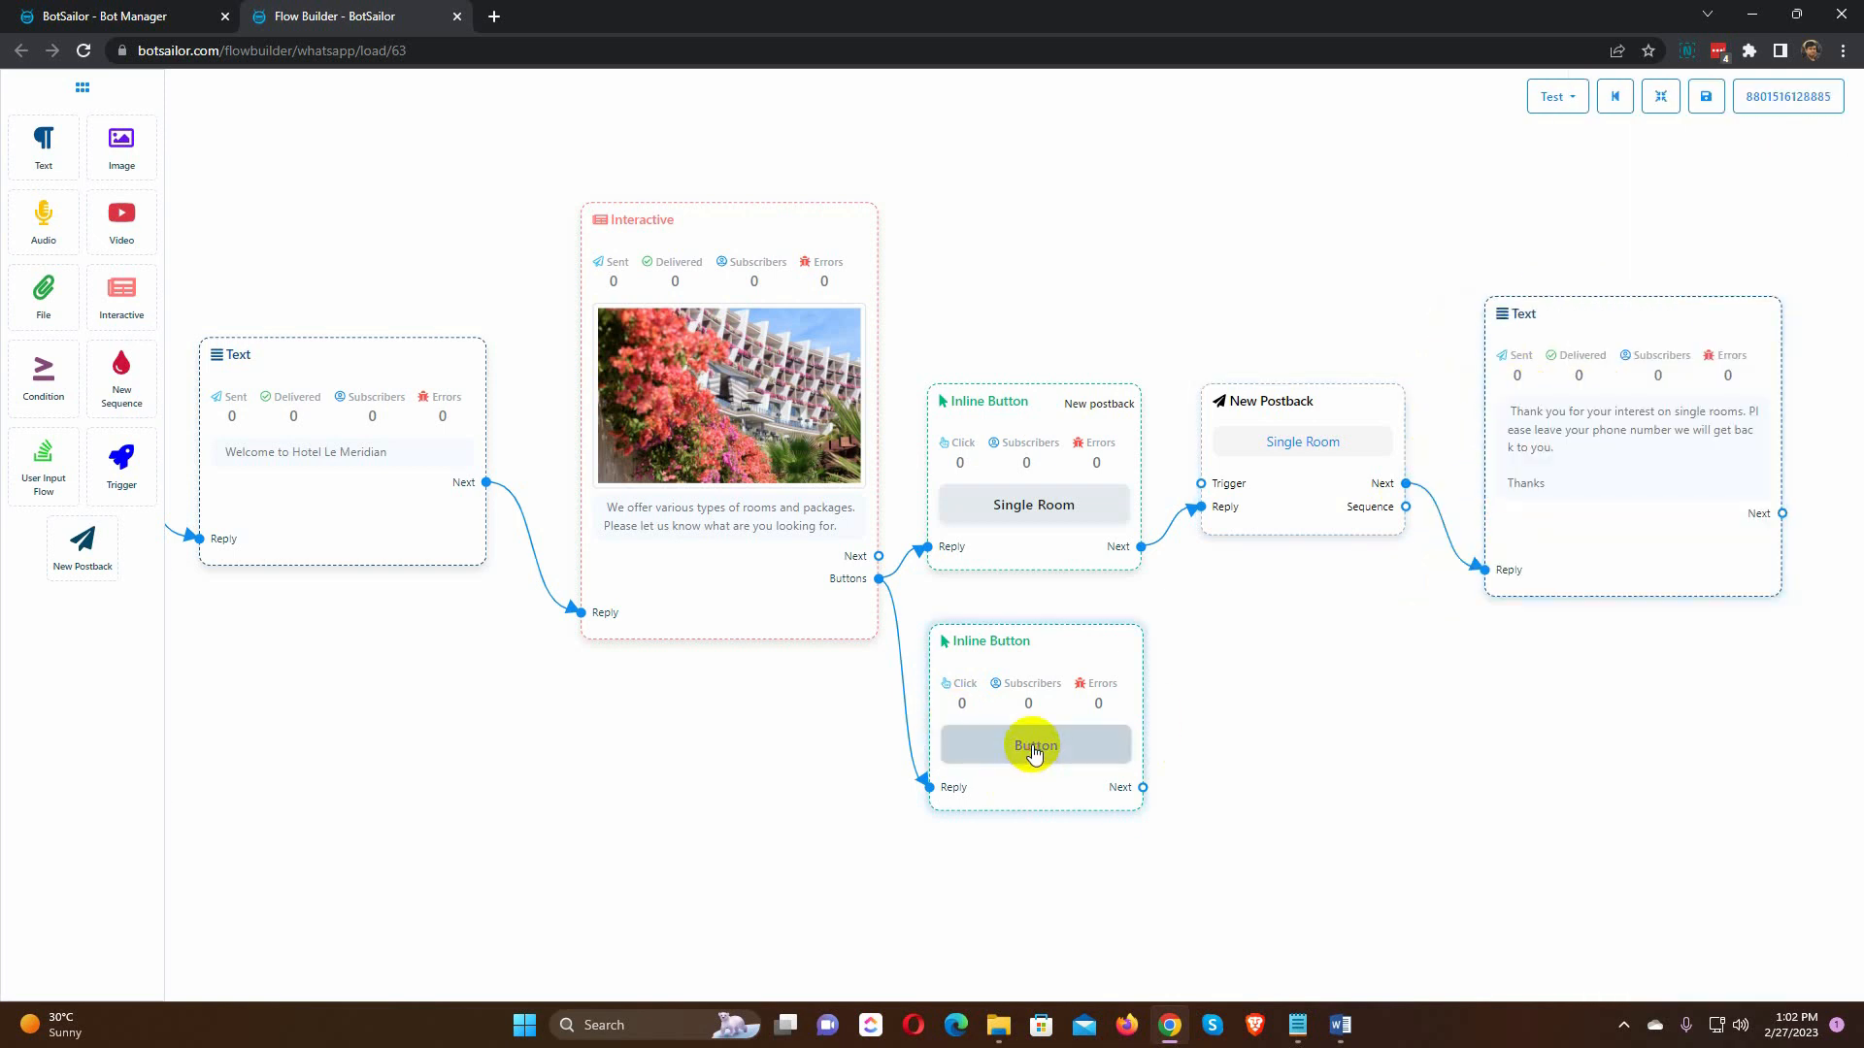
left_click(1677, 248)
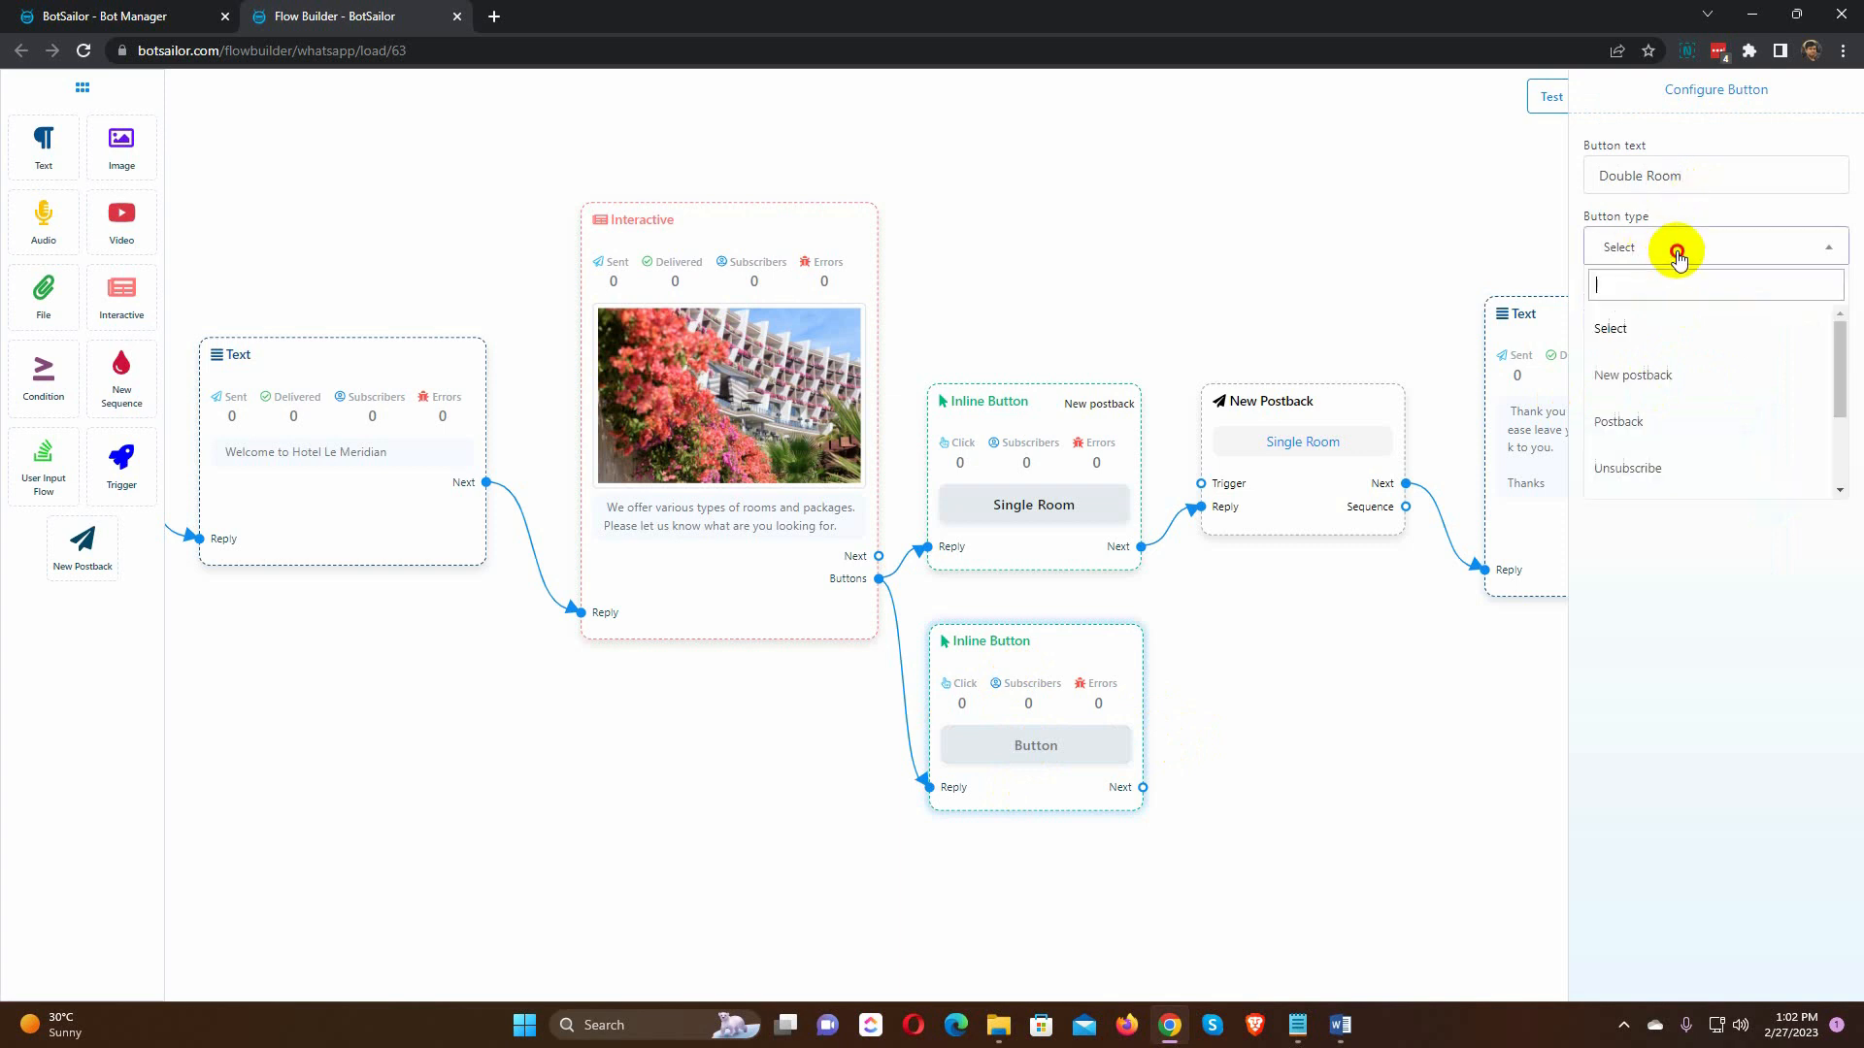
left_click(1632, 375)
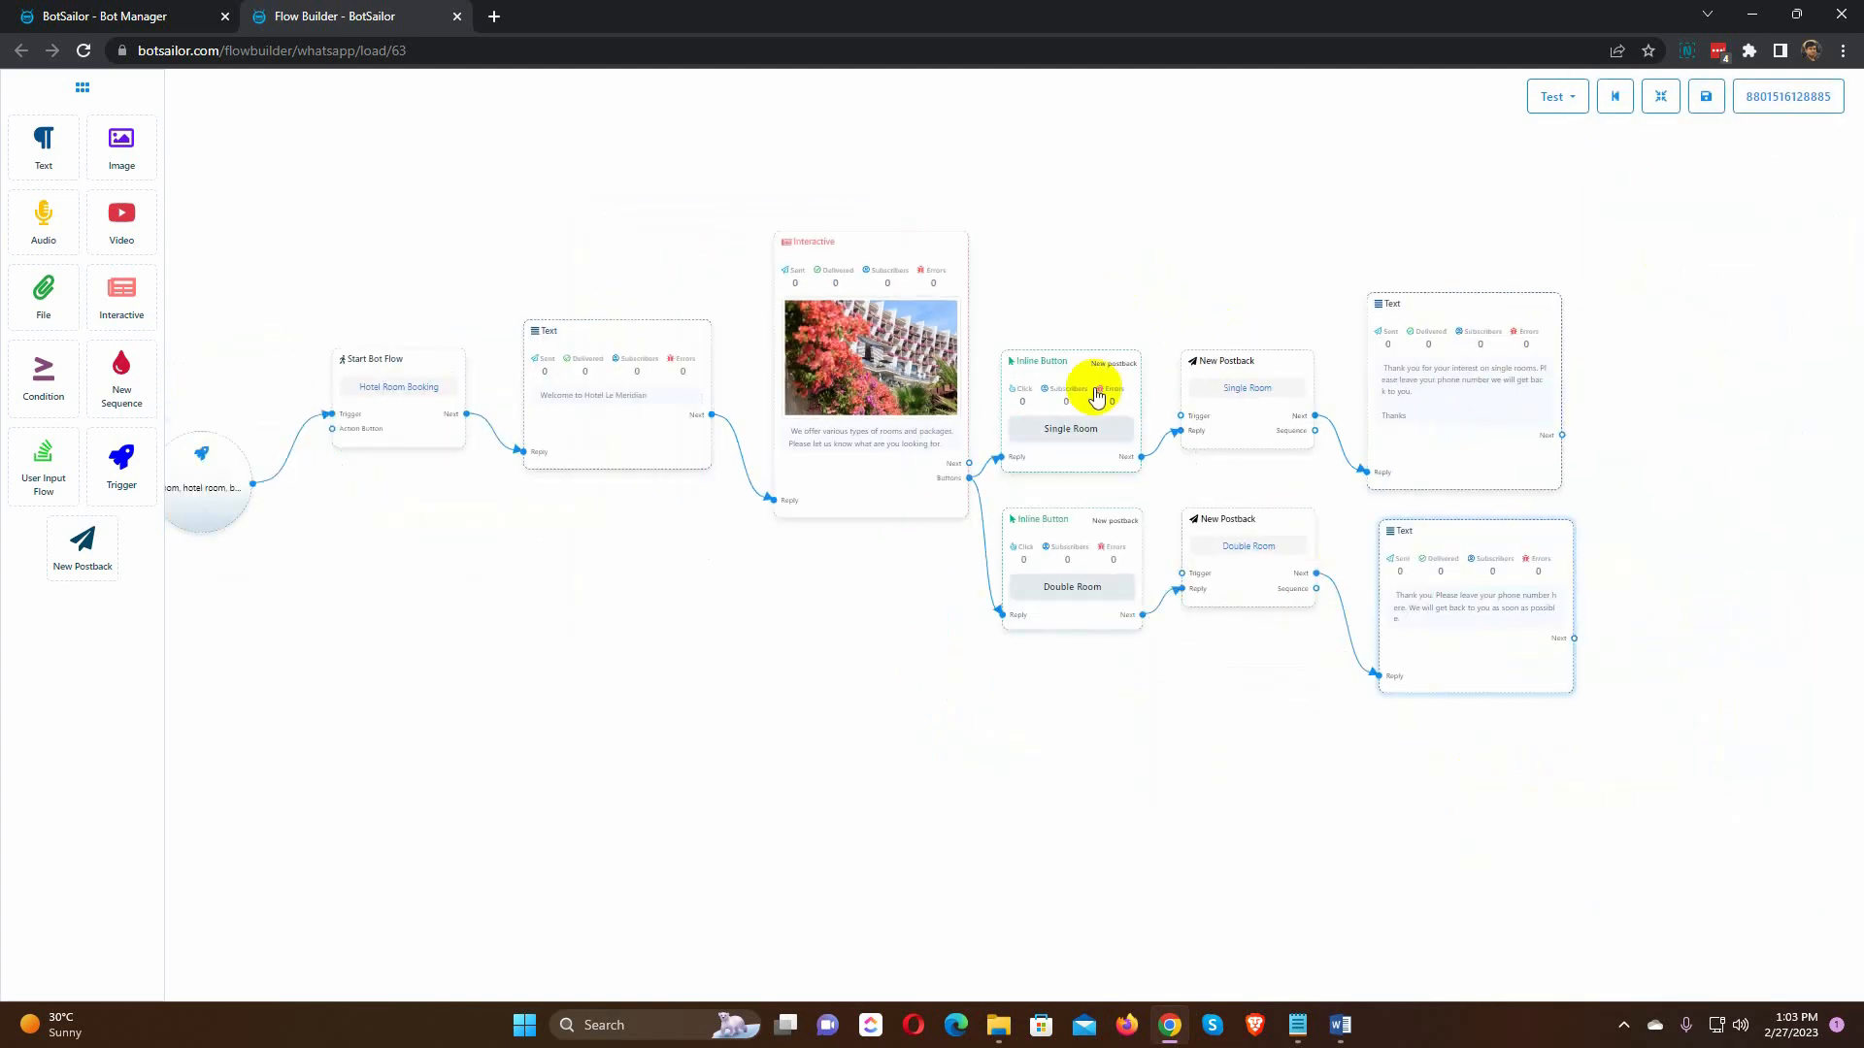
Step: Attach 'Single Room Sequence' to the postback, running 00:00–24:00 in Asia/Dhaka time
left_click_drag(1094, 392, 935, 291)
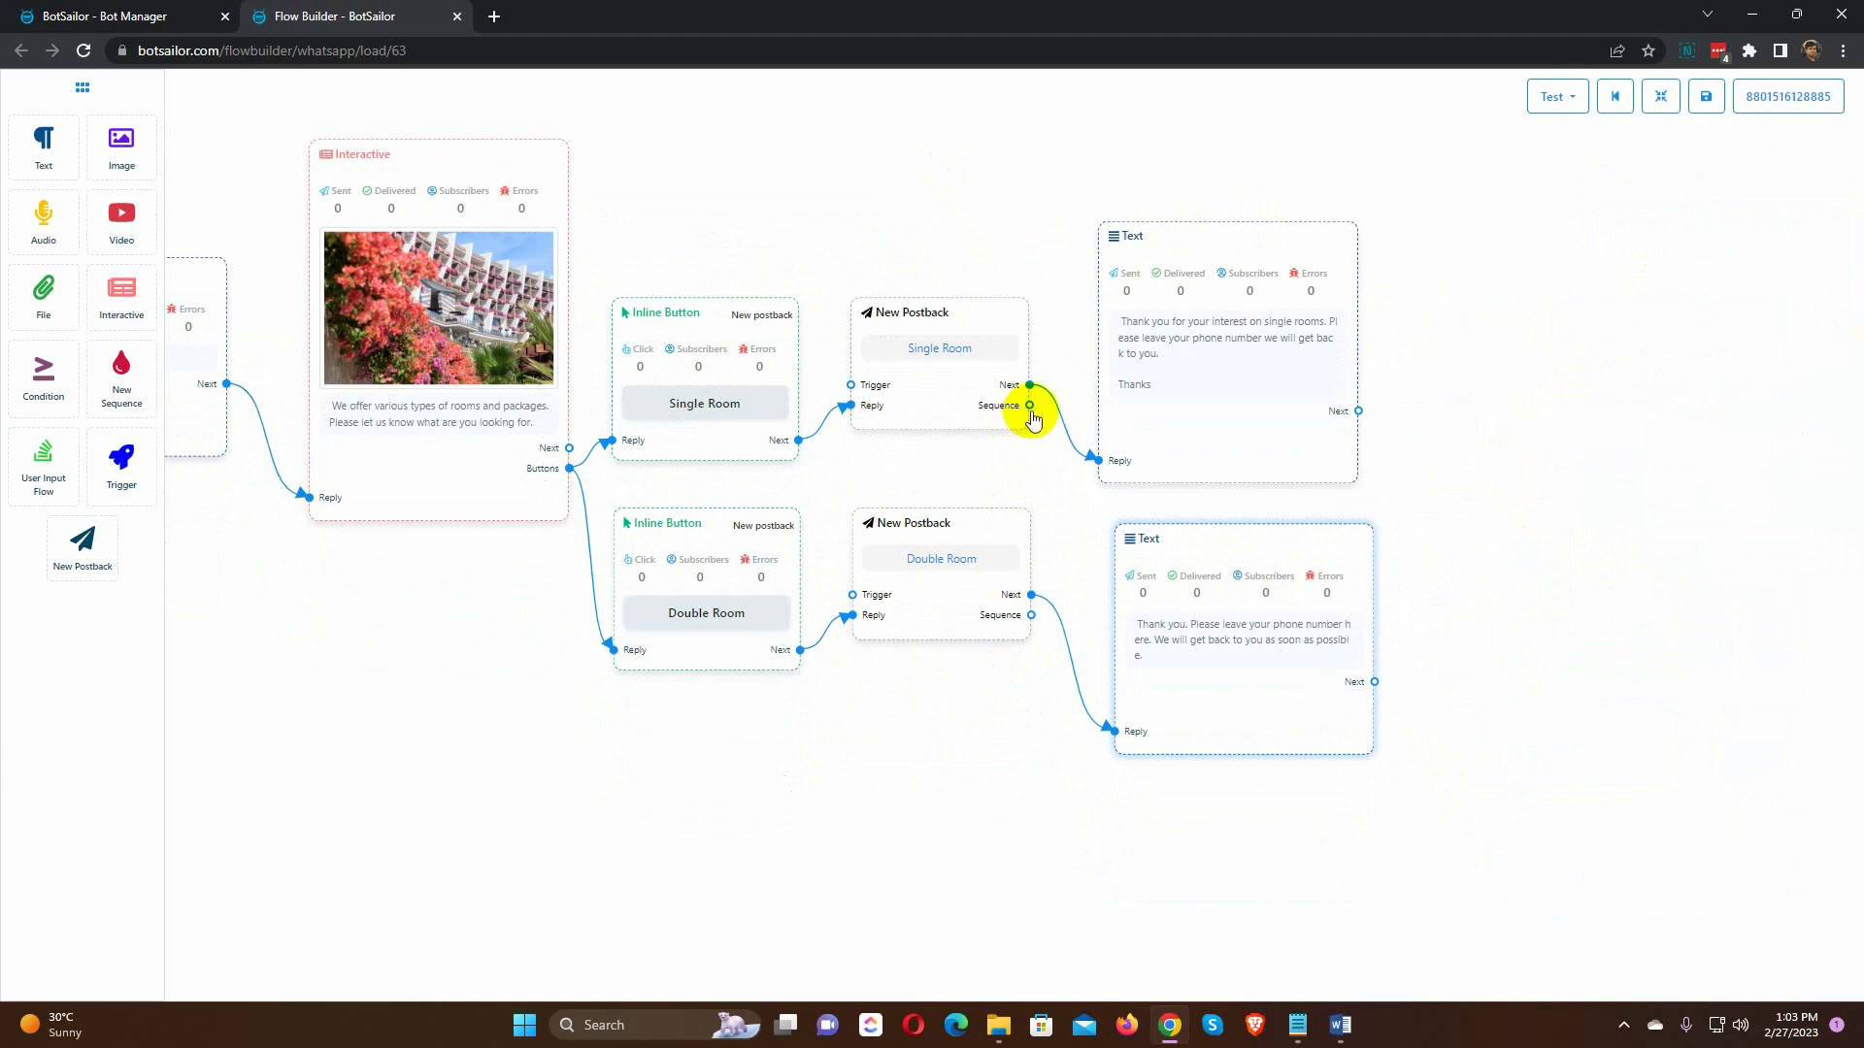
mouse_move(1031, 406)
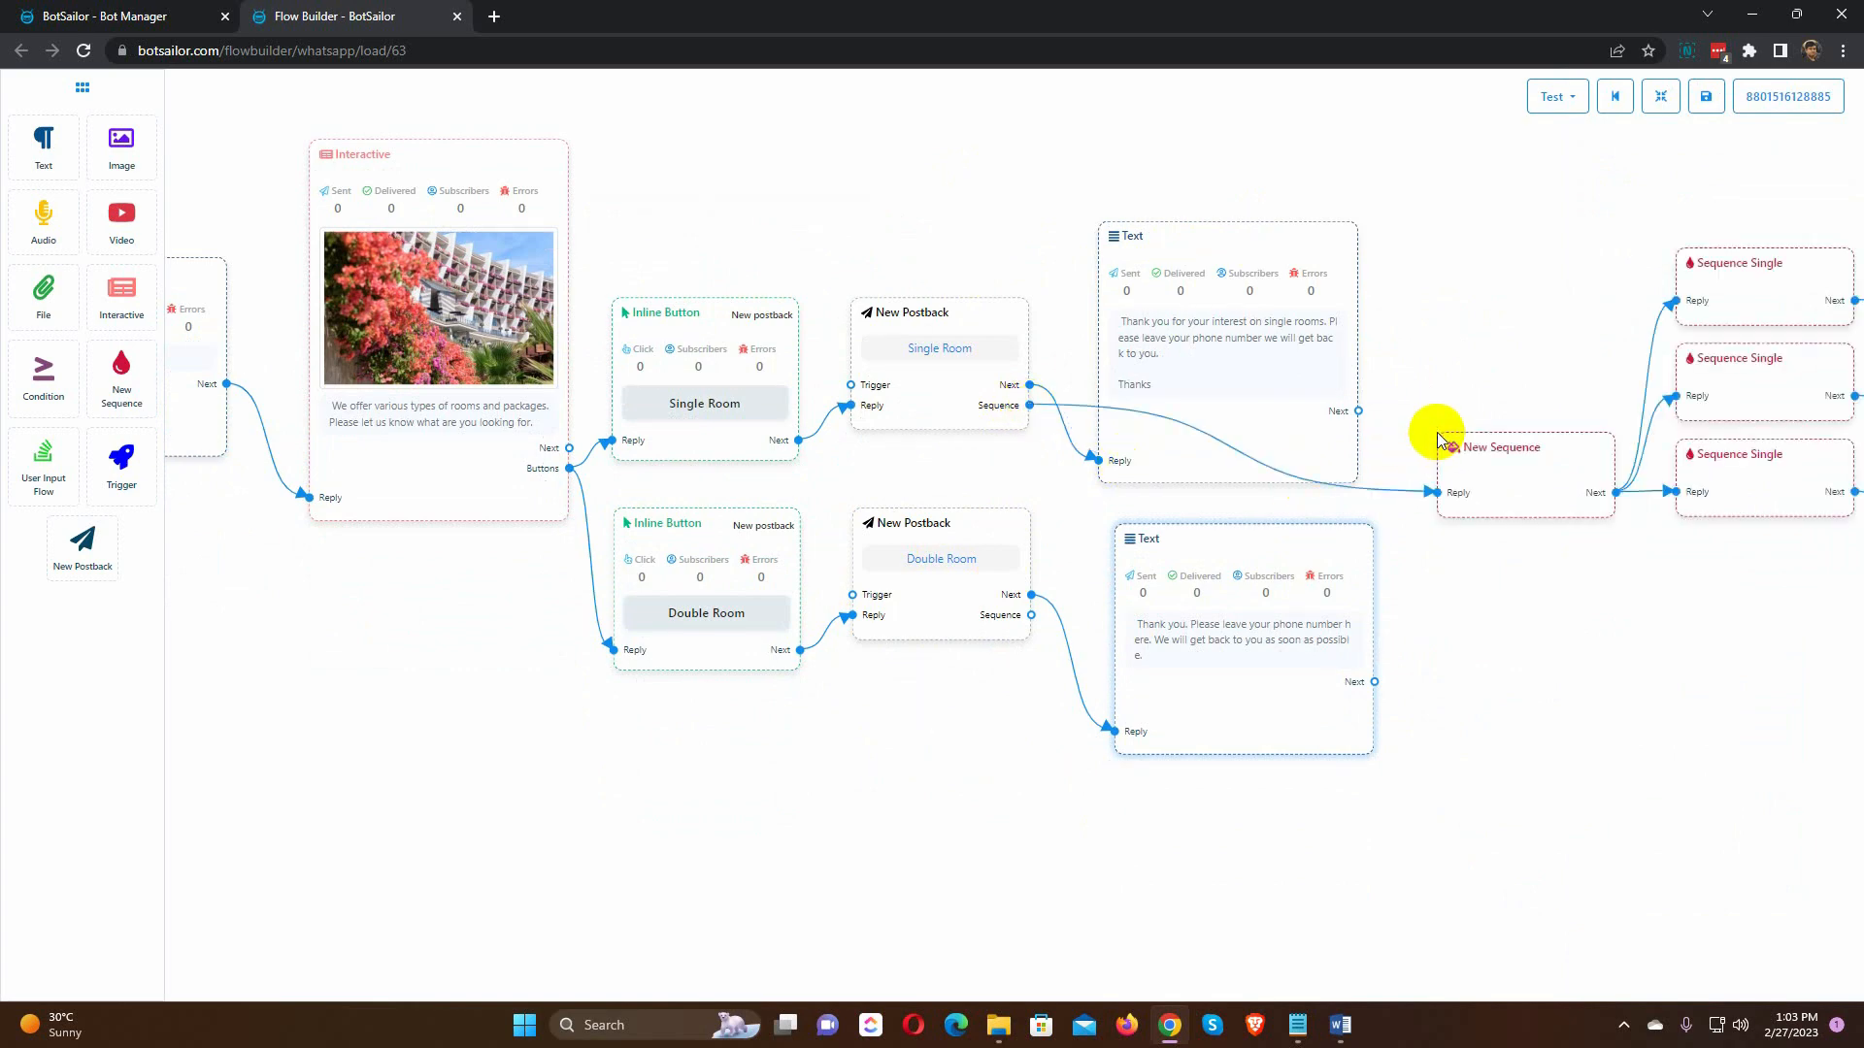
left_click_drag(1436, 439, 1163, 699)
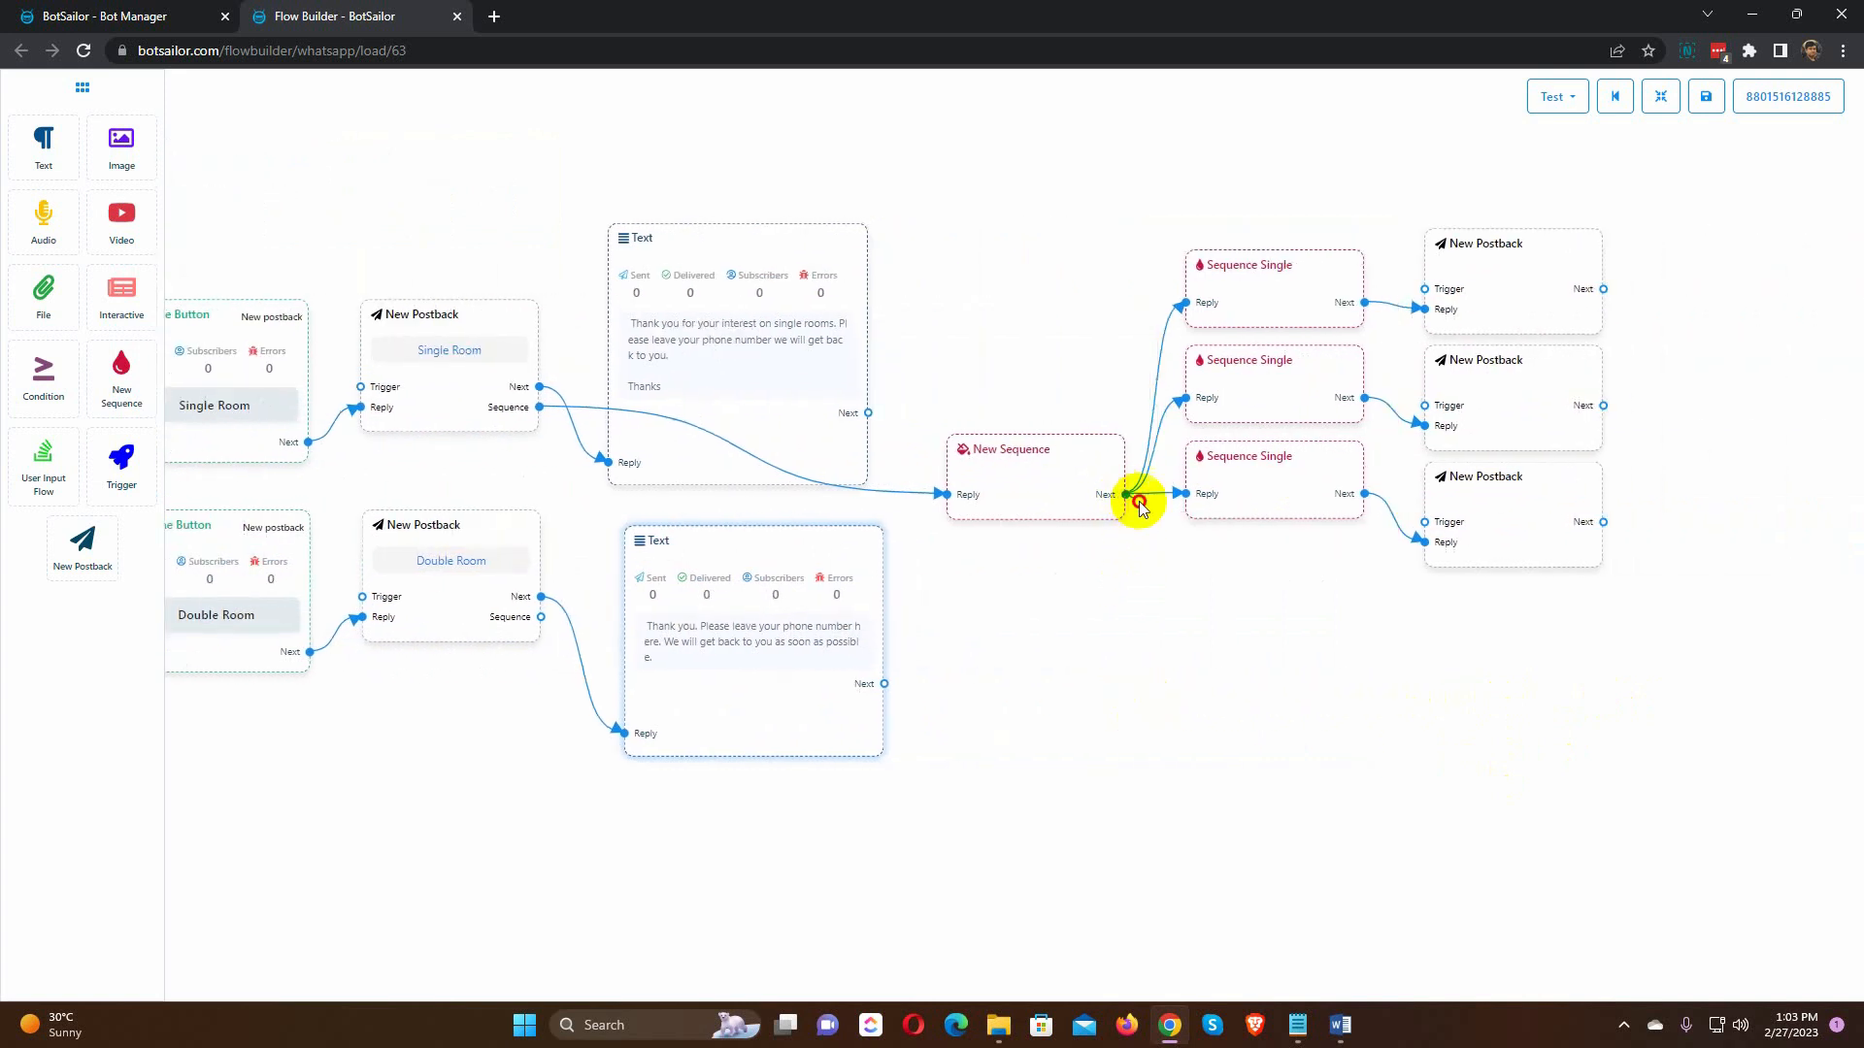
left_click_drag(1137, 499, 1314, 630)
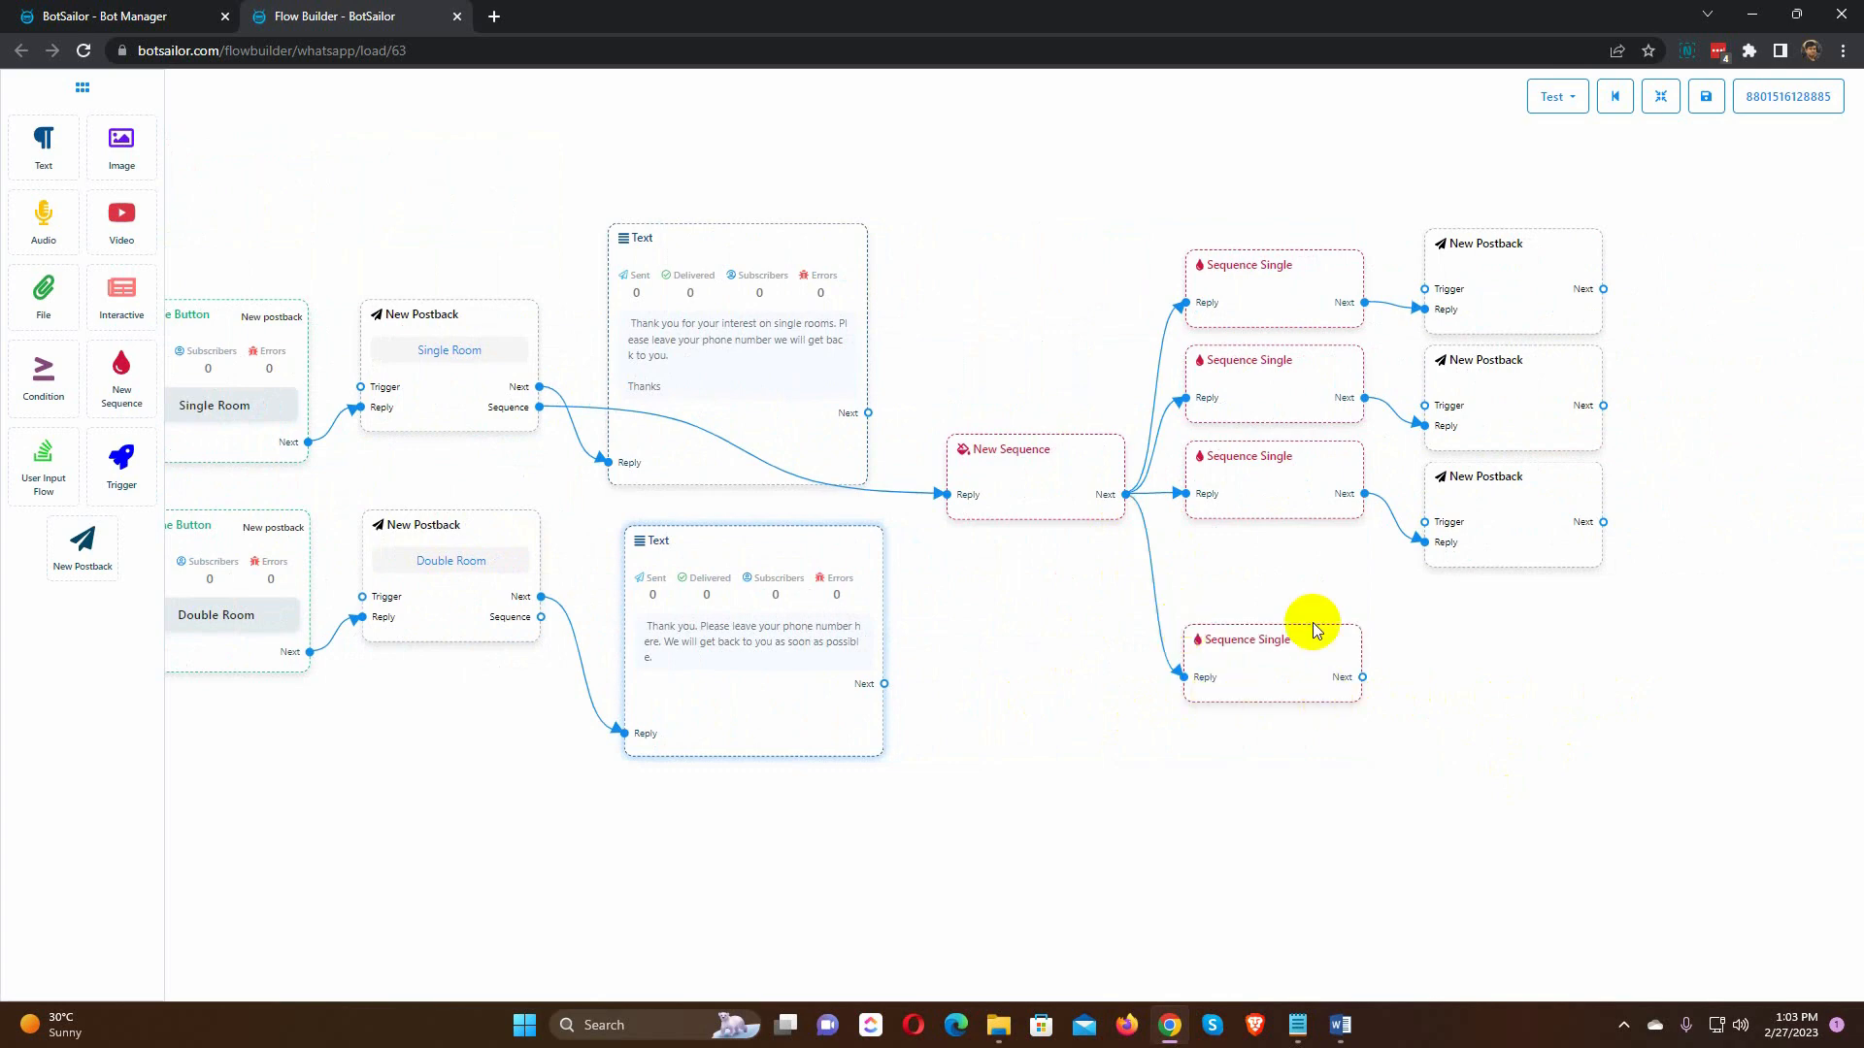
left_click_drag(1272, 638, 1287, 652)
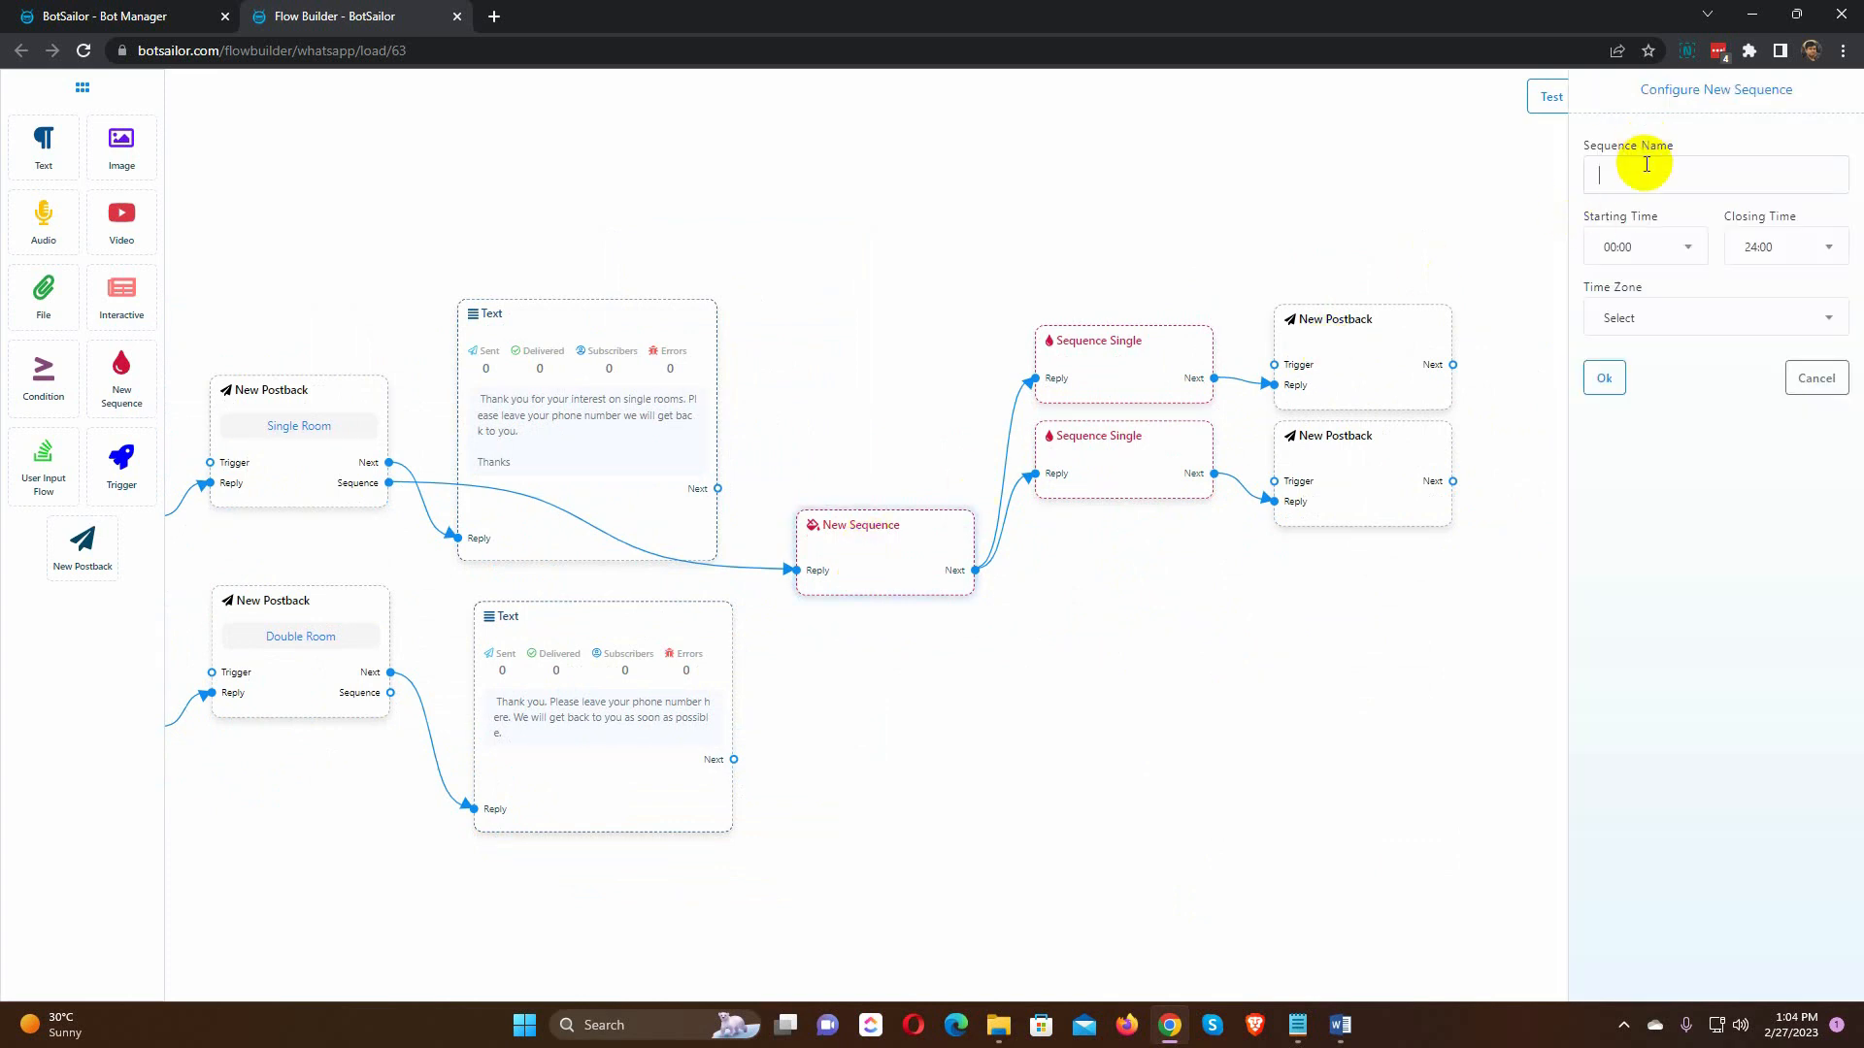
type("Single Room Sequence")
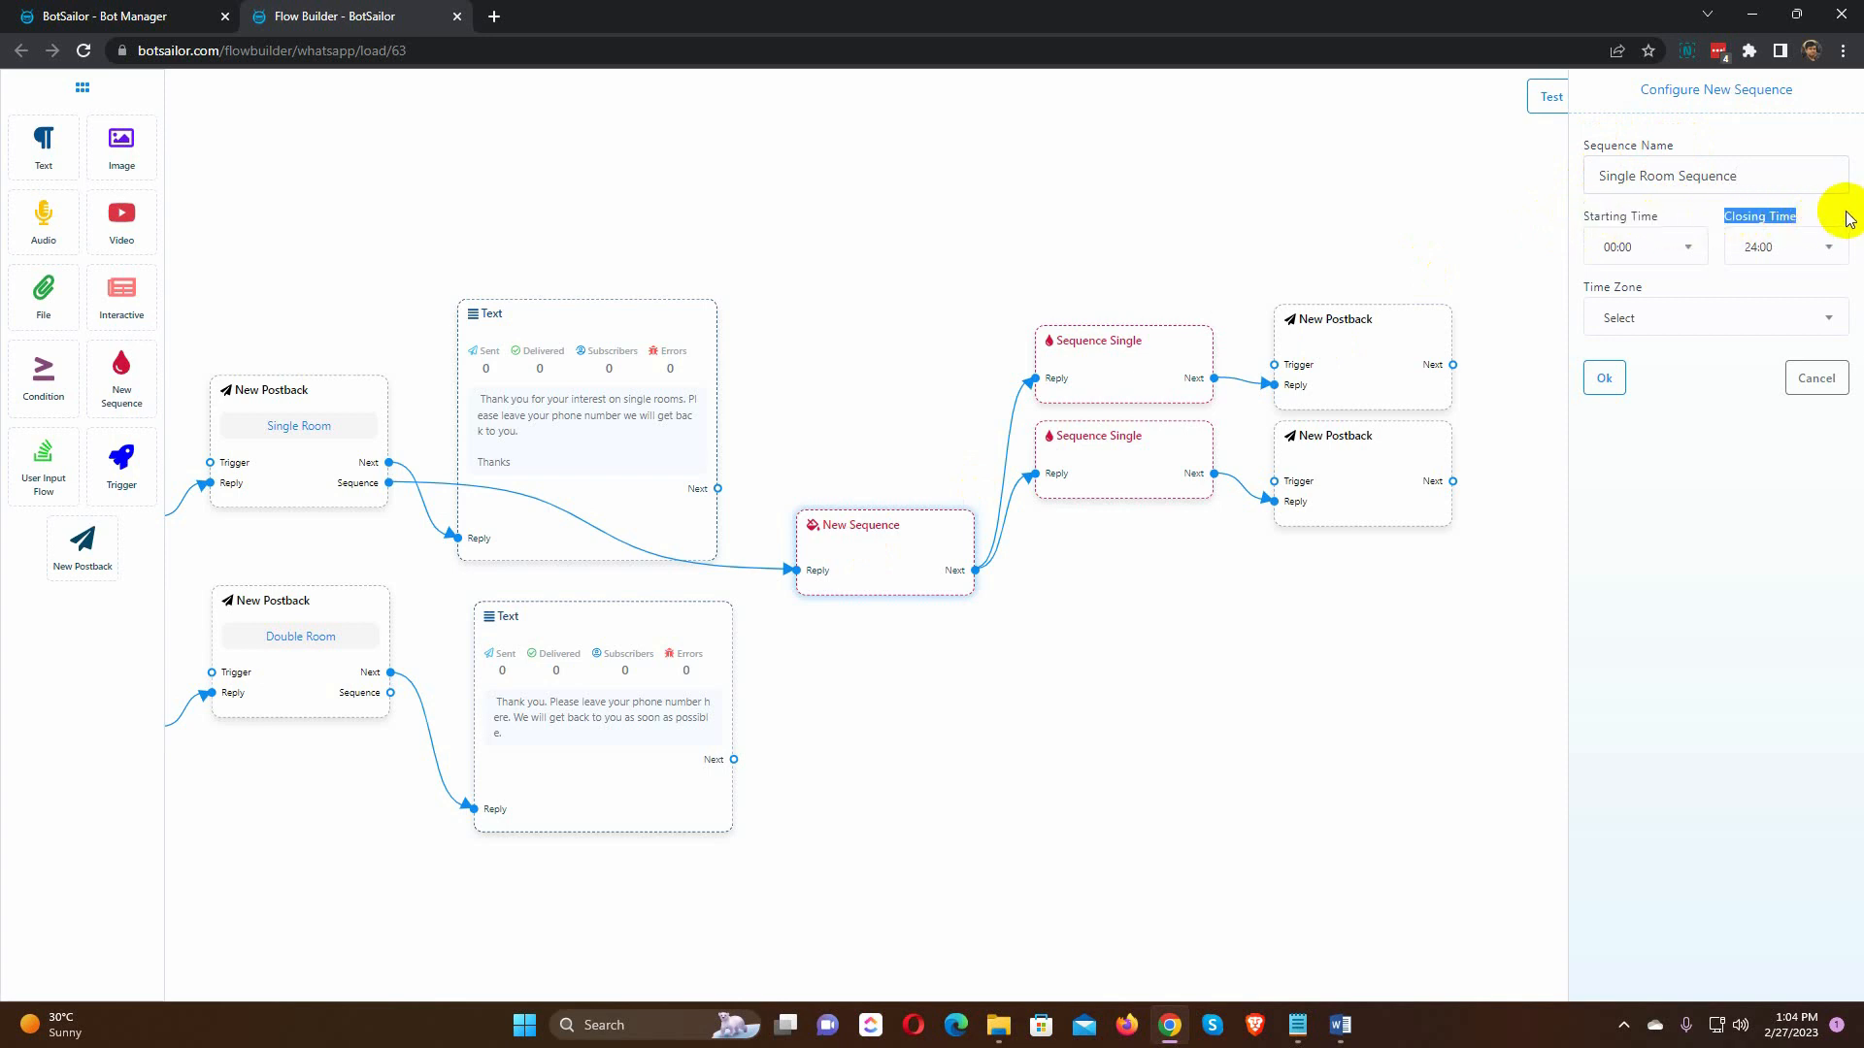
mouse_move(1674, 211)
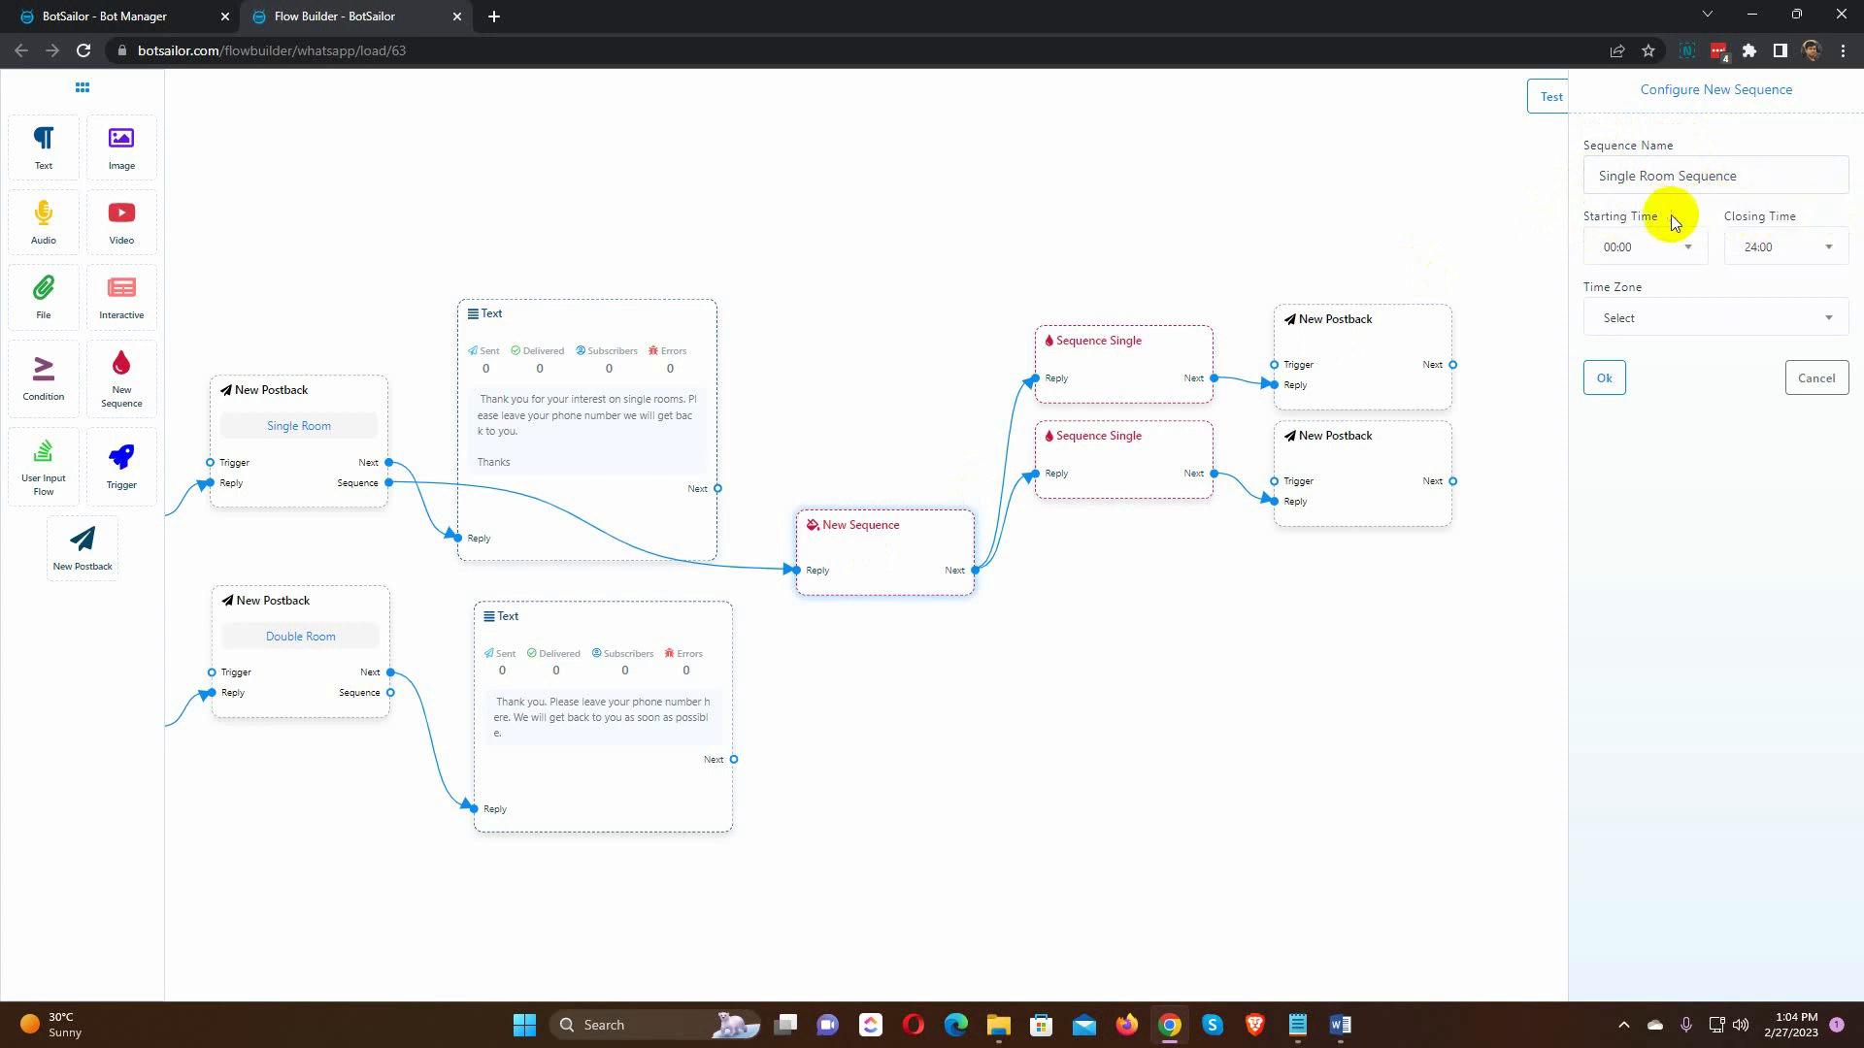
left_click(1785, 247)
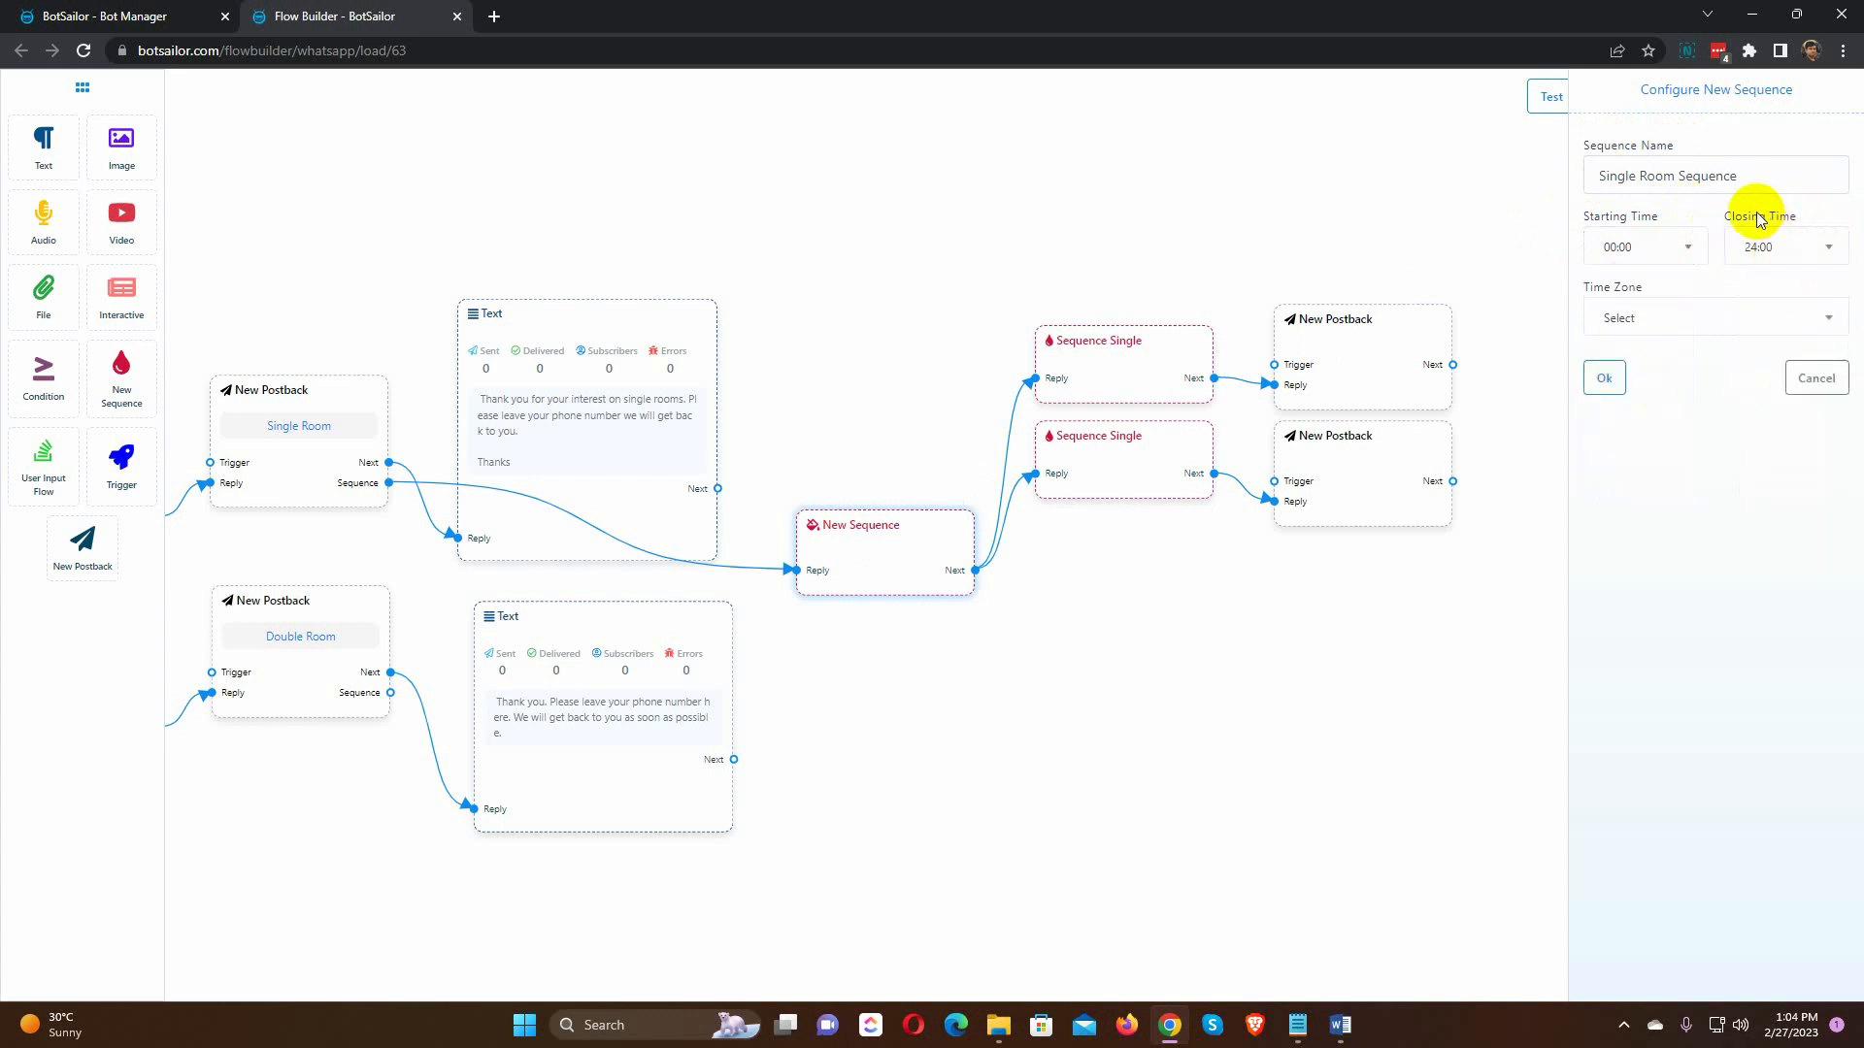
left_click(1715, 317)
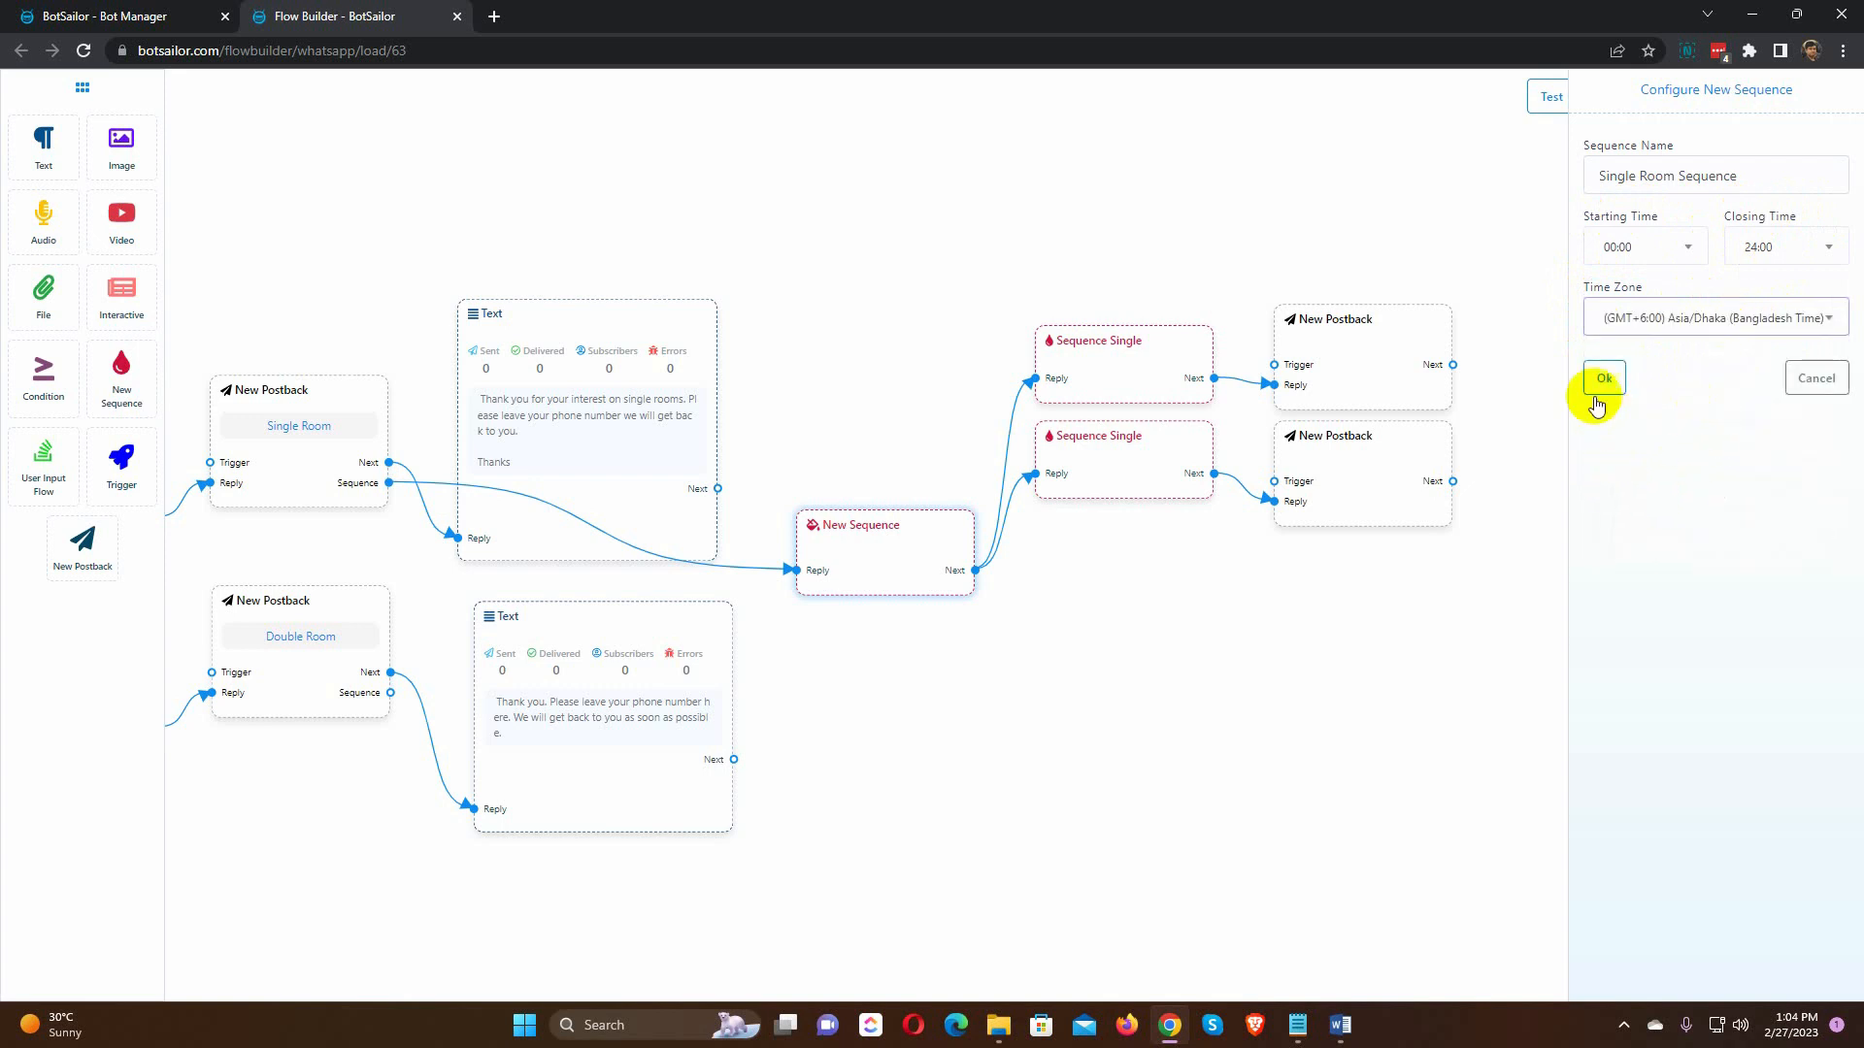
left_click(1604, 378)
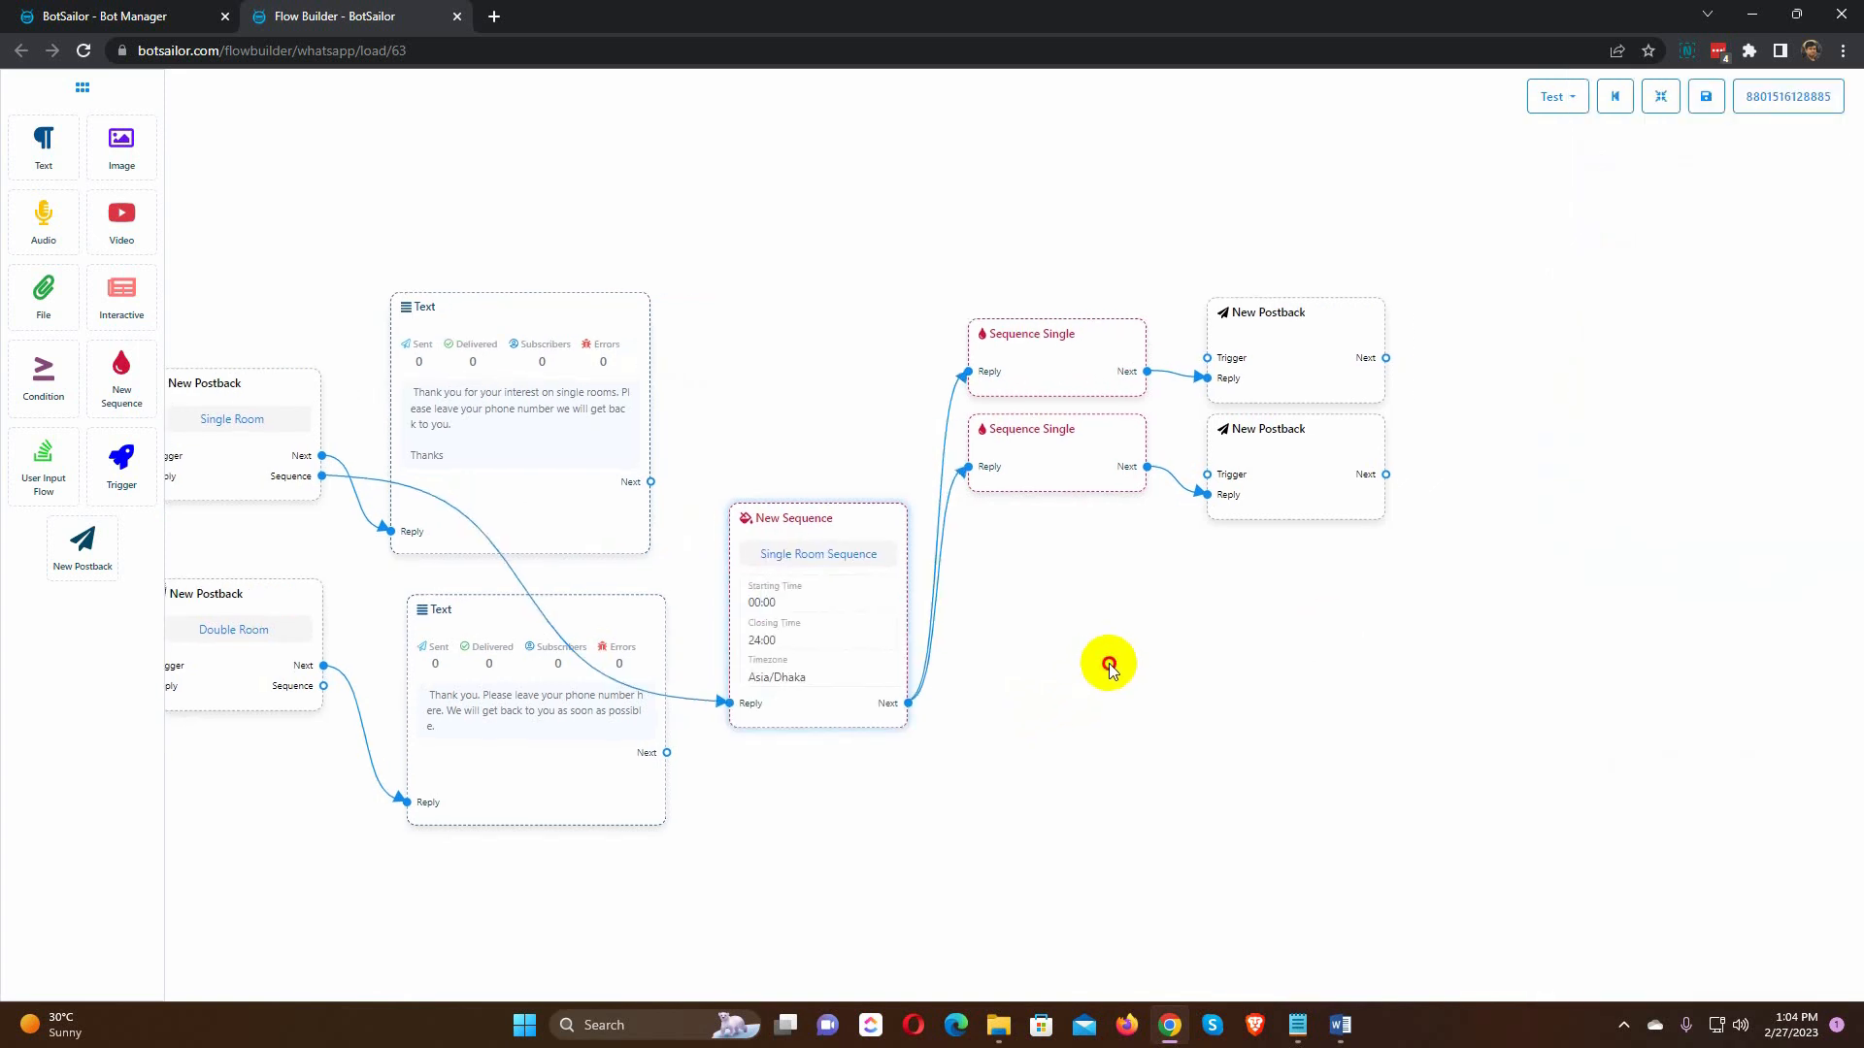
mouse_move(1064, 365)
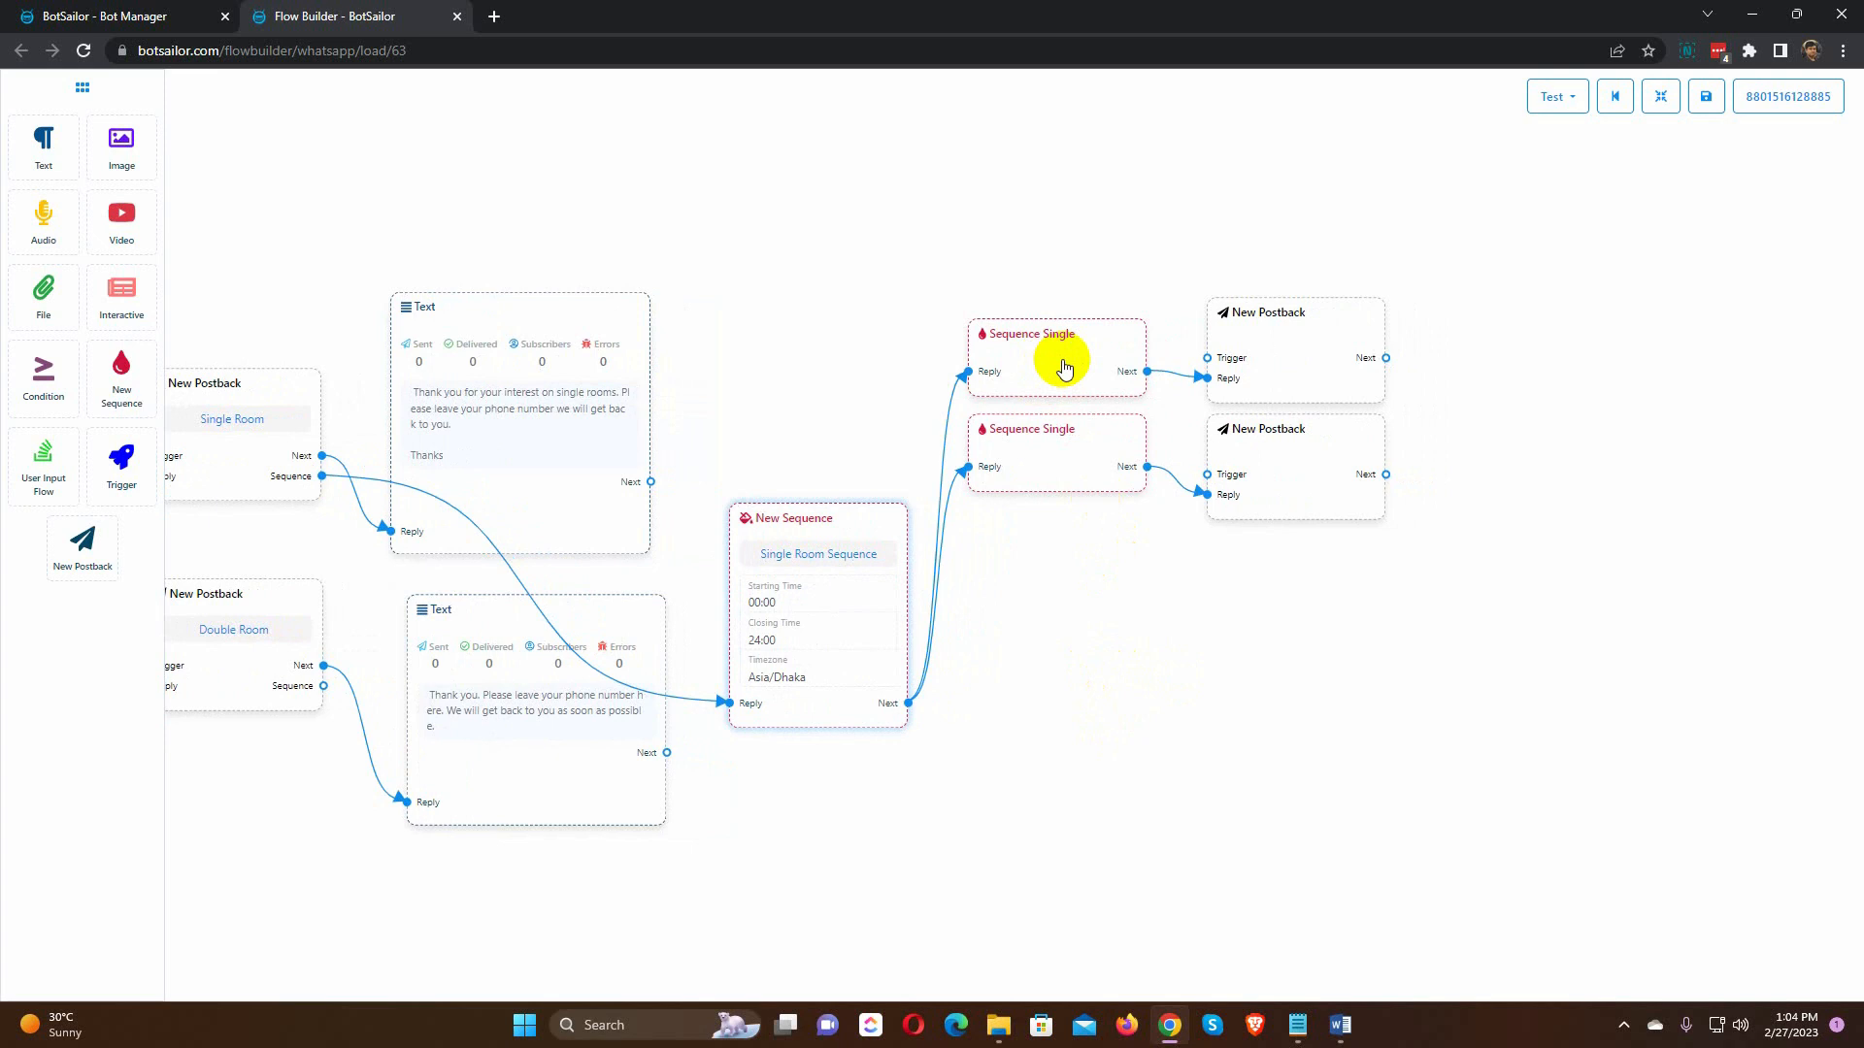
Step: Set the first sequence step's delay to 30 mins and link it to the '30 Minute' postback
left_click(1057, 354)
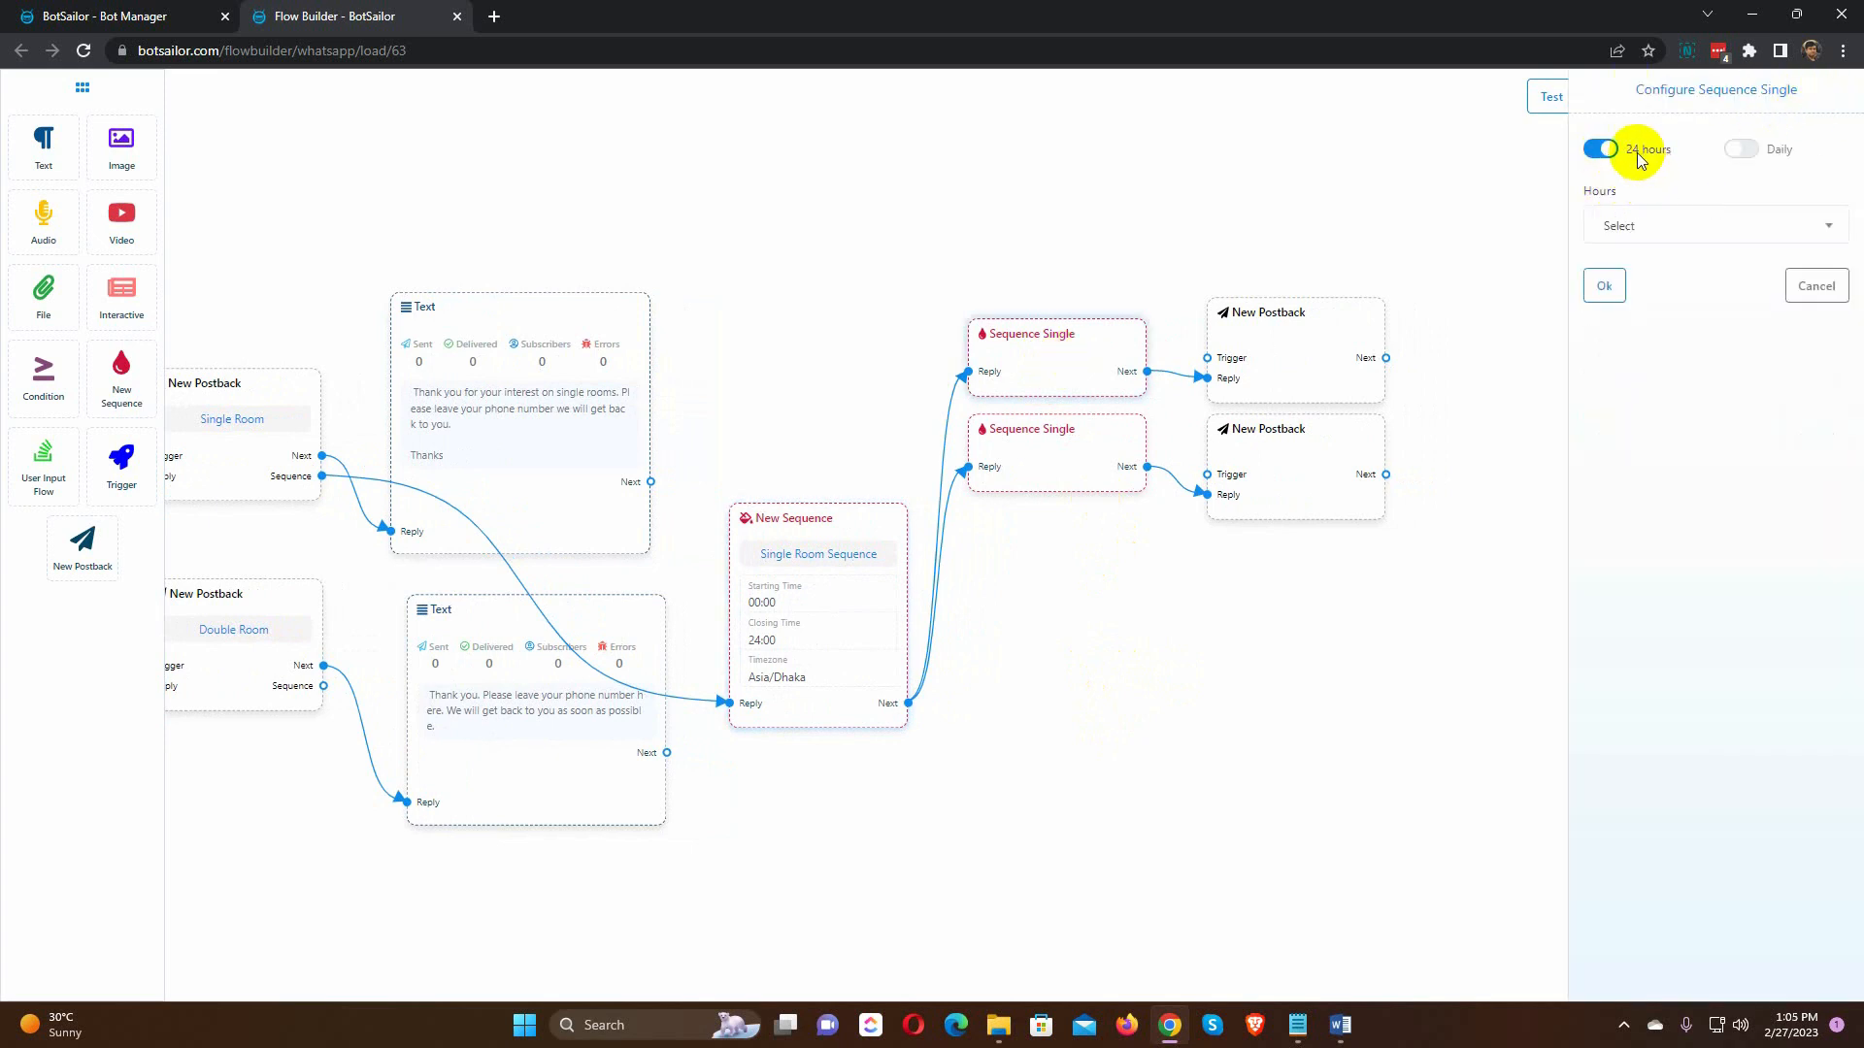
left_click(1740, 149)
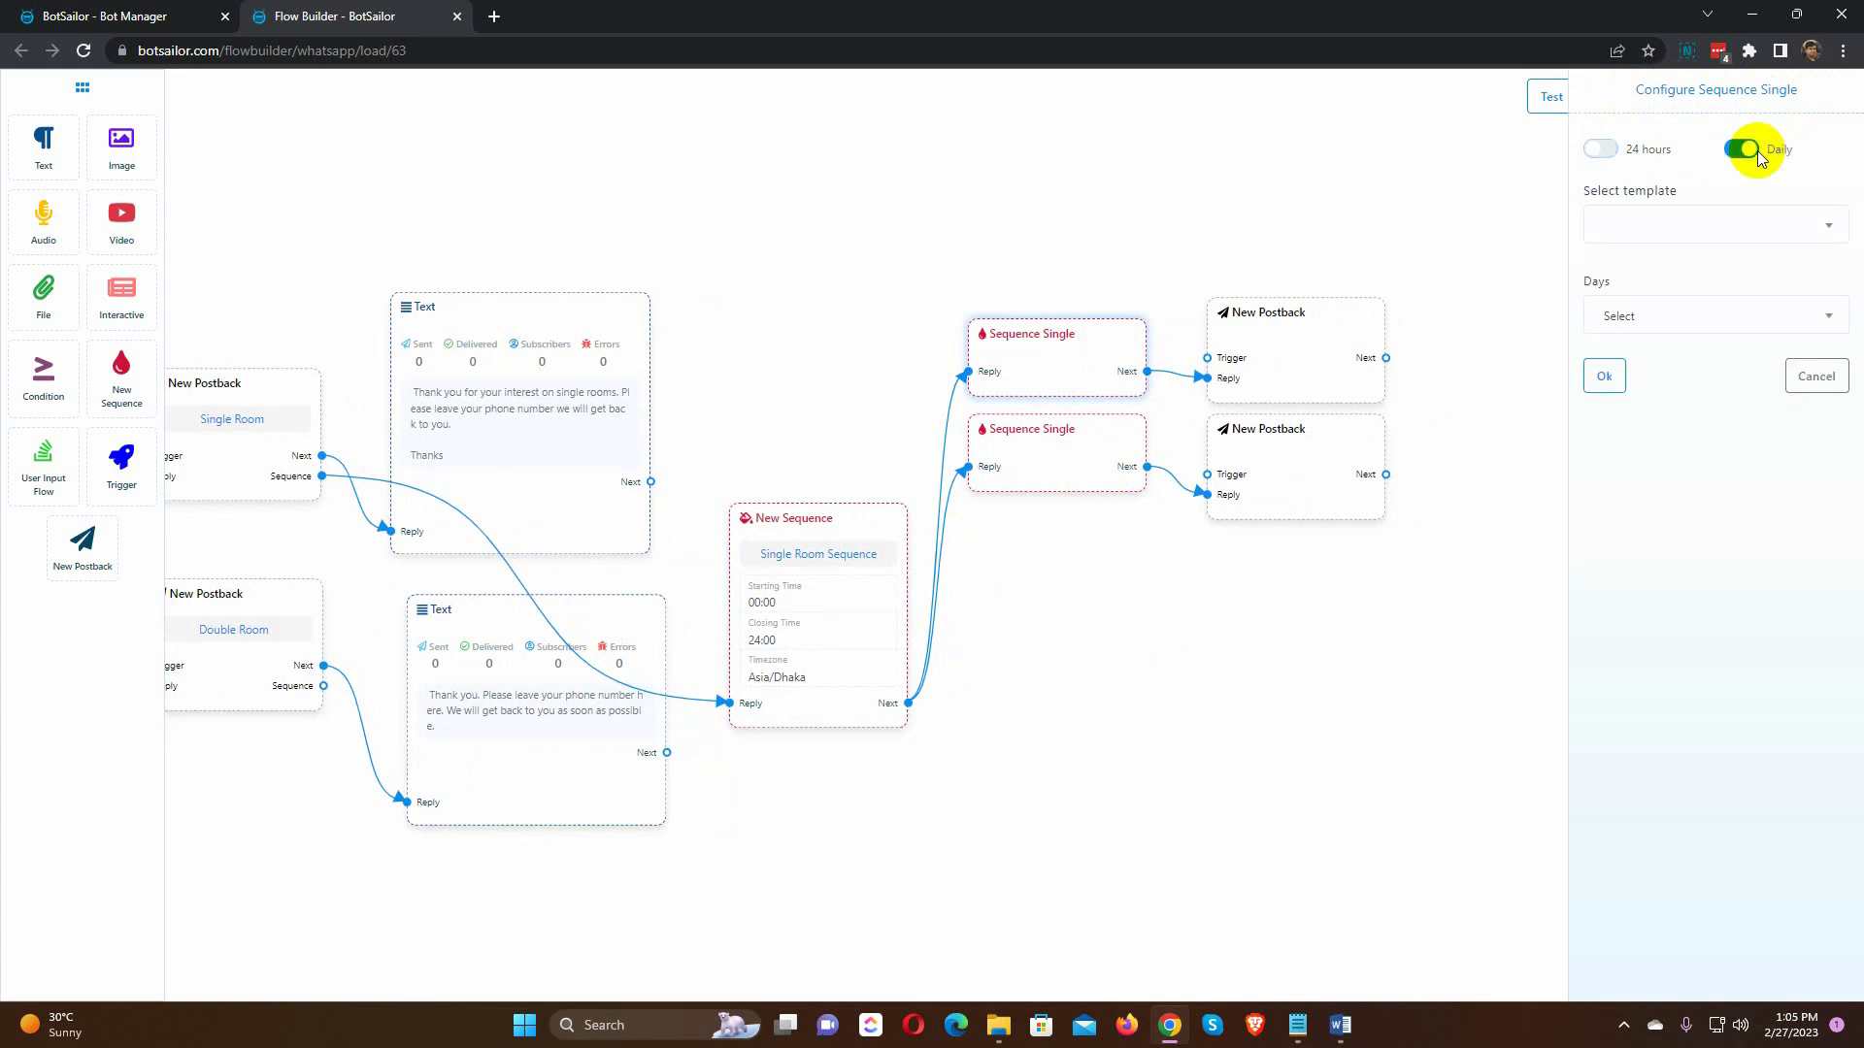
left_click(1600, 149)
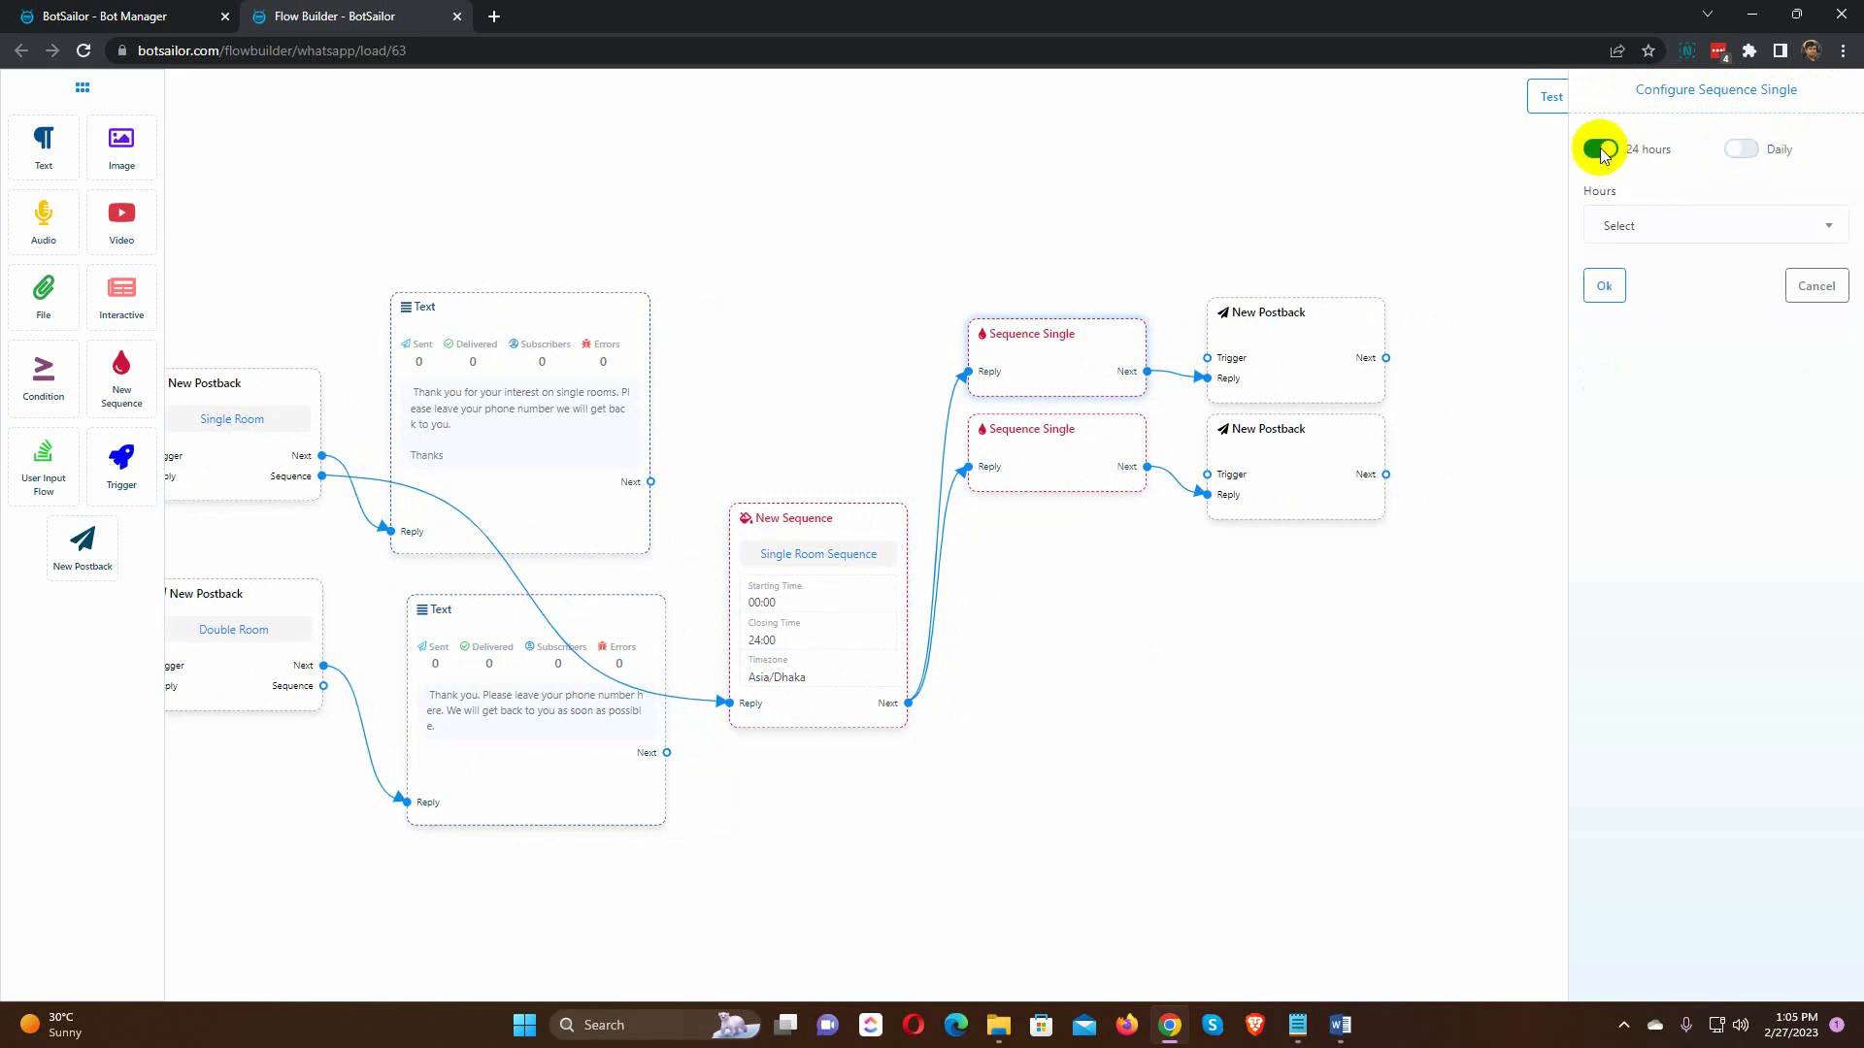
left_click(1715, 224)
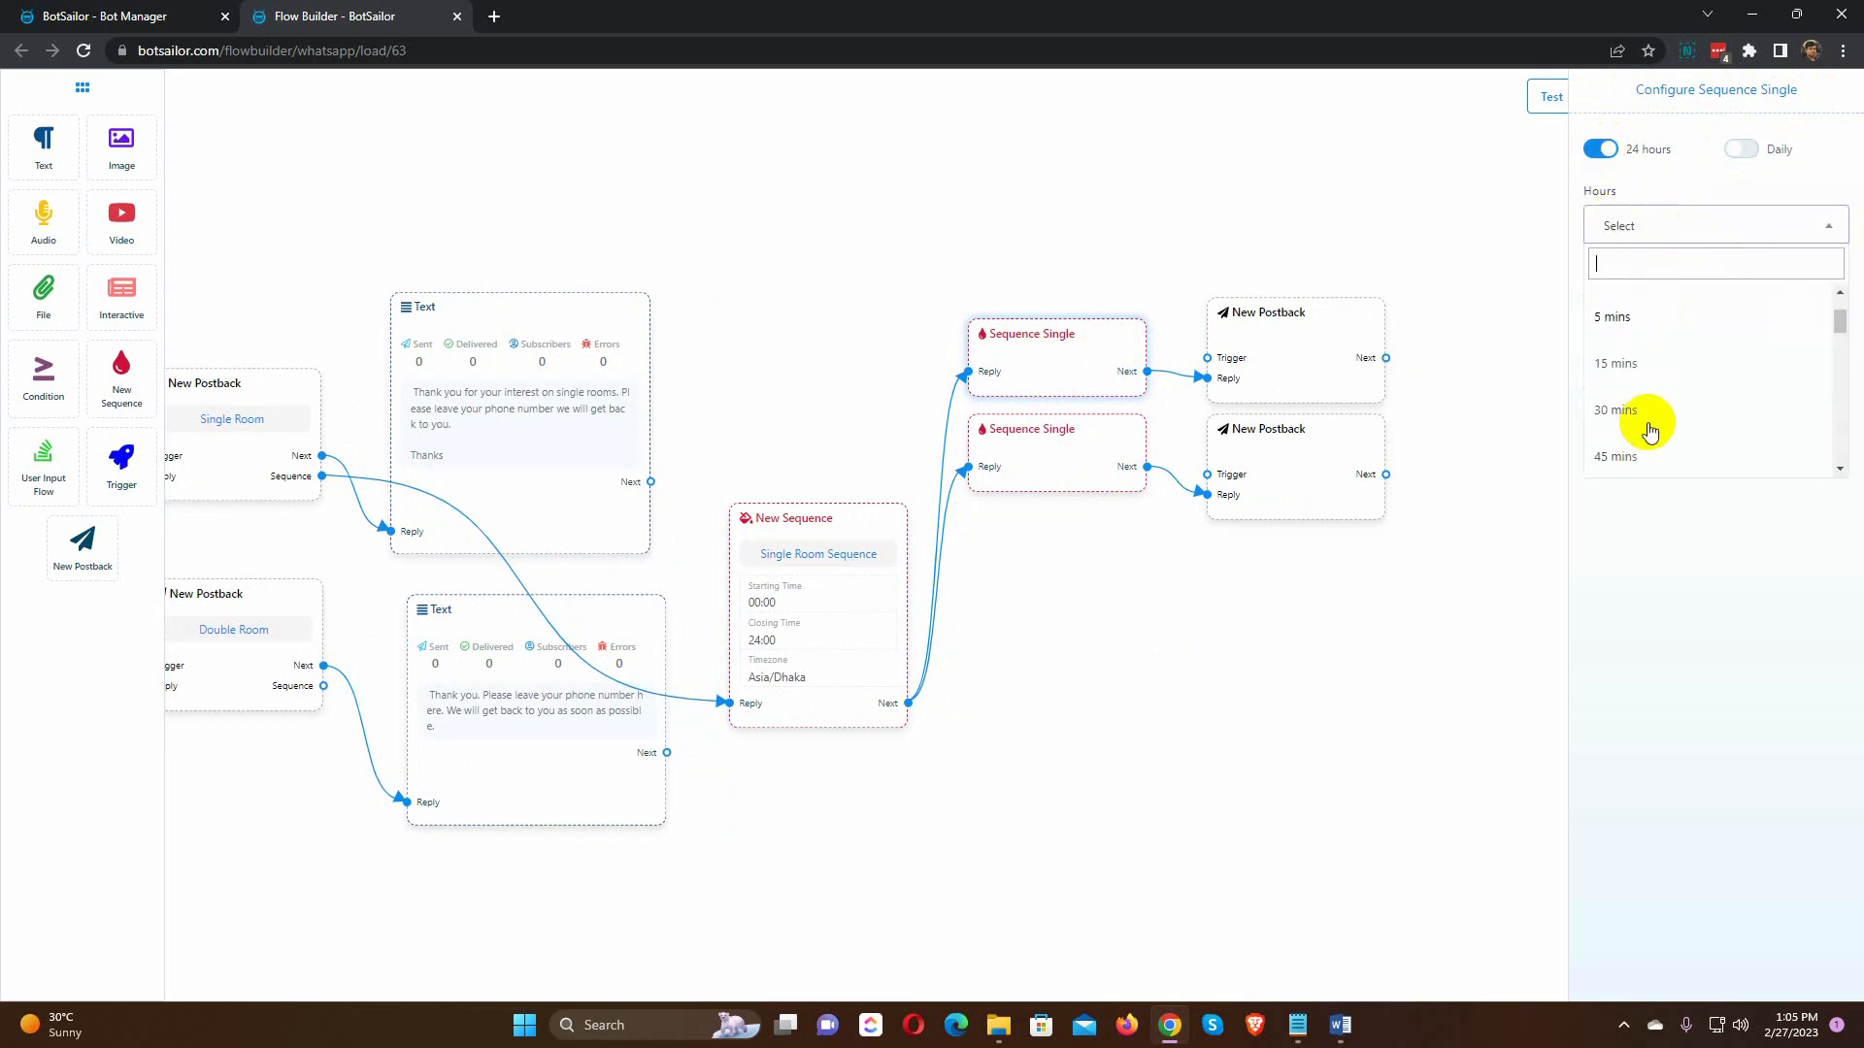
left_click(1615, 410)
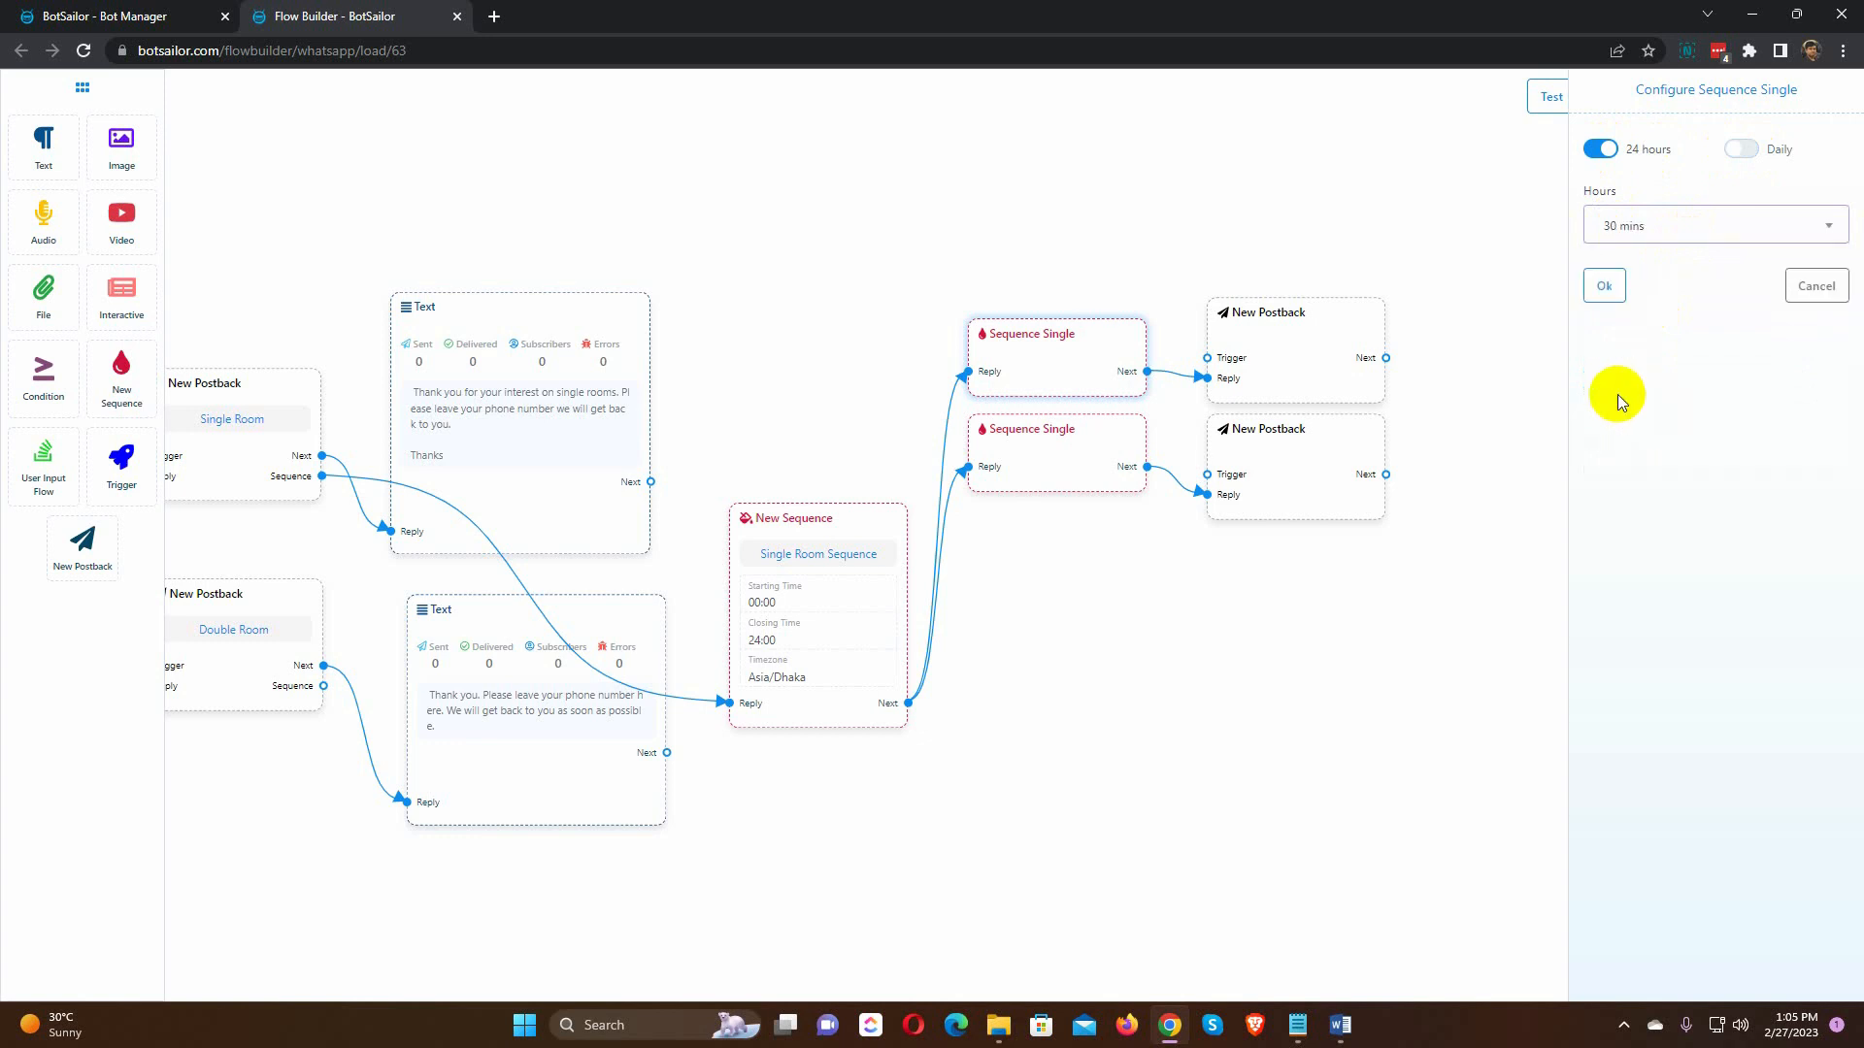
mouse_move(1618, 344)
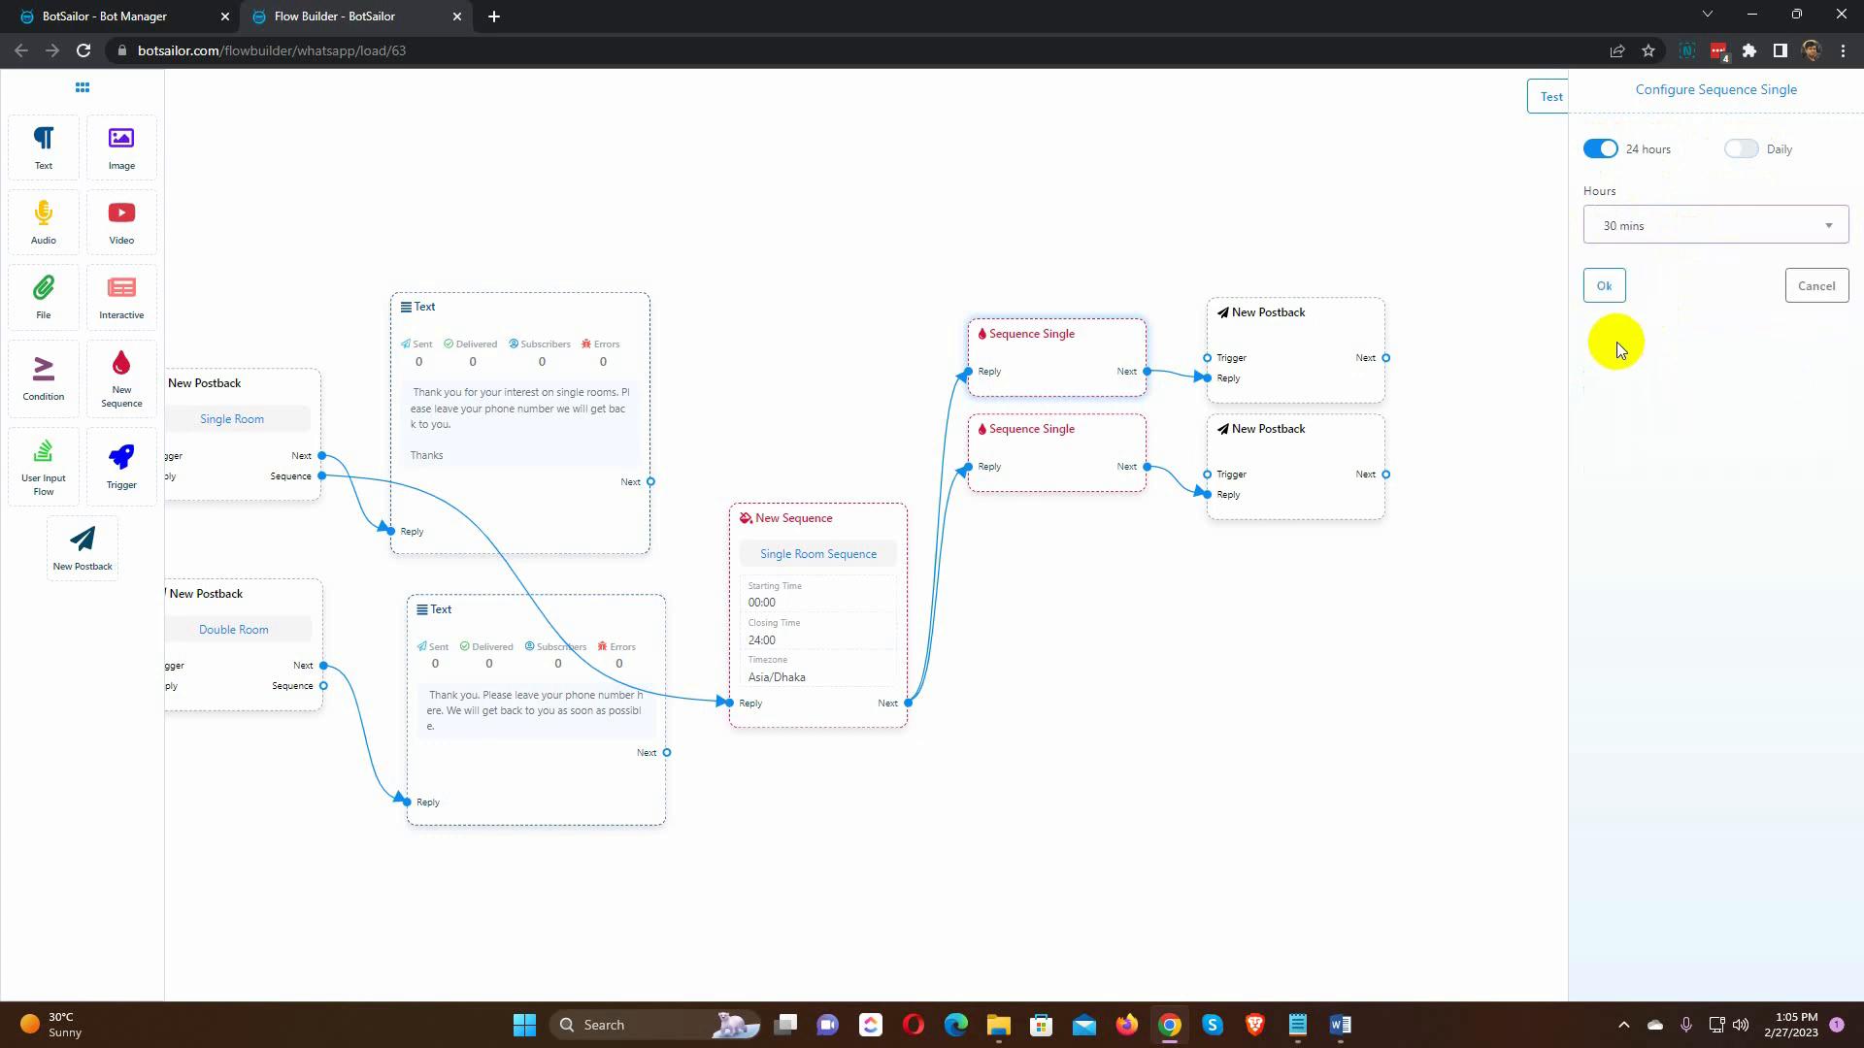
left_click(1603, 286)
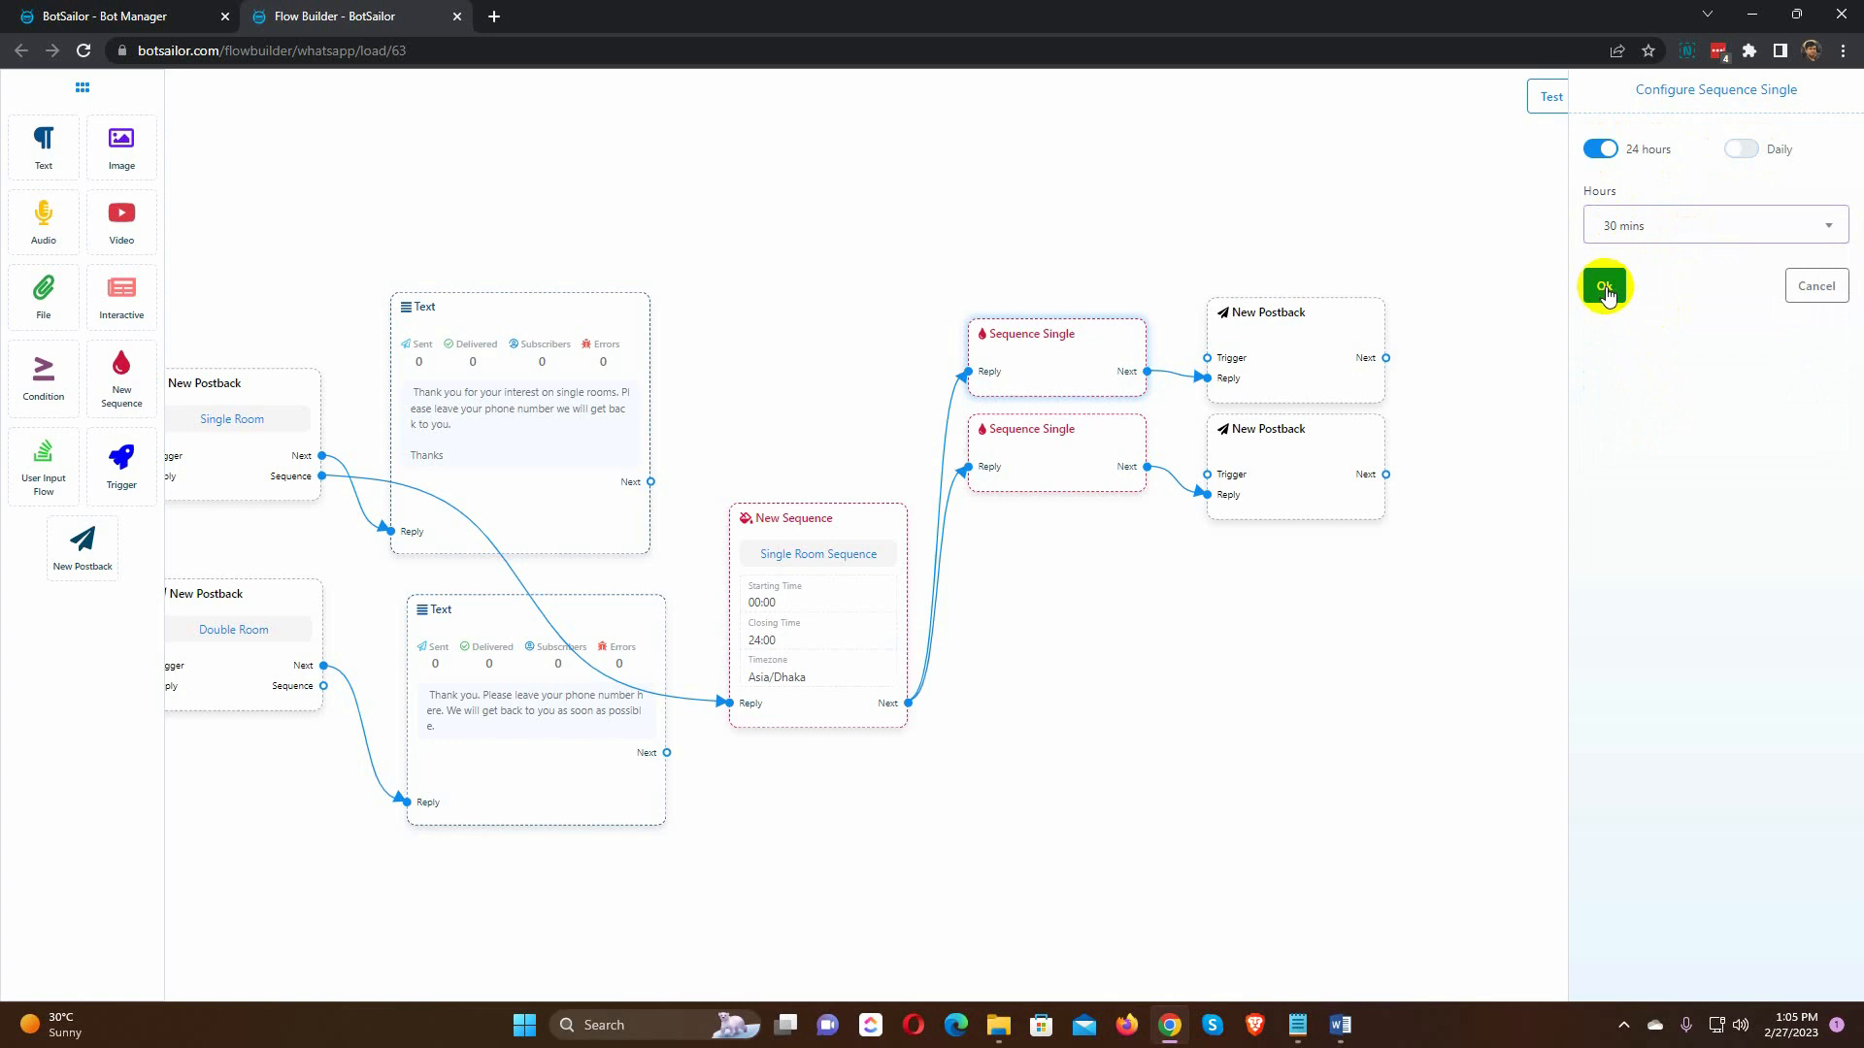
left_click(1605, 285)
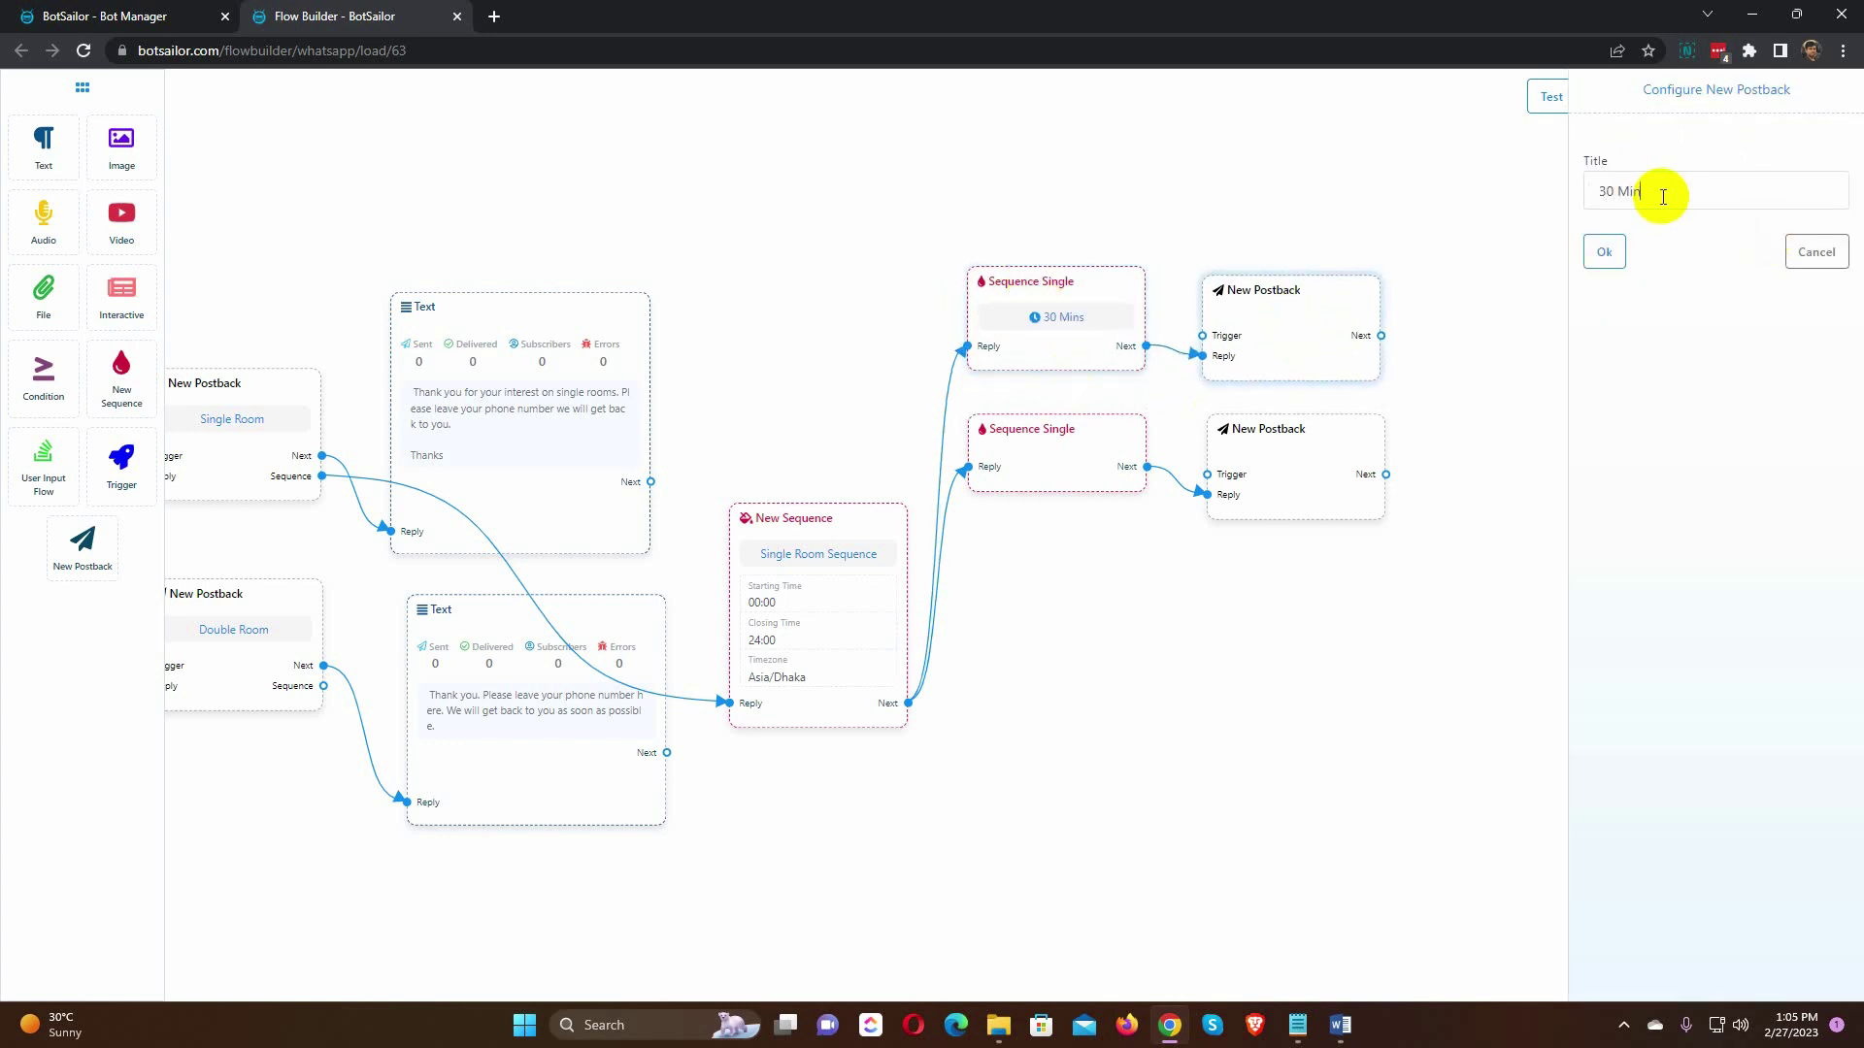
left_click(1604, 251)
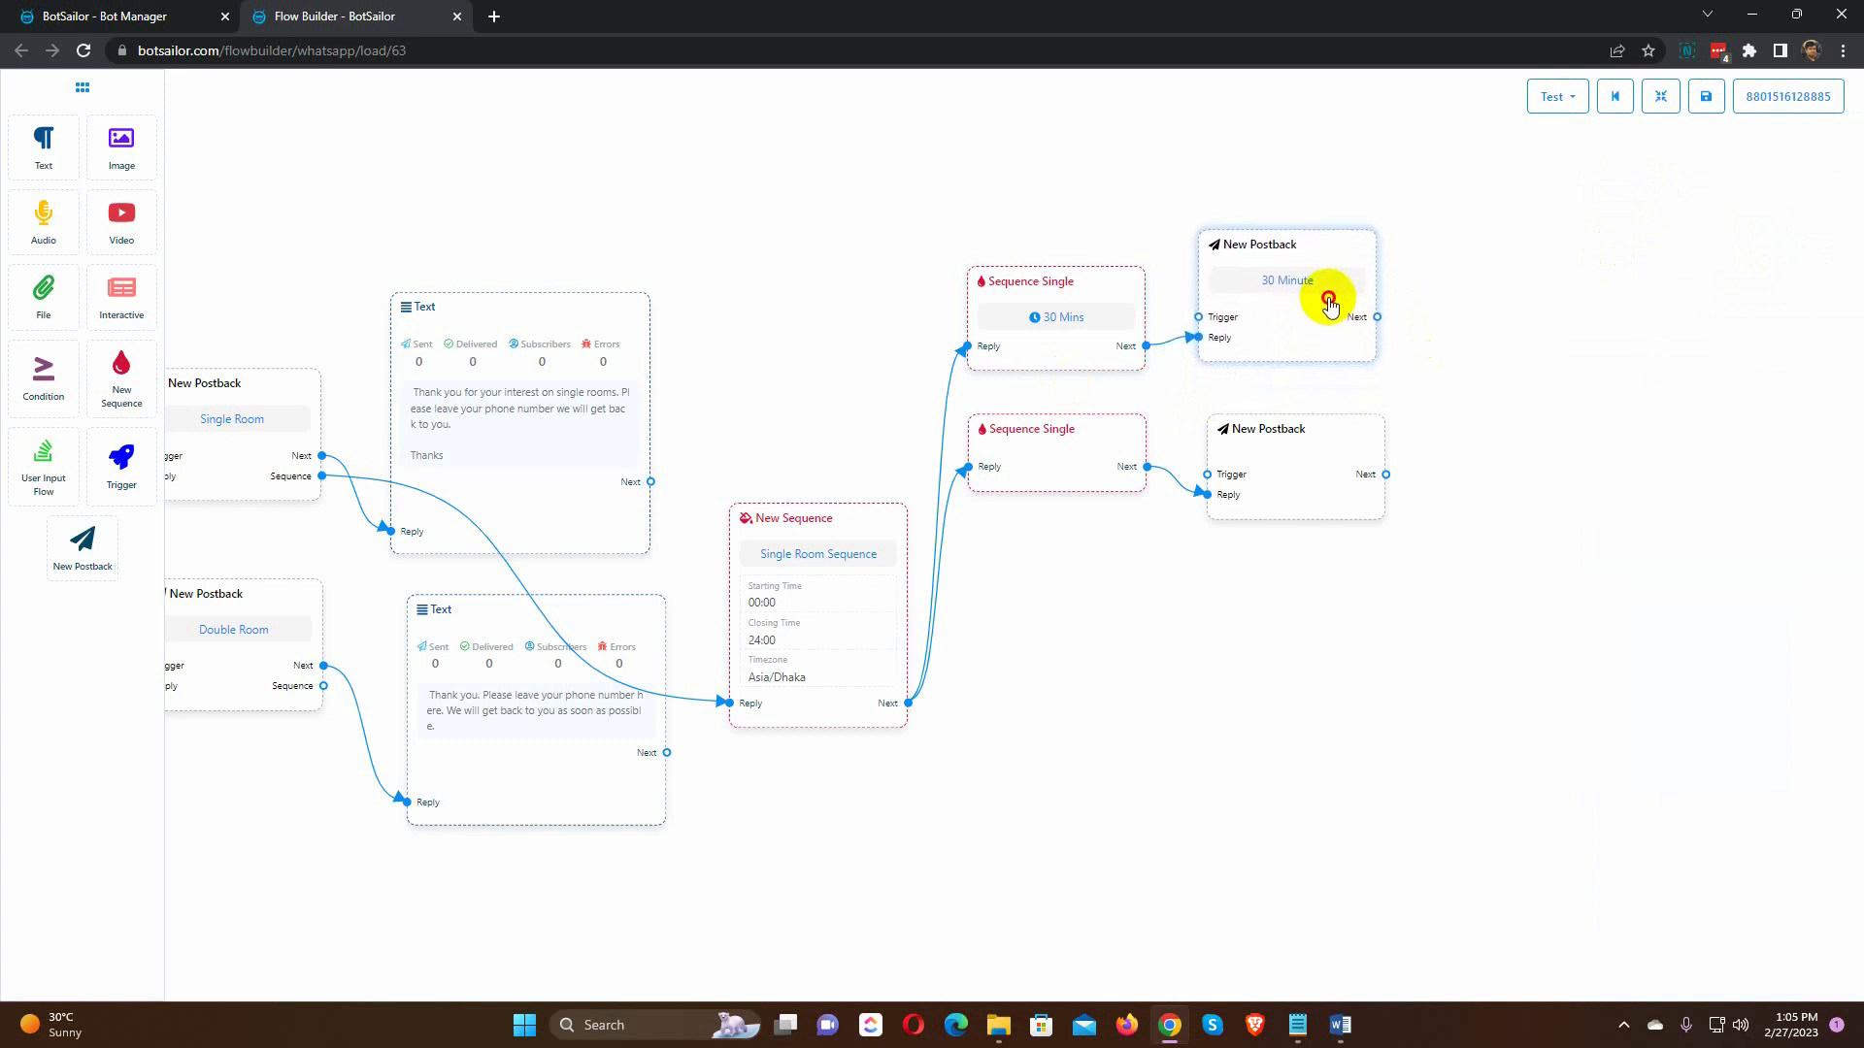
mouse_move(1428, 388)
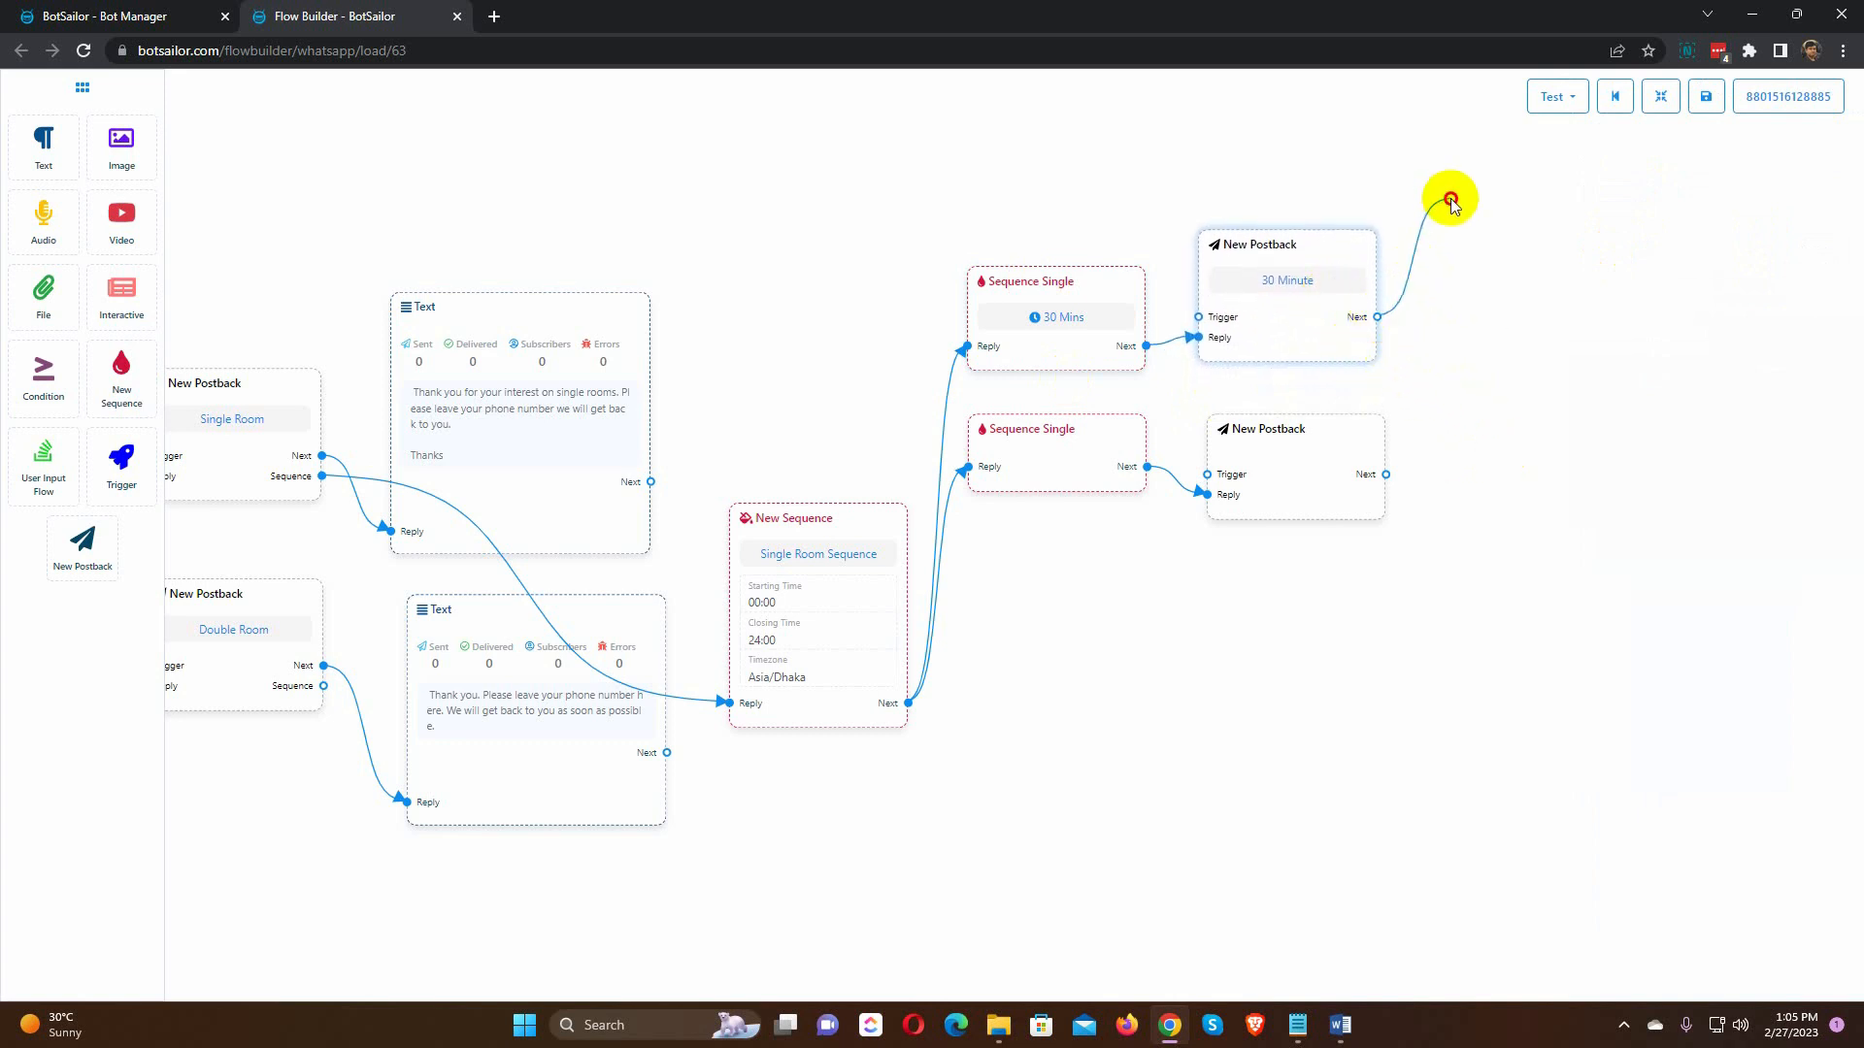
Step: Add a text after the 30 Minute postback greeting #LEAD_USER_FIRST_NAME# about single rooms
left_click(1451, 201)
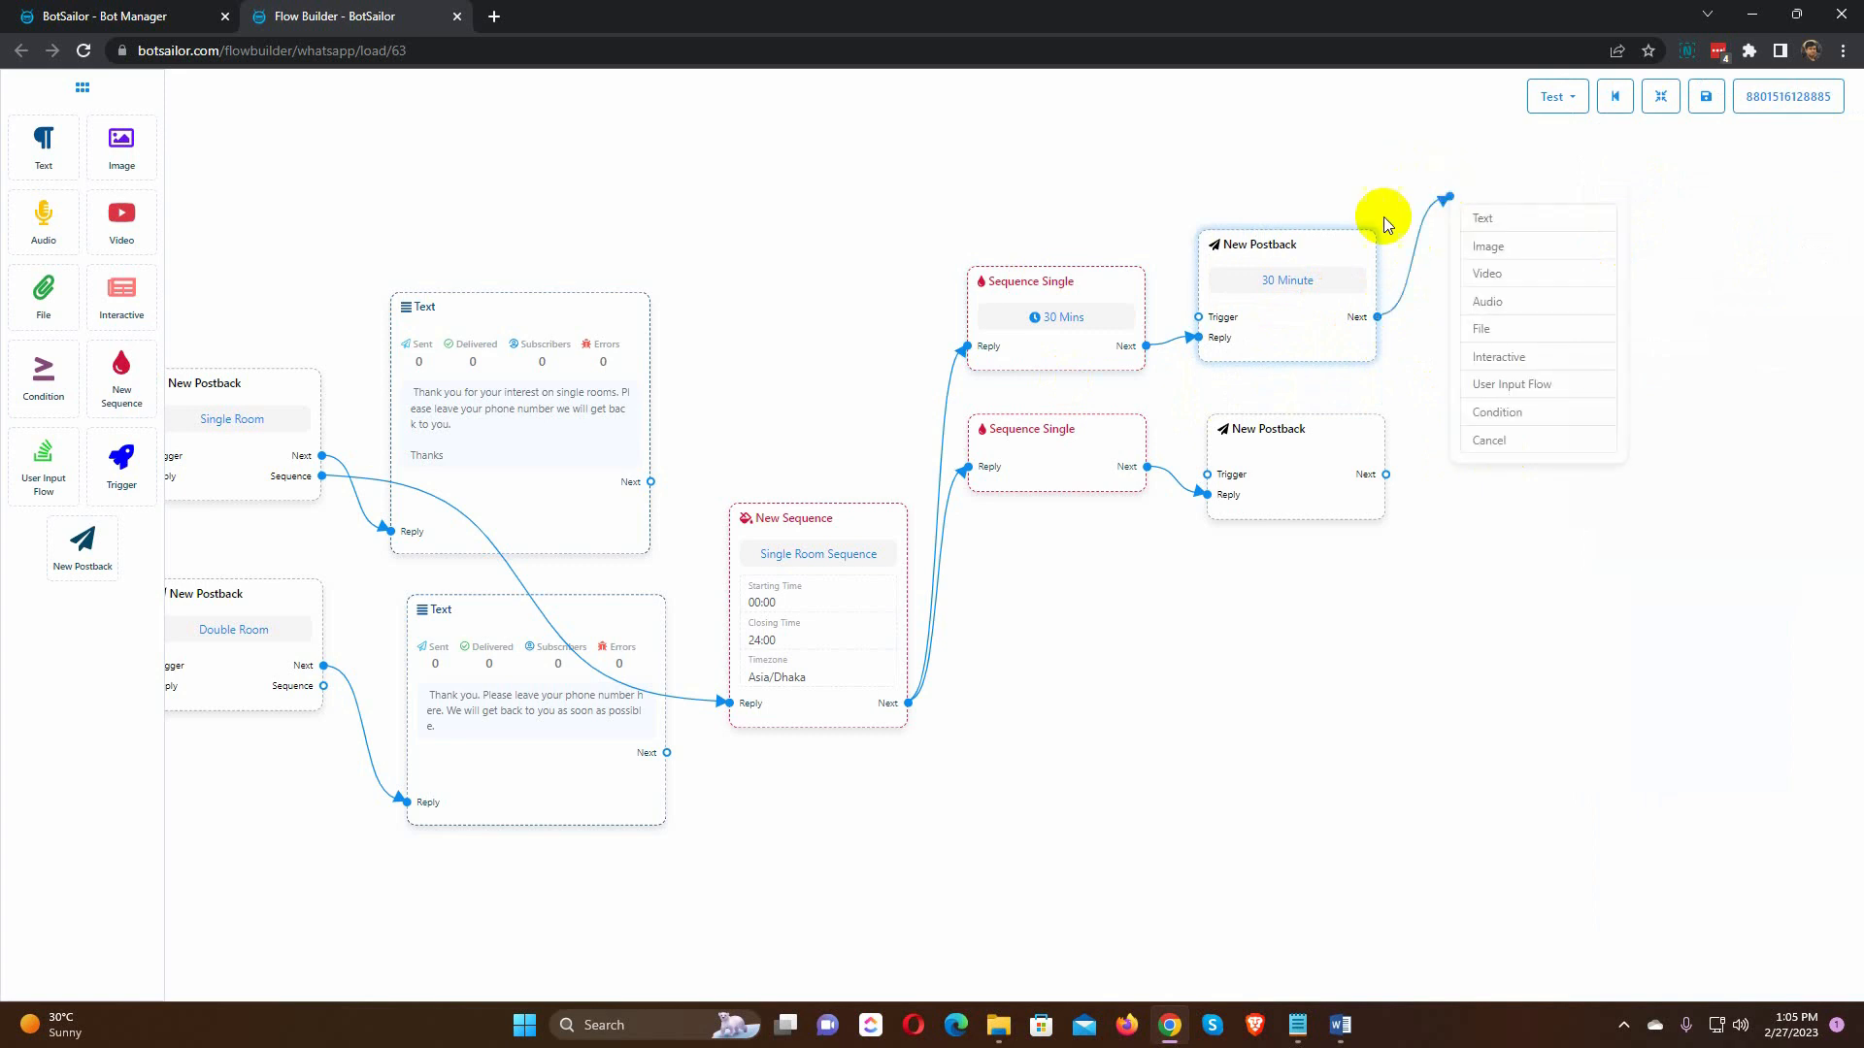
left_click(1483, 217)
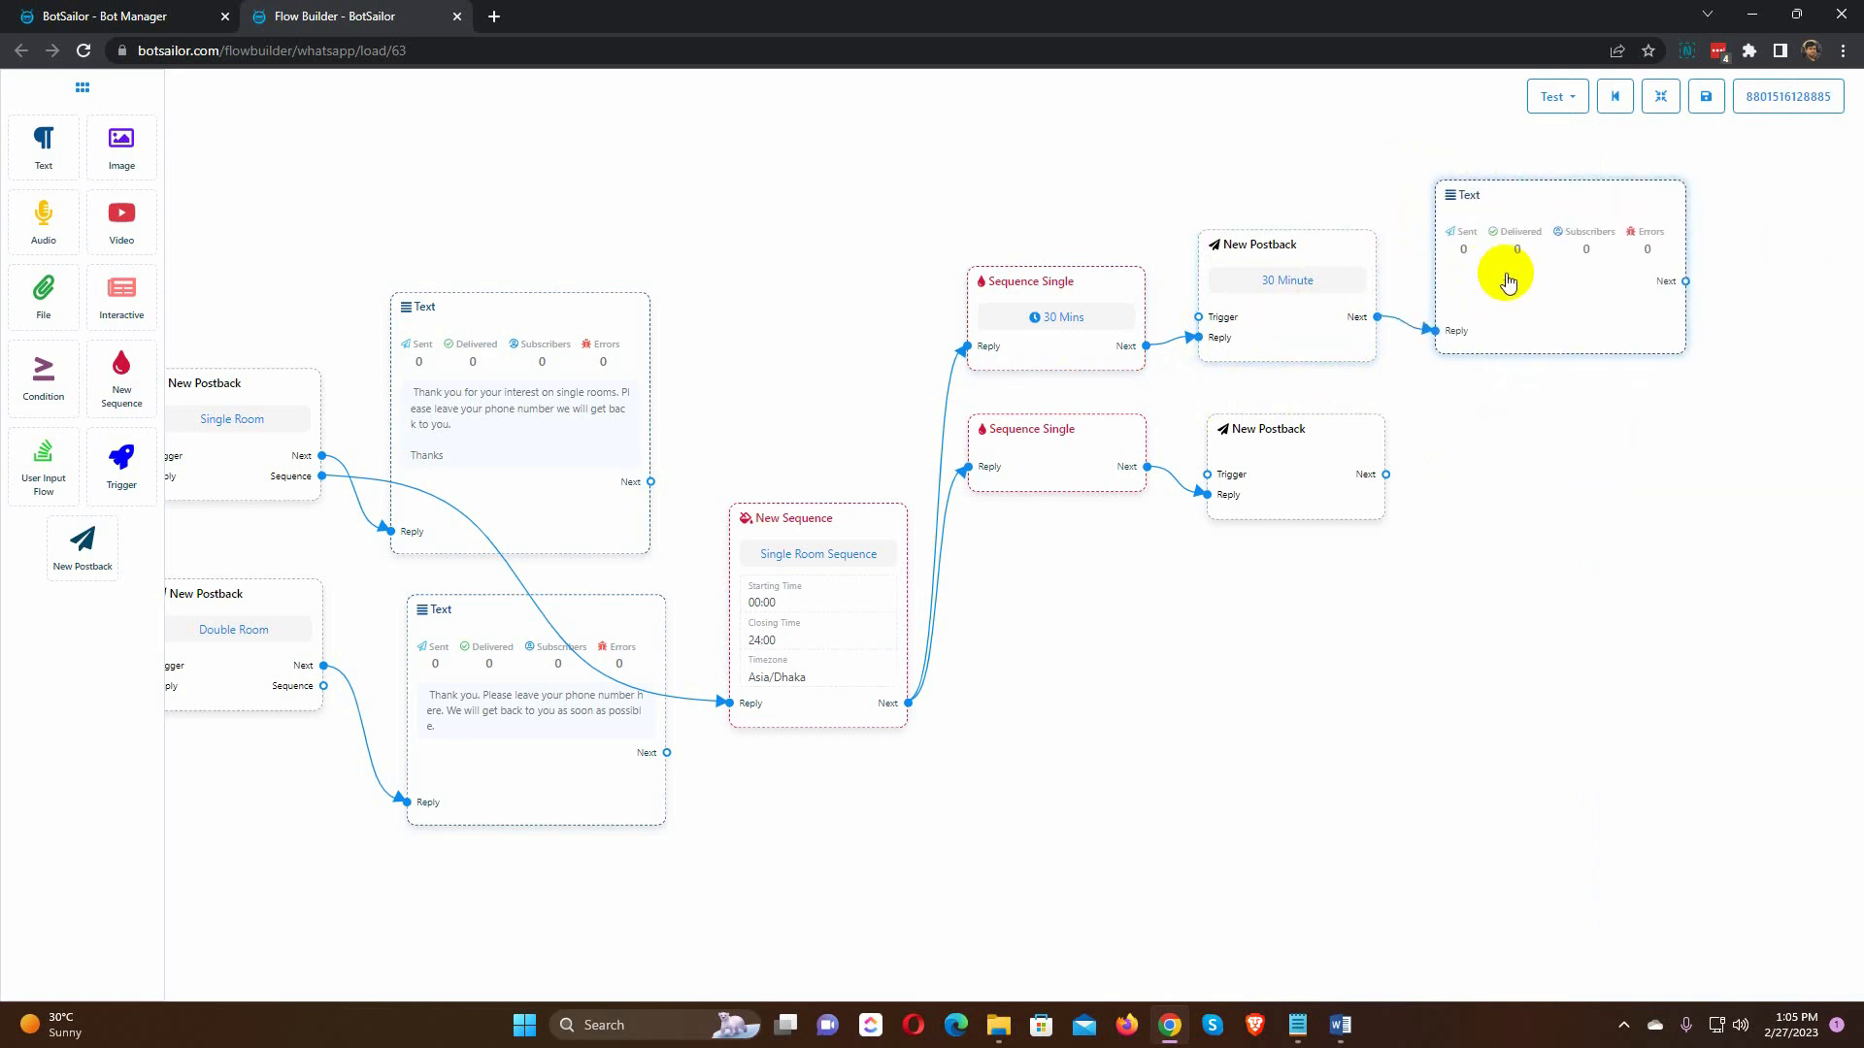
left_click(1508, 276)
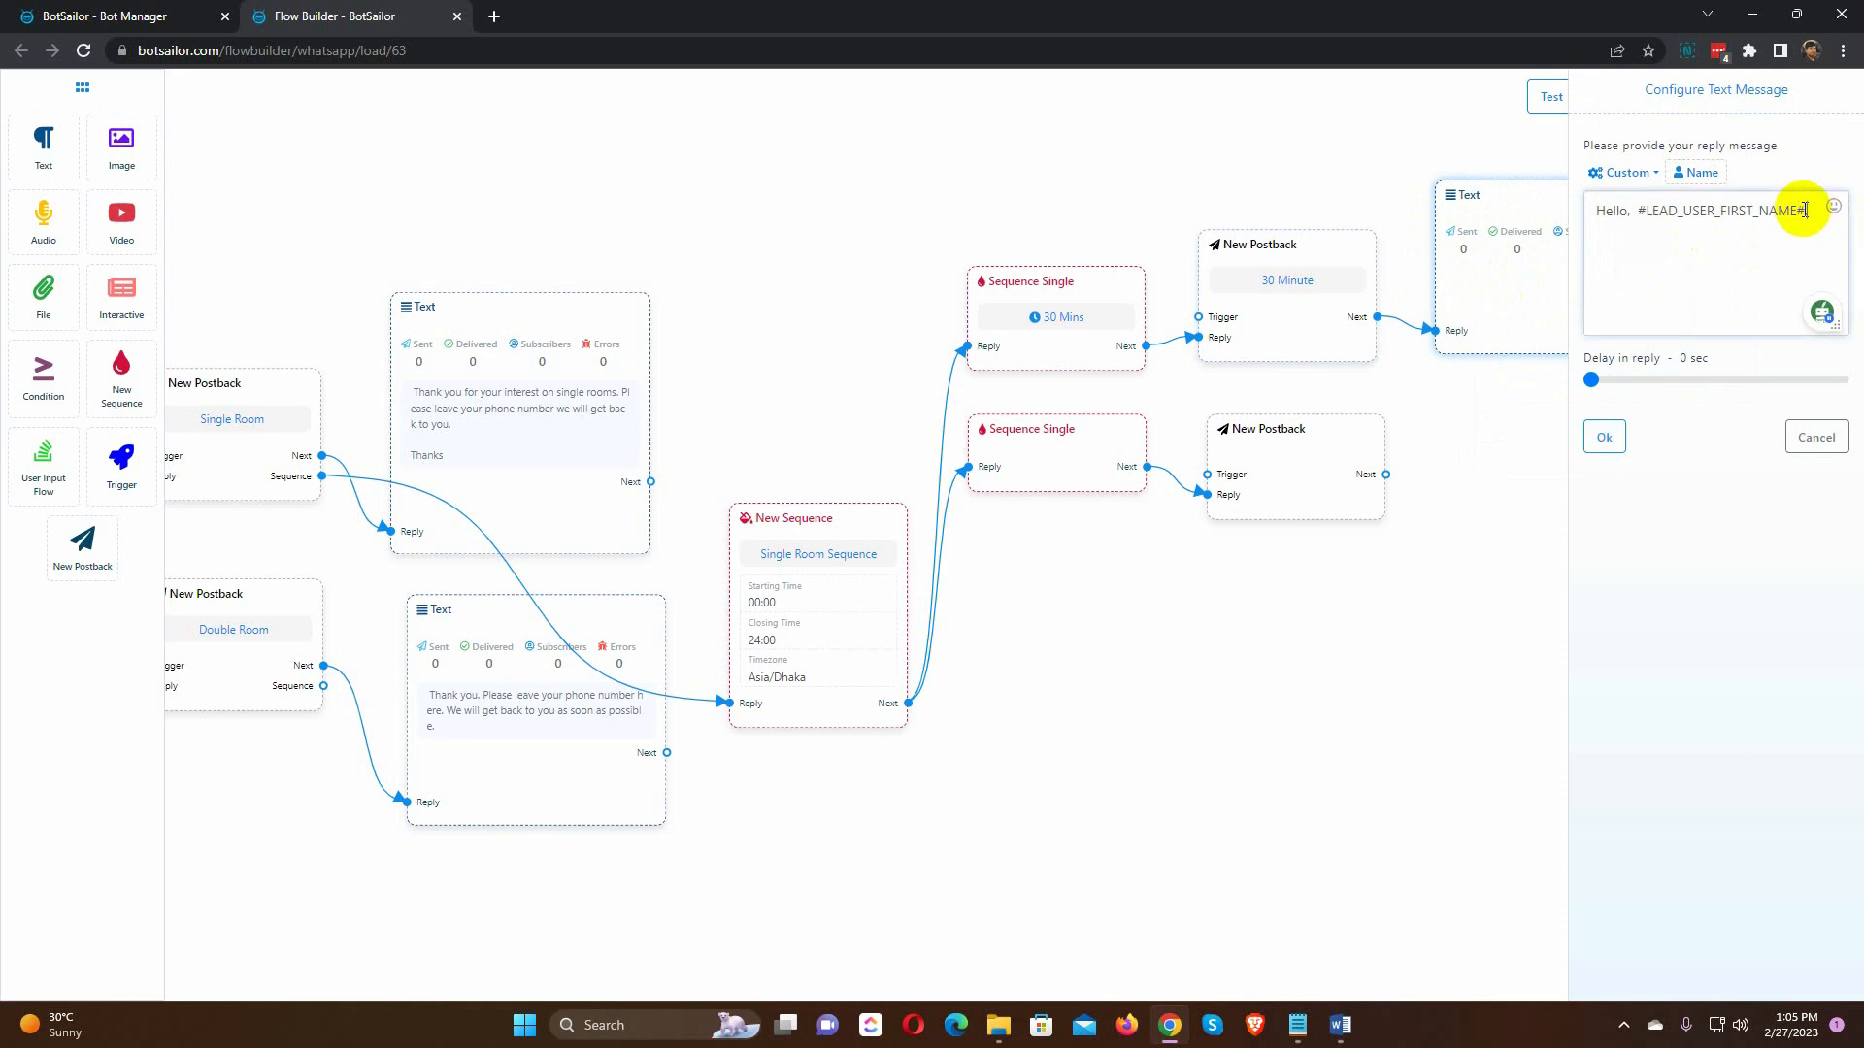
type("You were looking for Single Roo")
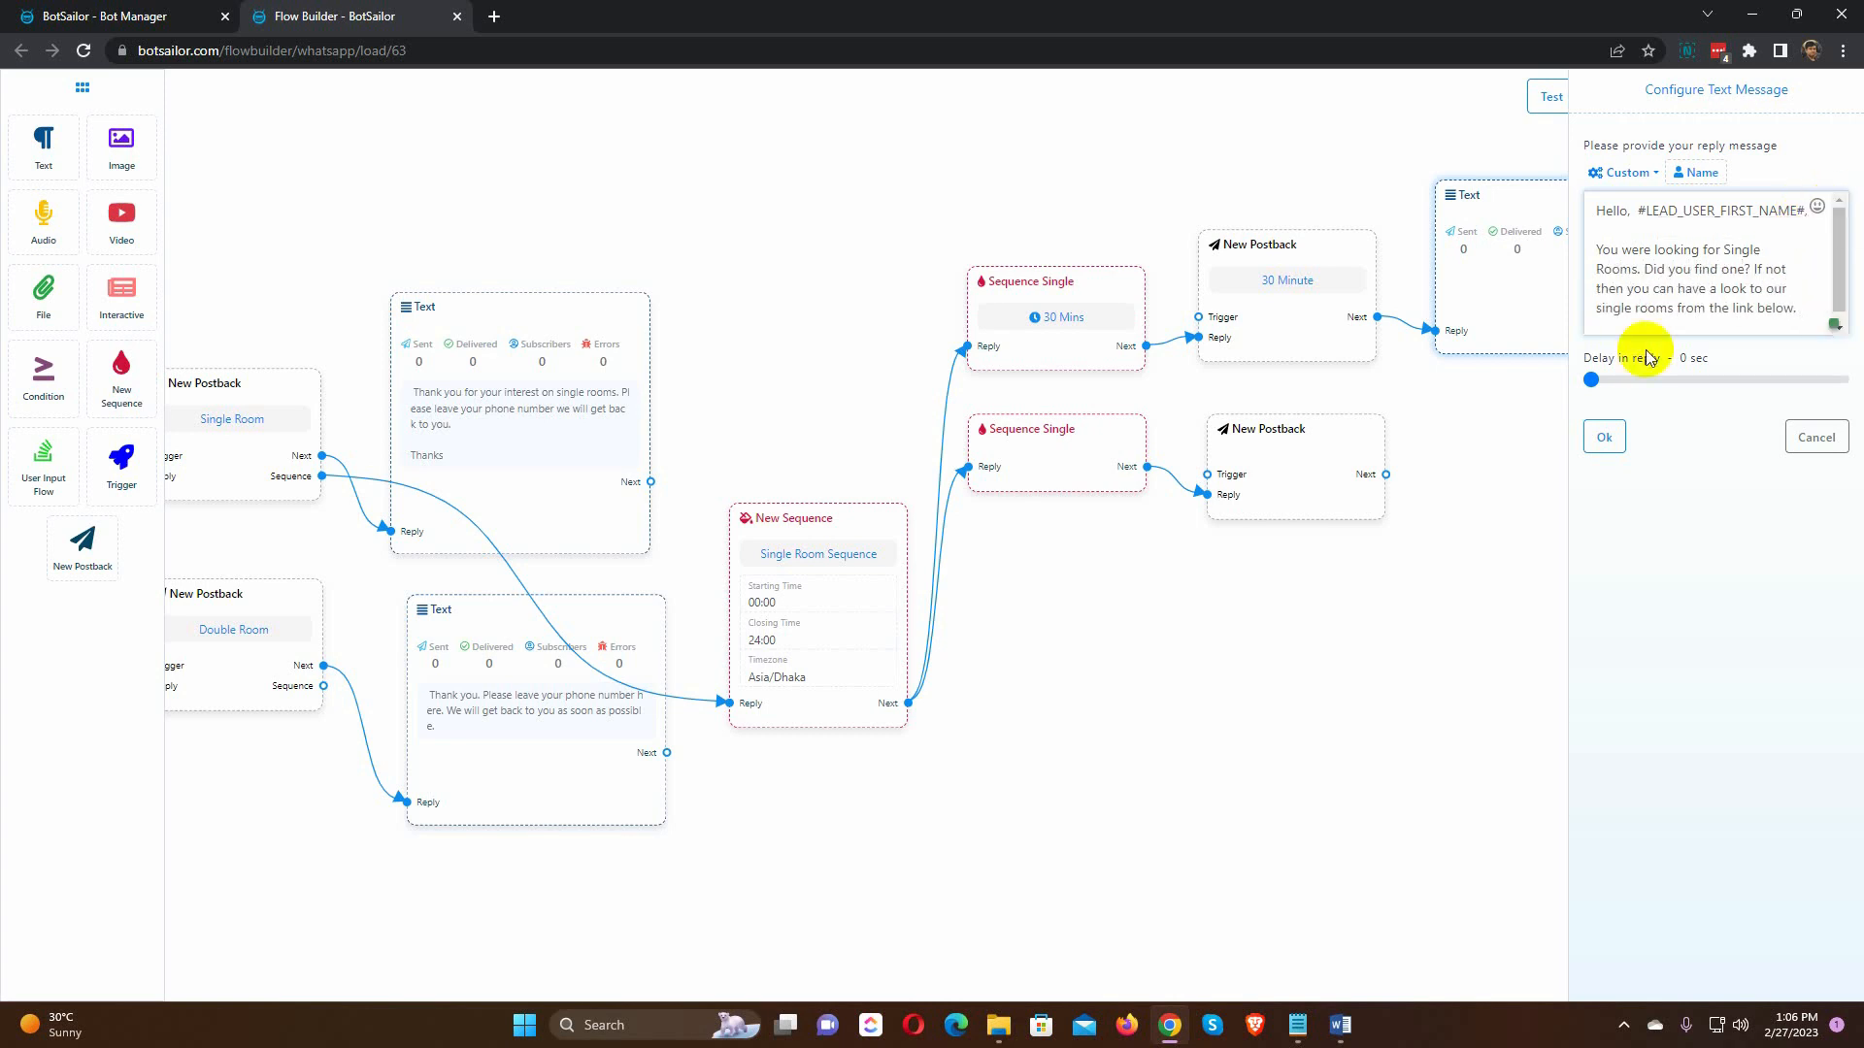
left_click(1604, 437)
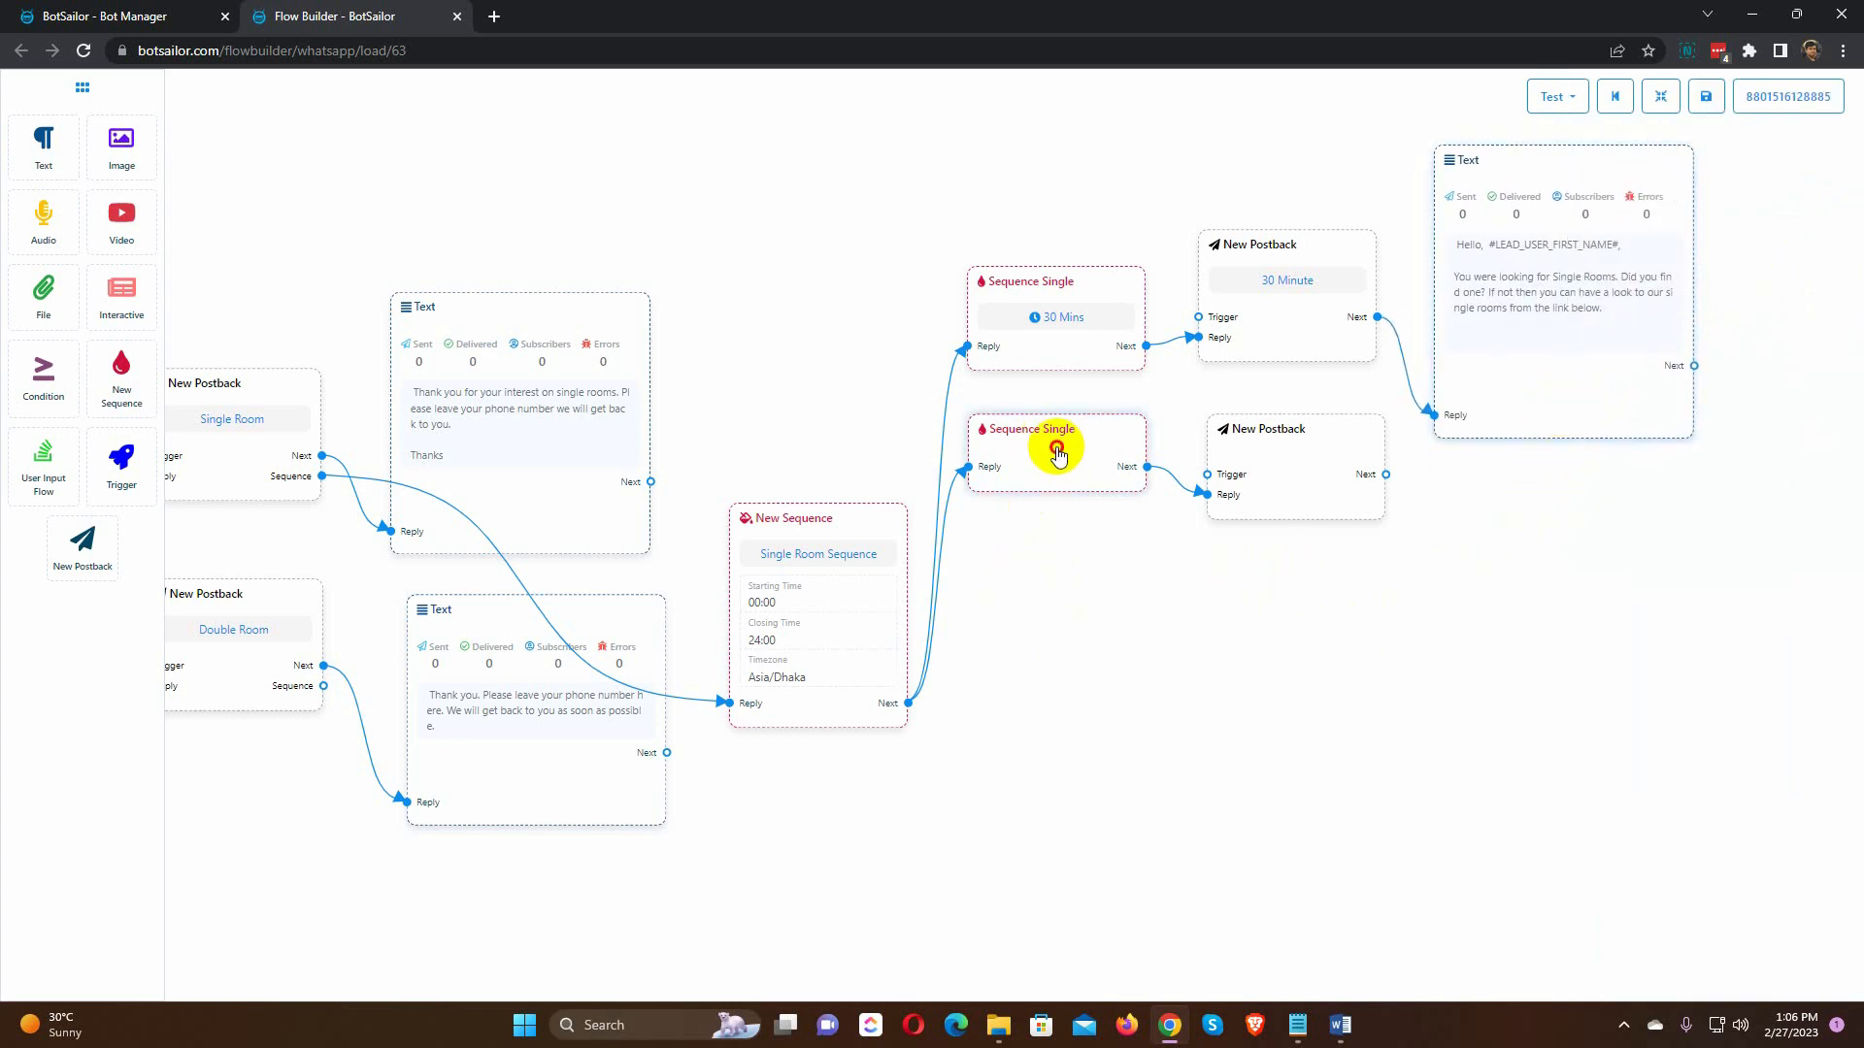
left_click(1030, 430)
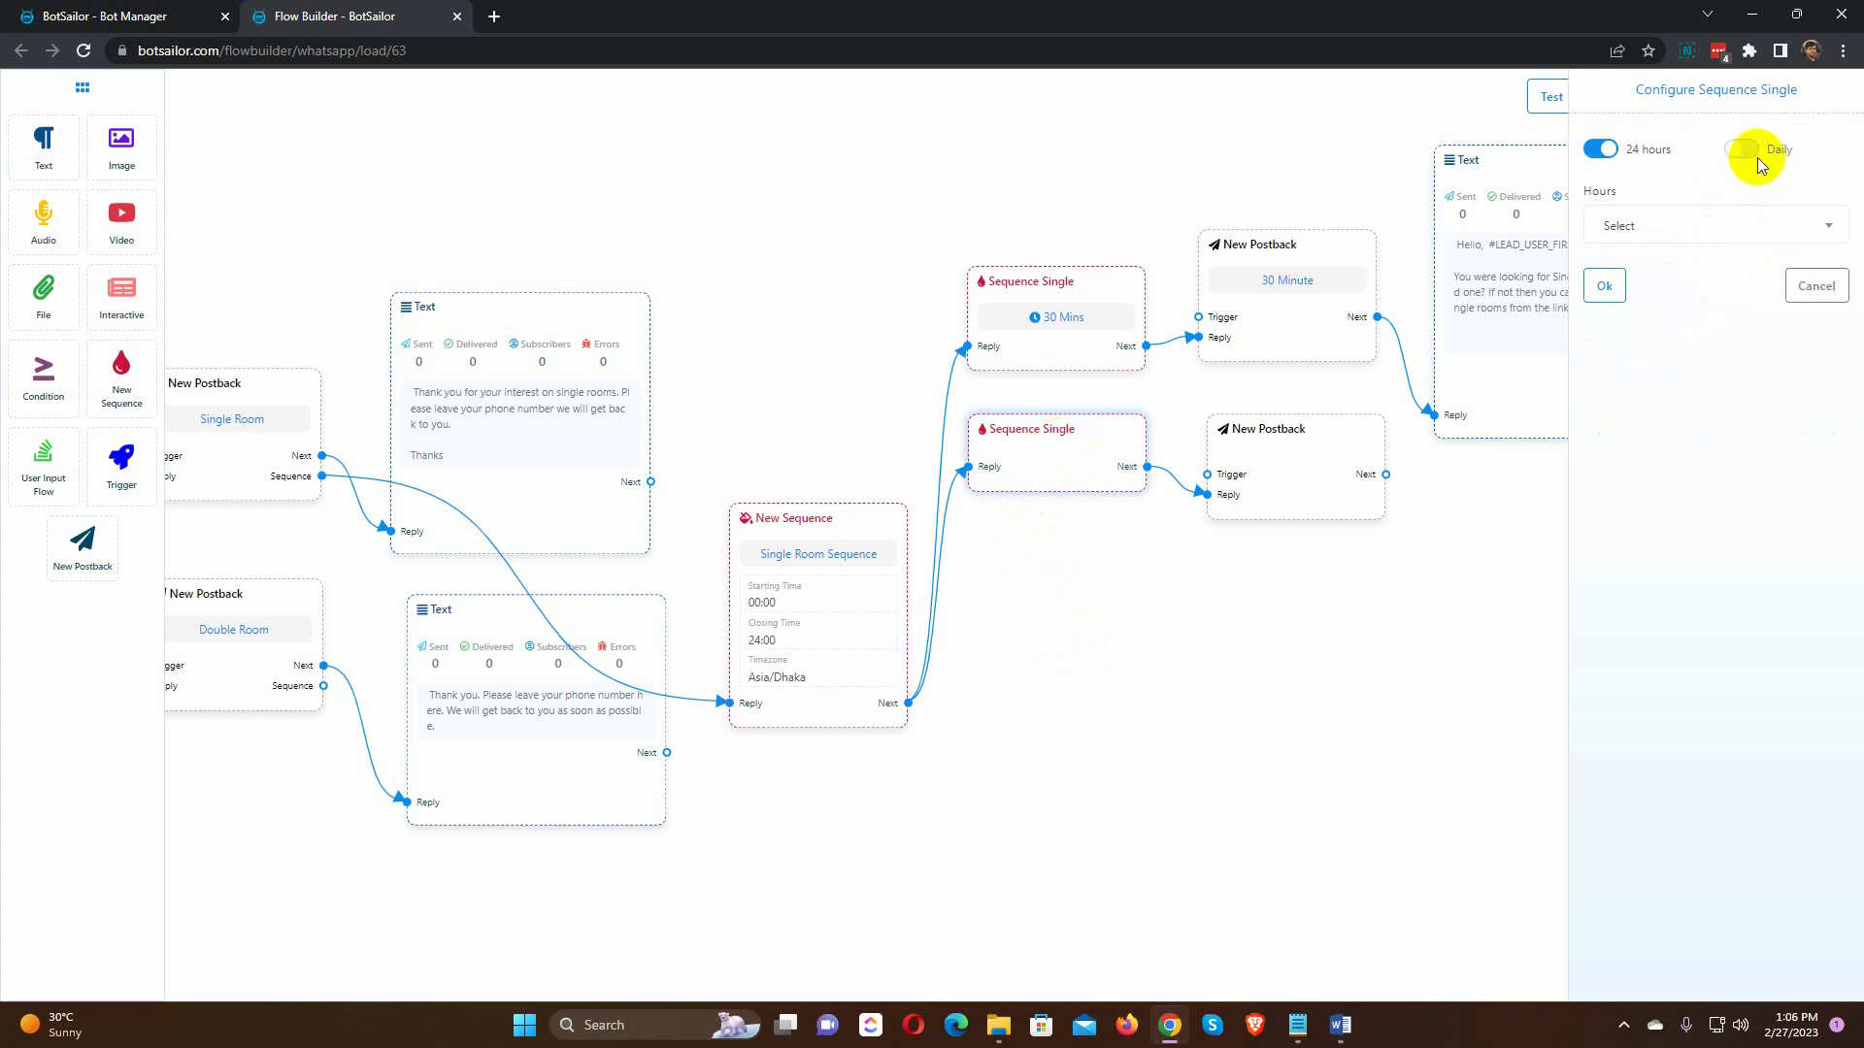
Step: Make the second sequence step Daily with the room_booking template on Day-2
left_click(1744, 150)
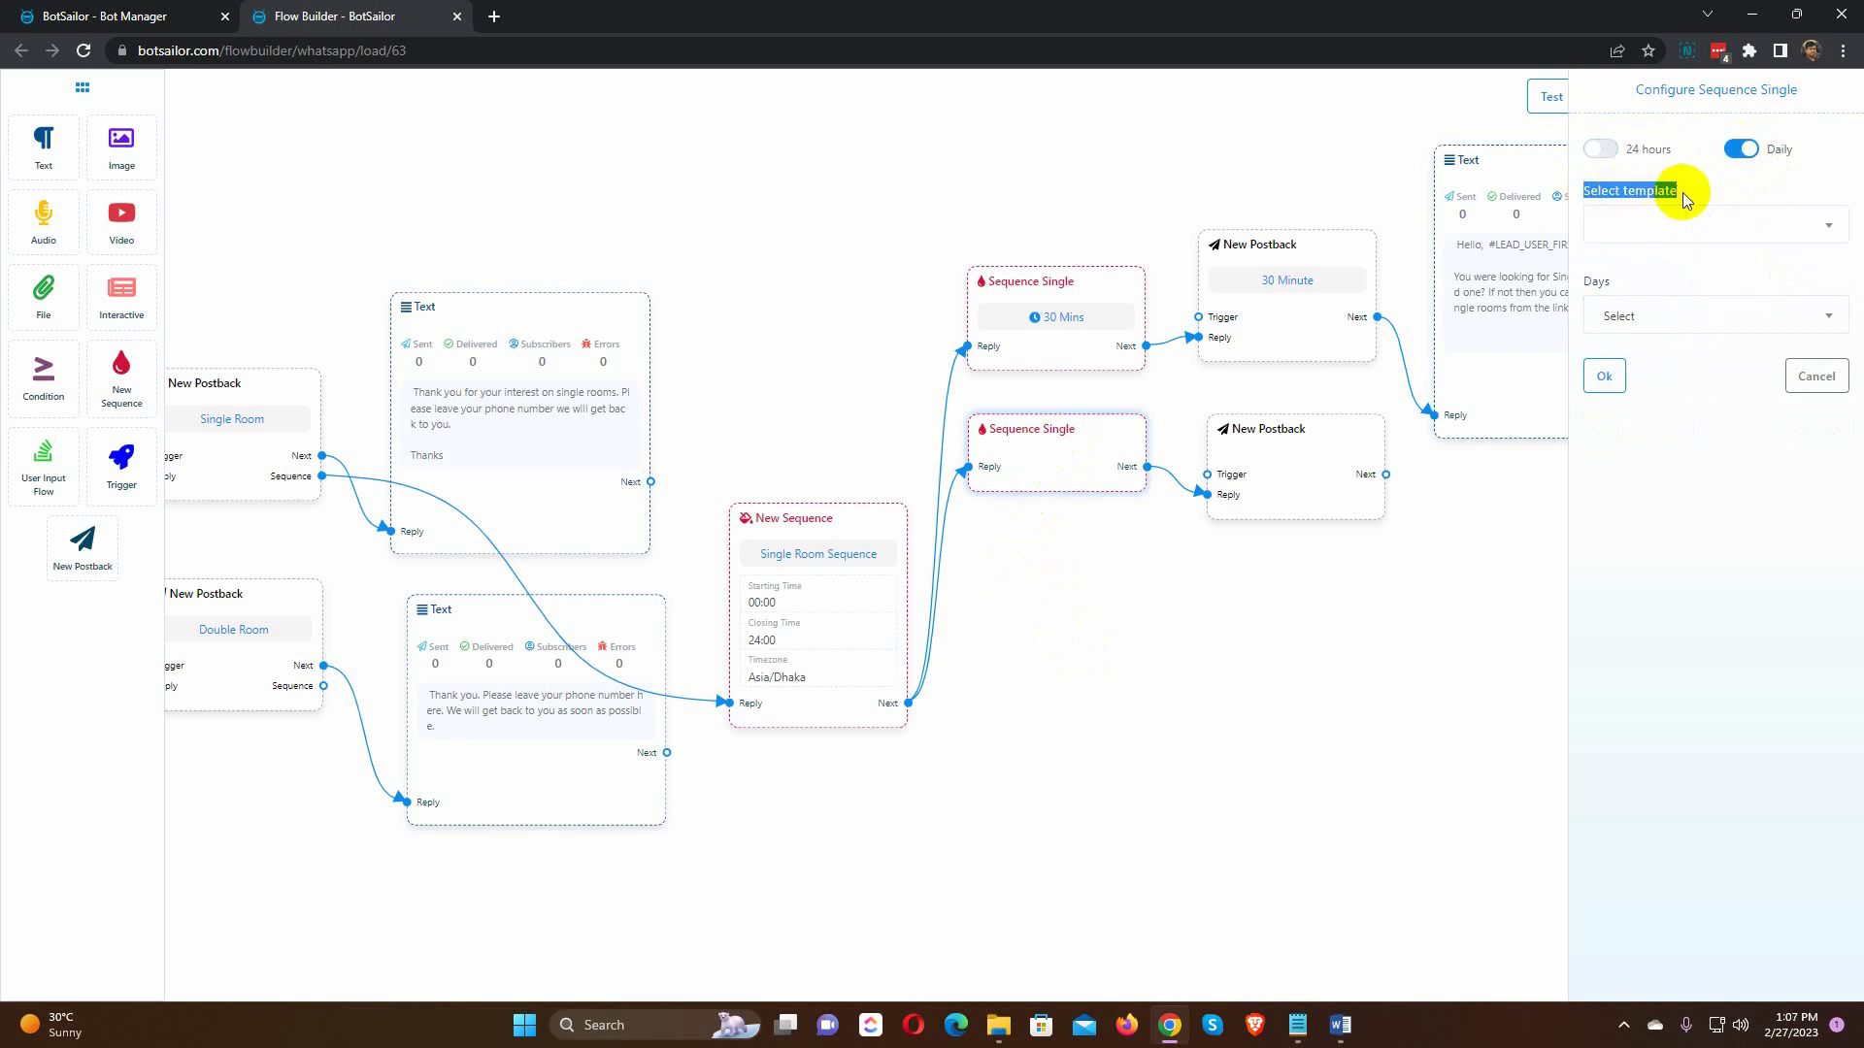
mouse_move(1700, 199)
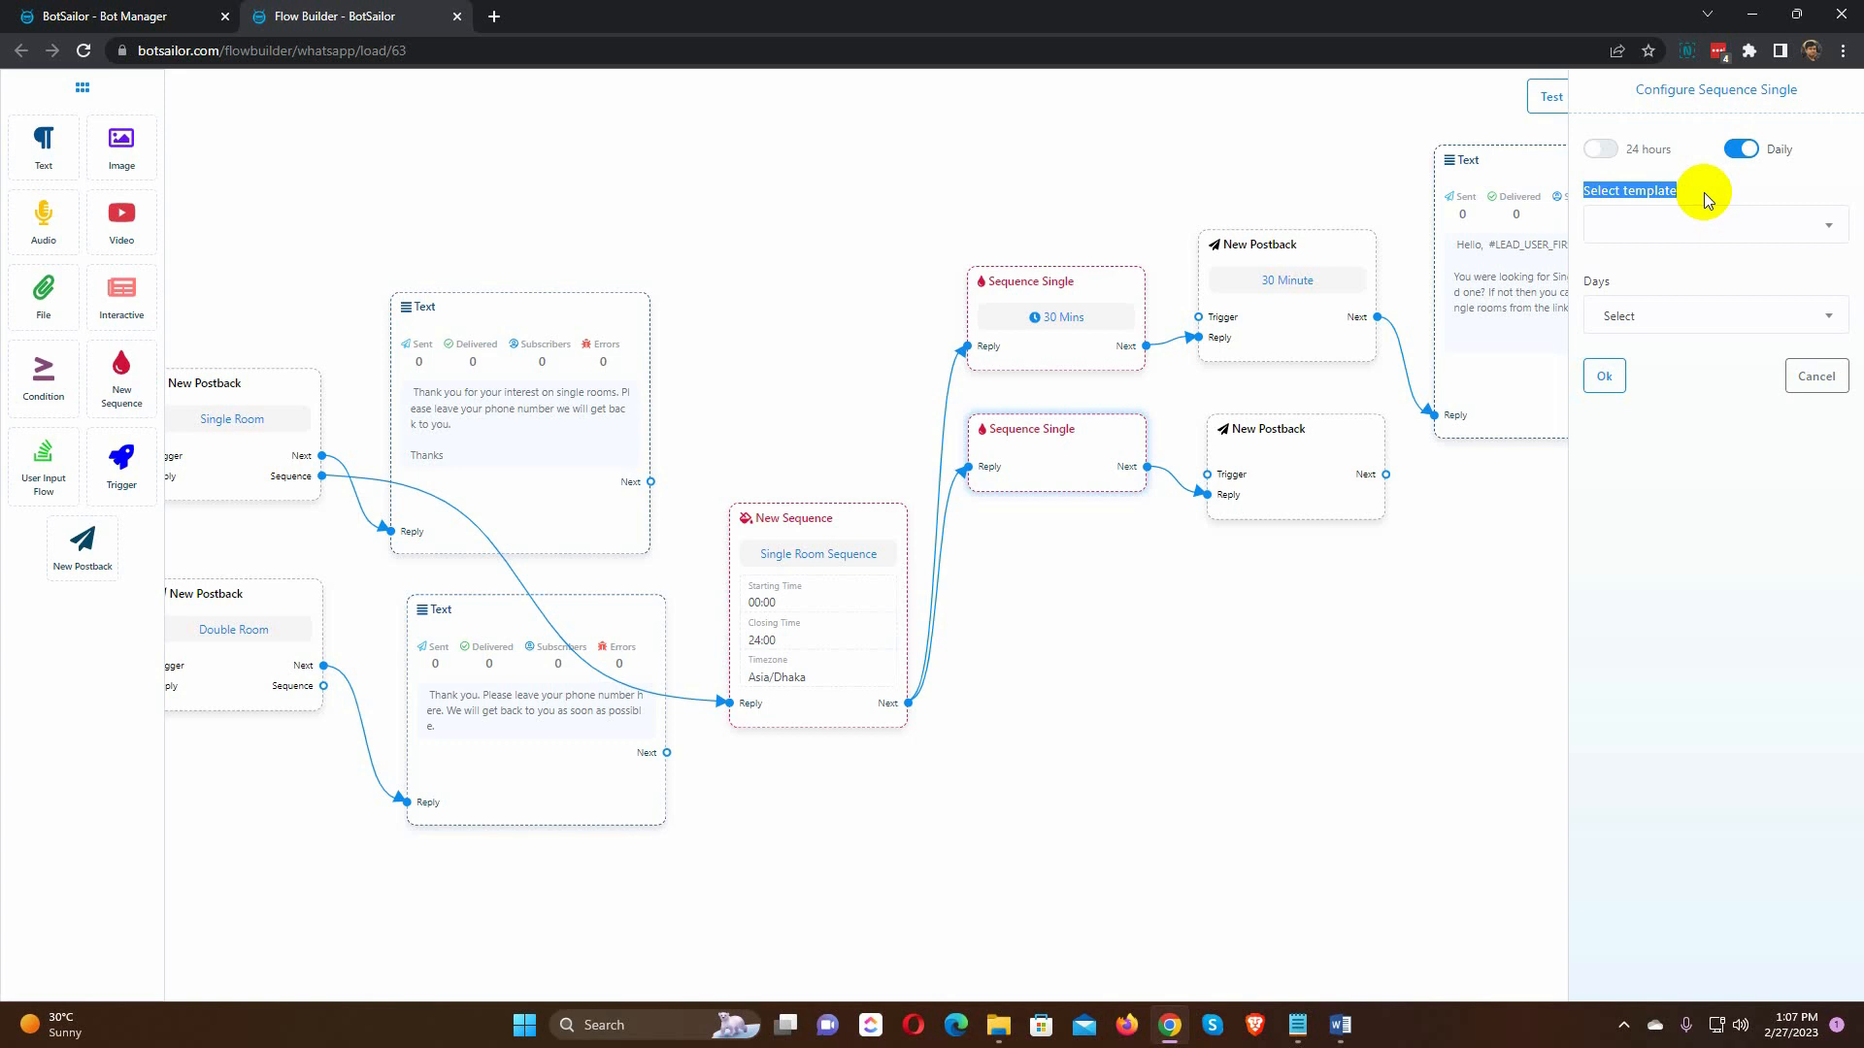
left_click(1715, 224)
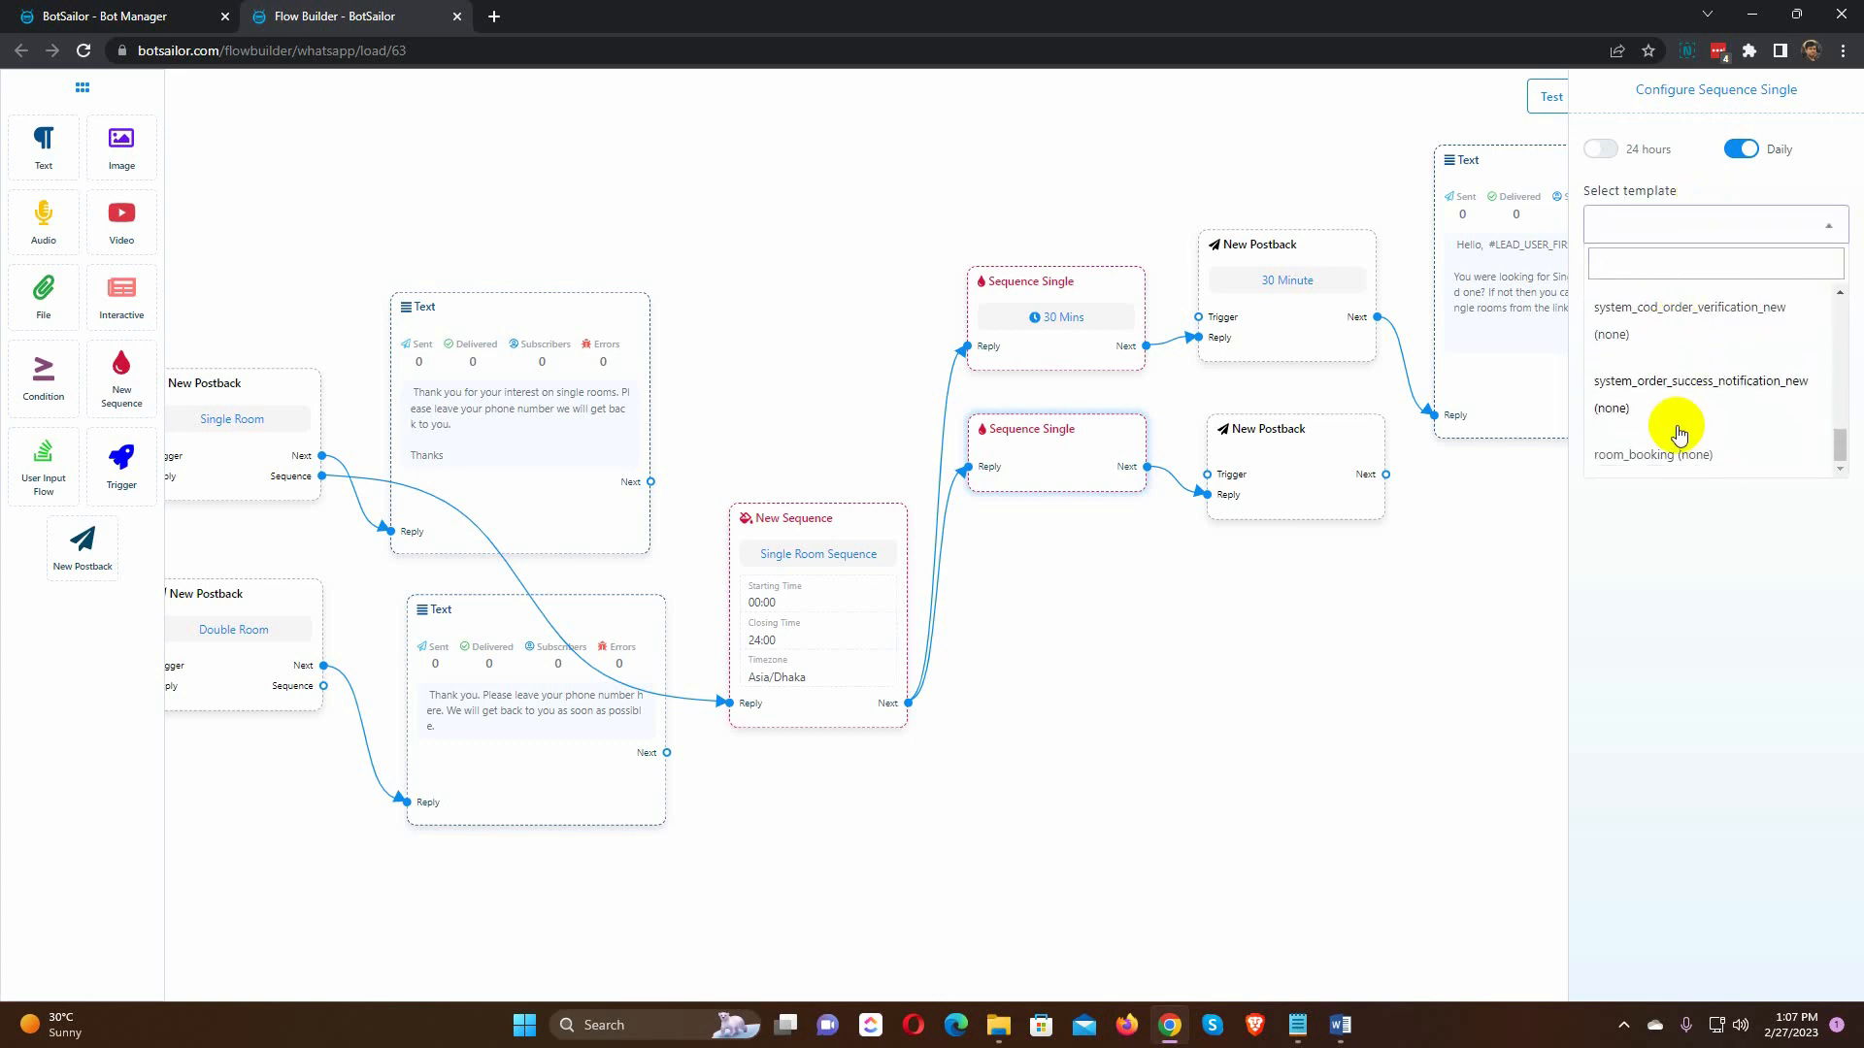
left_click(1652, 455)
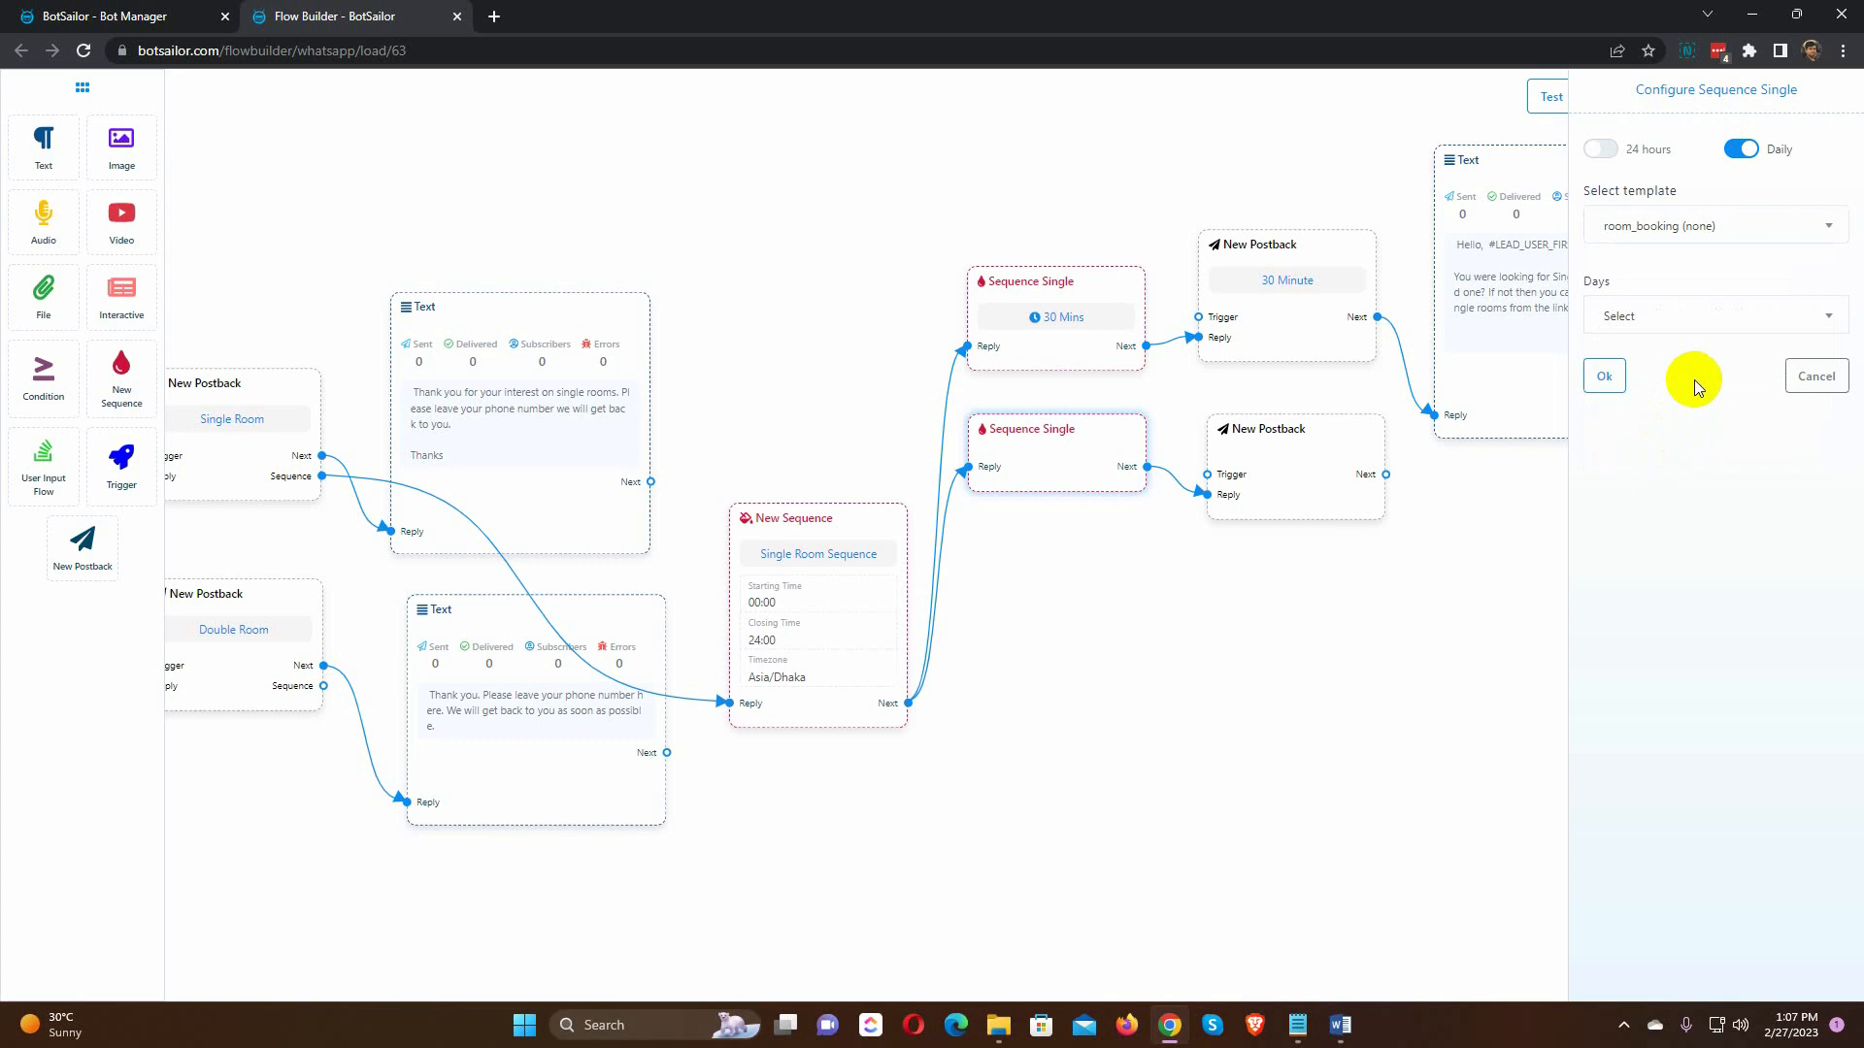
left_click(1715, 315)
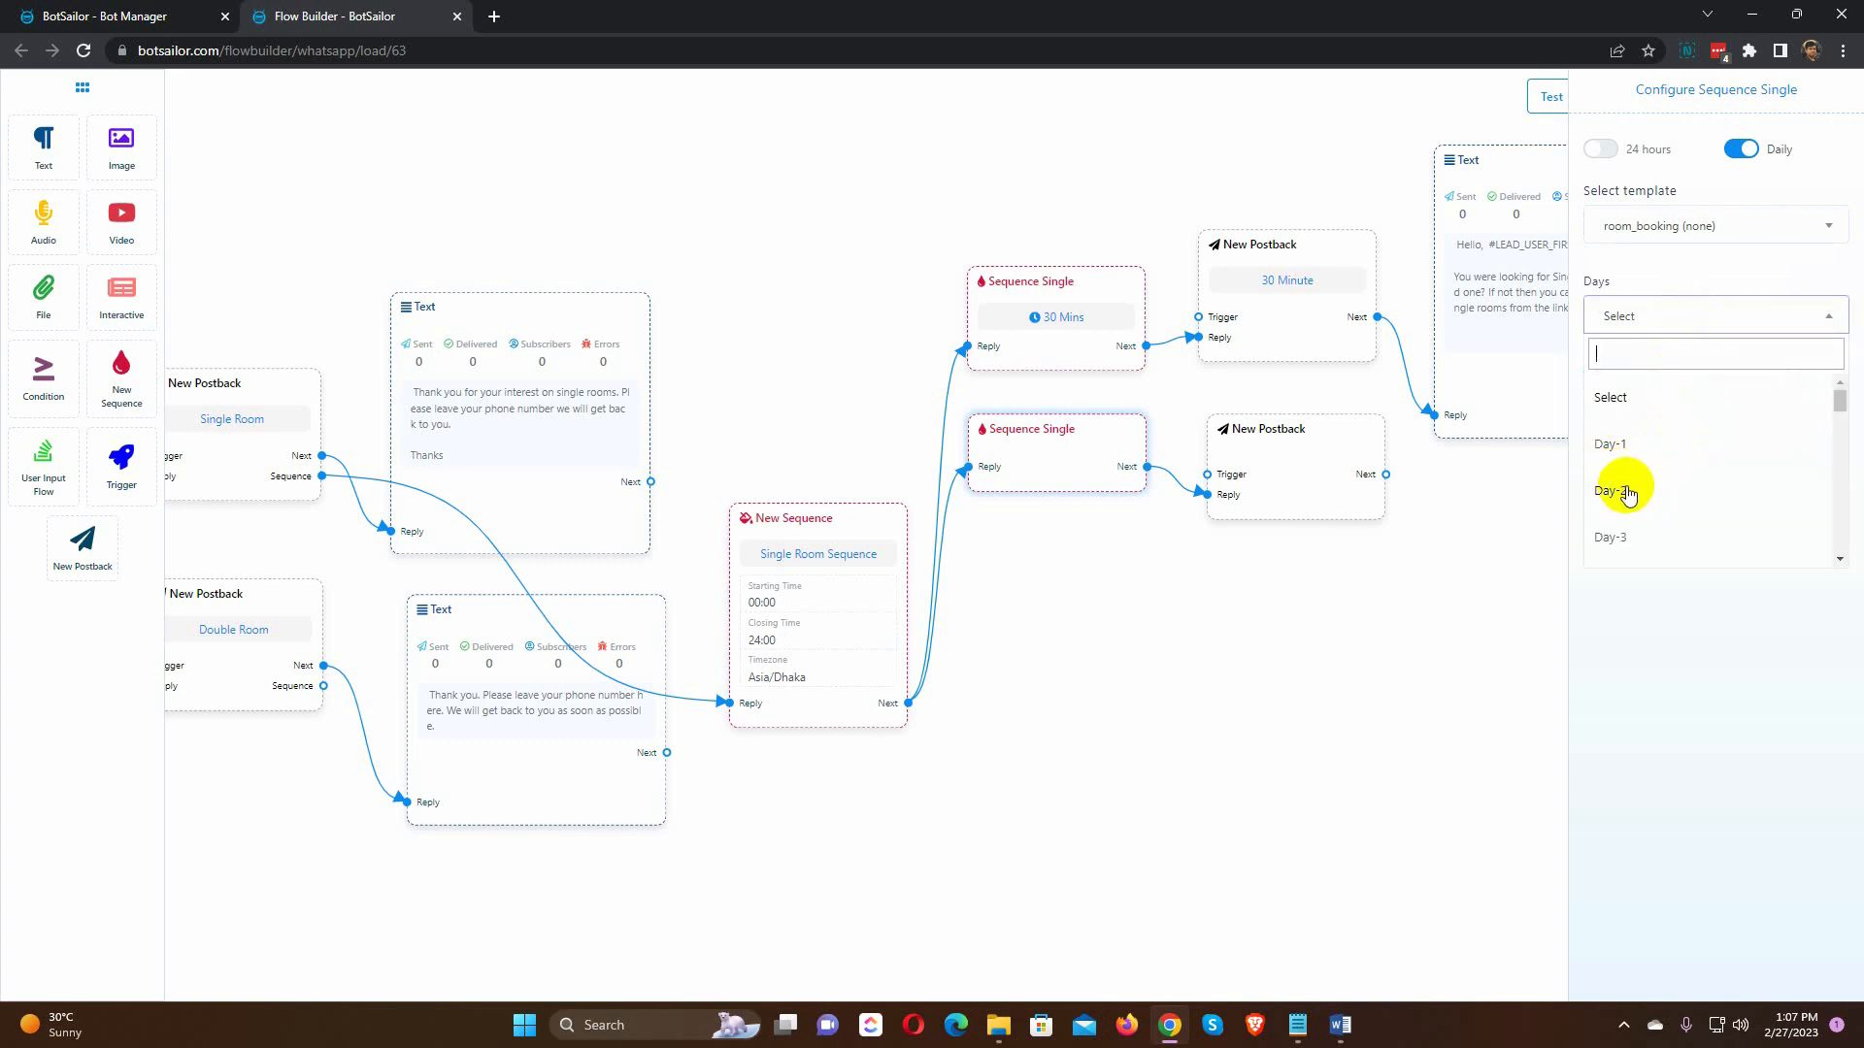
left_click(1623, 491)
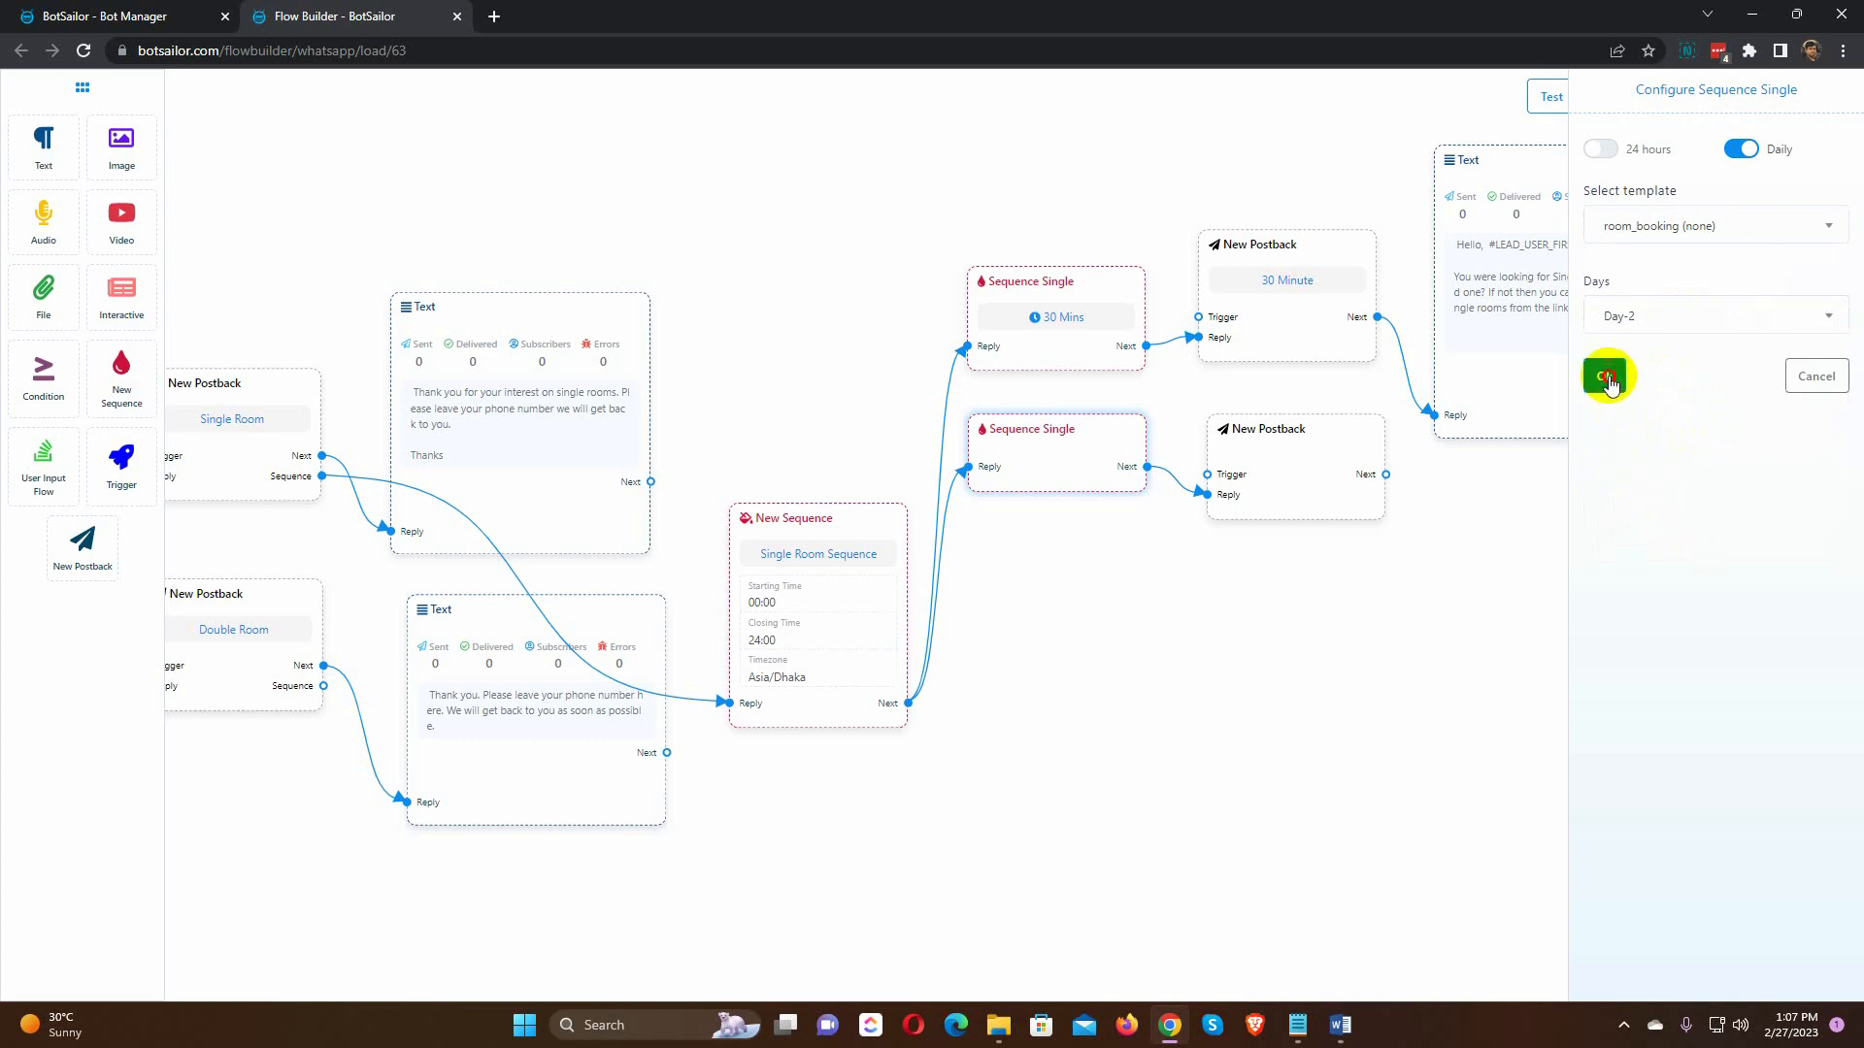
left_click(1607, 376)
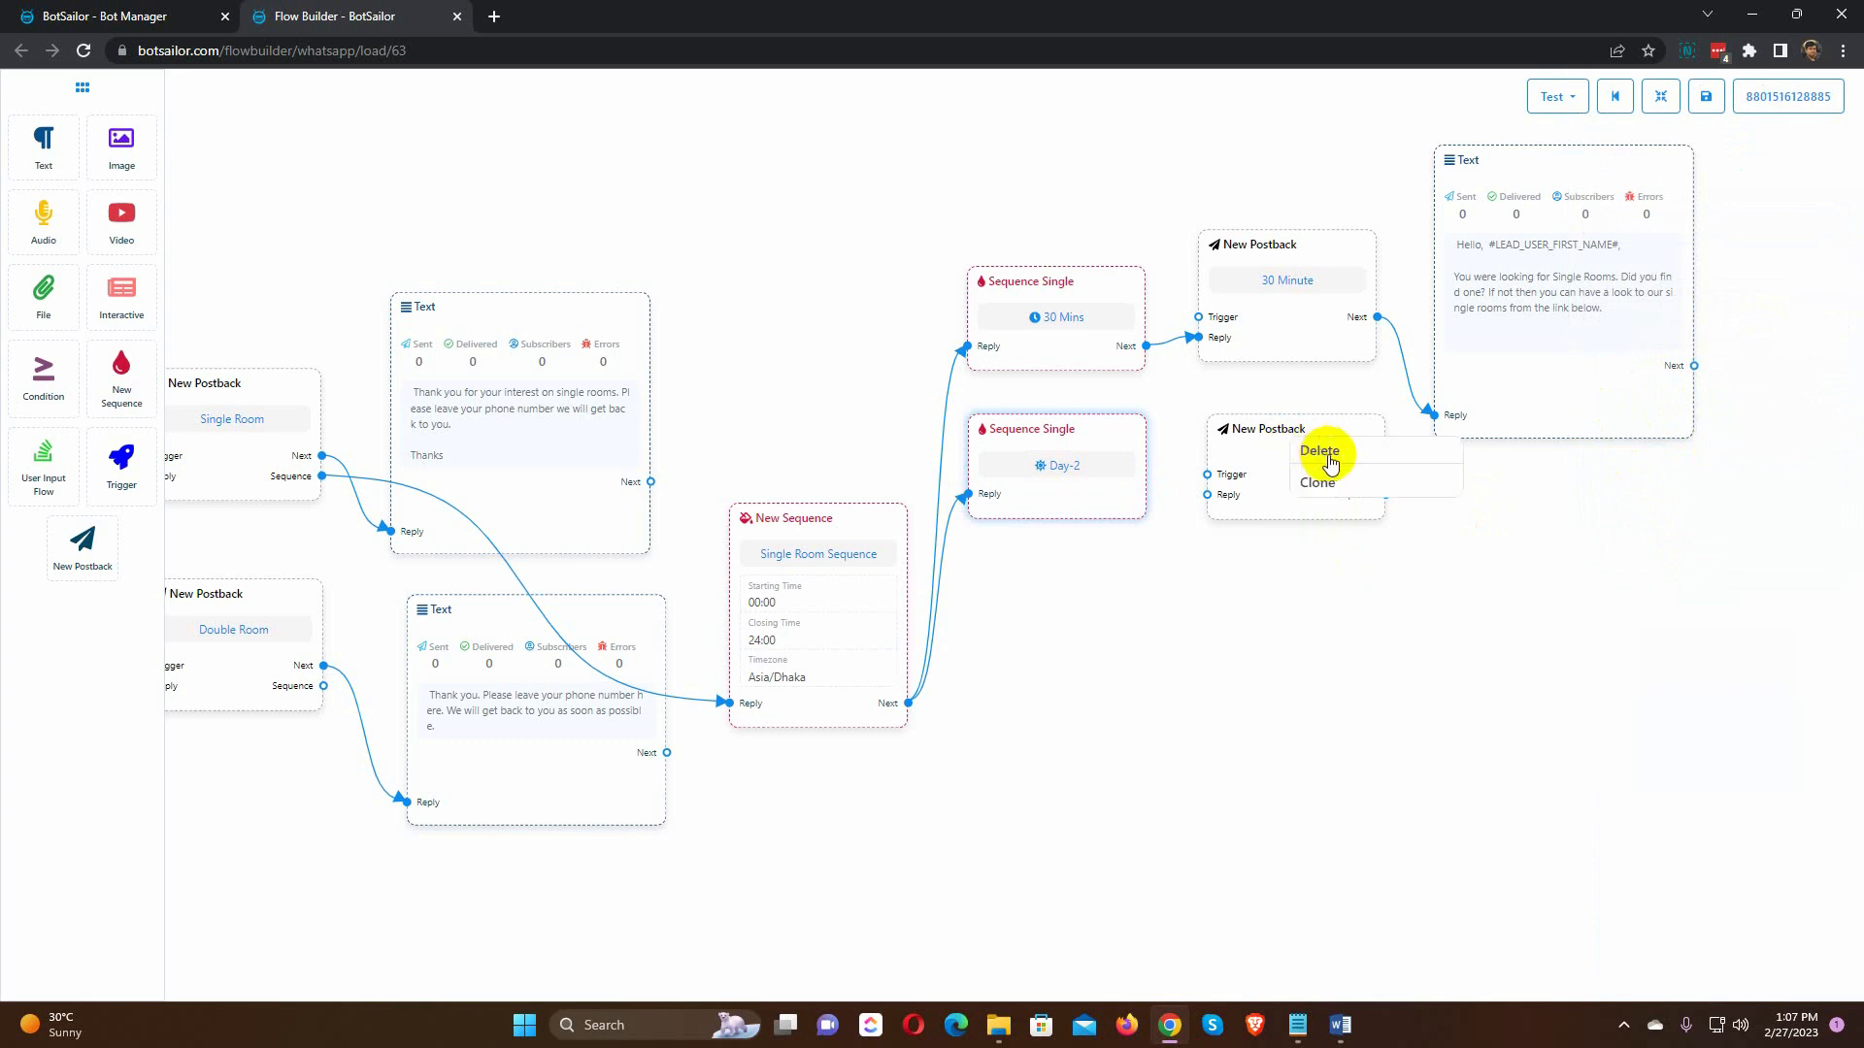
Step: Delete the empty New Postback, rearrange the whole flow, and save it
left_click(1320, 451)
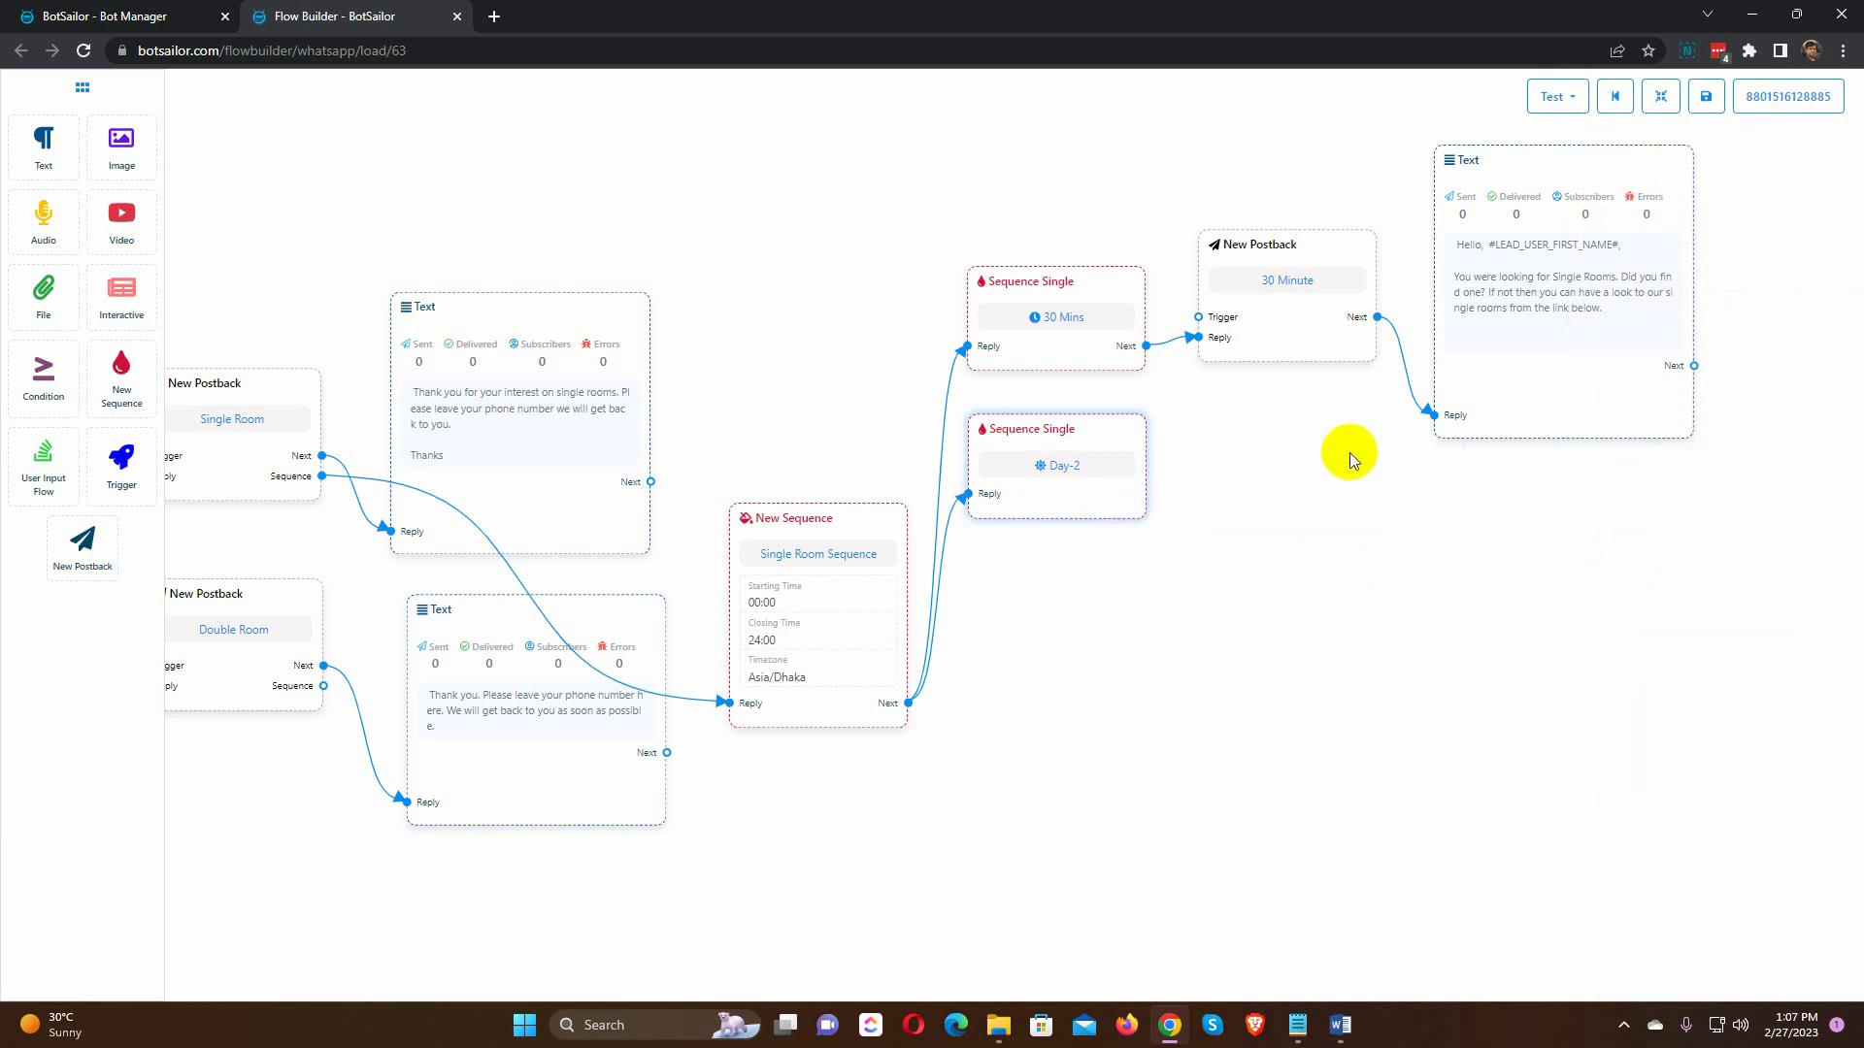
left_click(1660, 96)
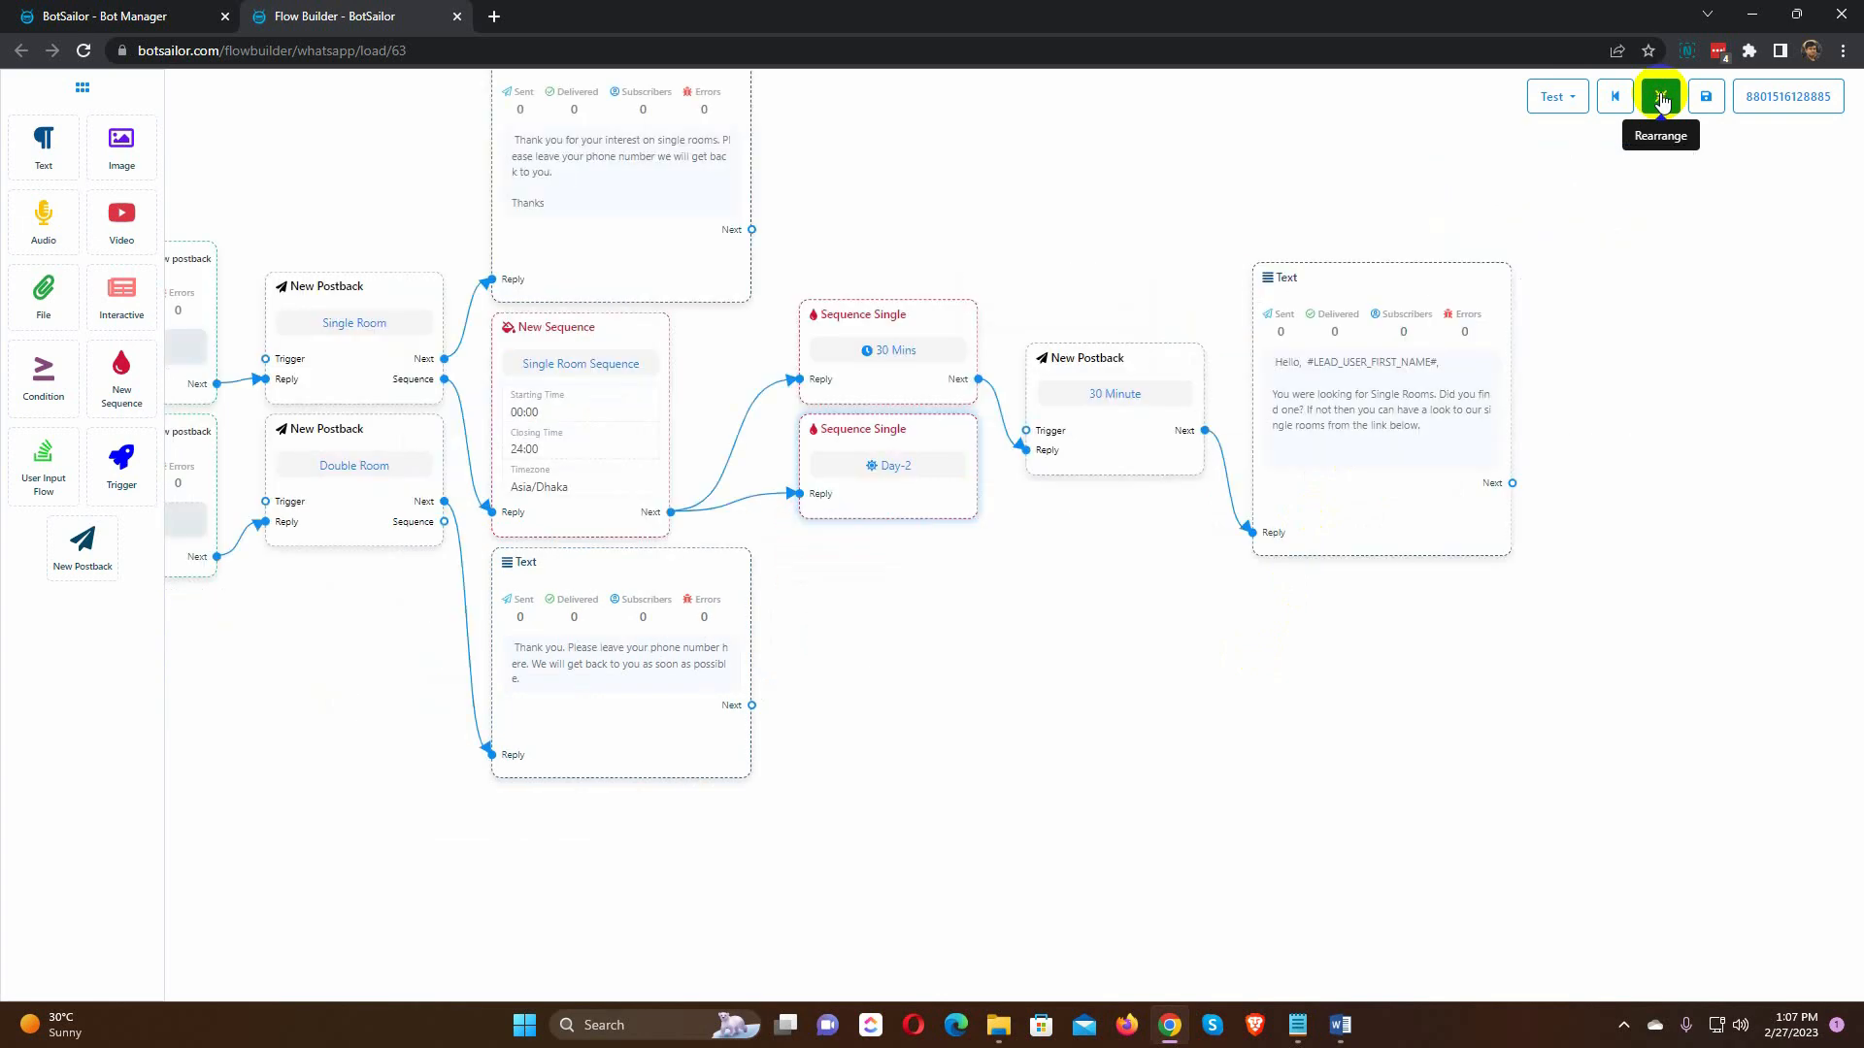
left_click(1660, 96)
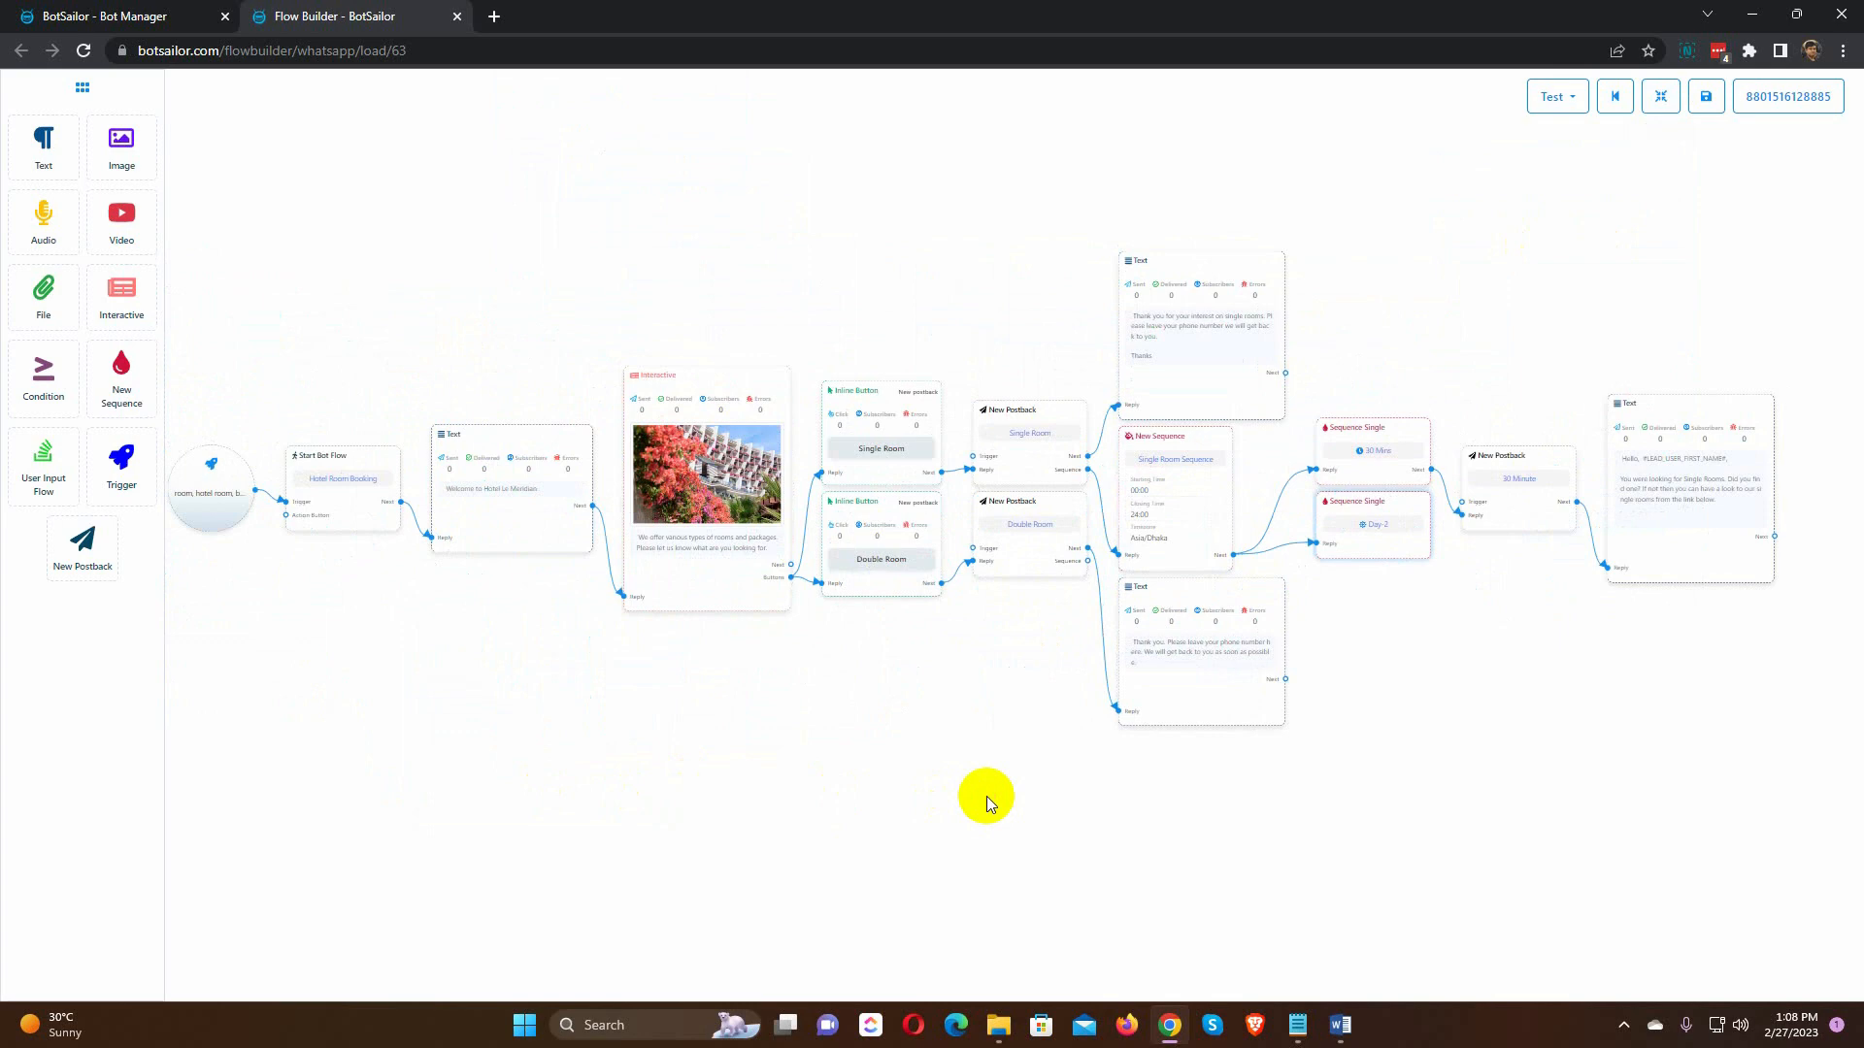
mouse_move(1706, 96)
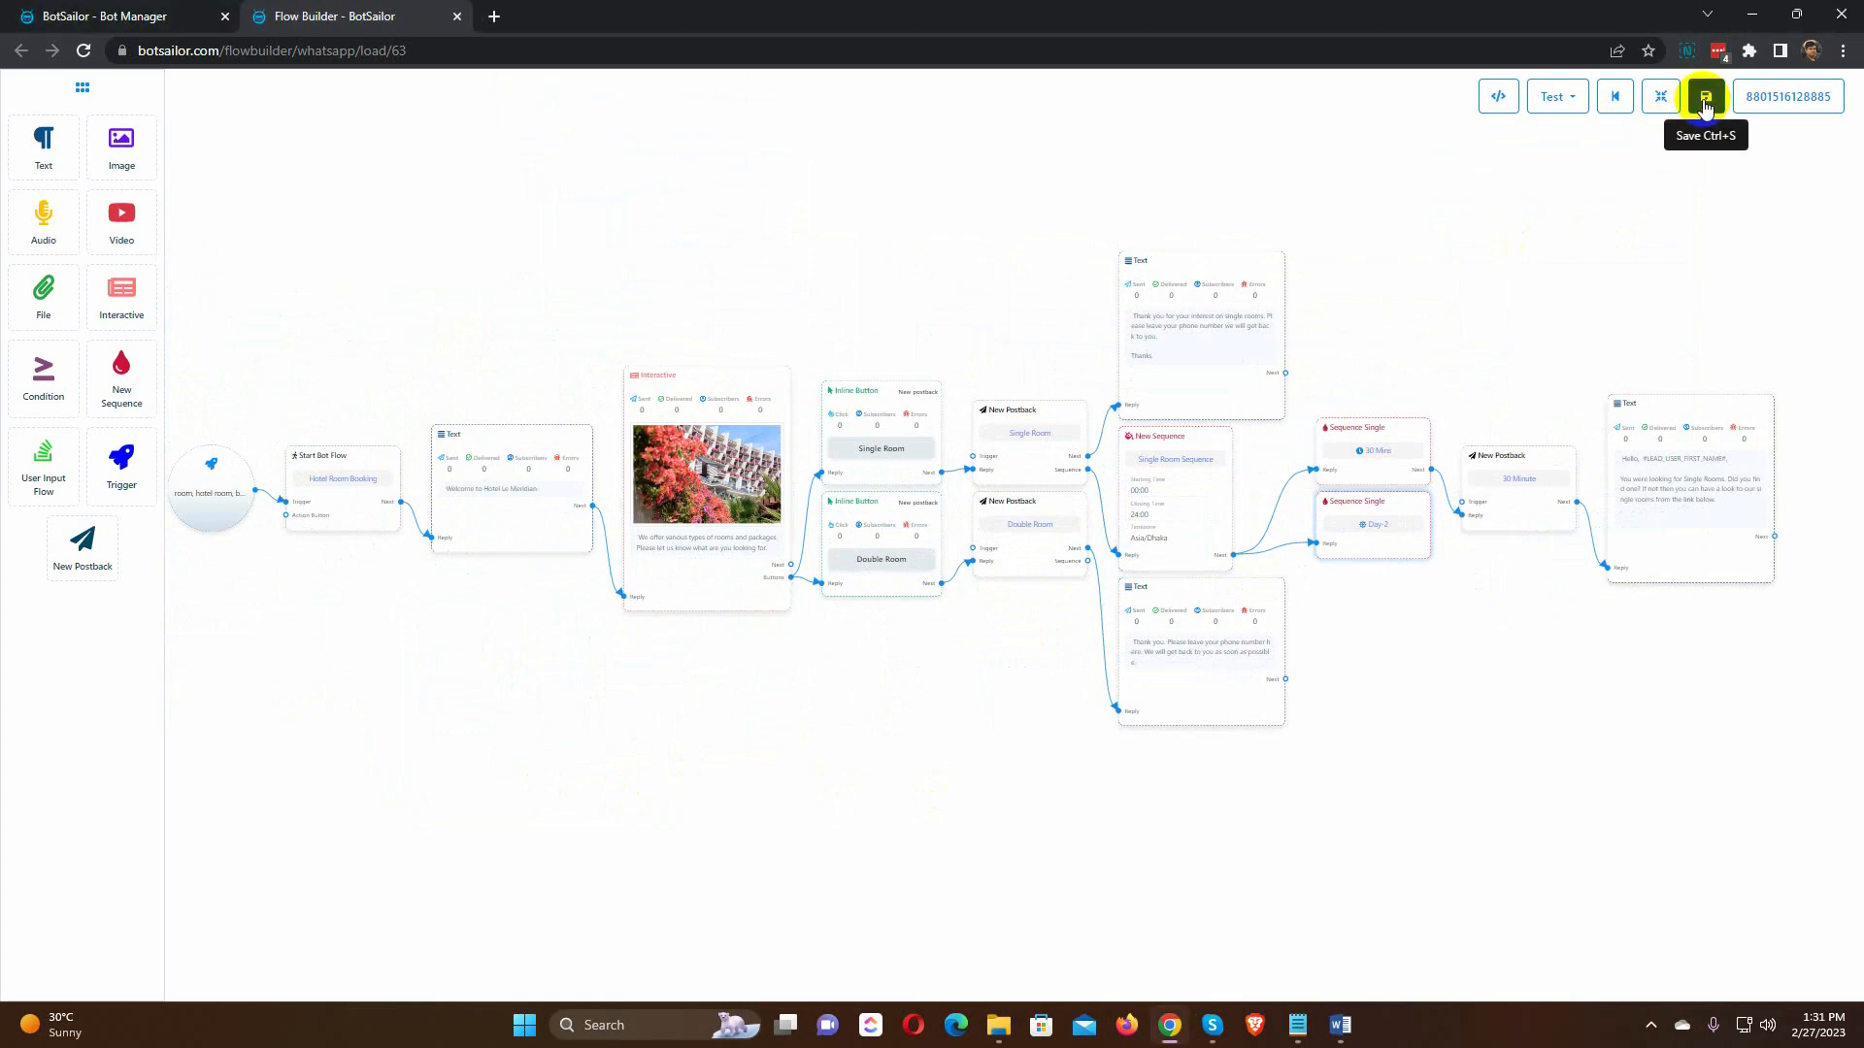
left_click(1704, 96)
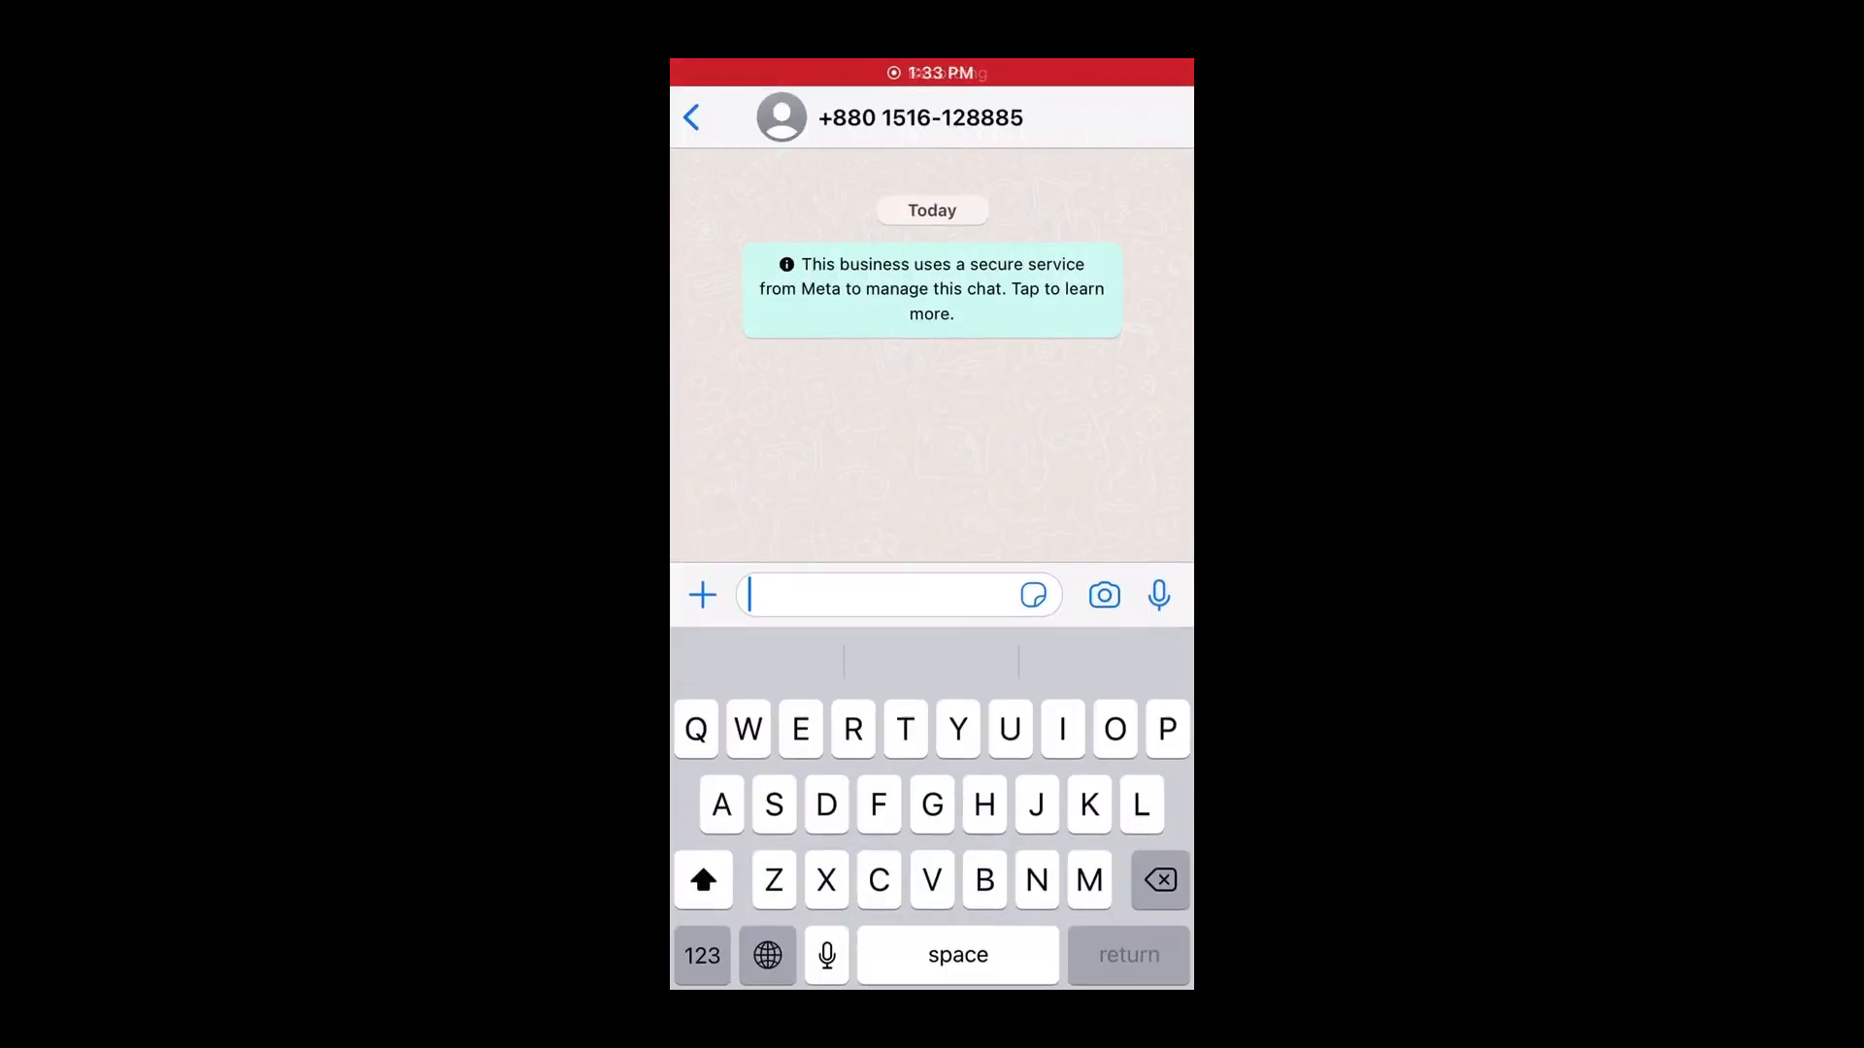
Step: Send 'I want to book a room' to the hotel bot and pick Single Room
type("I want to b")
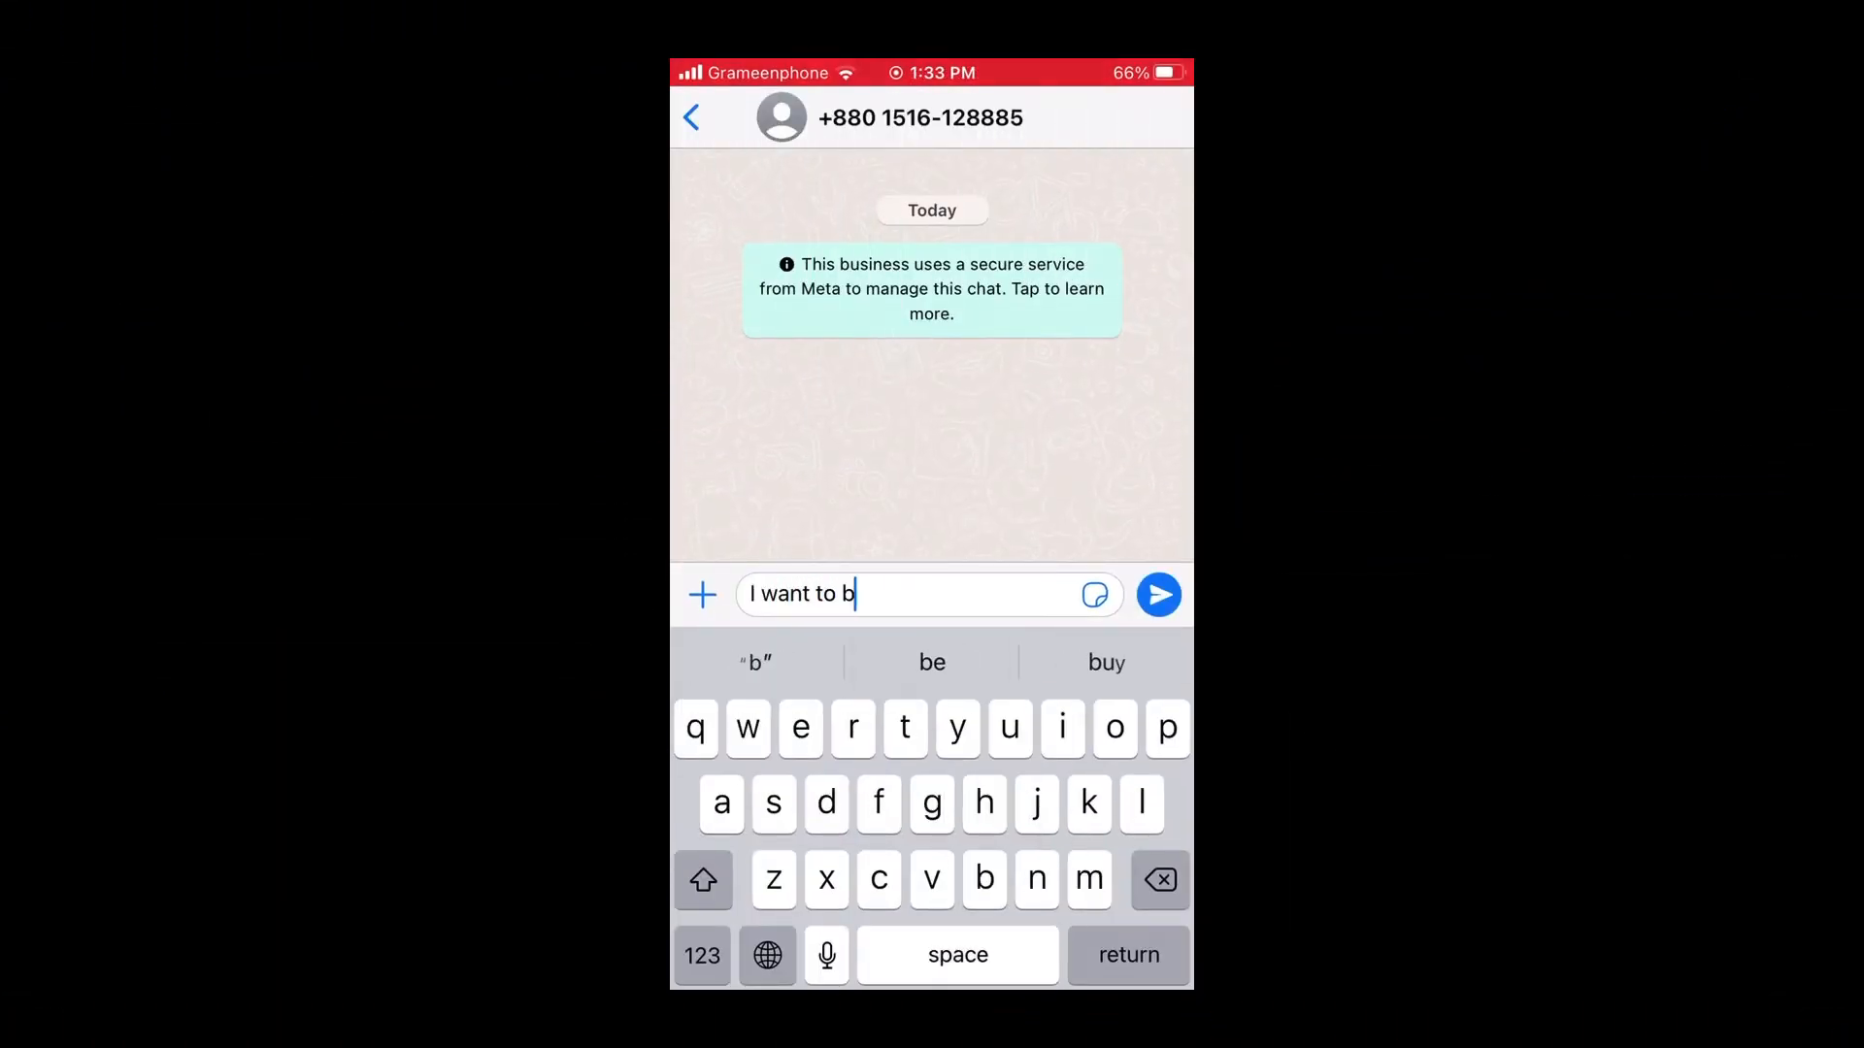
type("ook a roo")
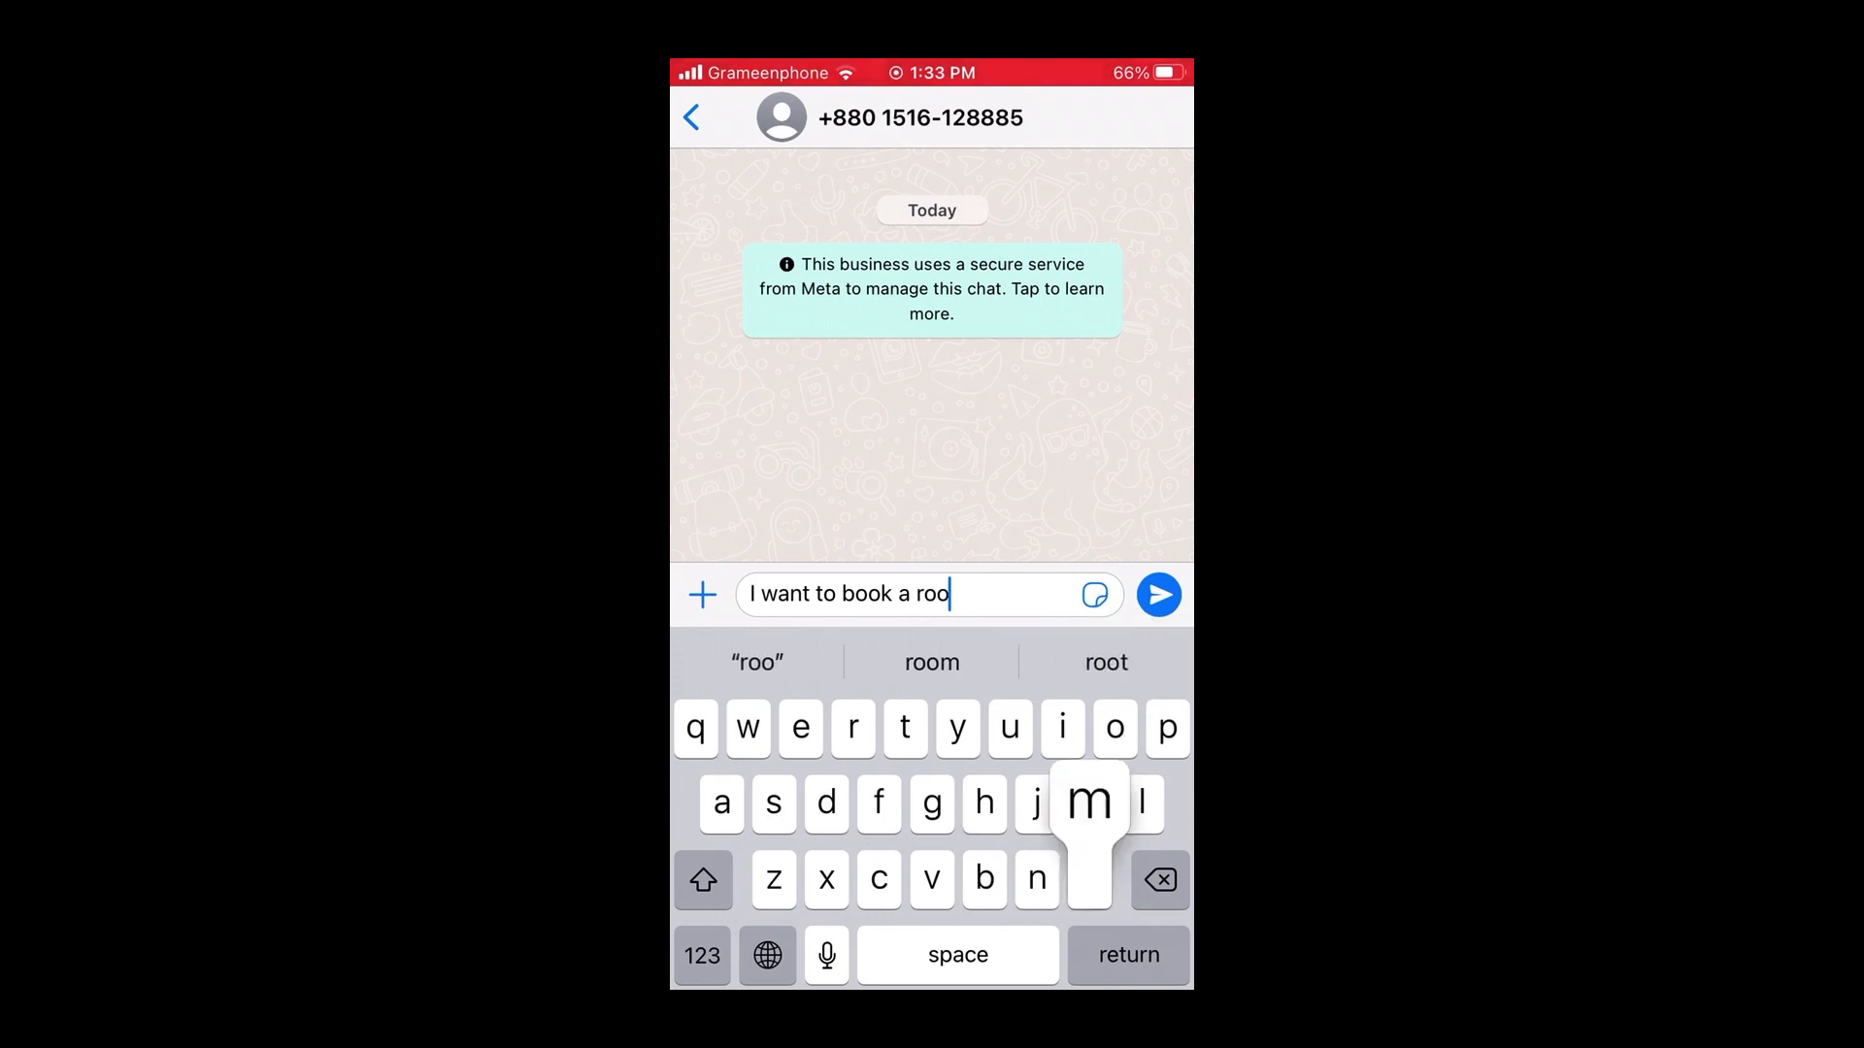
left_click(1159, 595)
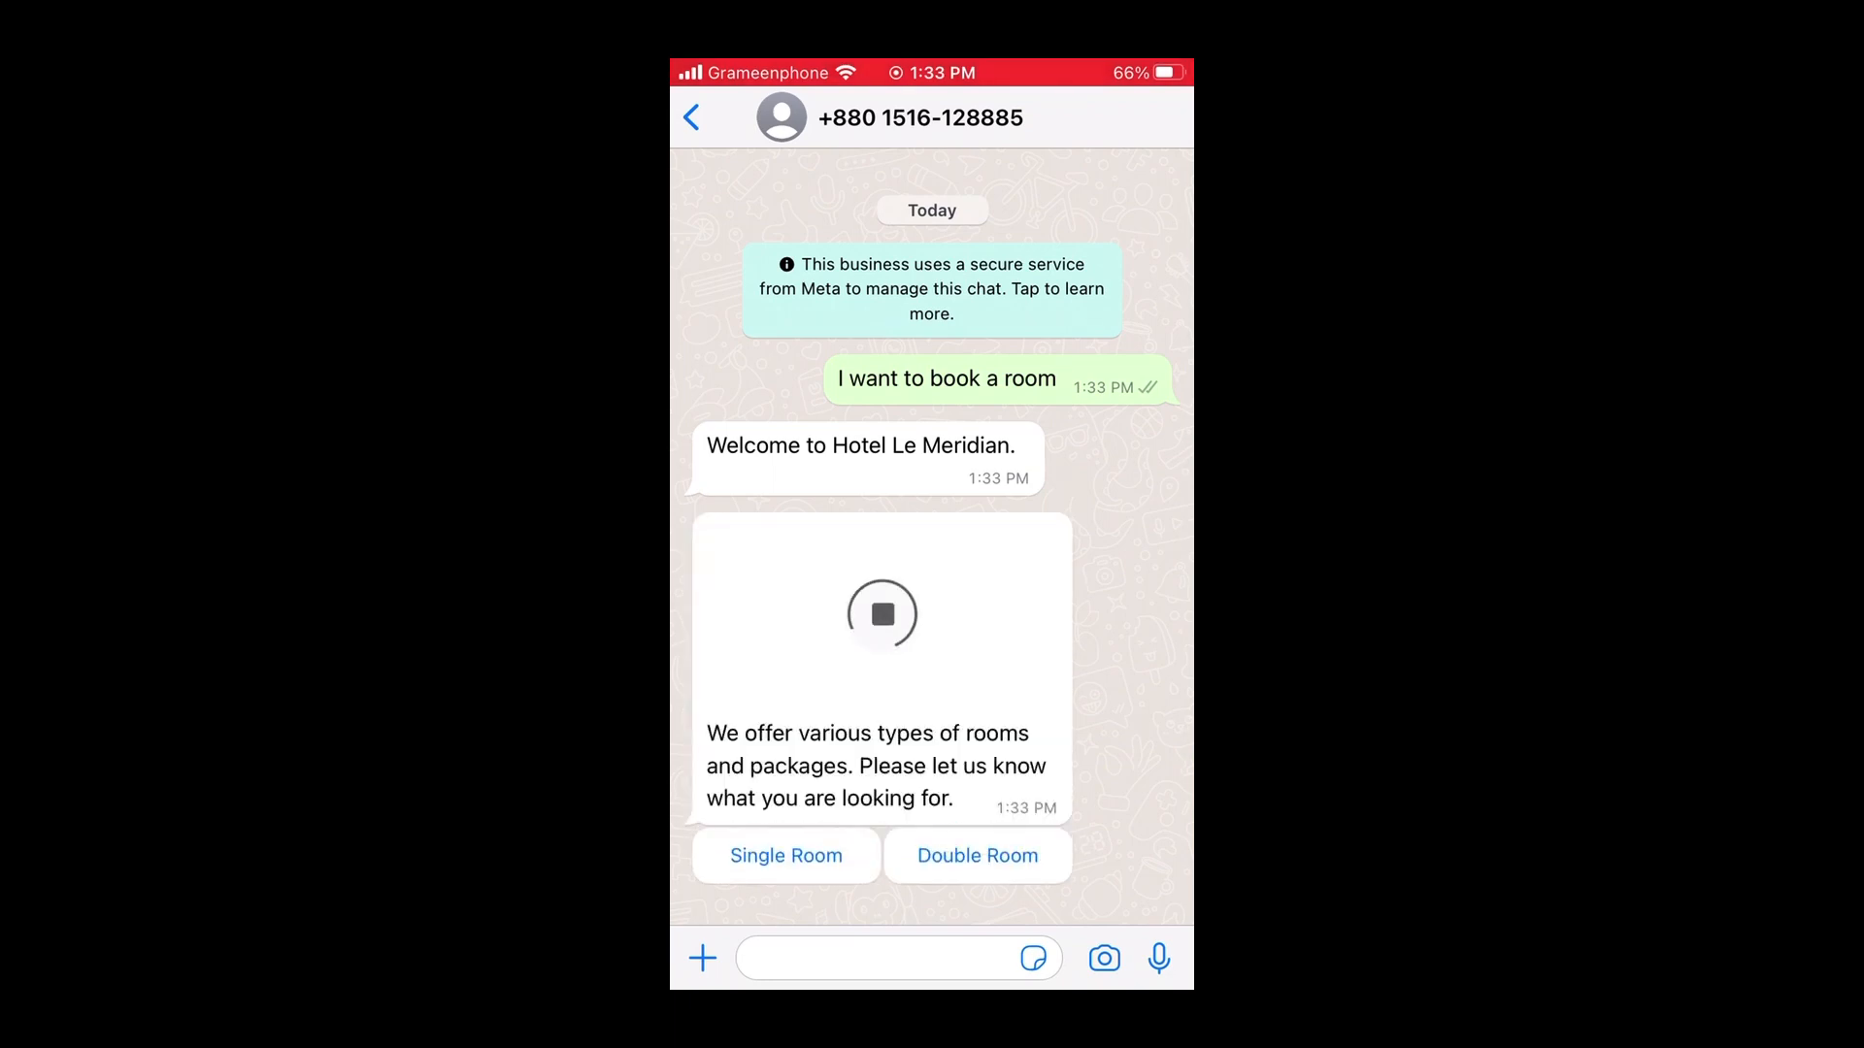
left_click(785, 856)
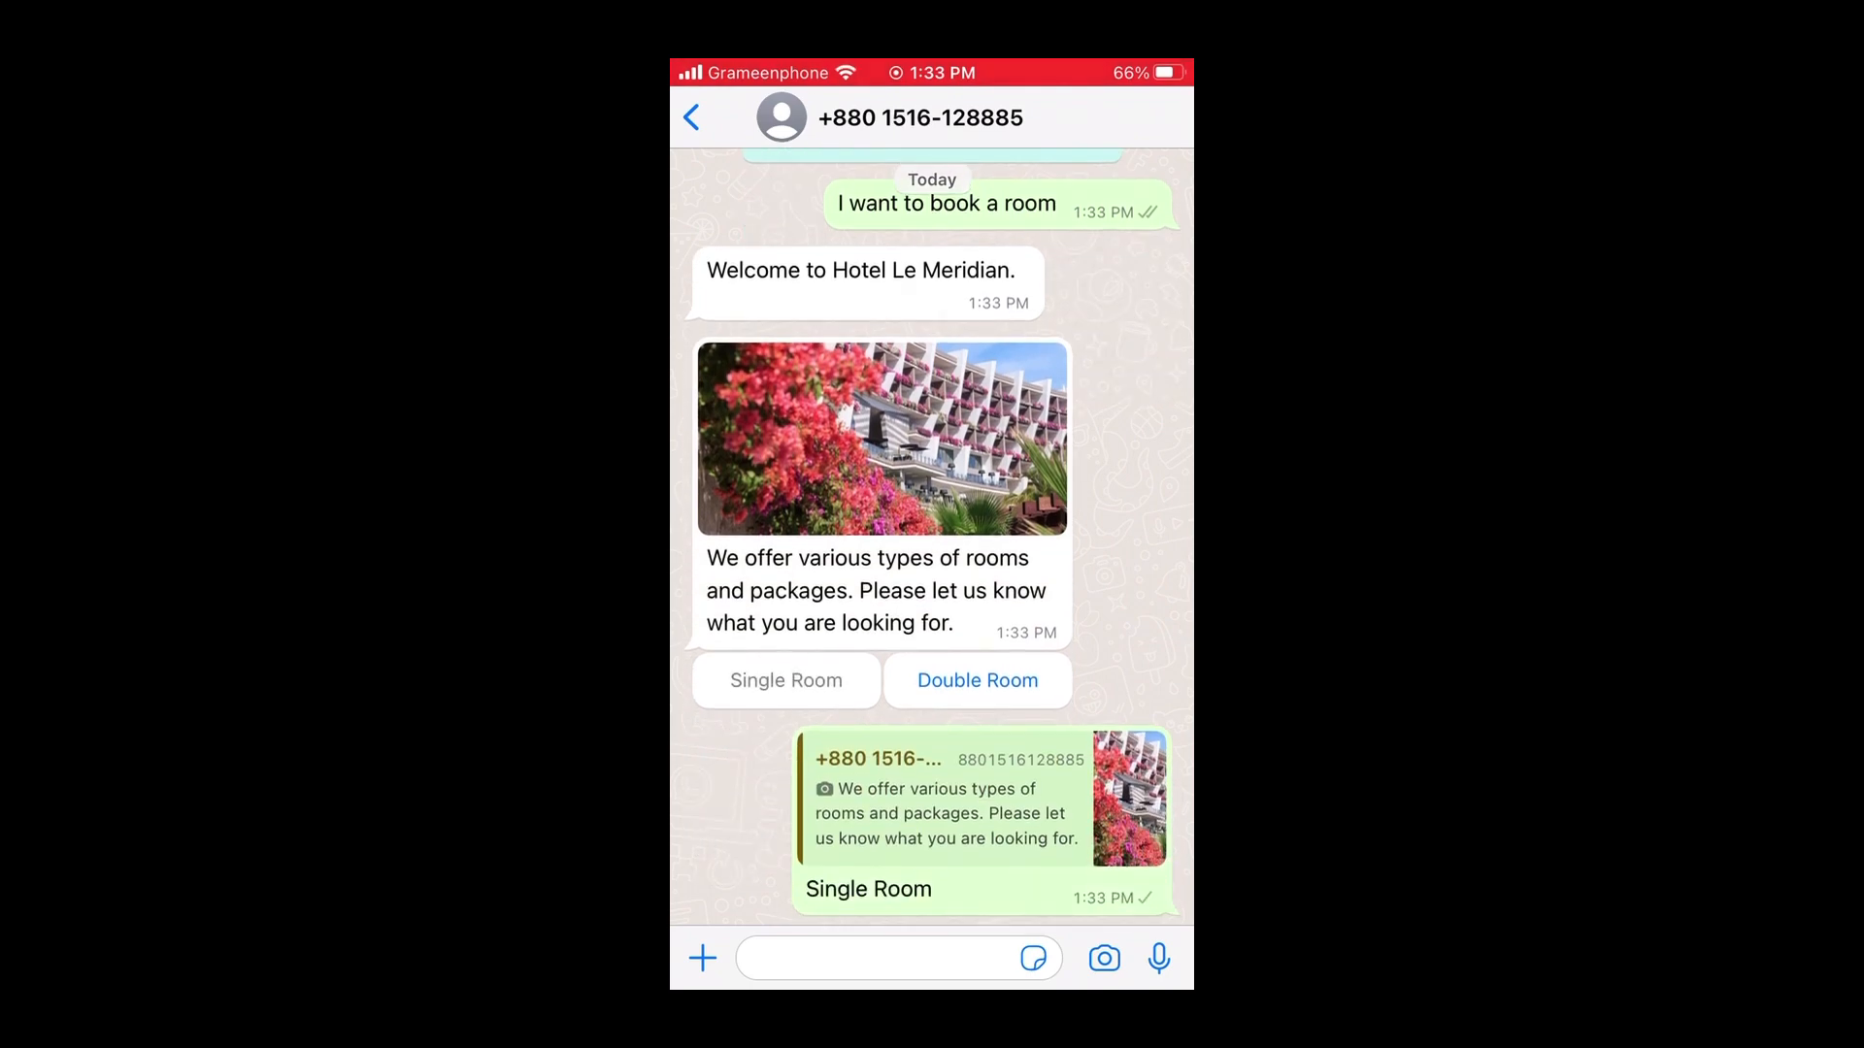